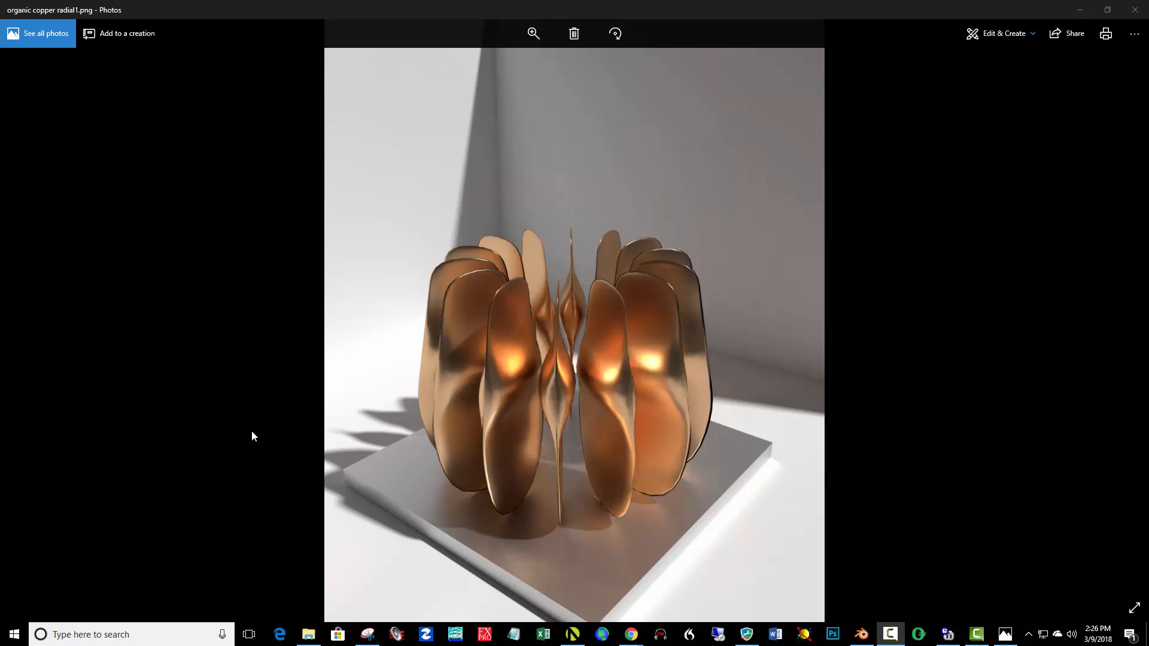
mouse_move(600, 465)
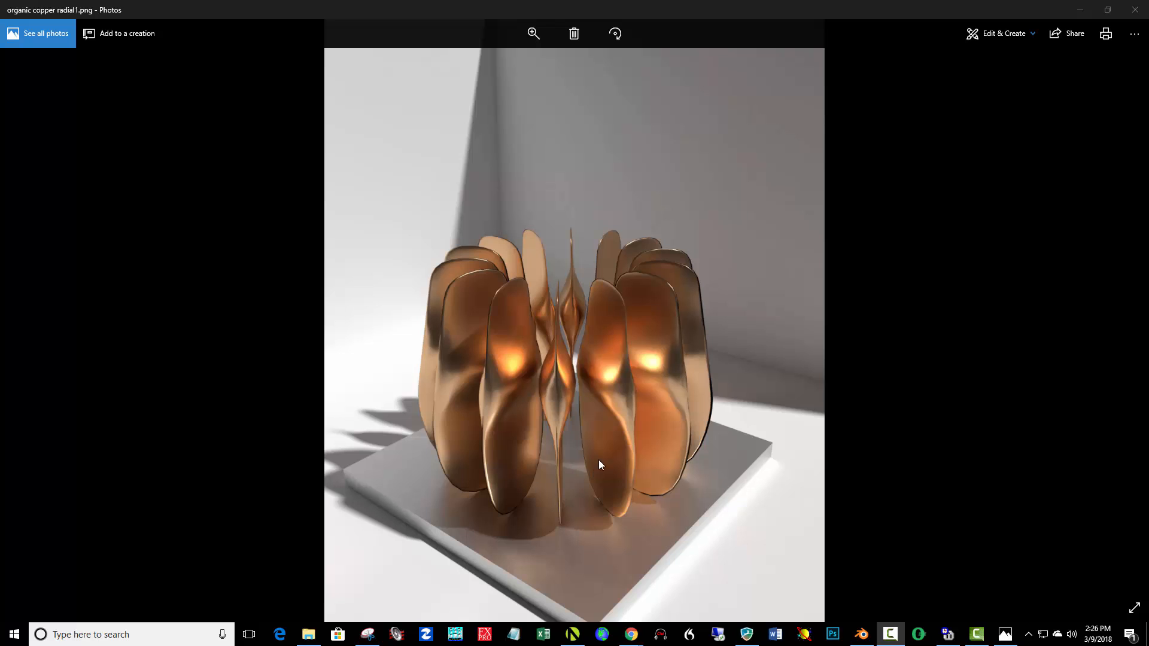
mouse_move(498, 318)
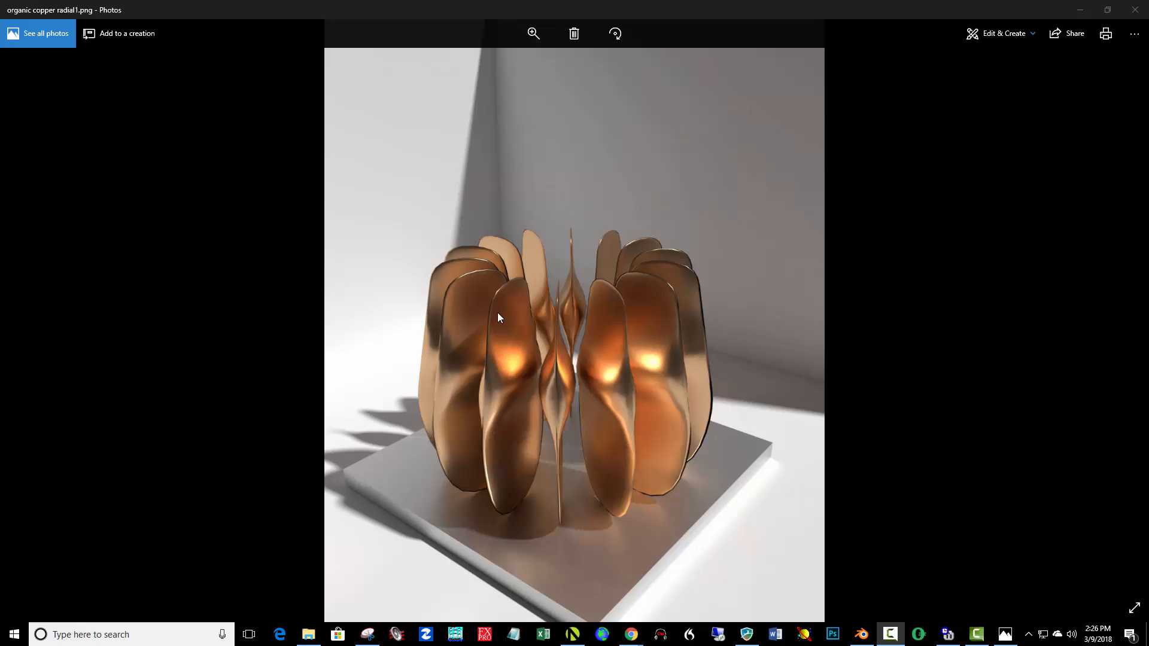
mouse_move(594, 565)
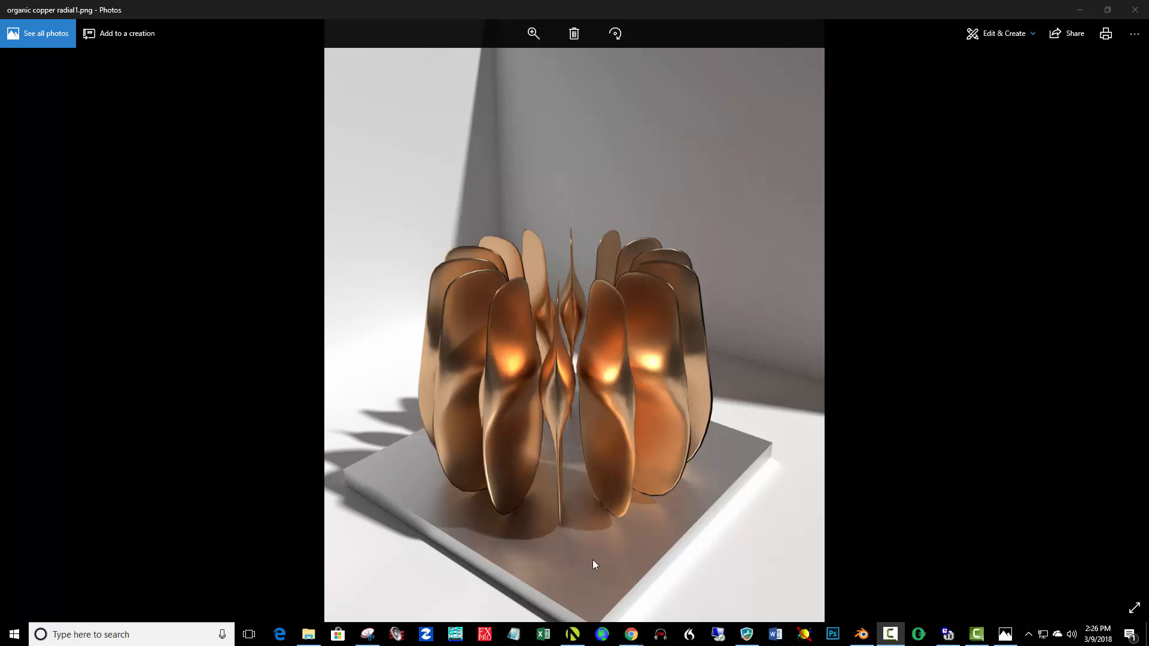
mouse_move(761, 444)
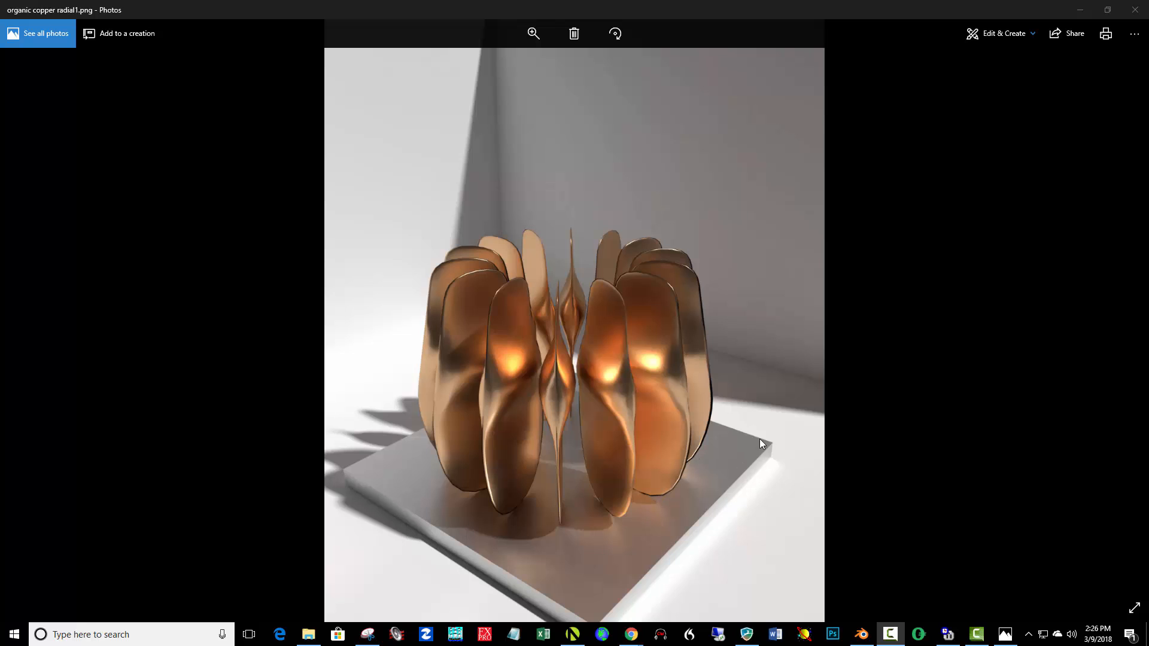
mouse_move(750, 408)
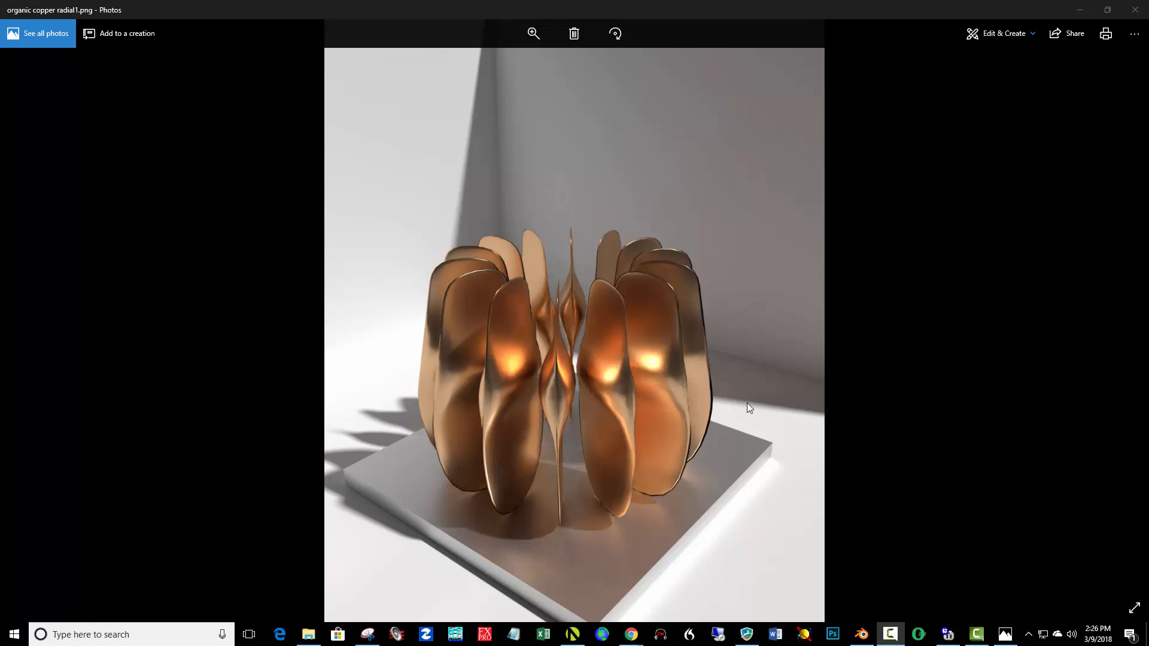
mouse_move(783, 261)
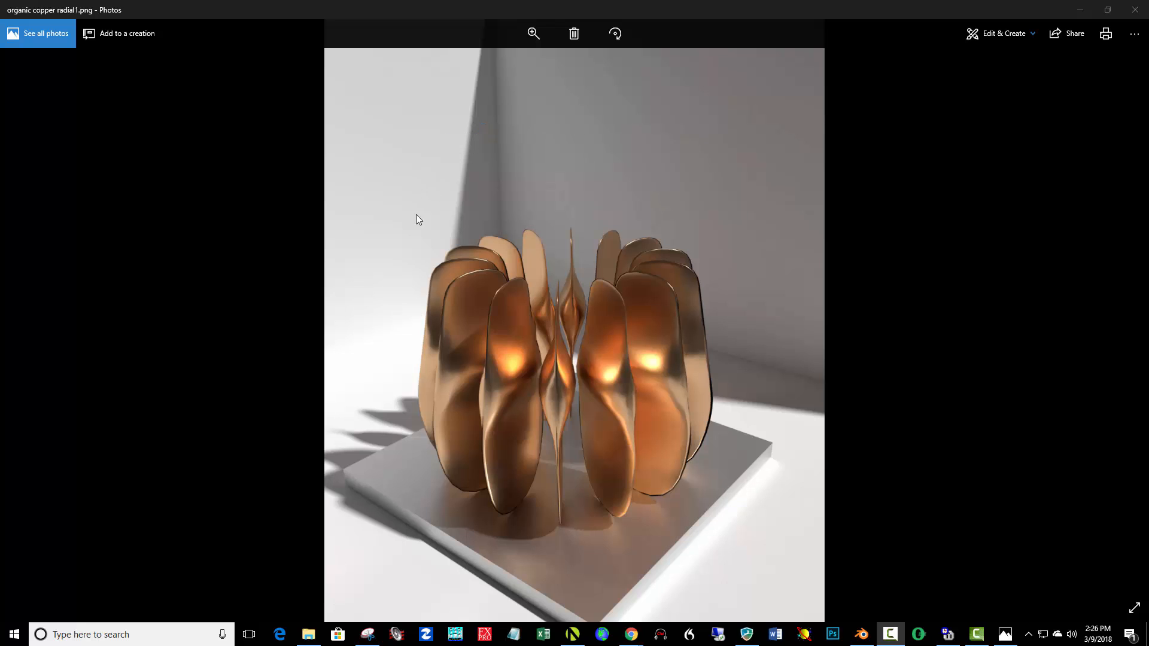
mouse_move(818, 295)
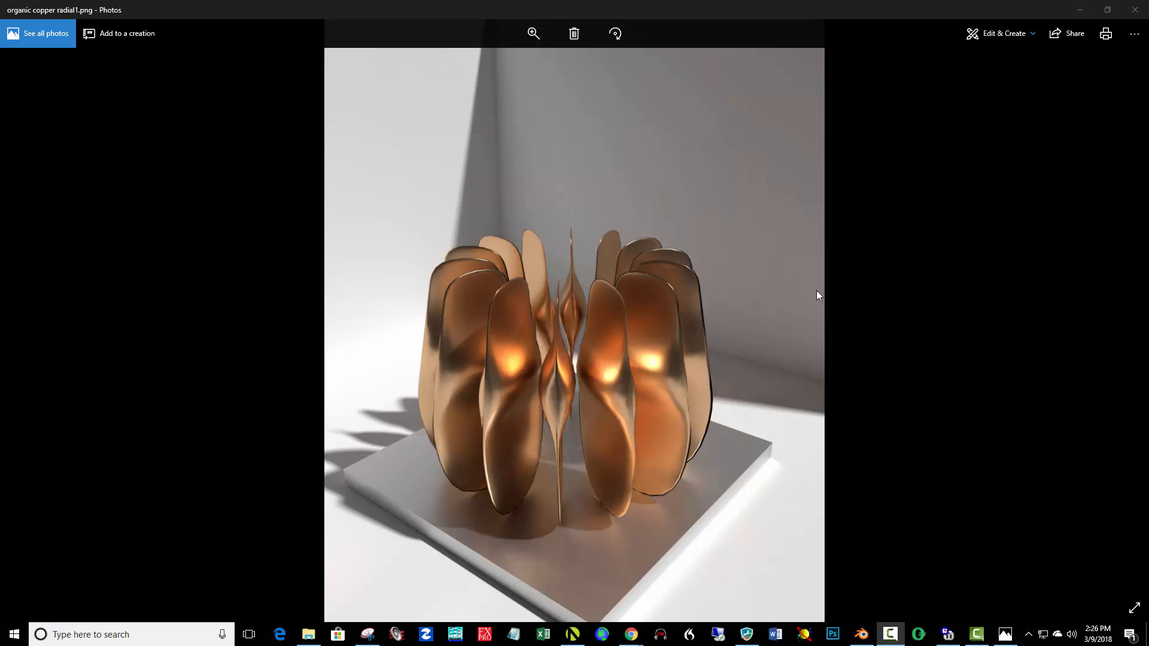
mouse_move(445, 176)
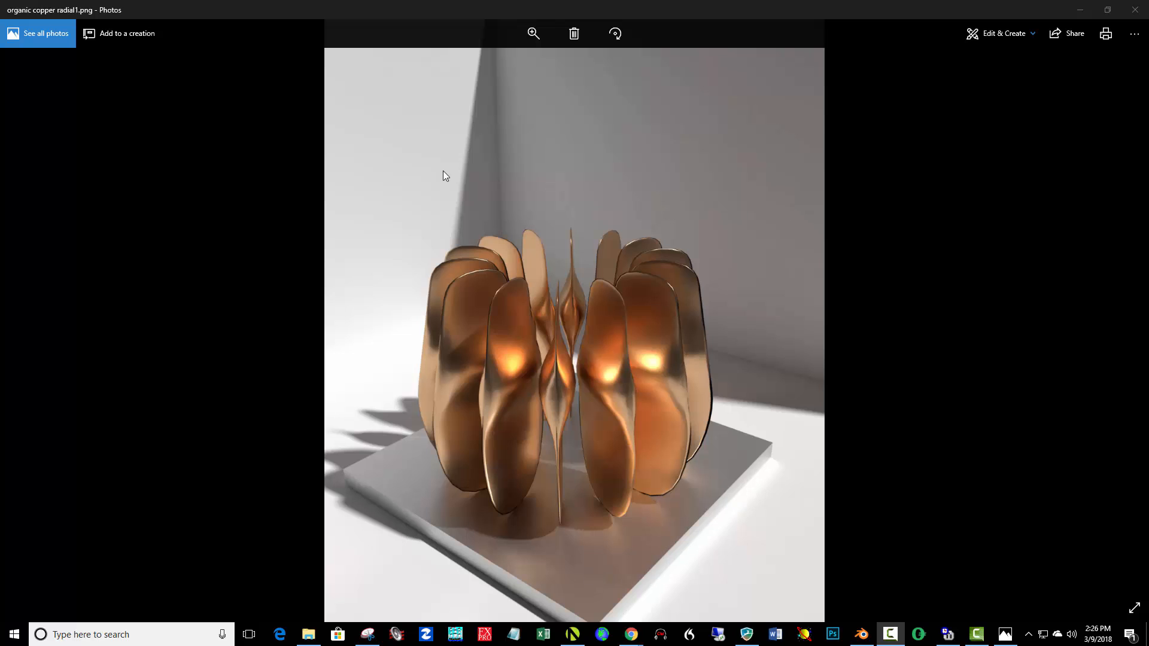
mouse_move(830, 488)
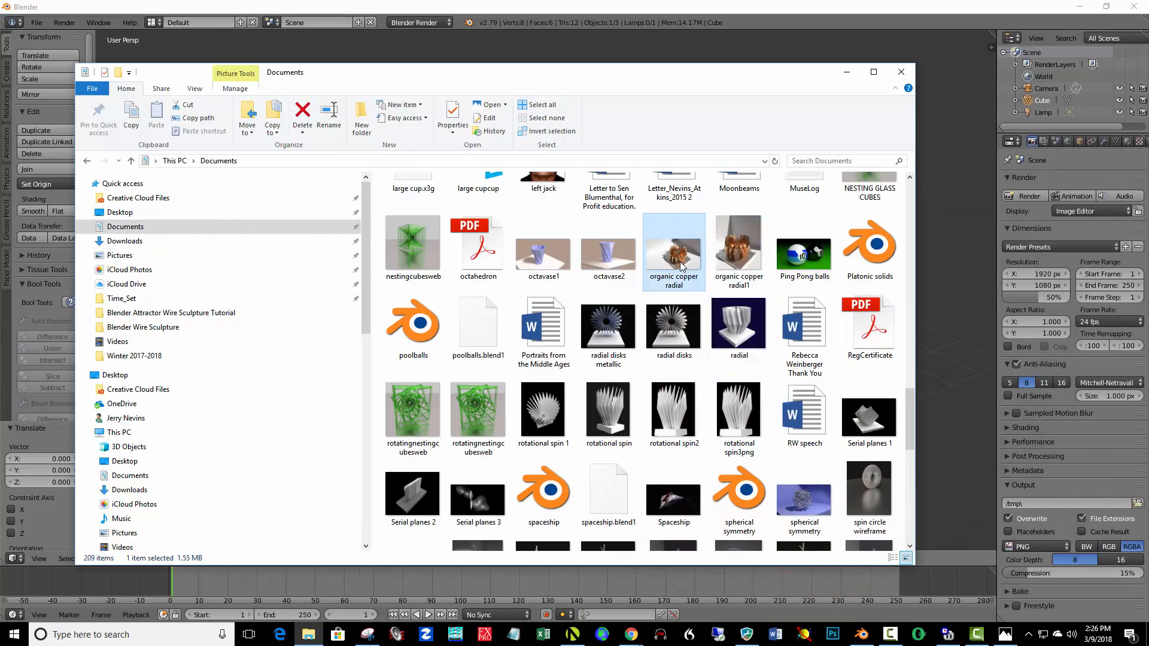
double_click(672, 249)
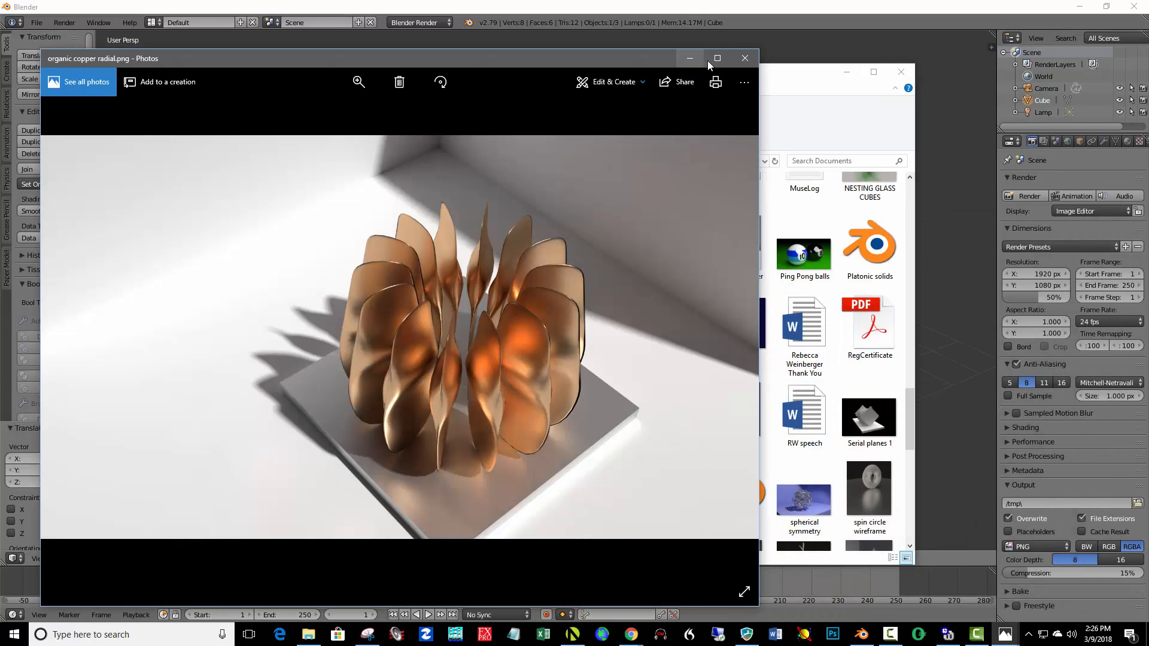
left_click(717, 58)
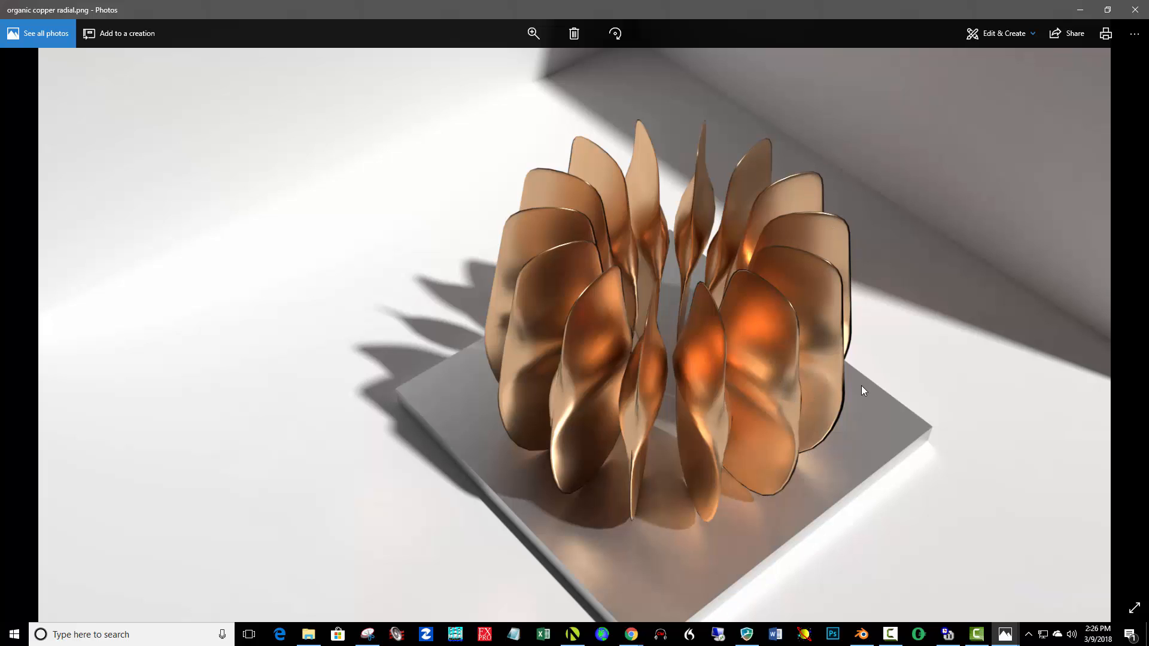
mouse_move(585, 347)
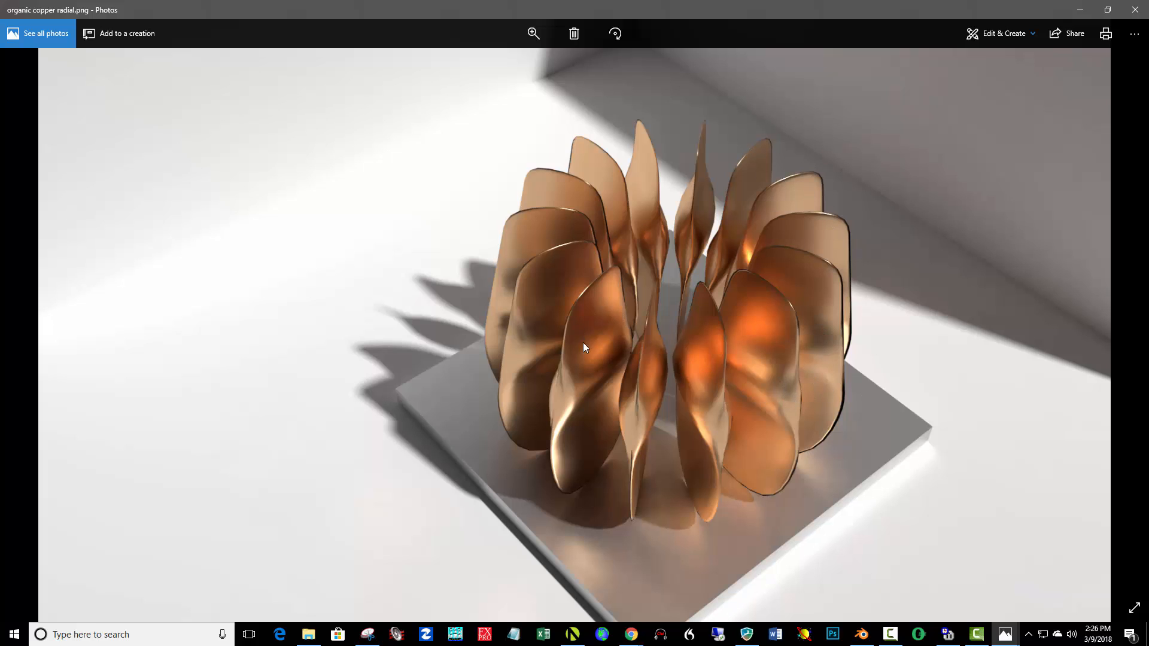
mouse_move(618, 246)
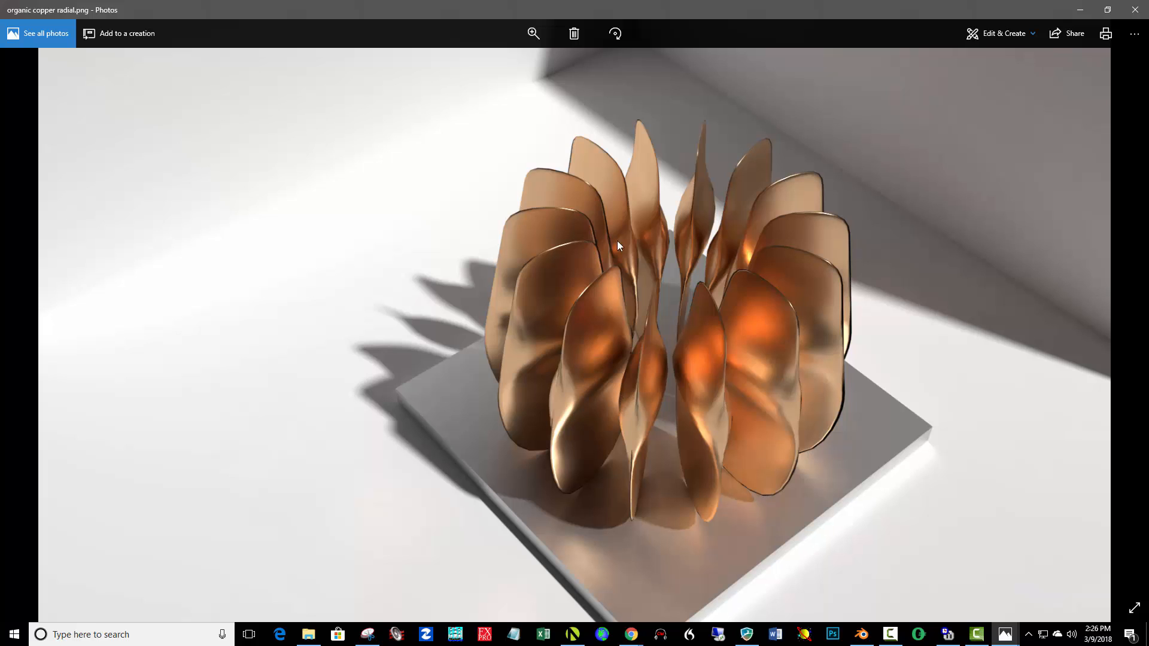
mouse_move(710, 387)
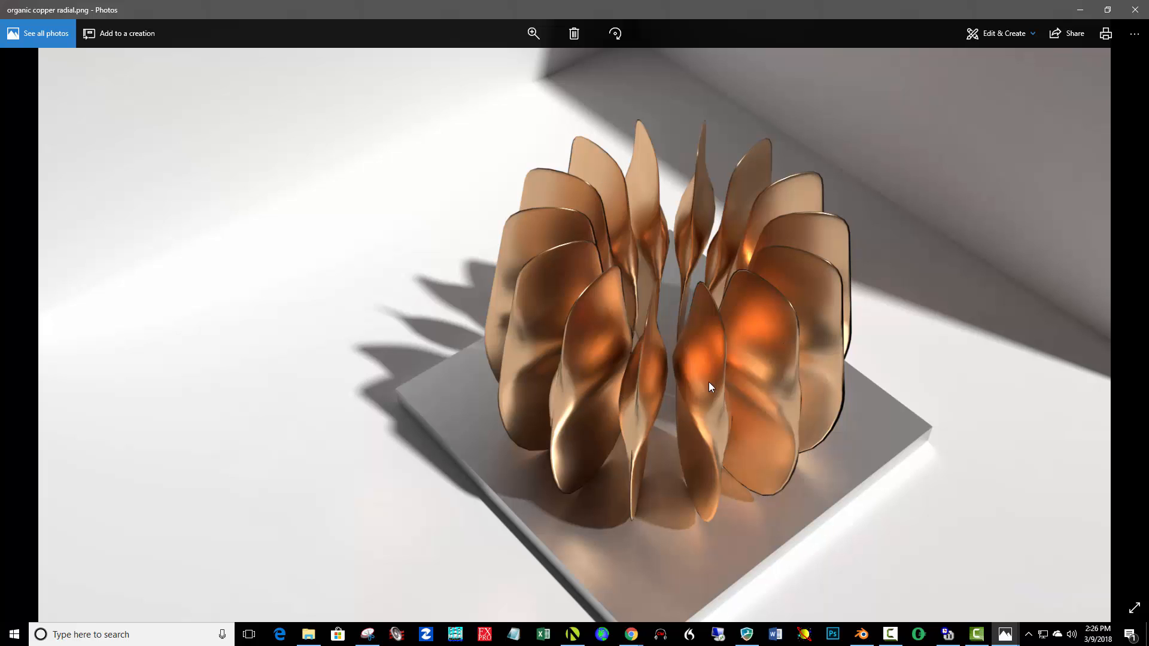
mouse_move(742, 355)
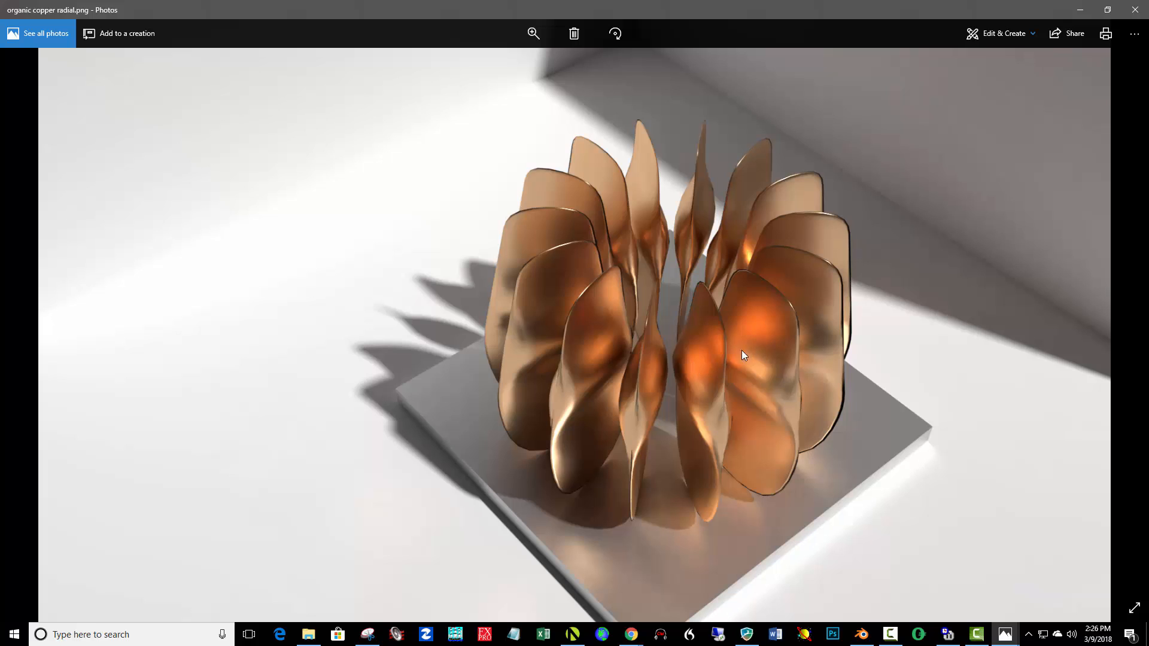
mouse_move(715, 354)
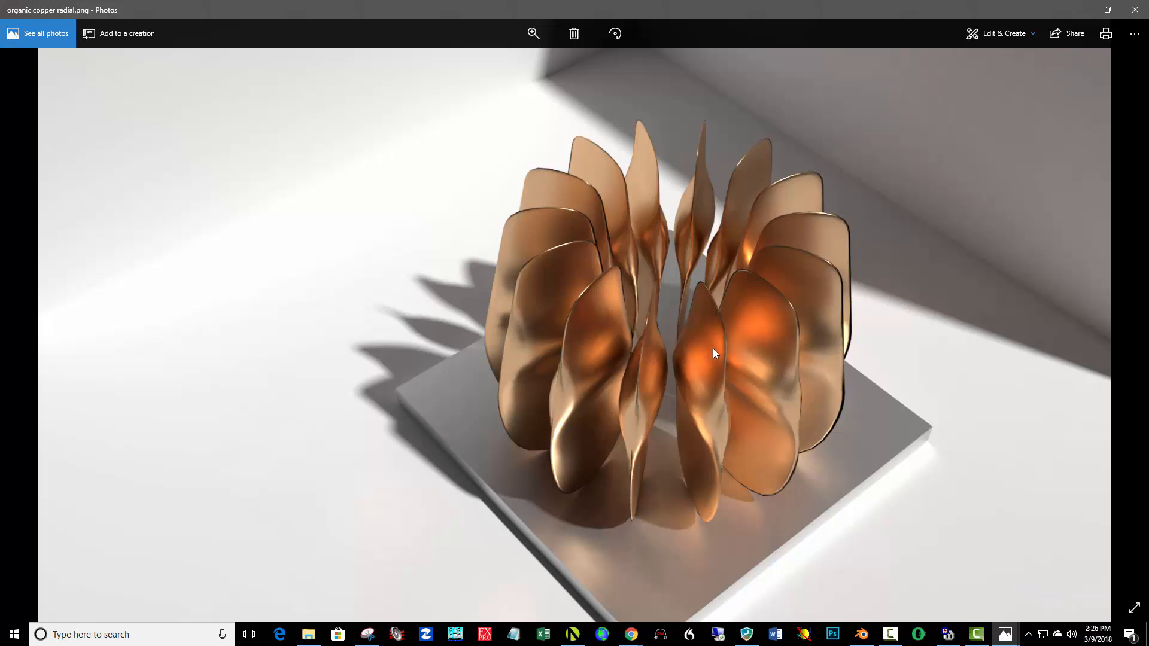
mouse_move(645, 311)
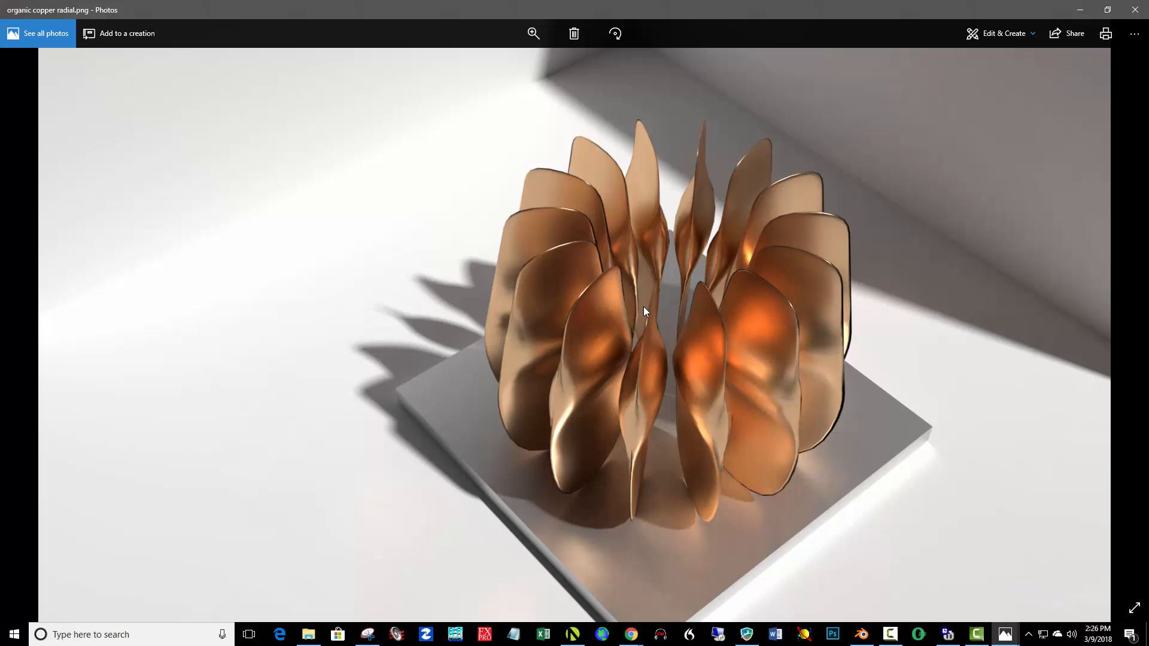
mouse_move(986, 208)
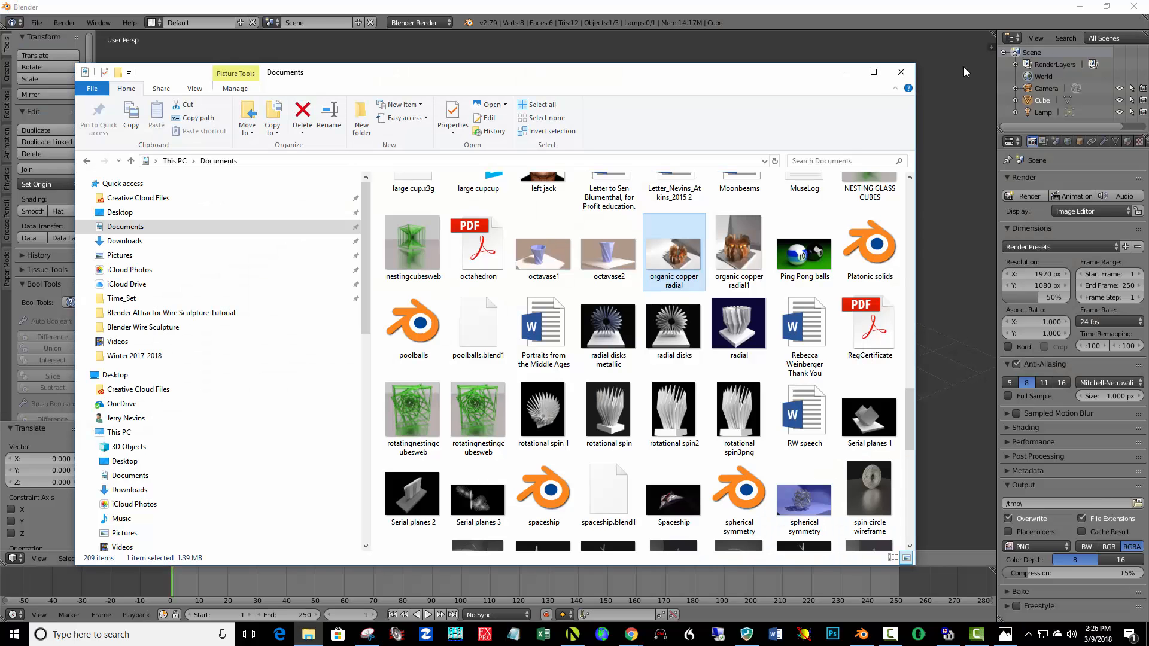
Confirm deleting the cube, then reload the startup file for a fresh default scene.
left_click(901, 71)
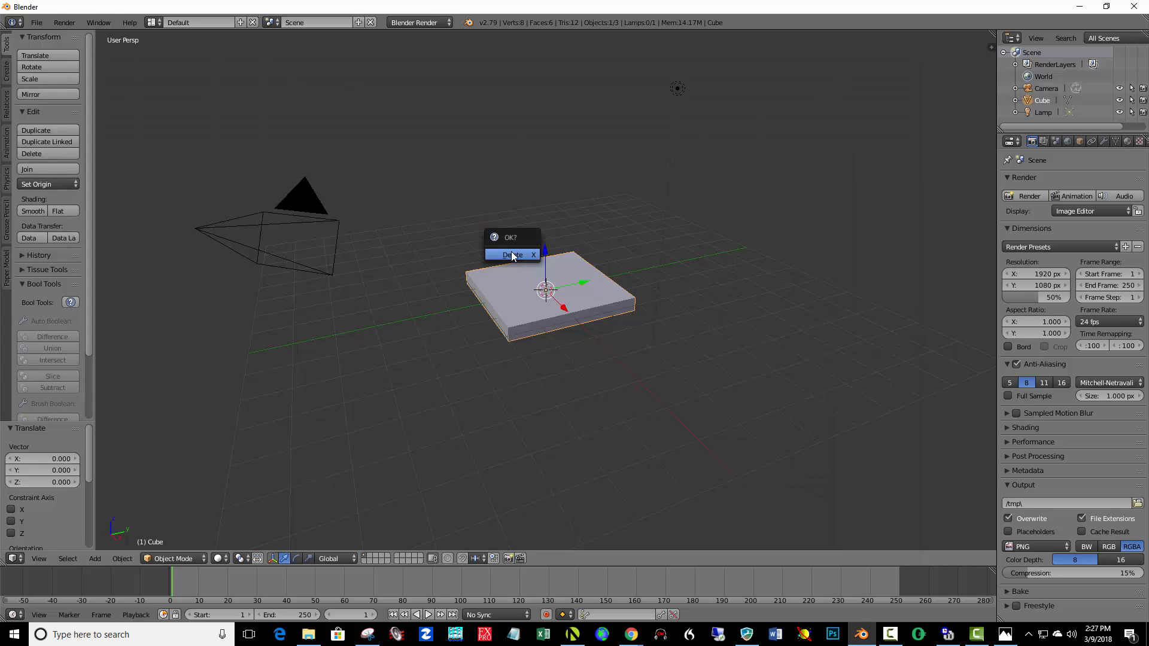
left_click(510, 255)
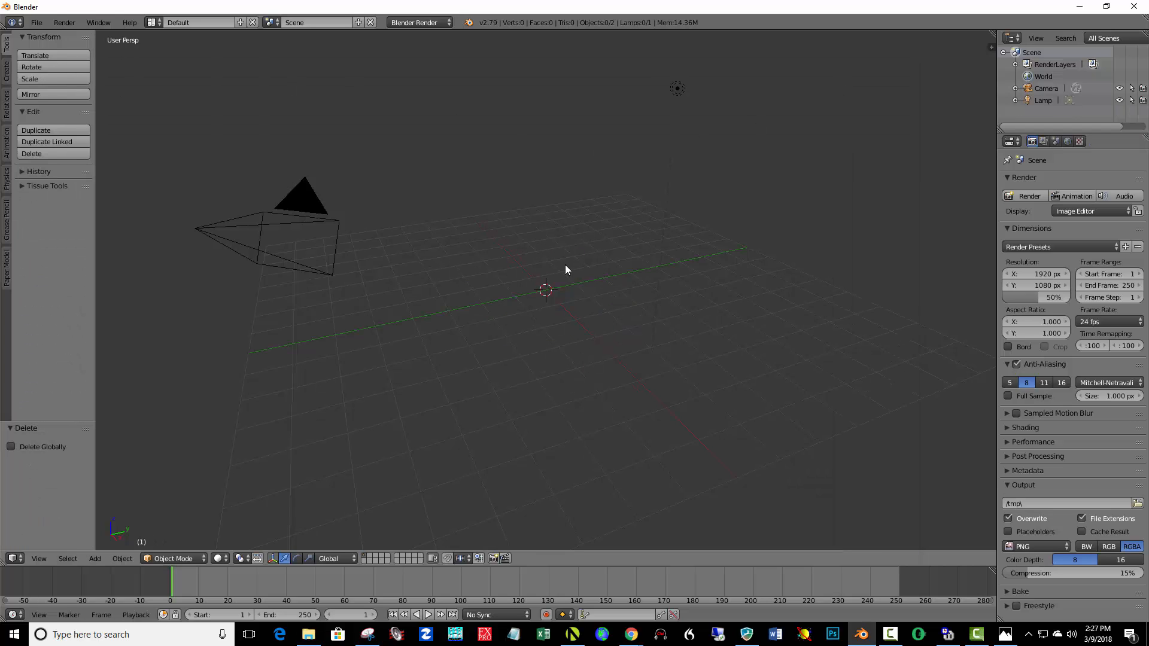
mouse_move(545, 223)
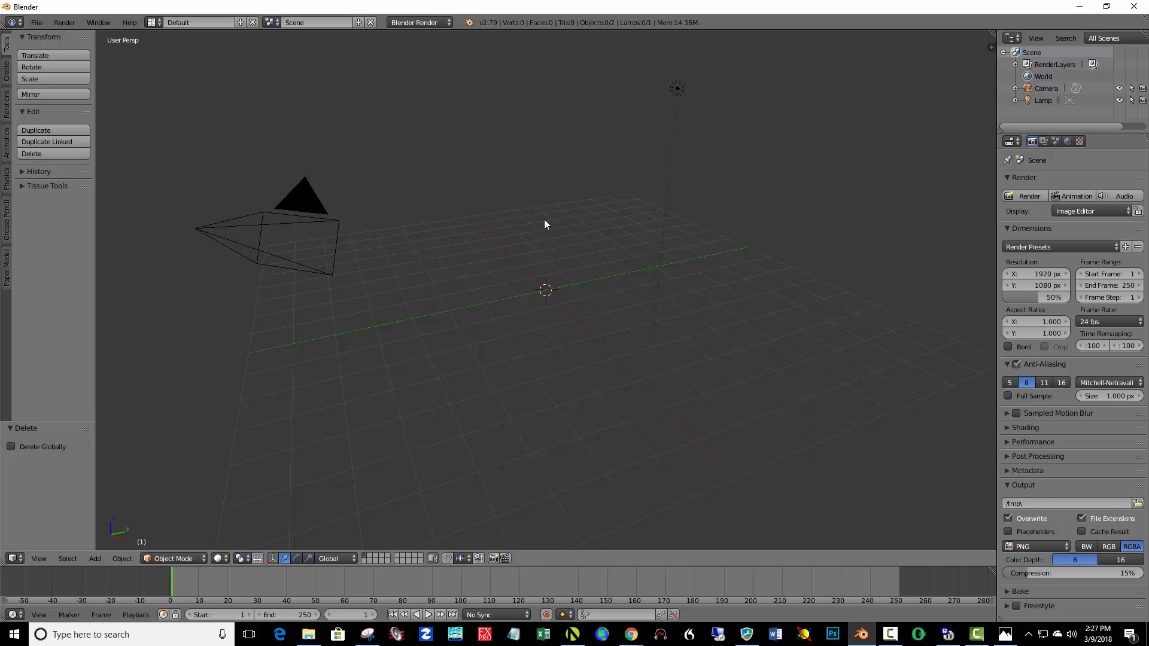
left_click(35, 22)
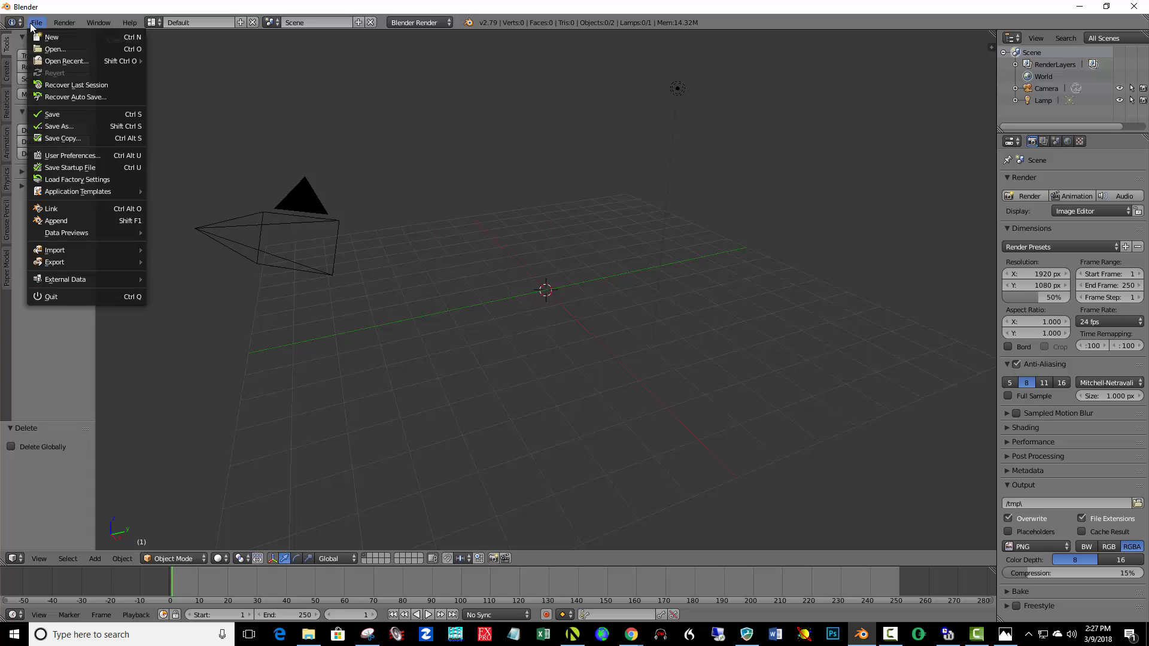
left_click(52, 36)
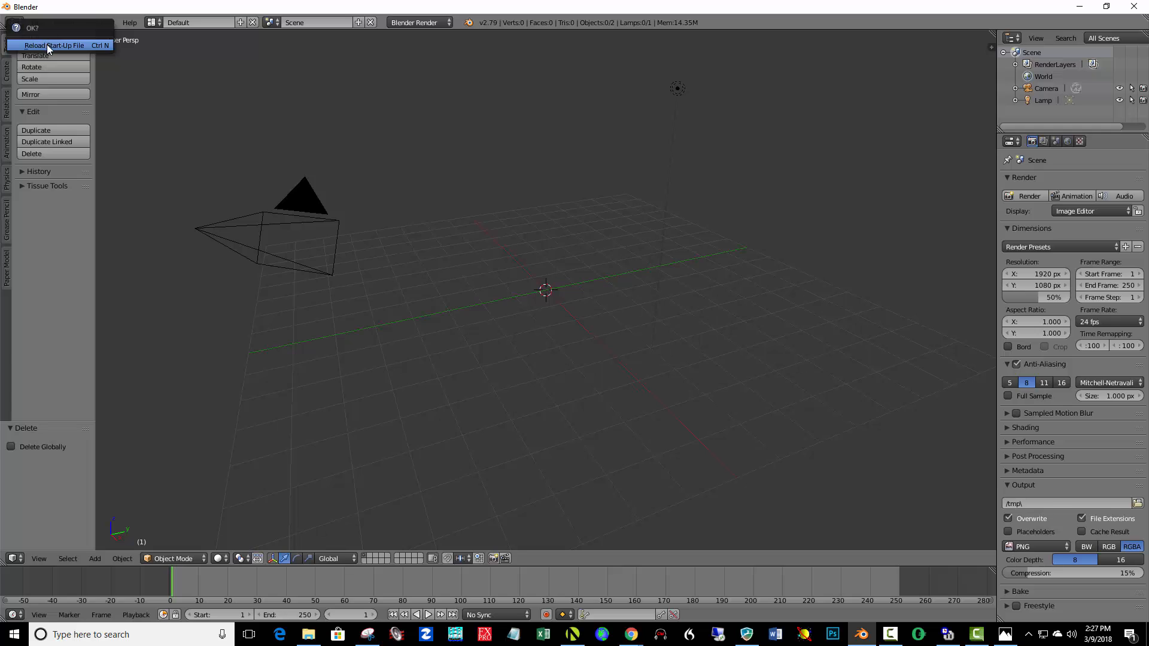
left_click(53, 45)
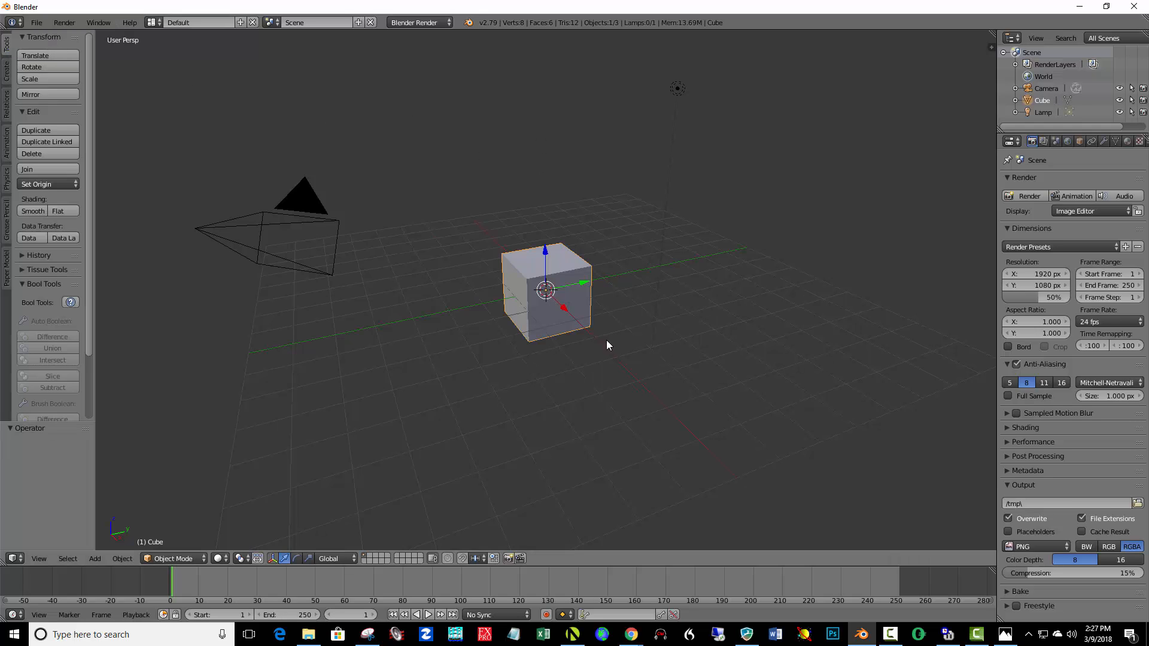
mouse_move(634, 336)
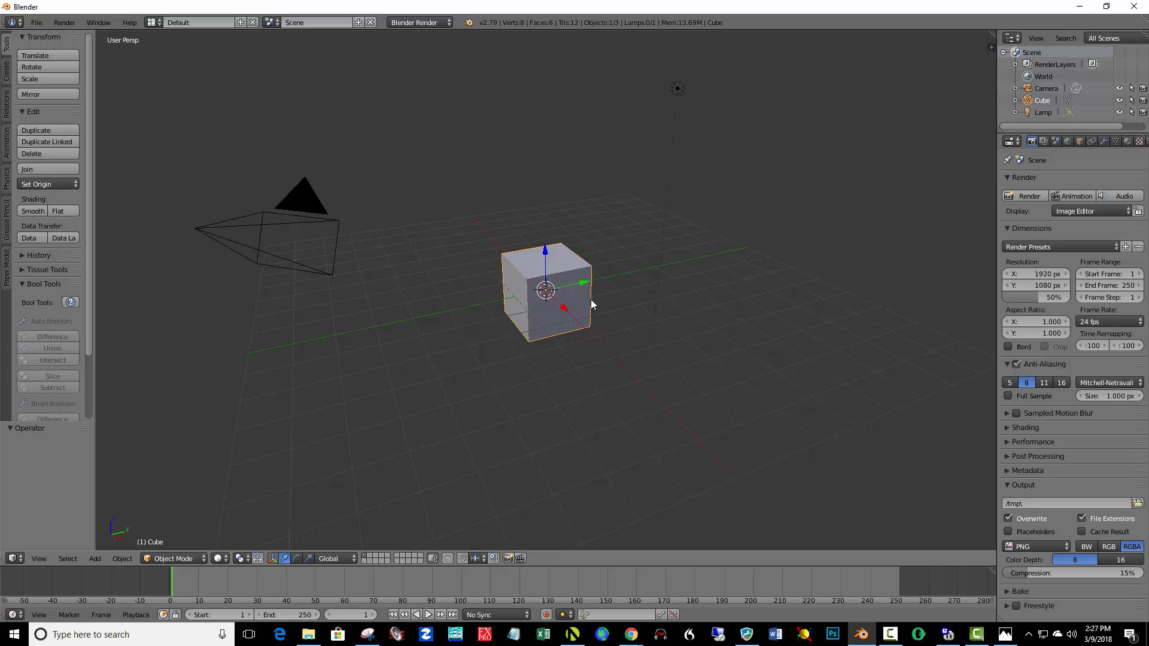
mouse_move(624, 314)
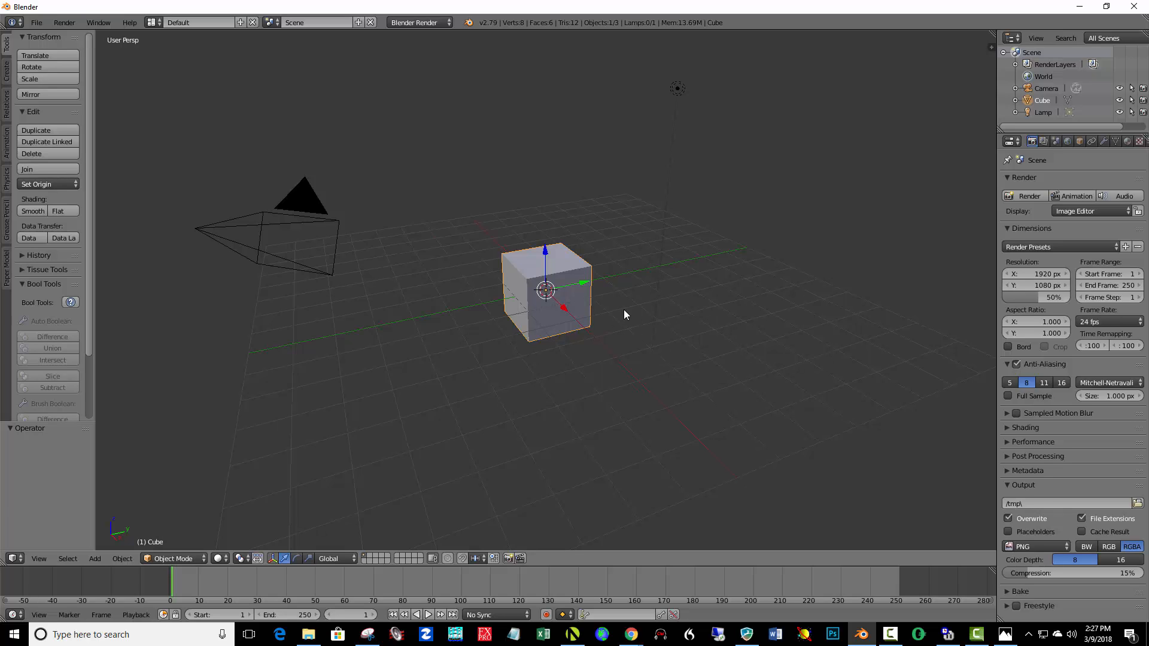
mouse_move(618, 284)
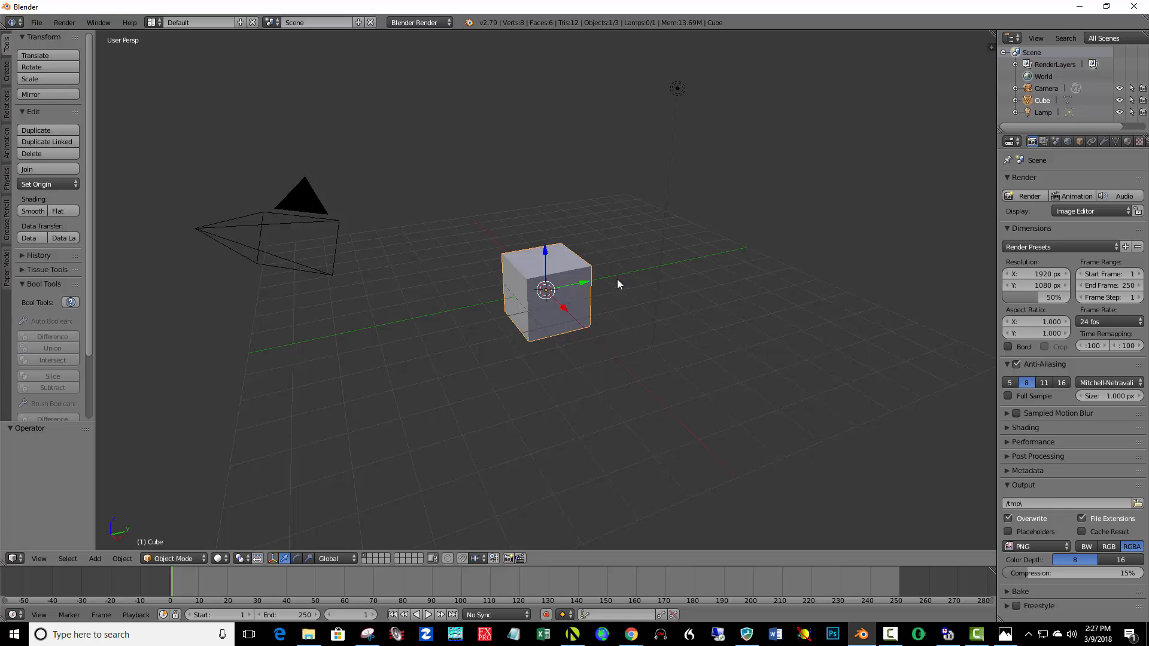
mouse_move(597, 294)
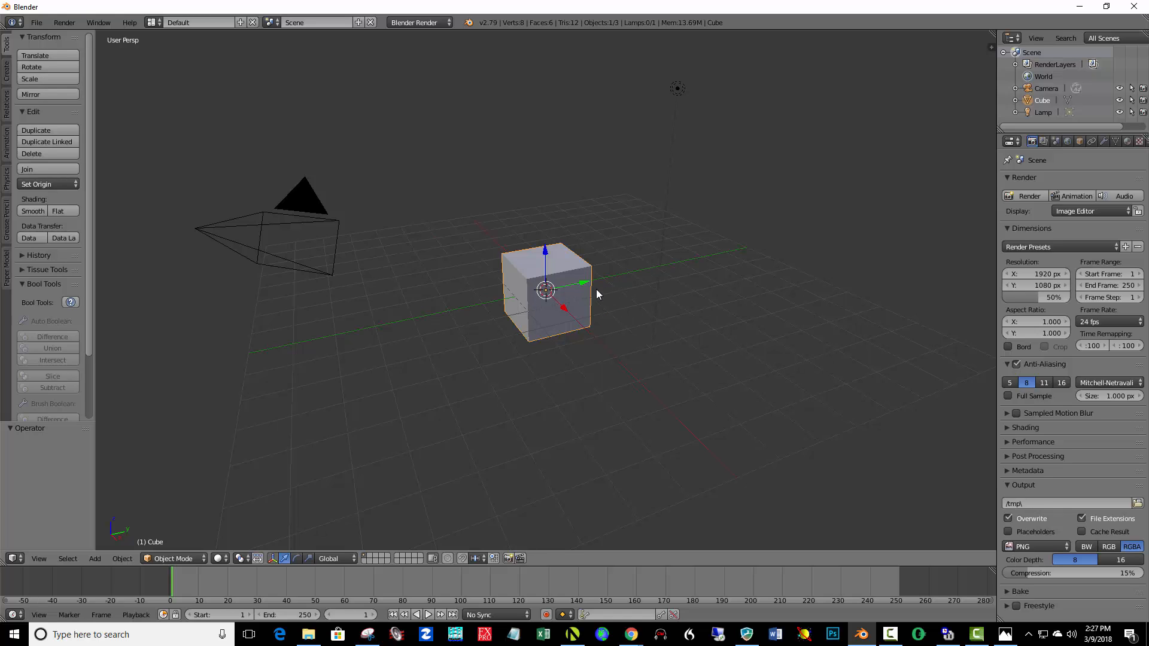
mouse_move(518, 325)
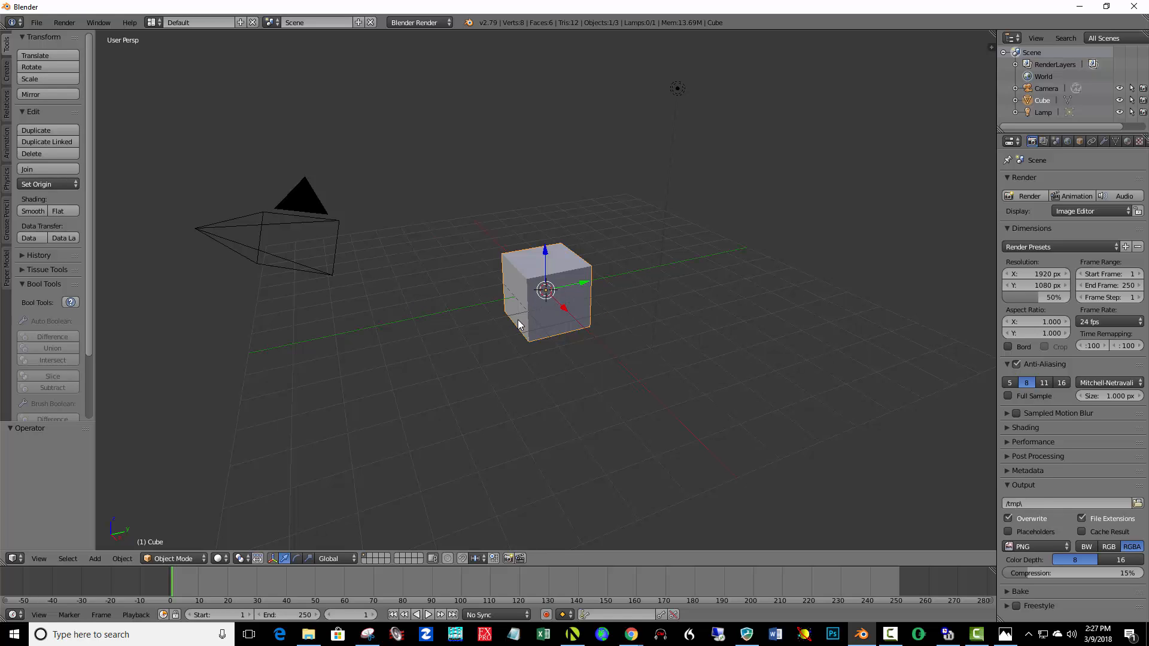
mouse_move(650, 291)
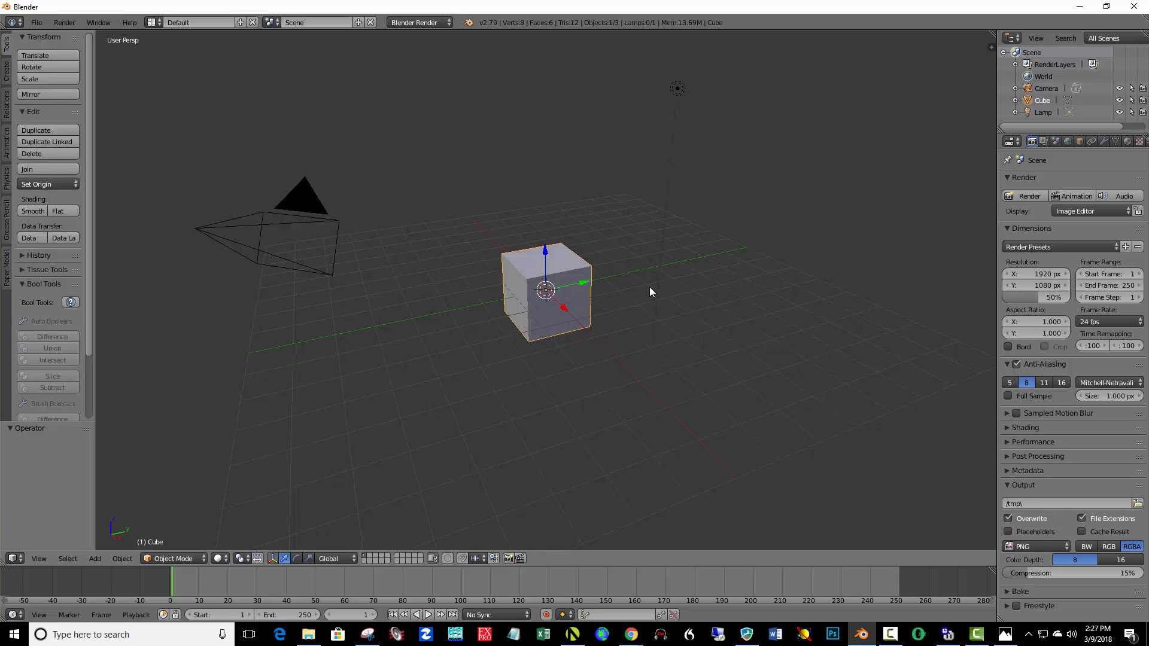
Scale the default cube to 0.04 along Y, flattening it into a thin upright panel.
key("s")
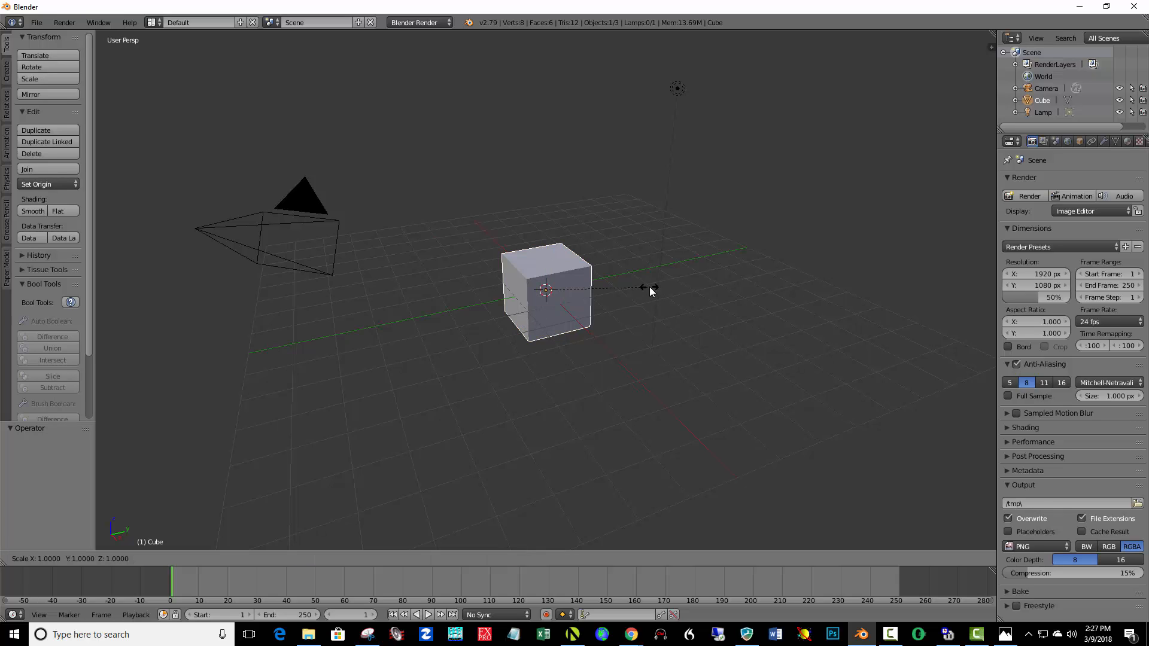
key("y")
type(".04")
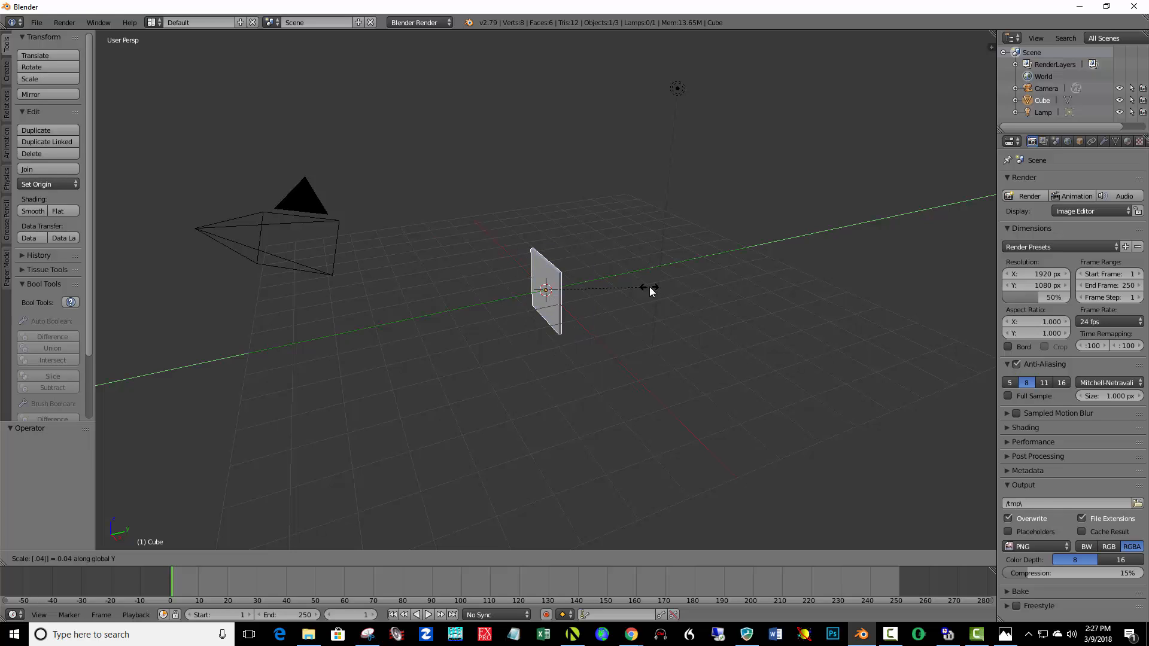
left_click(650, 288)
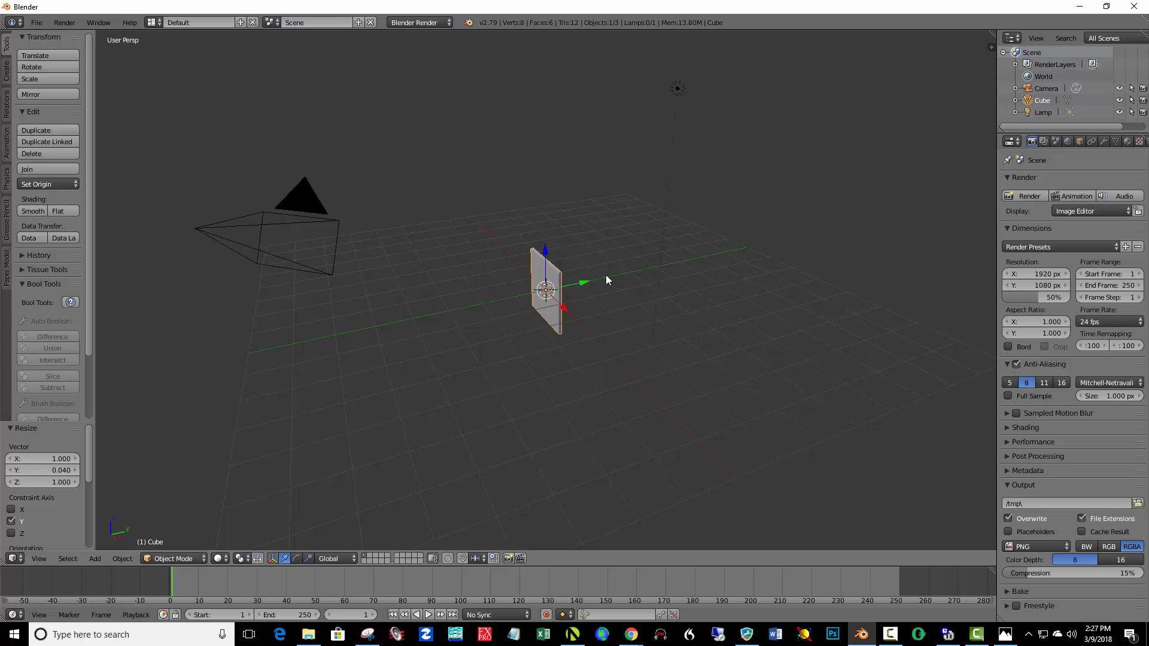
mouse_move(567, 257)
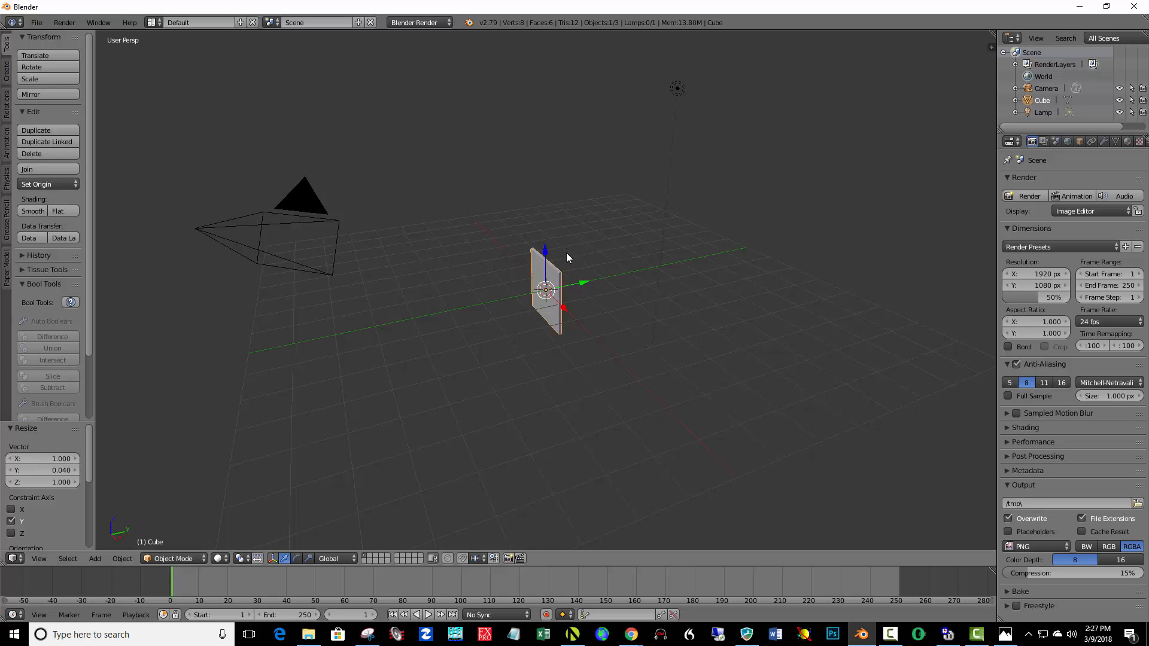
mouse_move(545, 252)
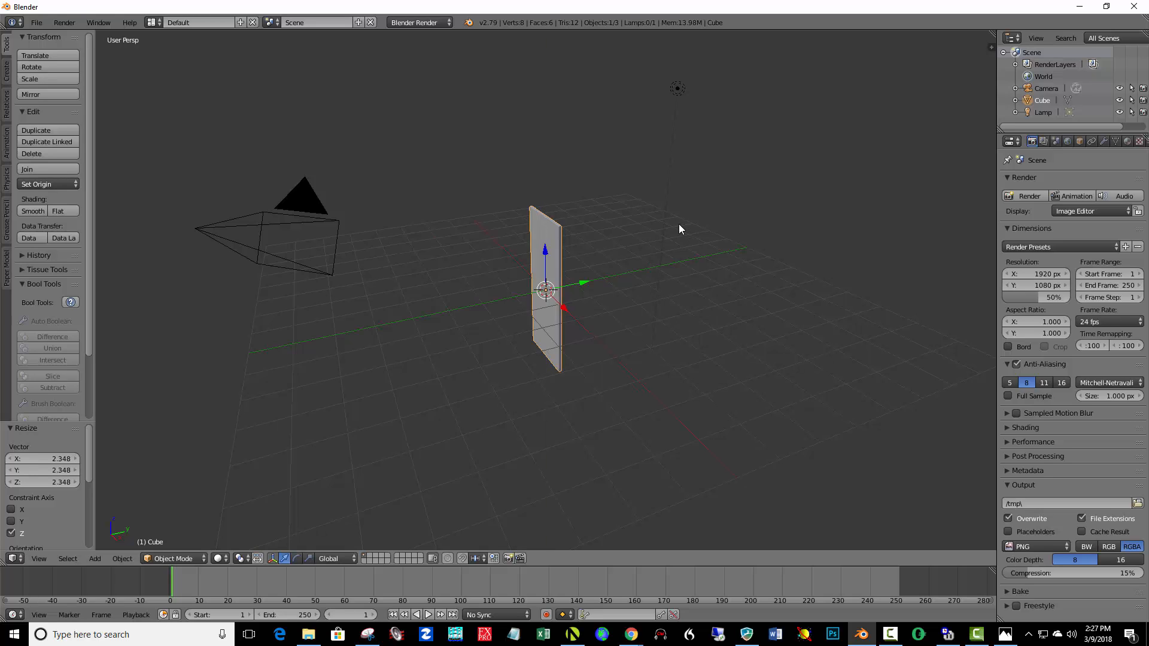
mouse_move(645, 297)
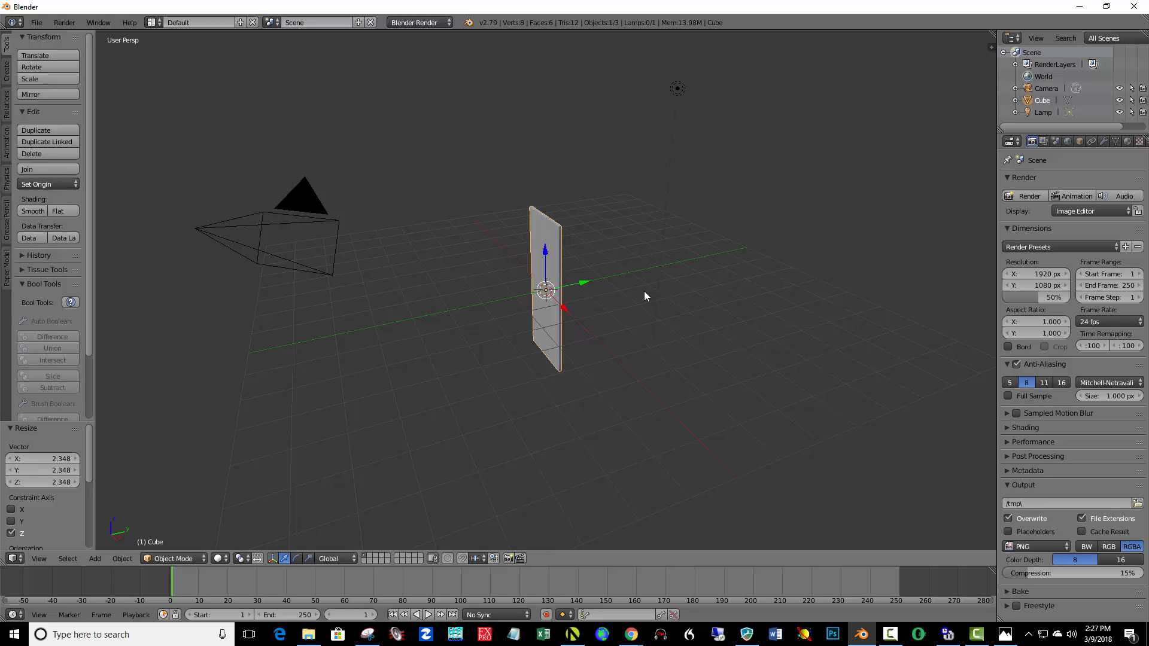
mouse_move(614, 303)
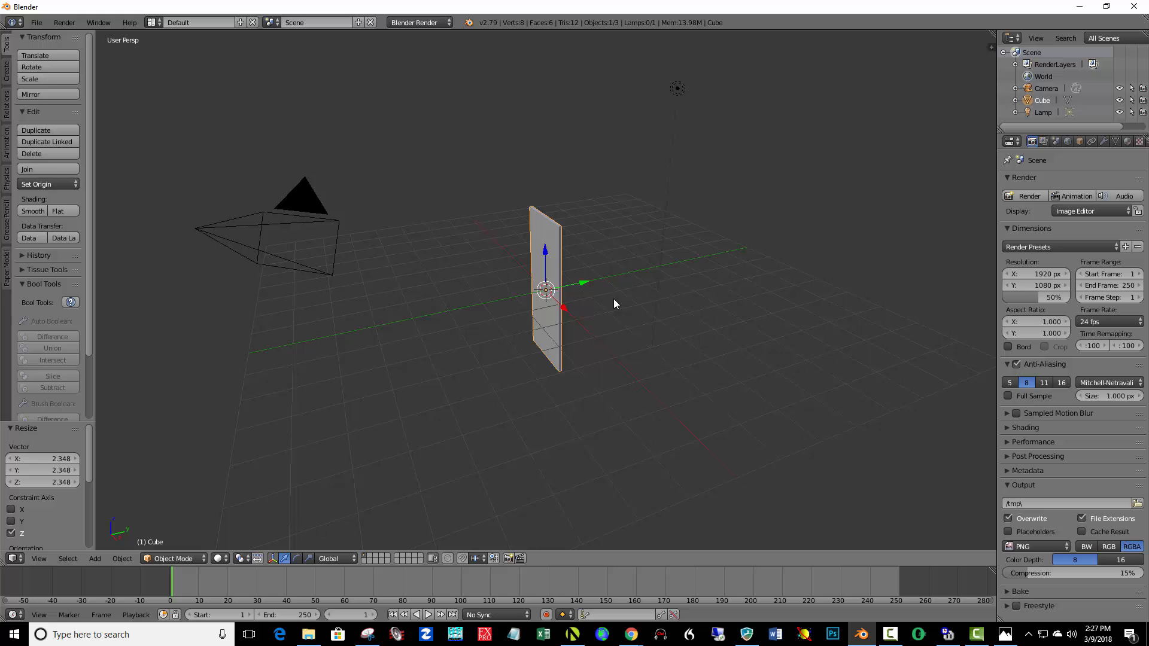
left_click_drag(616, 304, 676, 313)
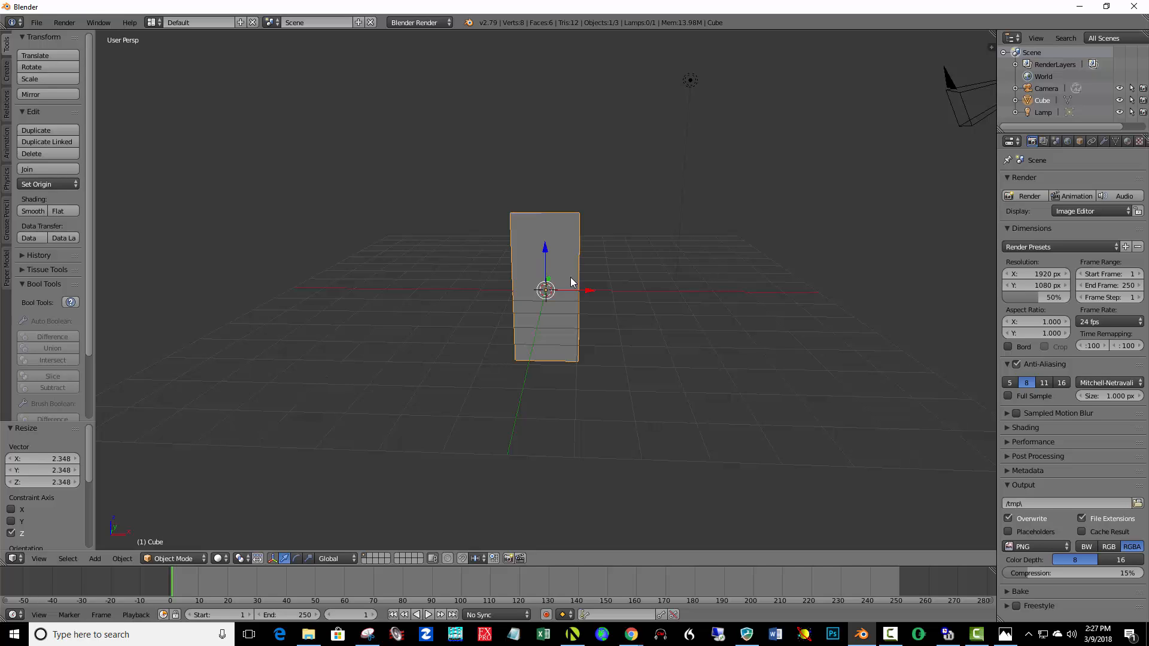
In Edit Mode, deselect all and add six horizontal loop cuts across the panel.
left_click(173, 558)
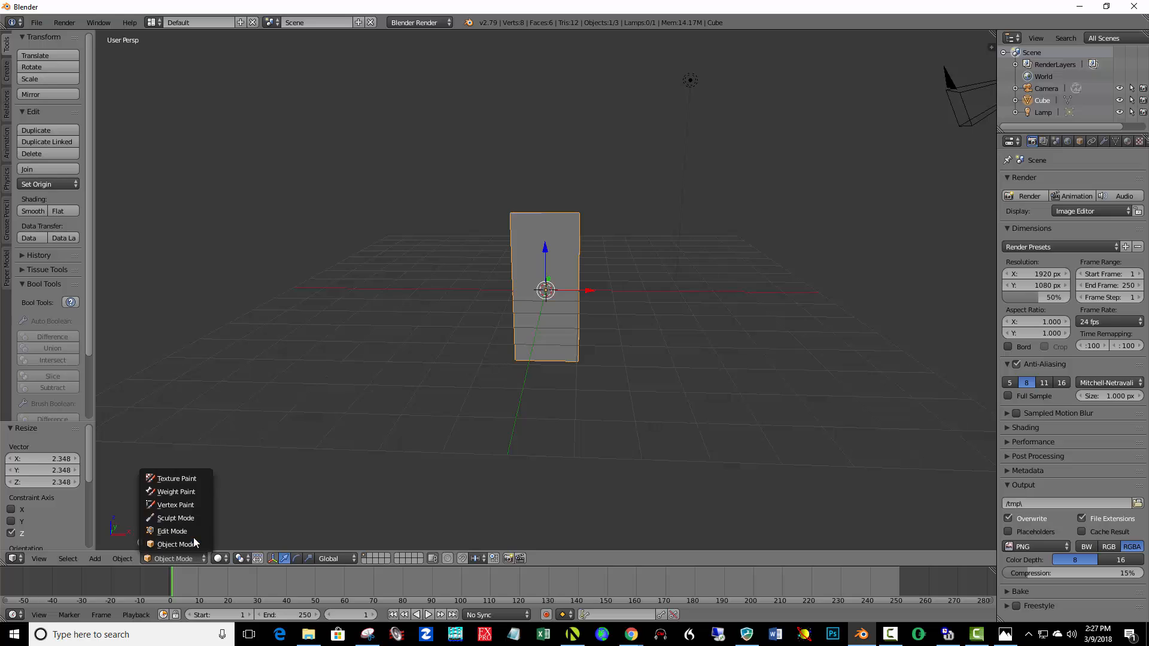
left_click(172, 531)
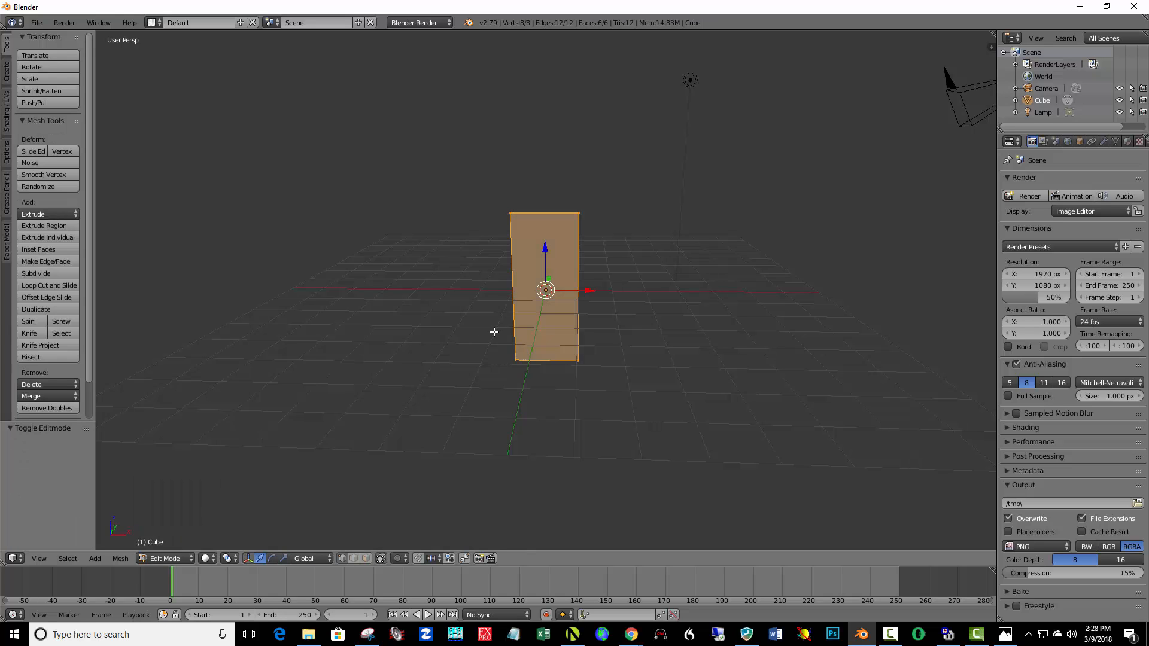
key("a")
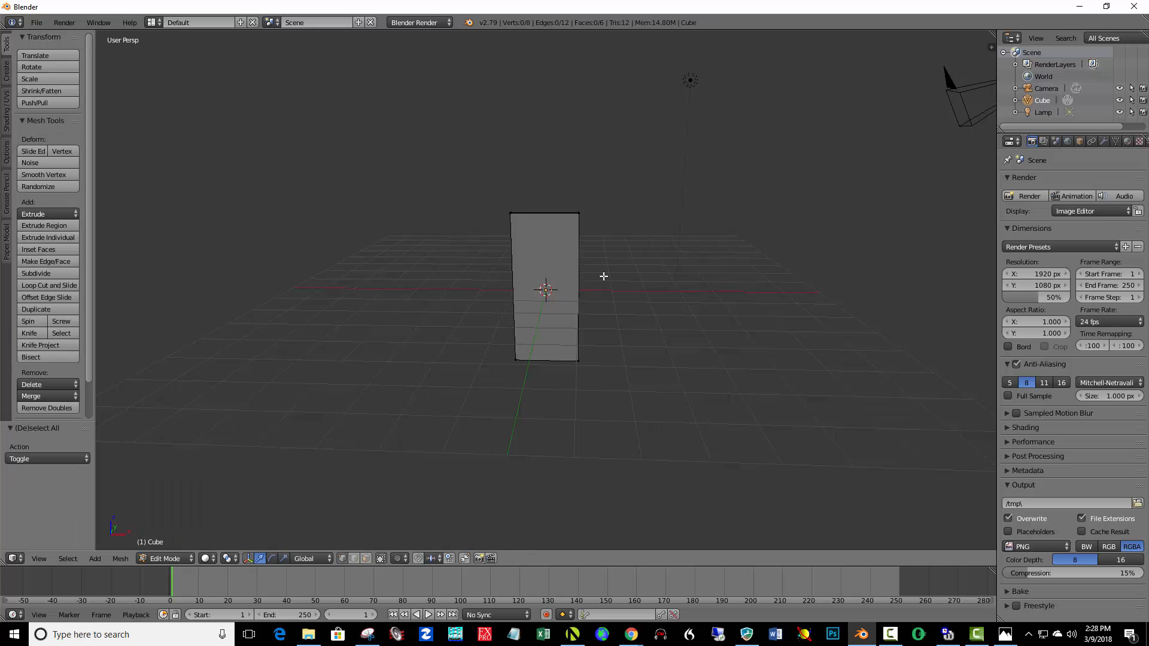
left_click(48, 284)
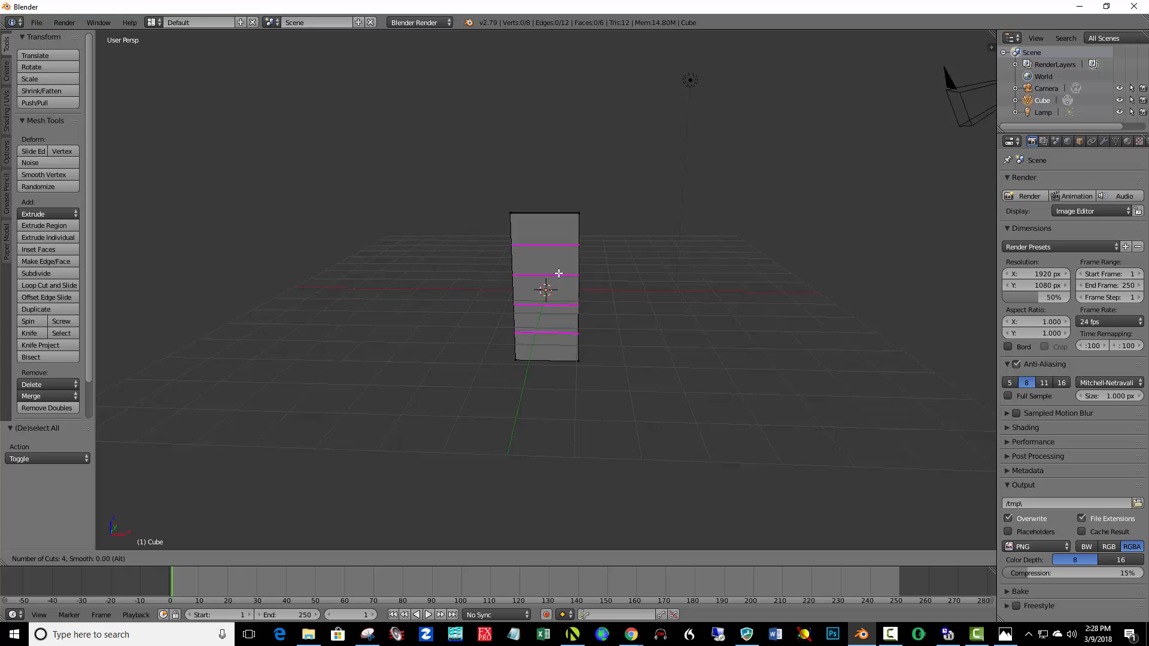
scroll("up", 3)
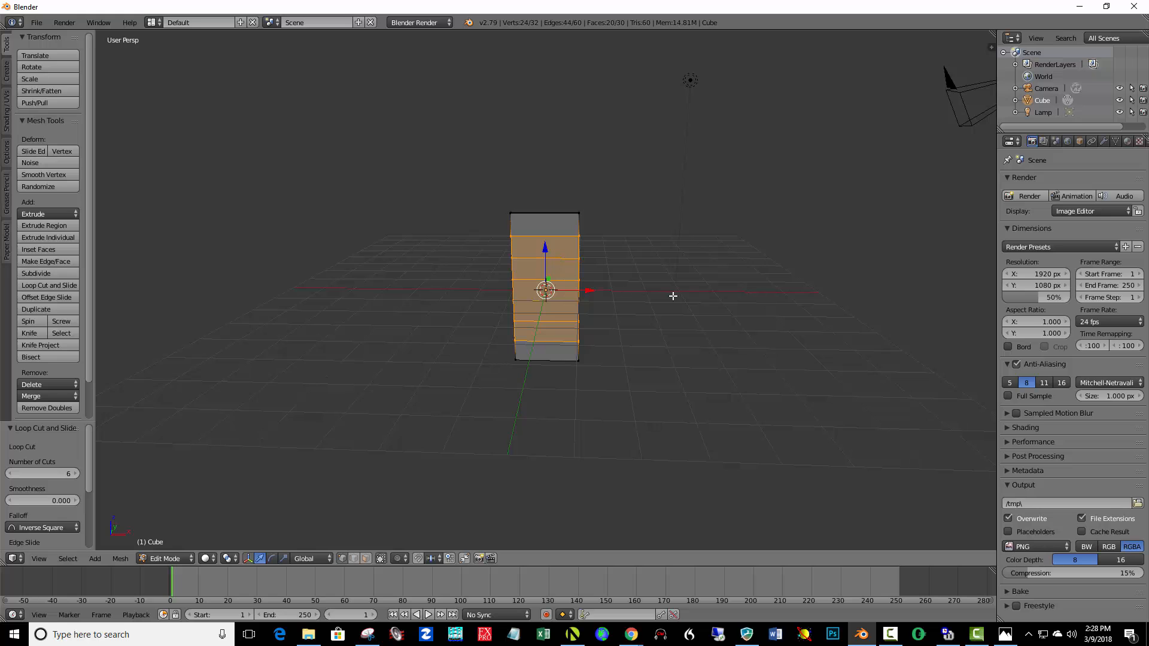
mouse_move(722, 292)
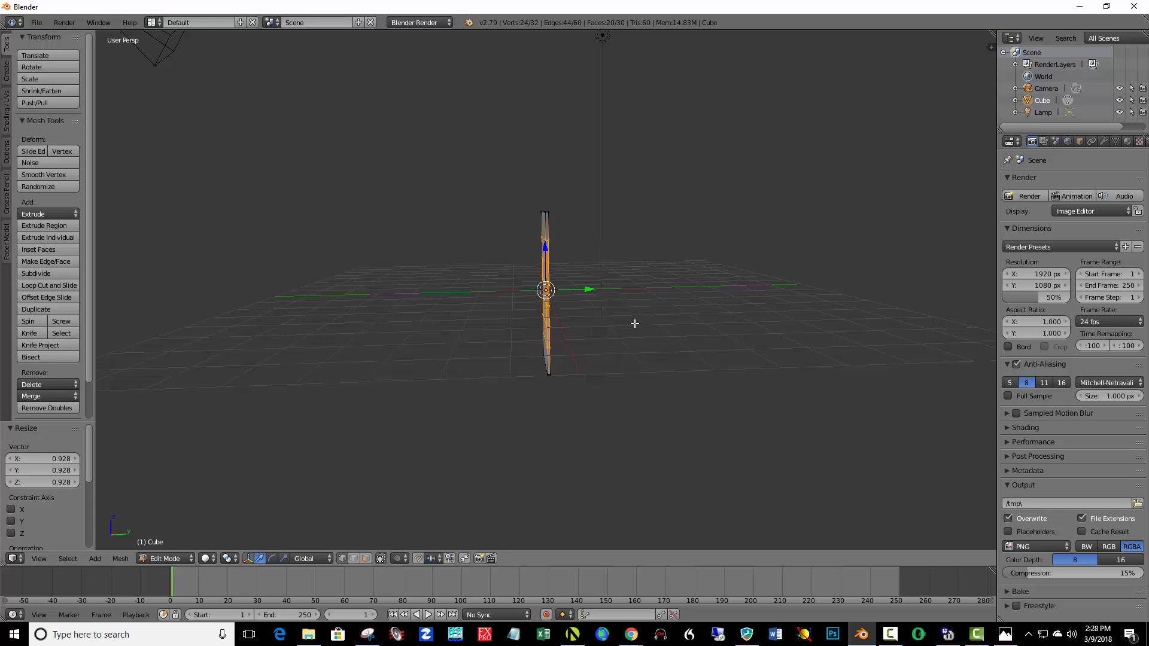
mouse_move(396, 480)
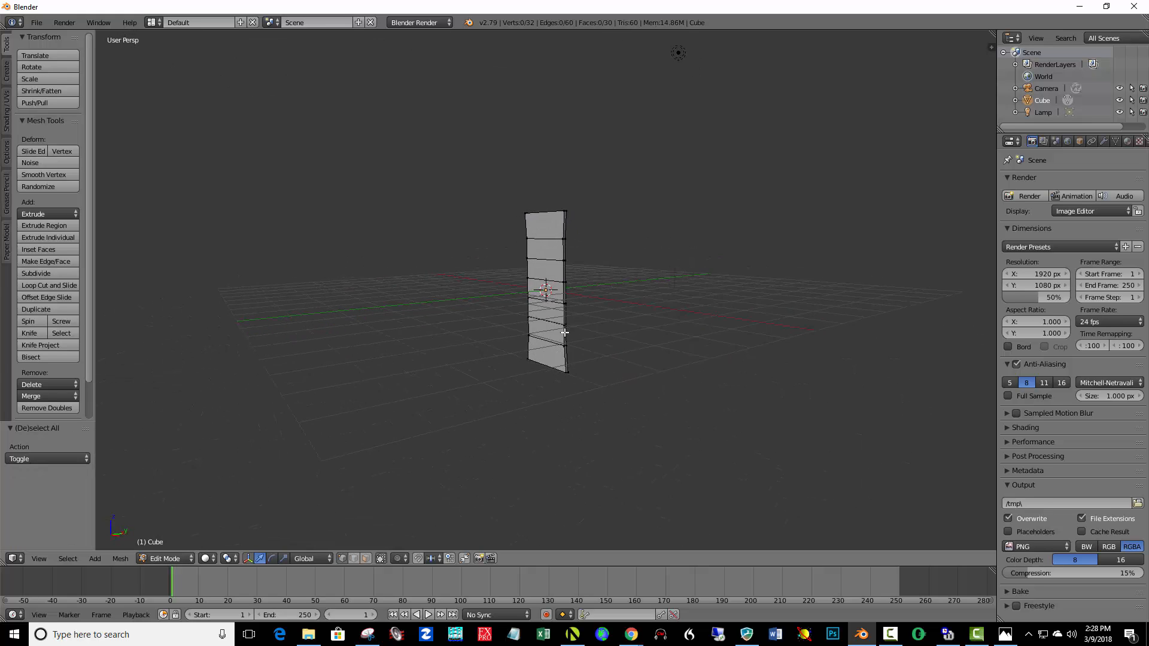
mouse_move(554, 280)
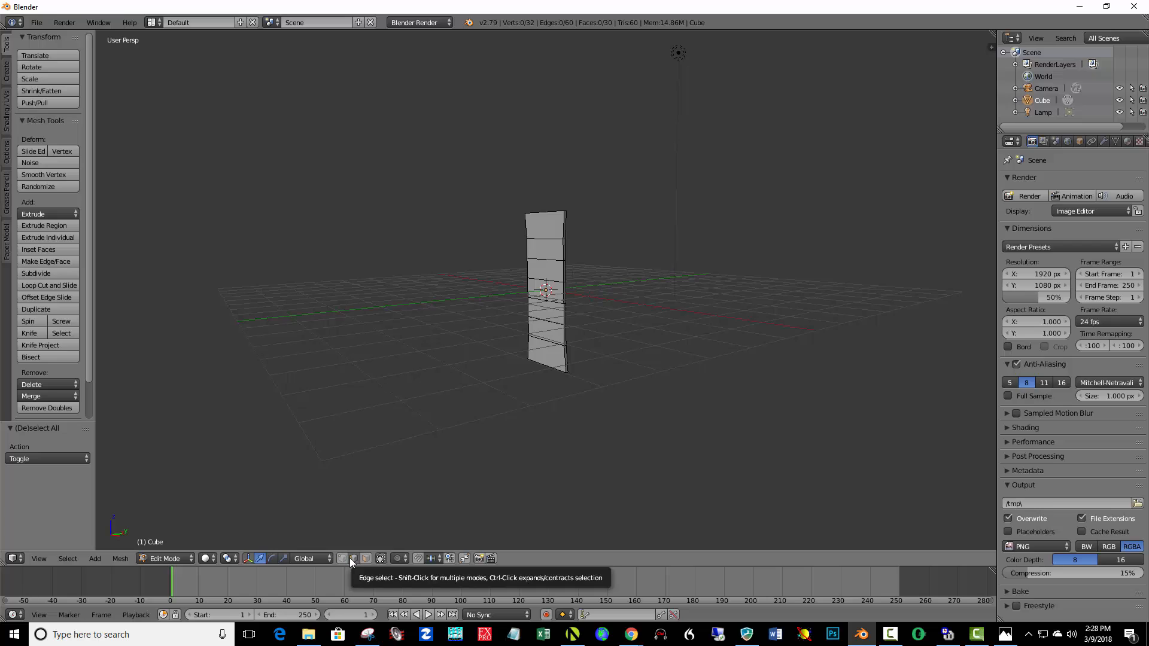
mouse_move(352, 561)
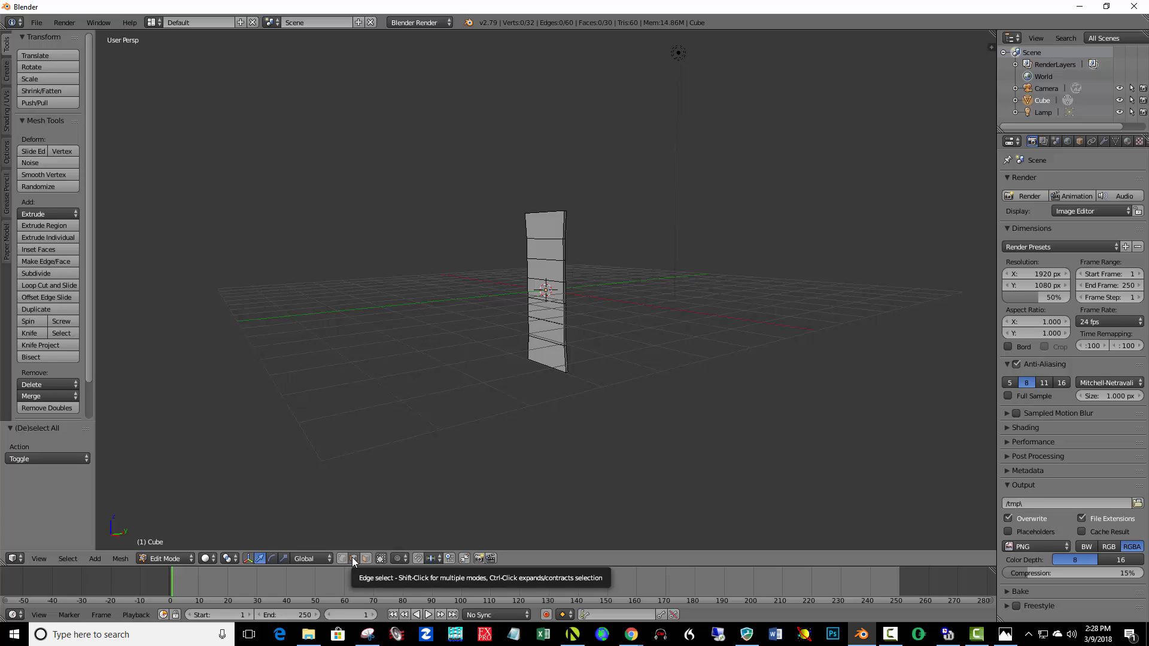
mouse_move(353, 564)
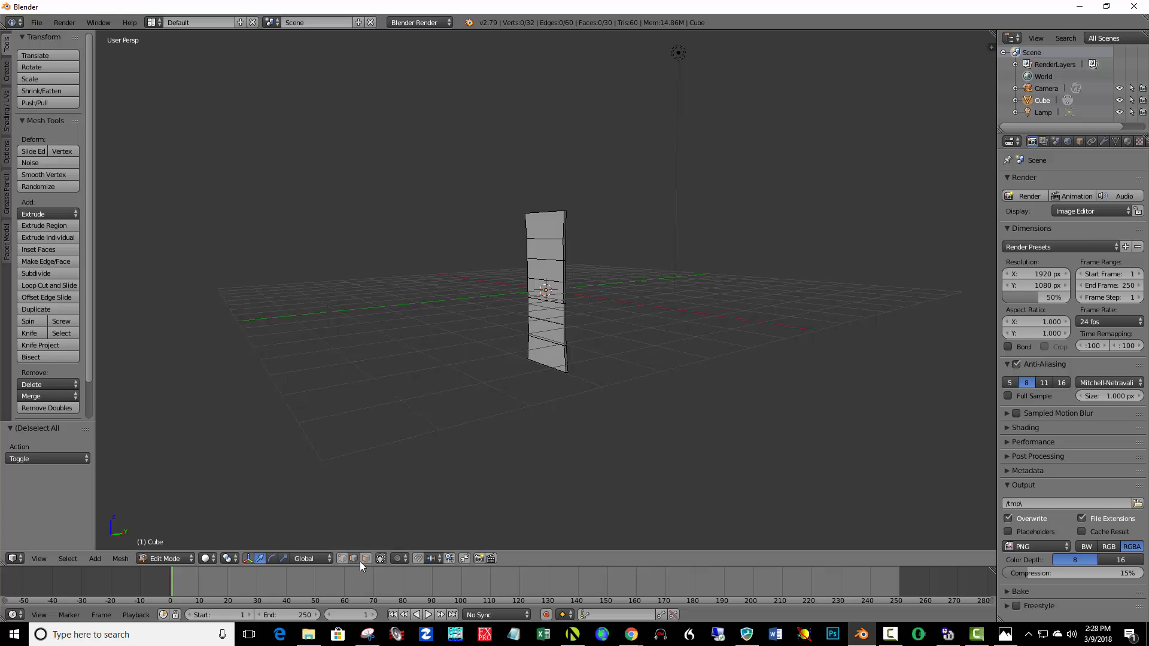
mouse_move(555, 314)
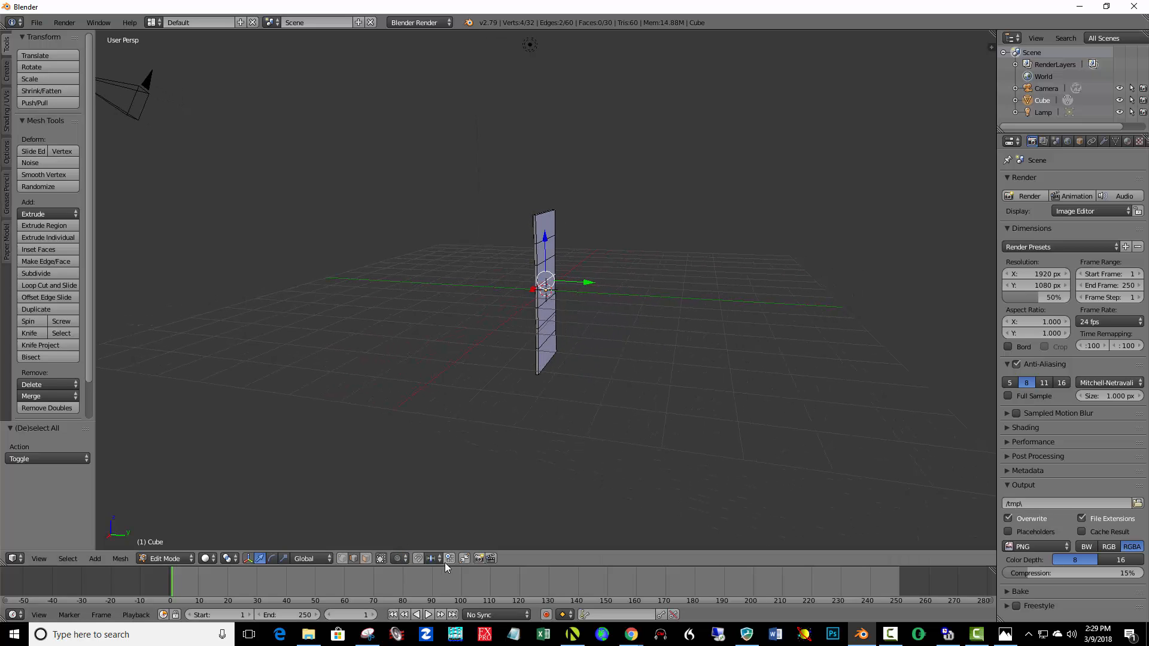
Enable proportional editing and push the panel's middle sideways along Y into a zigzag.
left_click(447, 558)
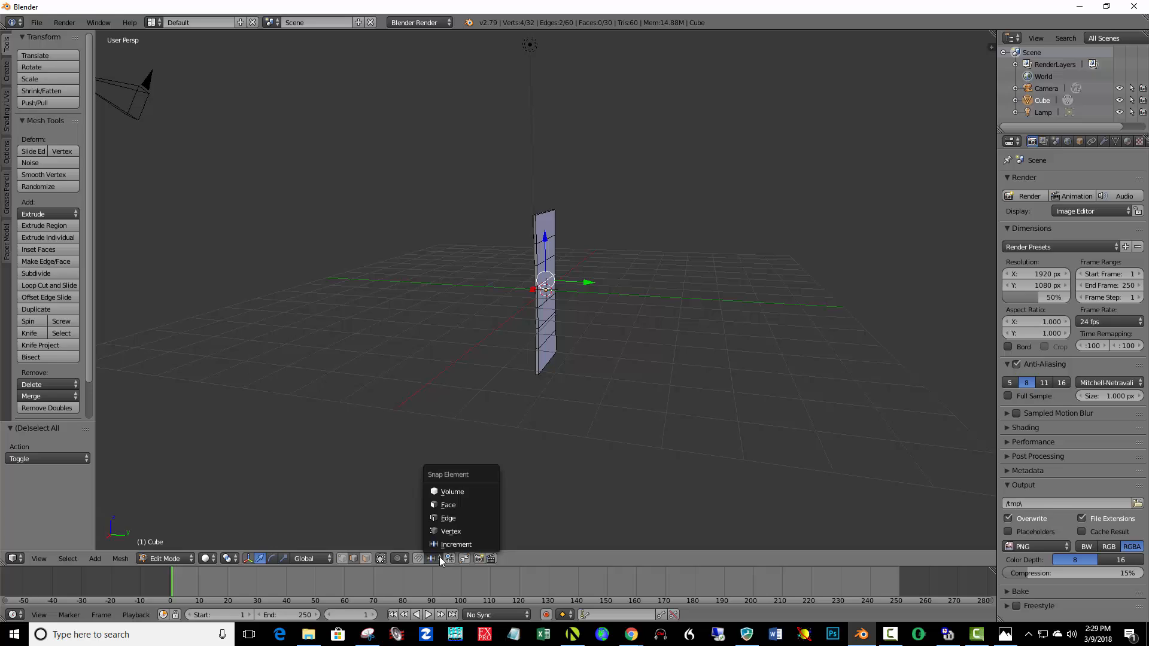
left_click(405, 558)
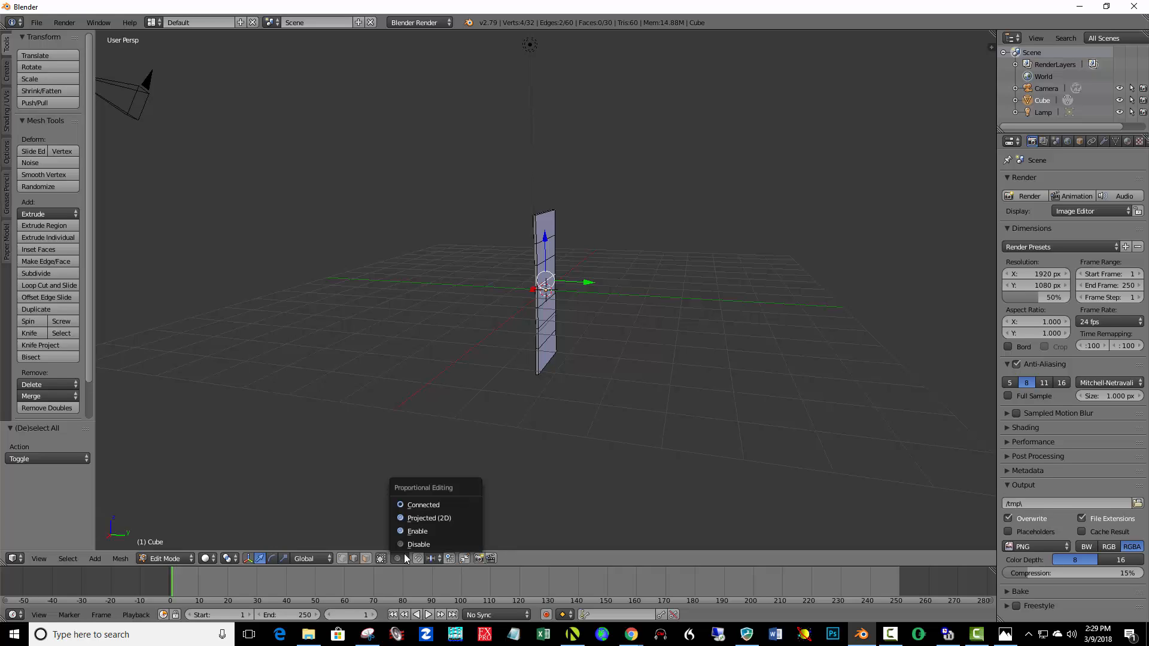
left_click(447, 503)
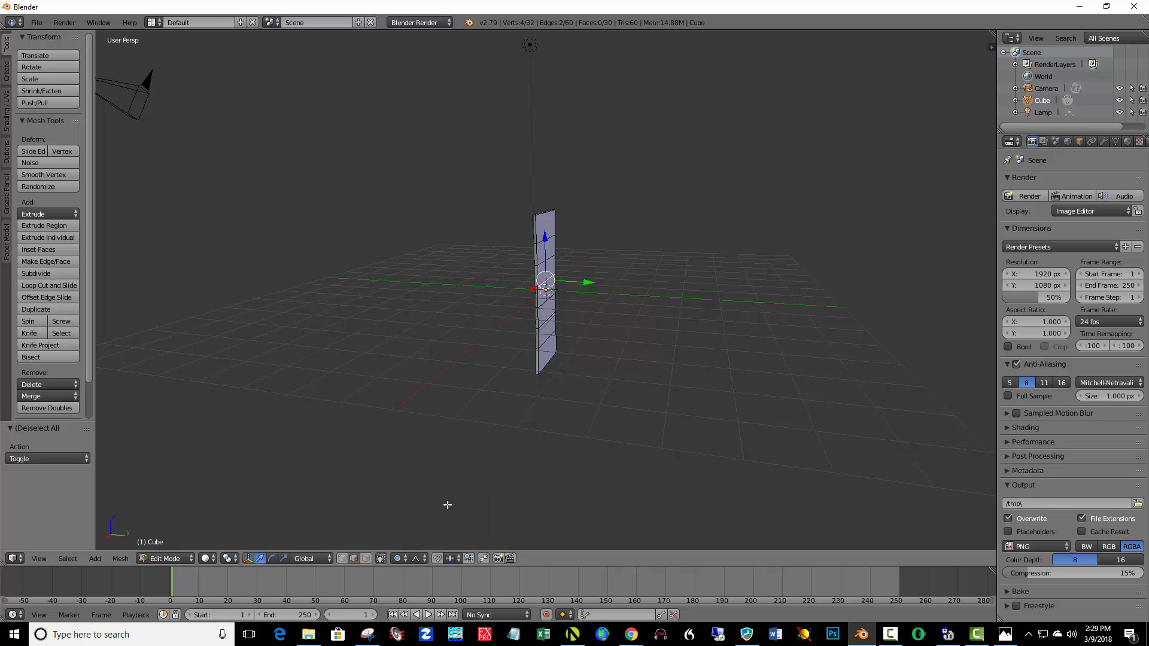
mouse_move(606, 336)
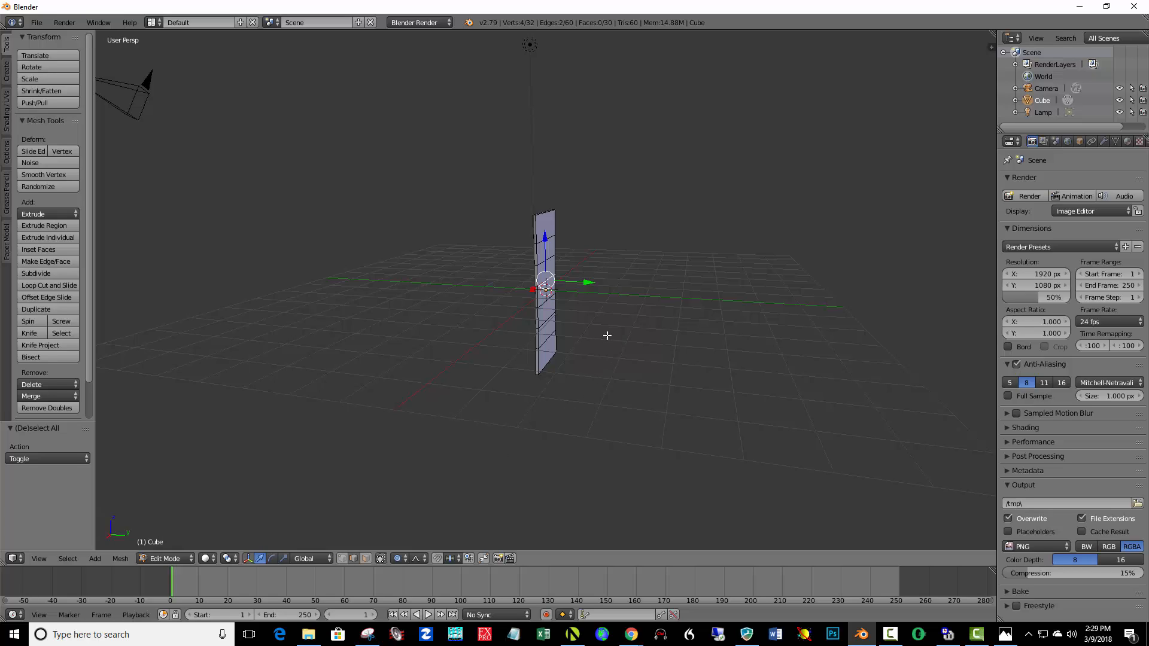
mouse_move(587, 282)
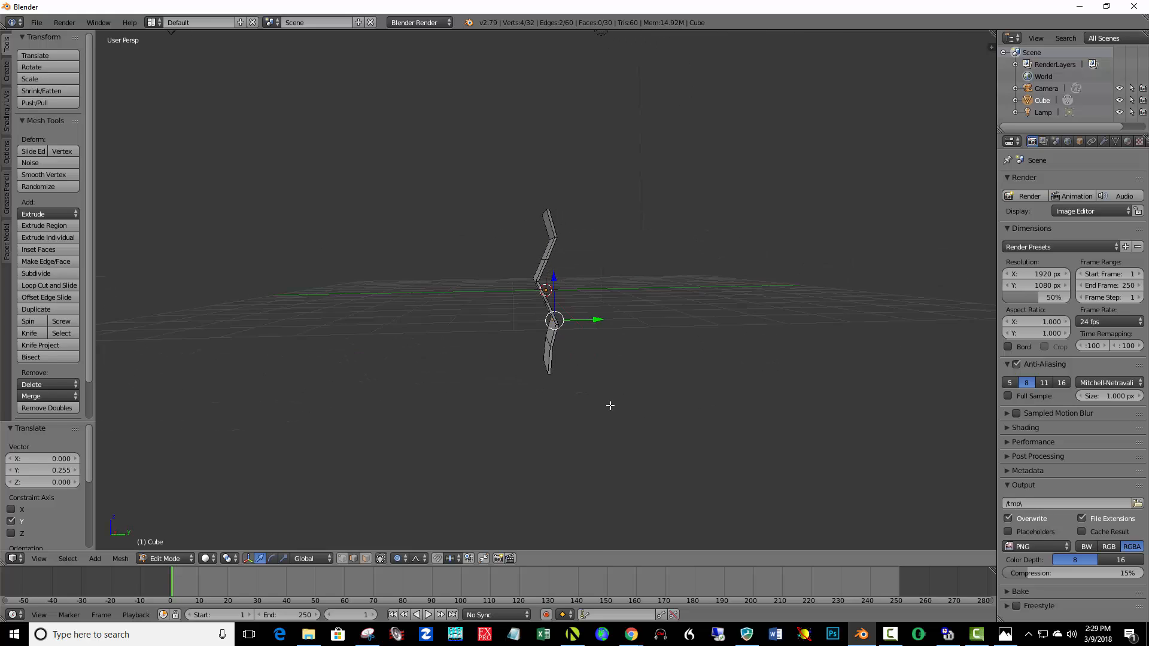
left_click_drag(608, 402, 636, 401)
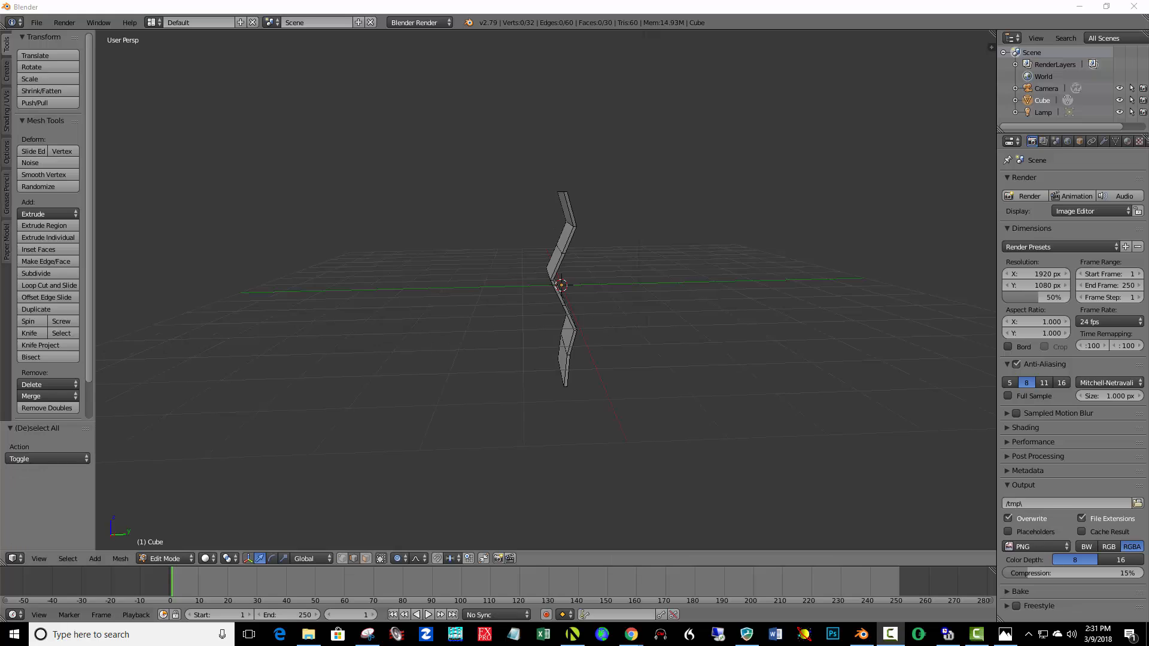
mouse_move(489, 356)
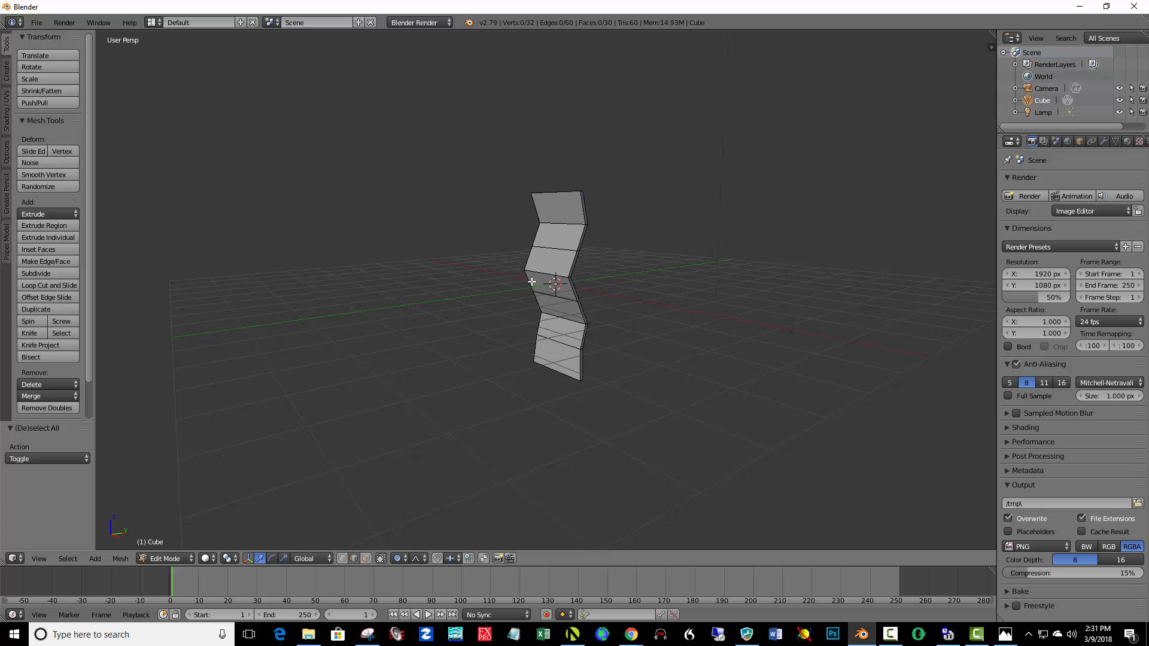
mouse_move(574, 278)
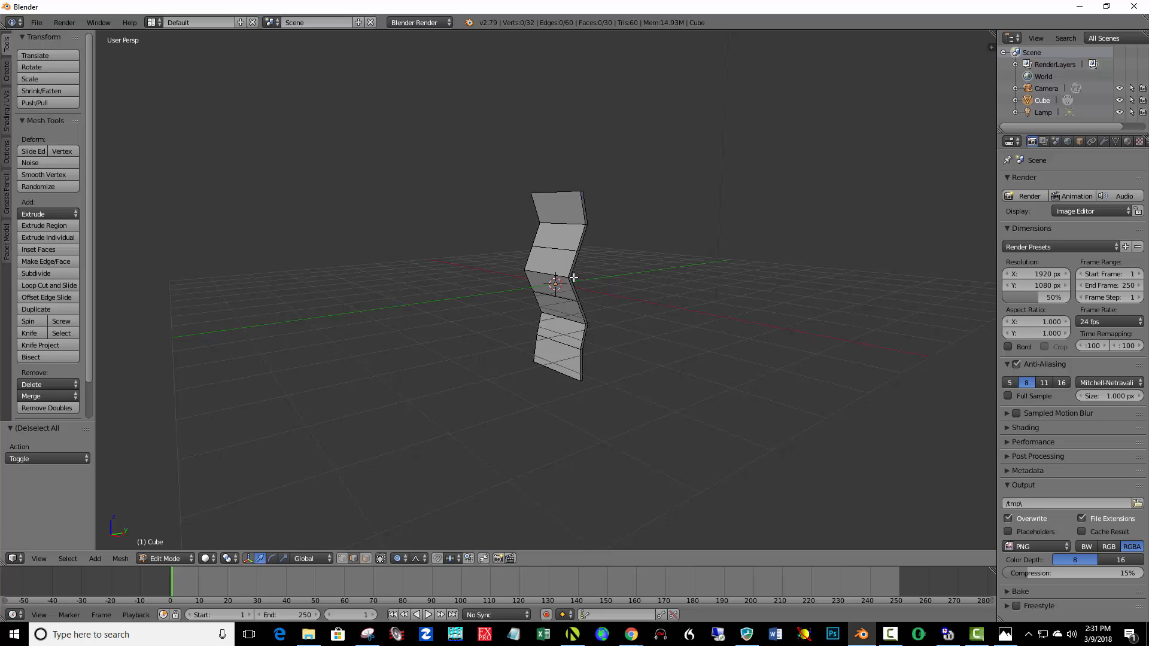
mouse_move(549, 275)
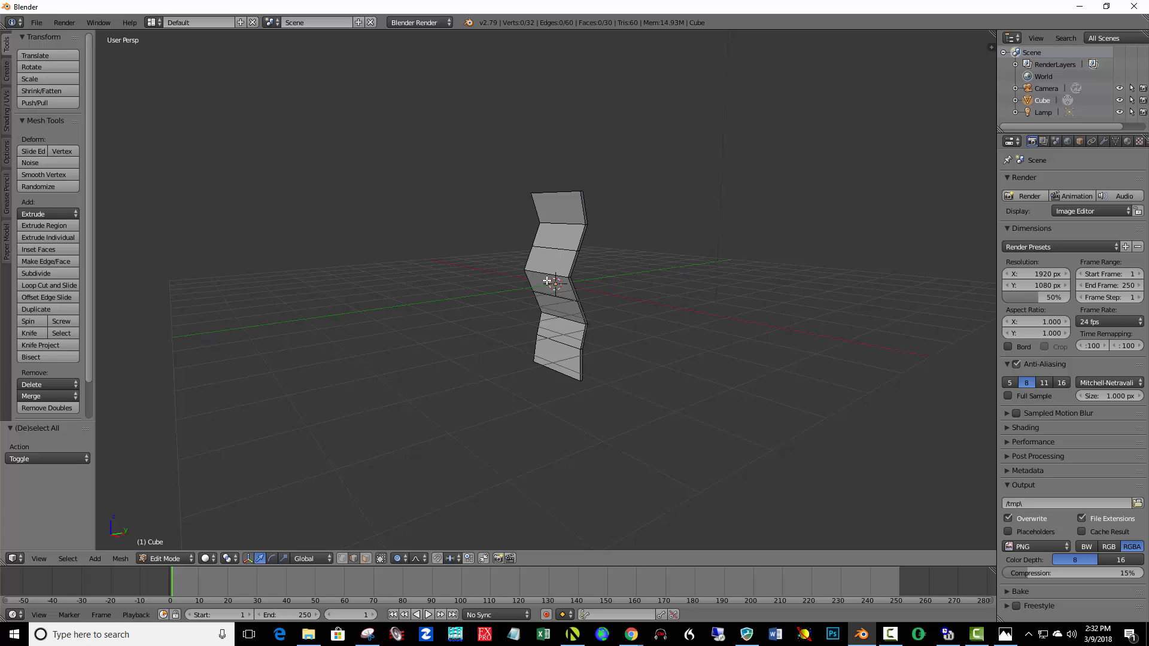
mouse_move(483, 304)
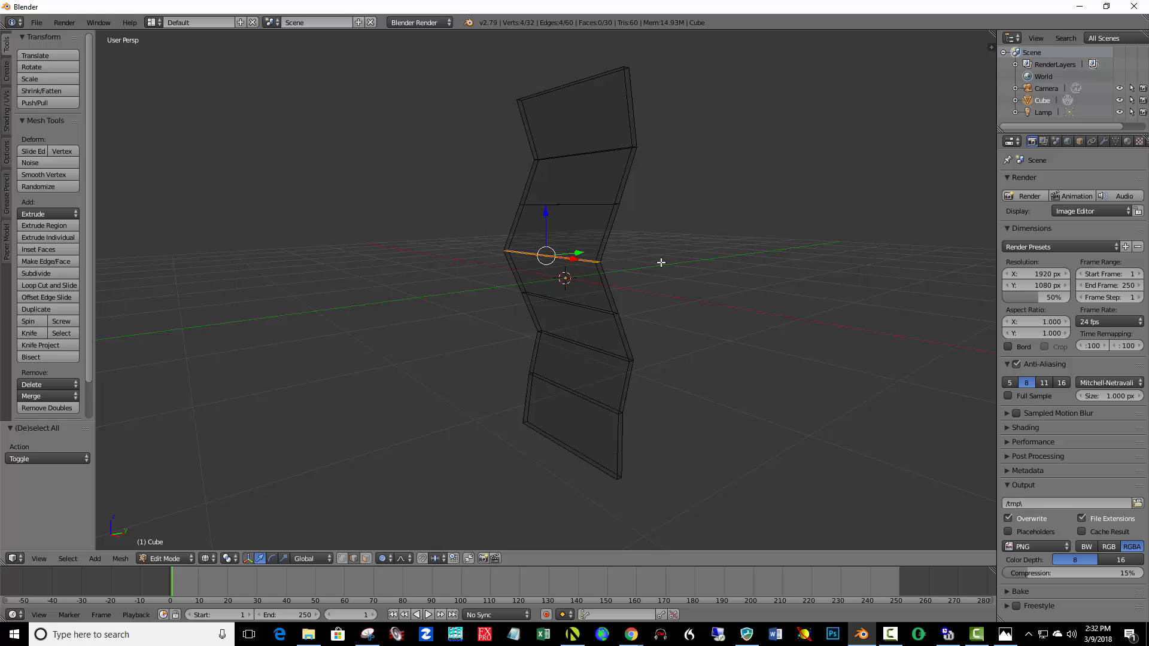
Extrude the zigzag strip's edges sideways along Y to widen it into a fin.
left_click_drag(660, 262, 578, 282)
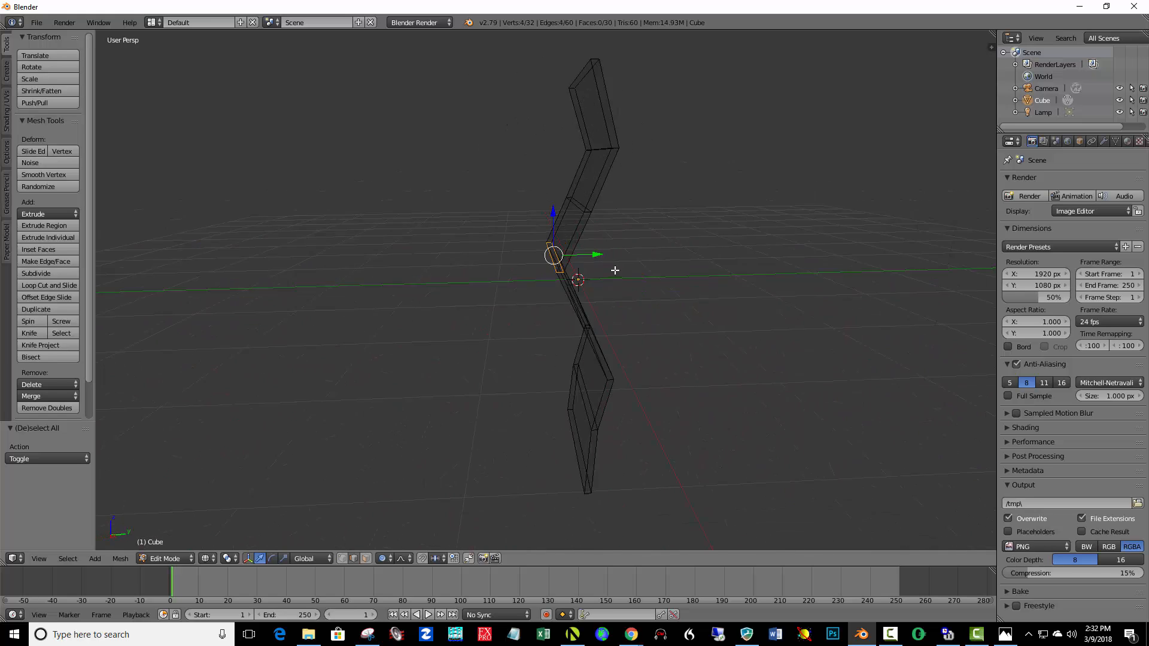
left_click_drag(614, 270, 647, 264)
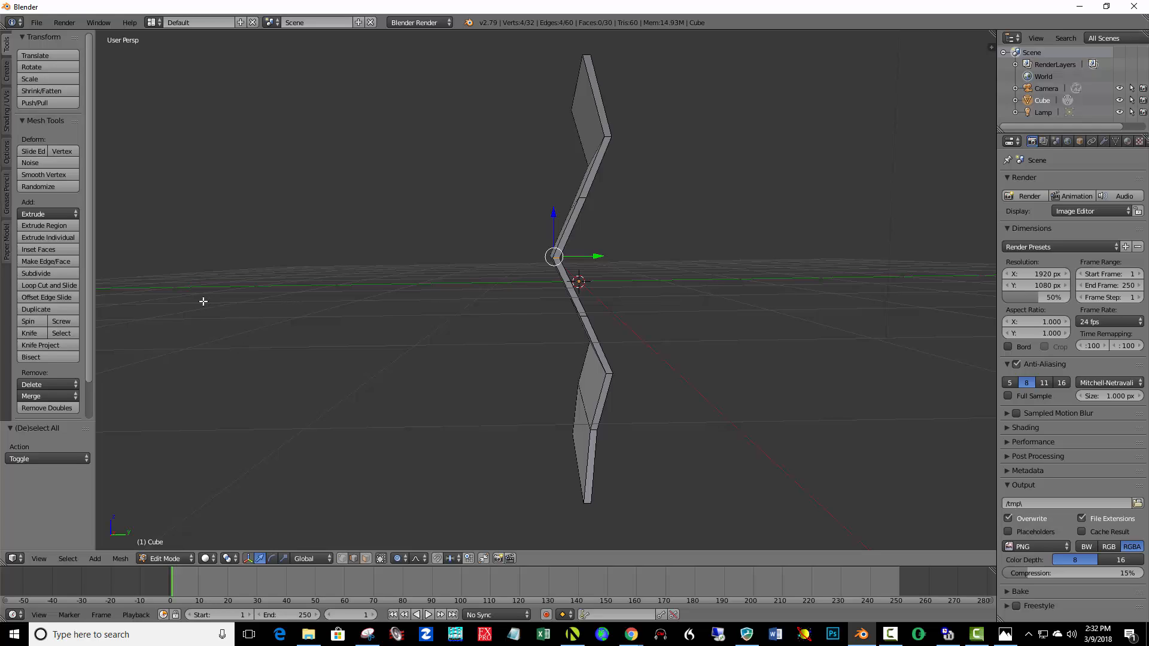
mouse_move(620, 335)
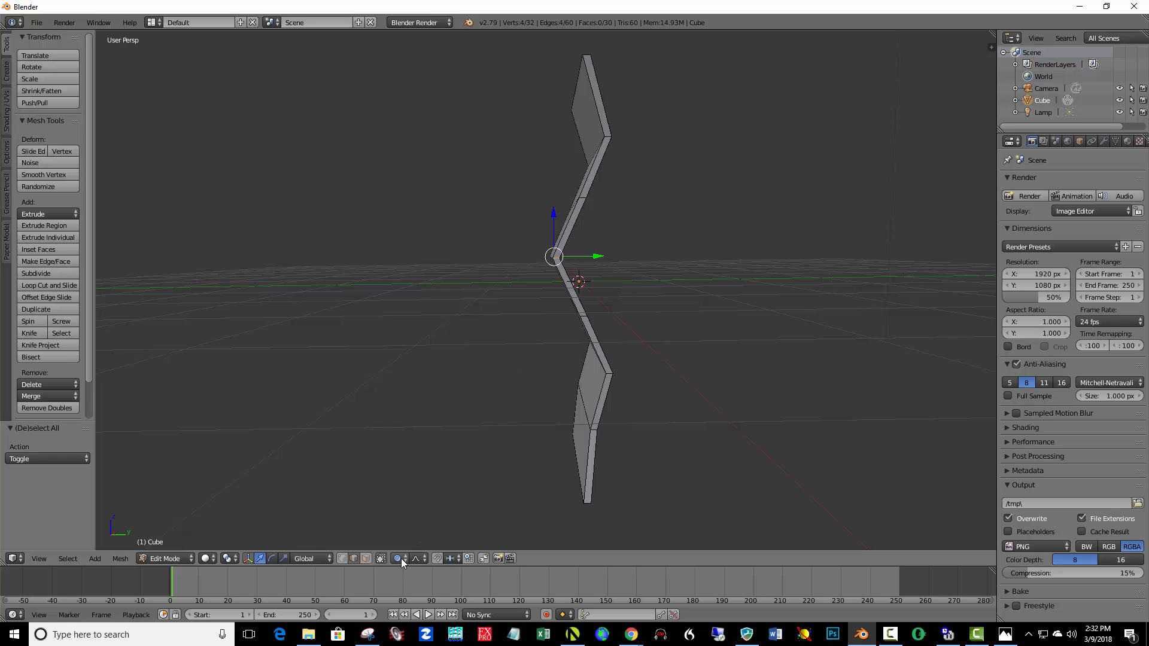
left_click(400, 558)
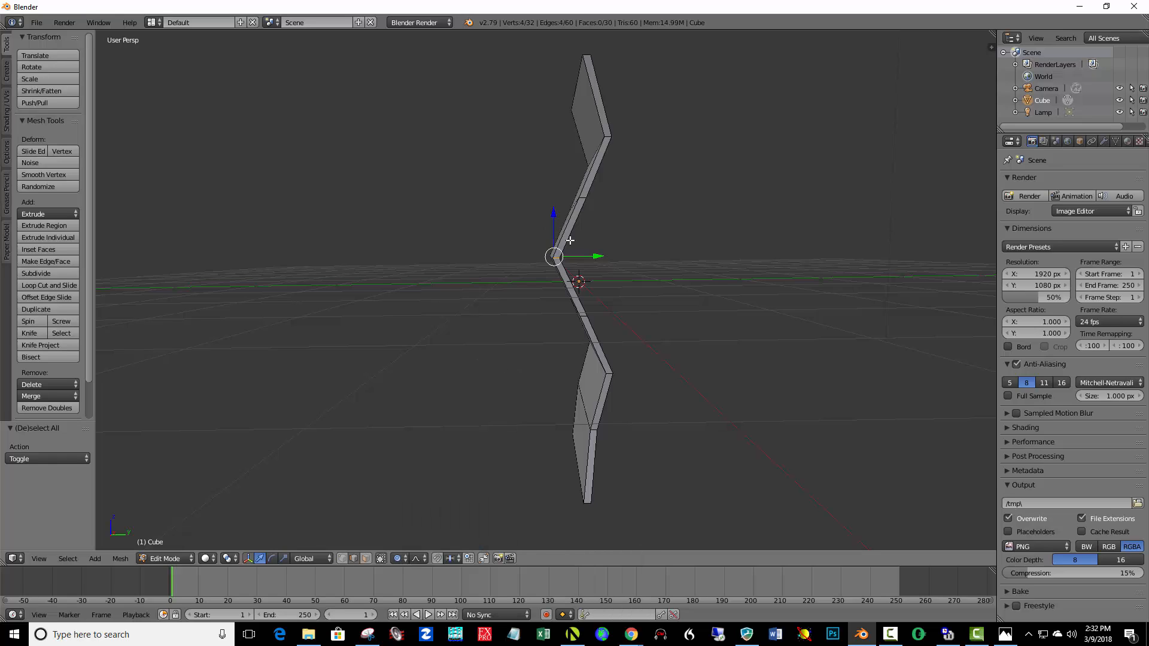
mouse_move(577, 210)
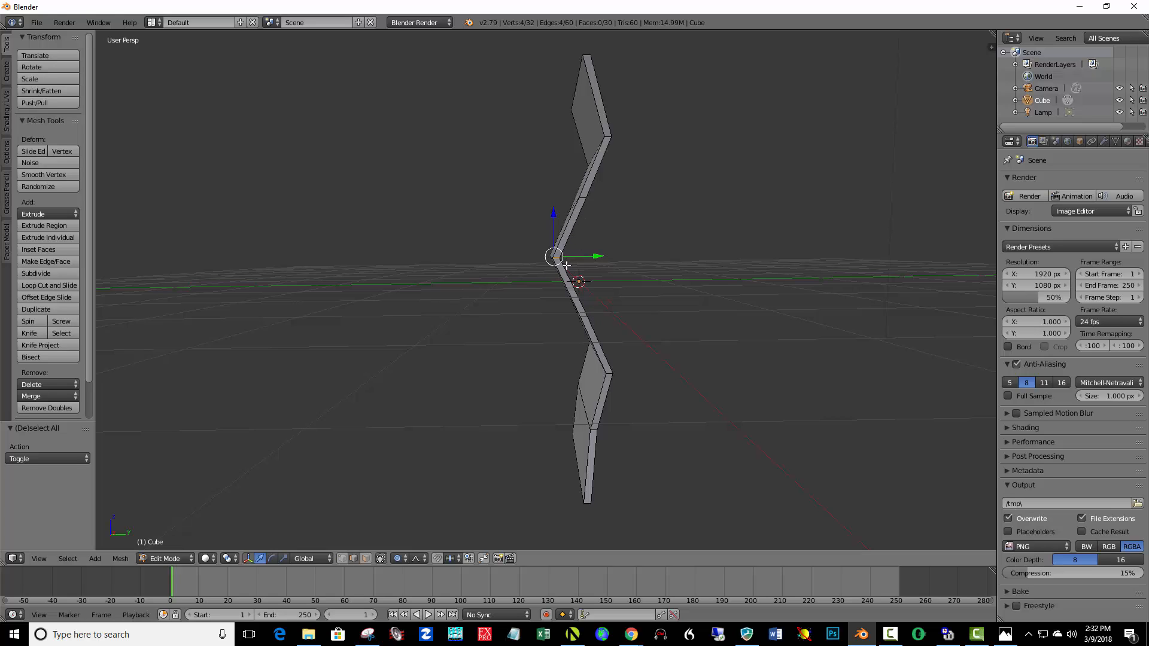
mouse_move(558, 227)
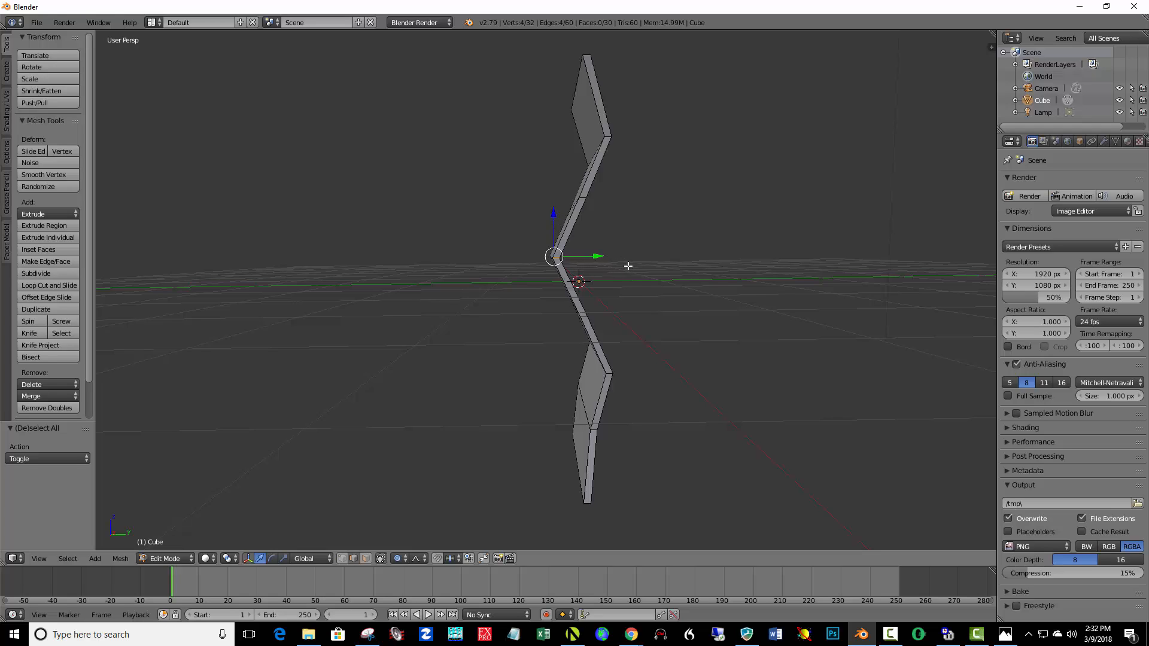
key("s")
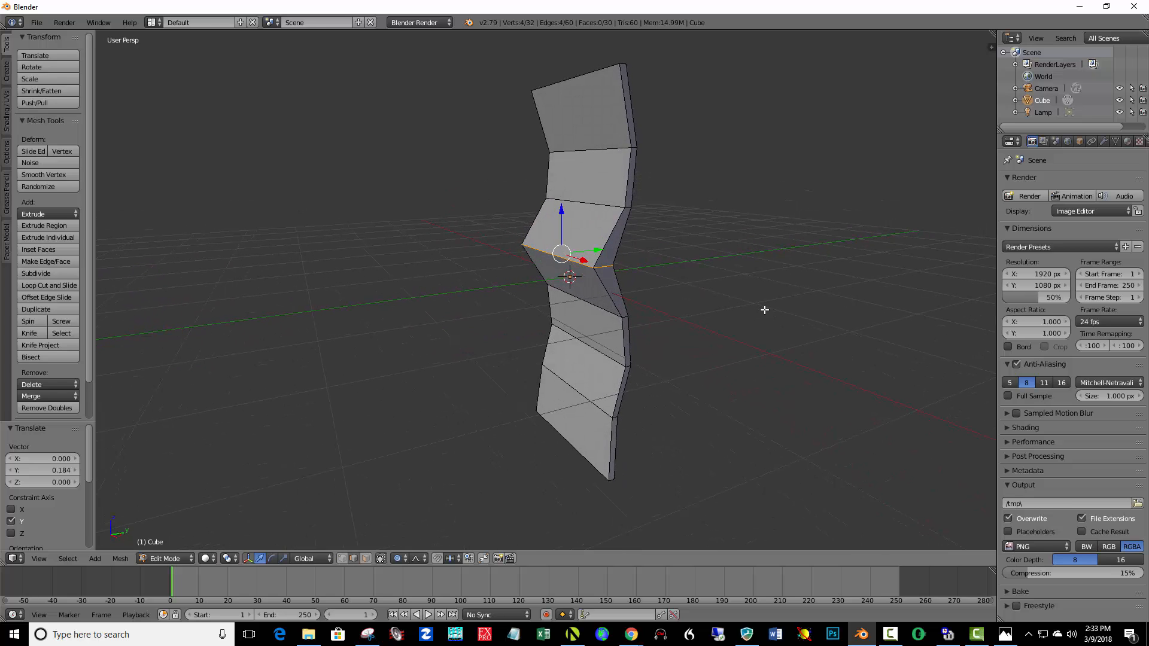
mouse_move(744, 306)
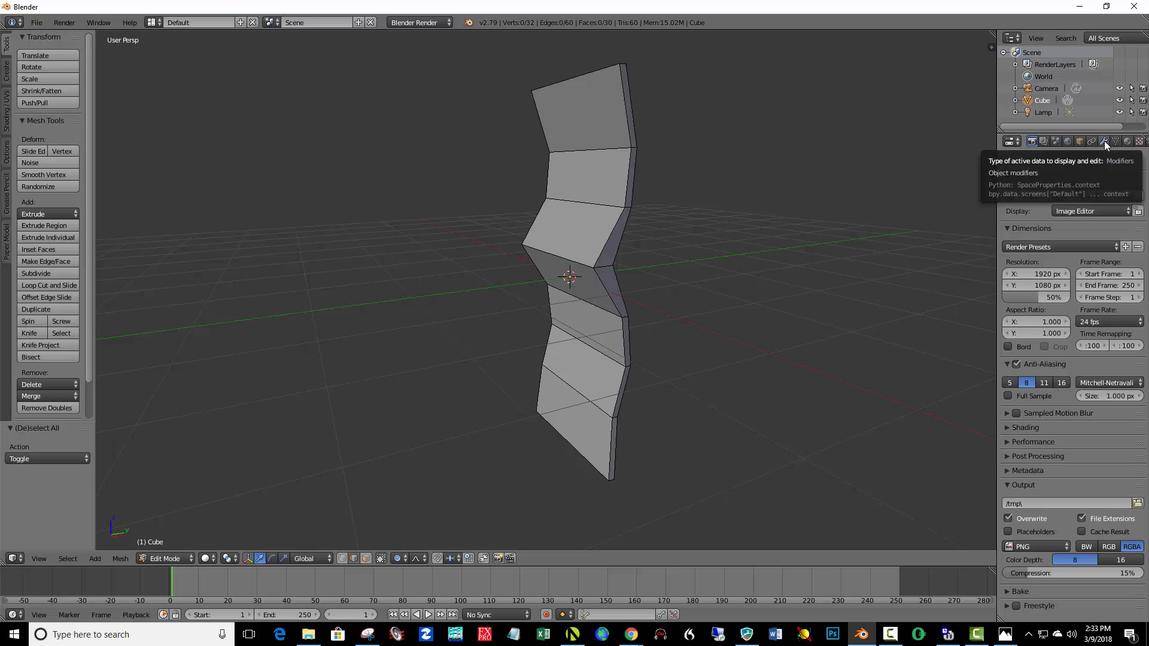
Add a Subdivision Surface modifier to the fin with View and Render levels at 3.
left_click(1101, 141)
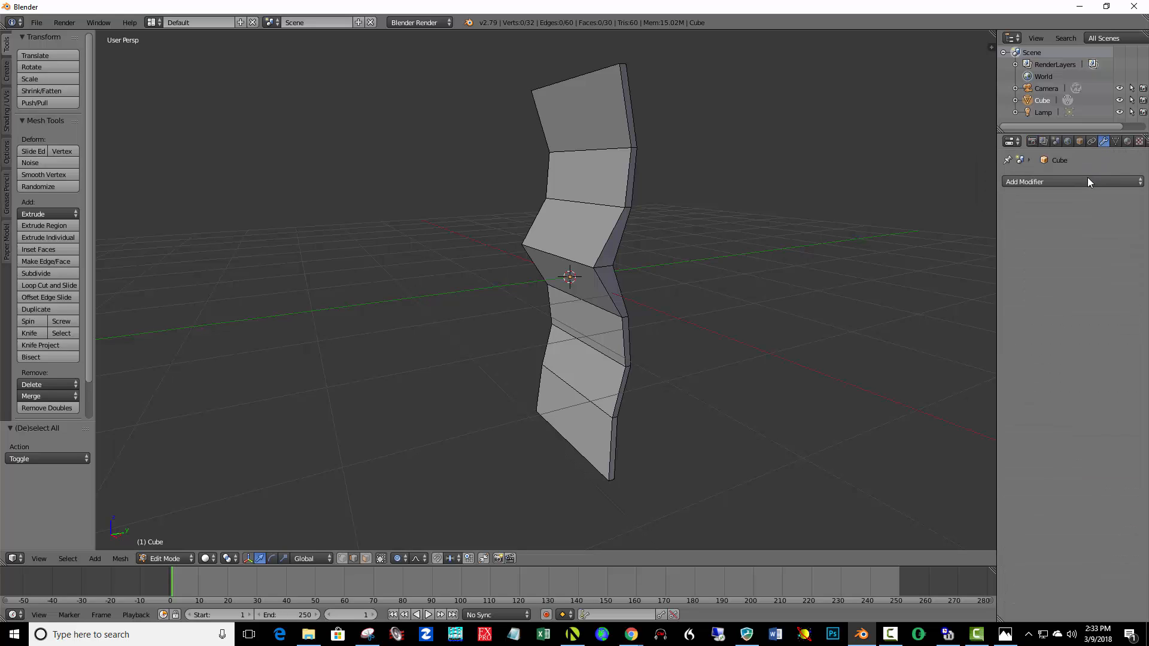
left_click(1048, 180)
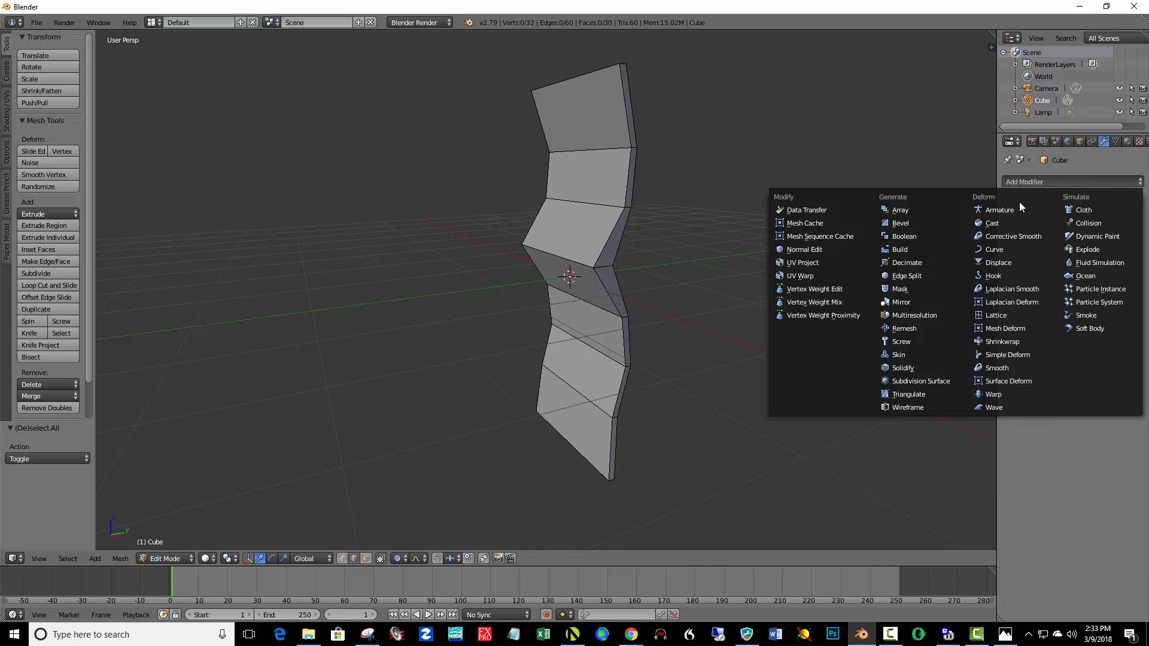
mouse_move(920, 380)
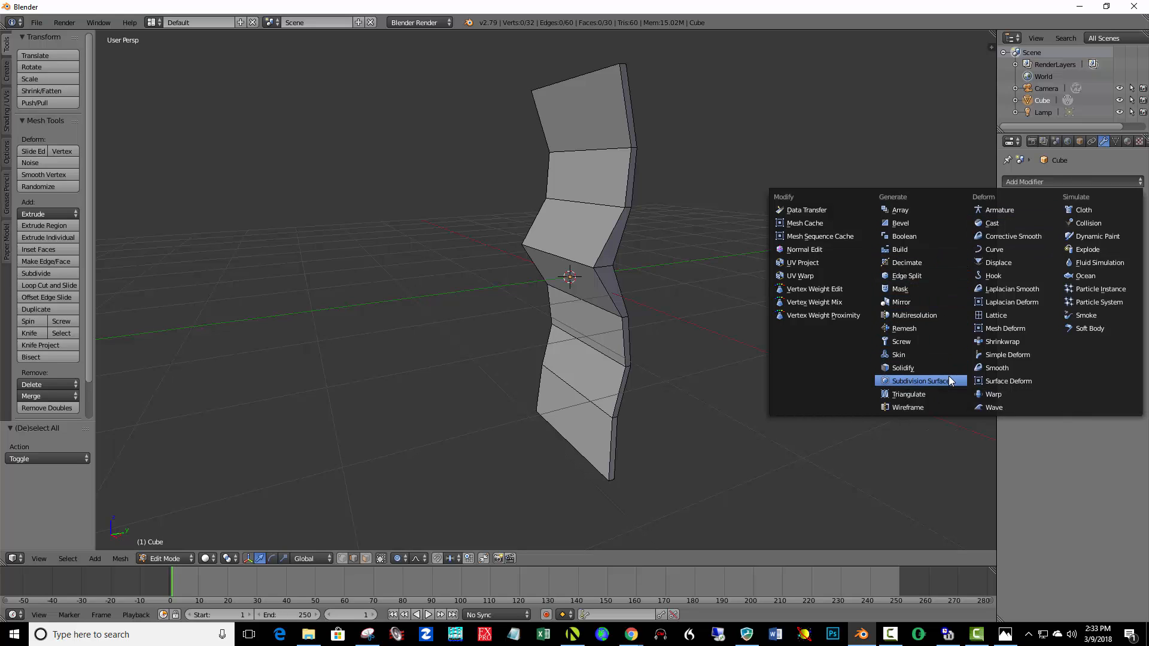
left_click(918, 381)
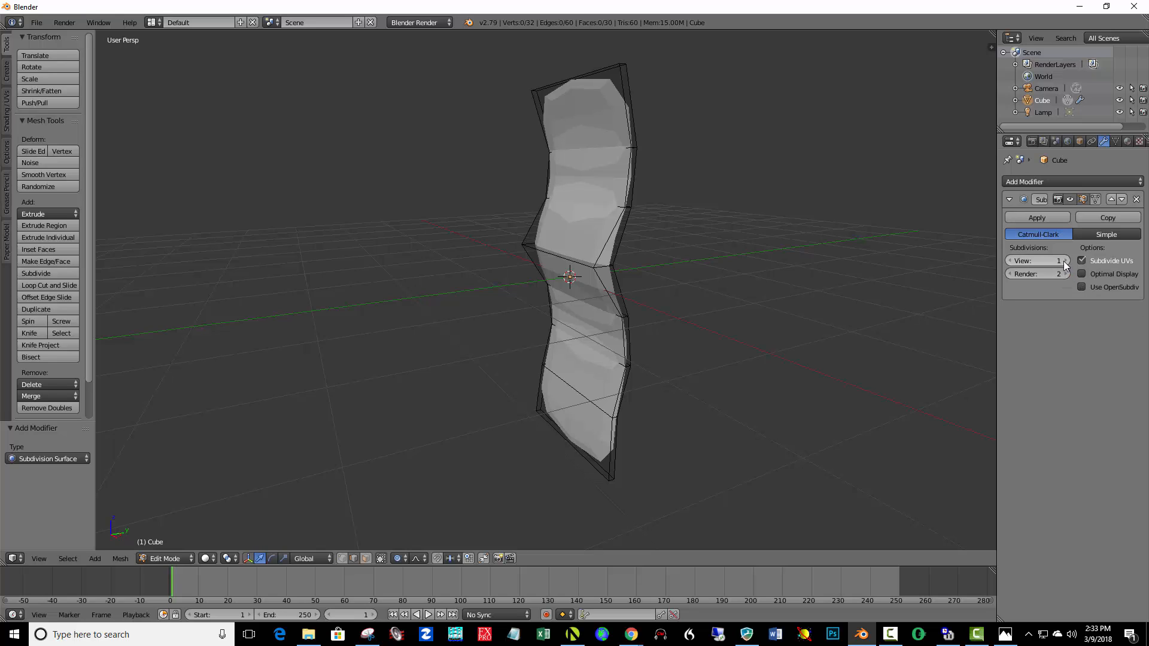
left_click(1061, 261)
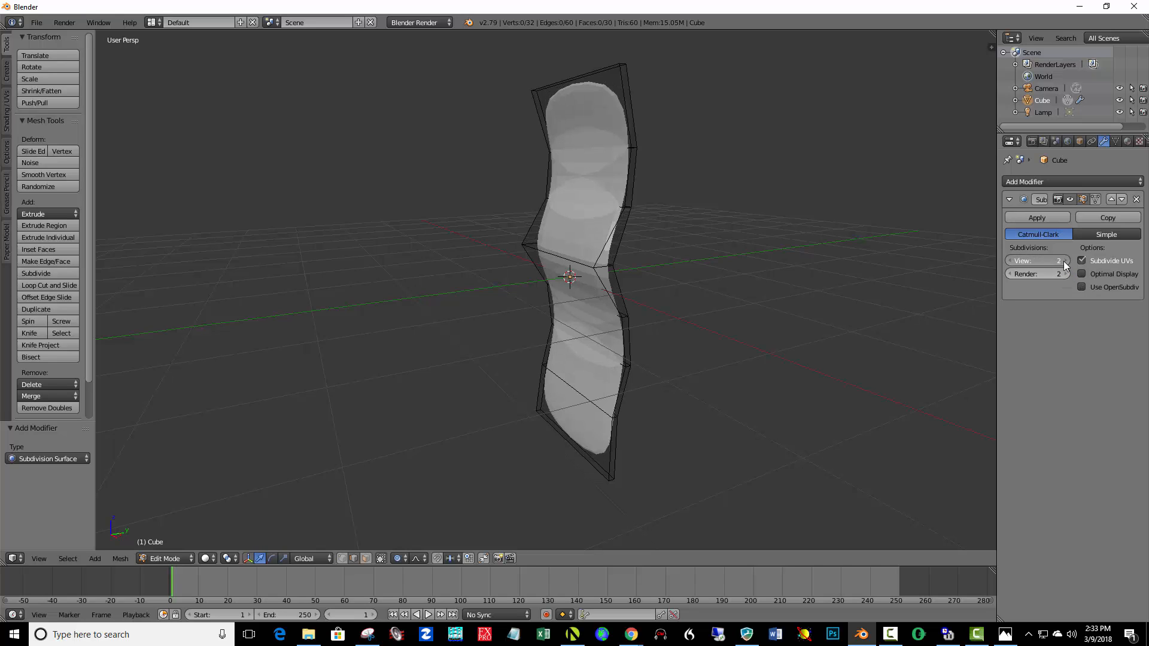
left_click(1065, 261)
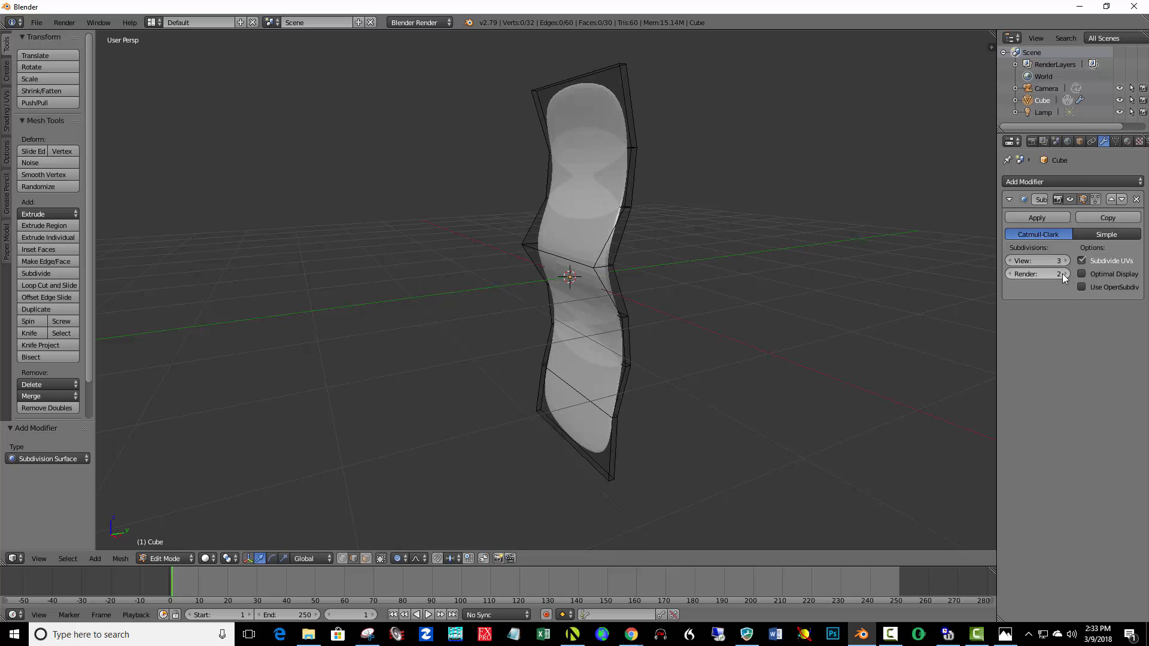
left_click(1065, 273)
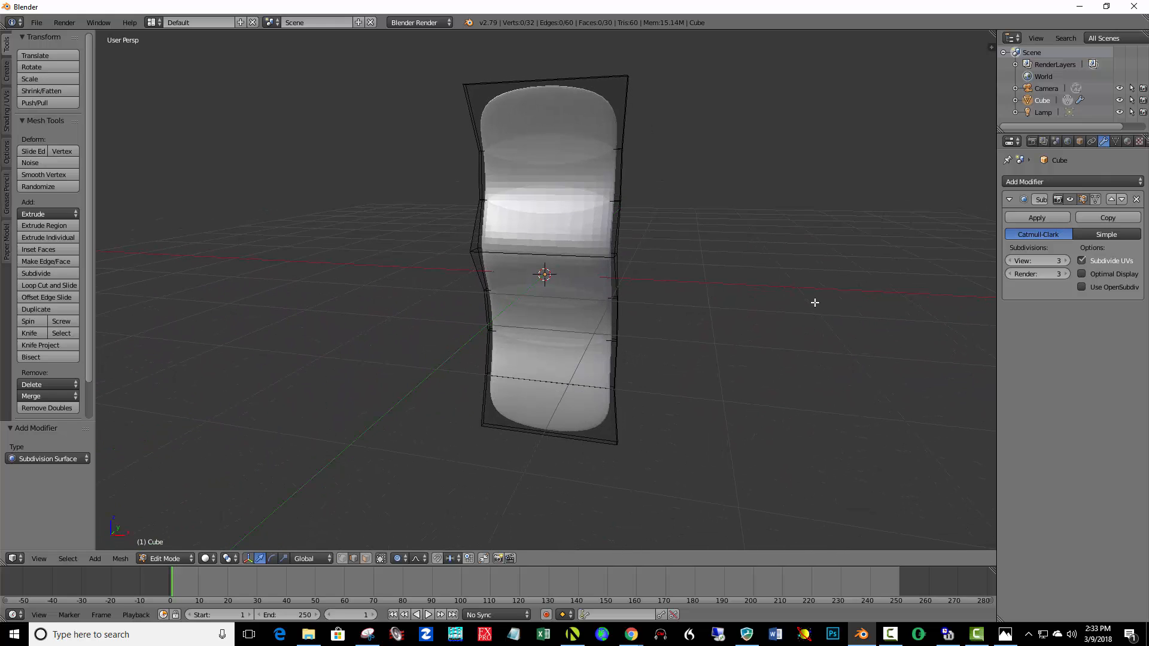
mouse_move(646, 401)
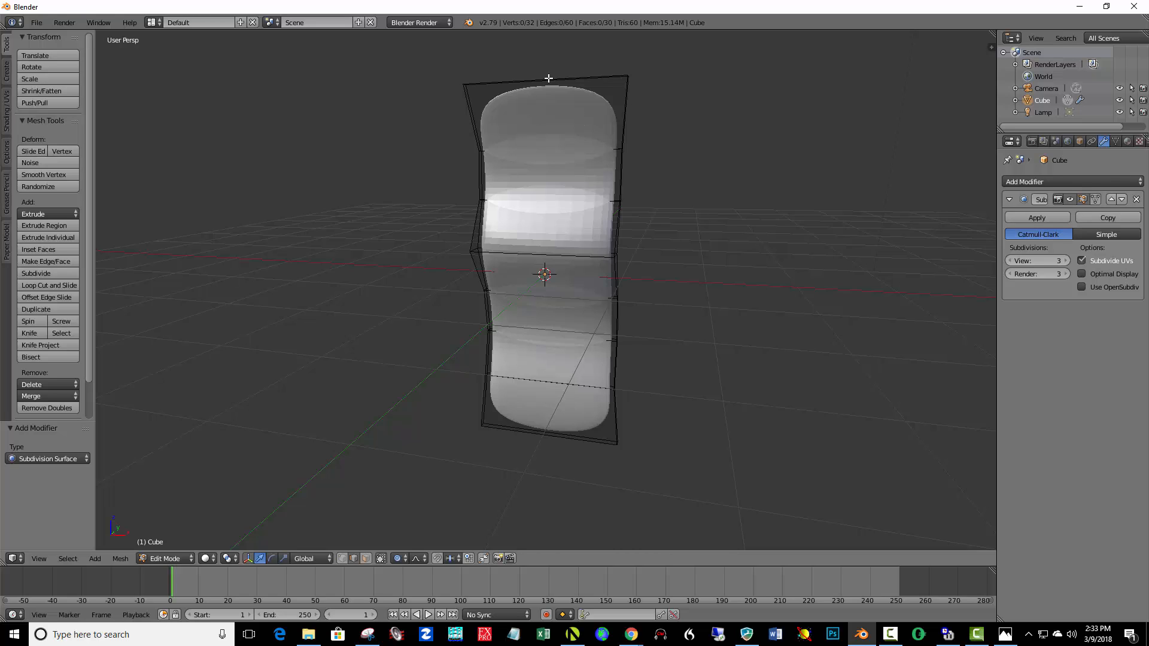
mouse_move(444, 71)
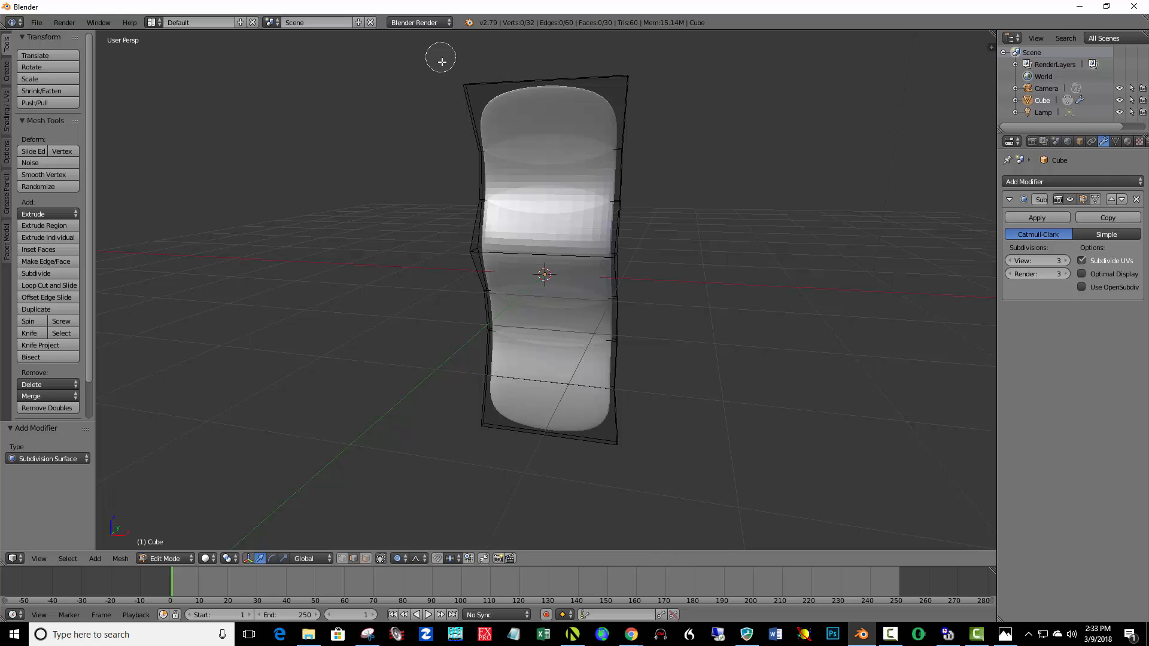
mouse_move(456, 78)
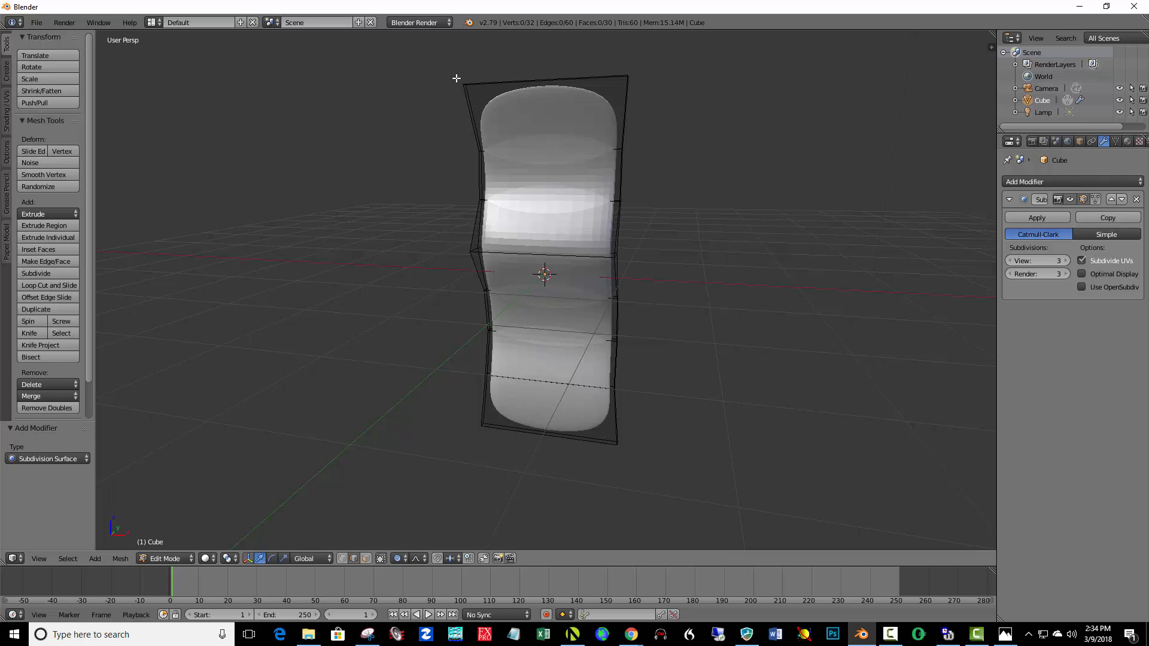
Select the fin's top and bottom edge vertices and scale them inward to taper it.
left_click_drag(450, 78, 641, 90)
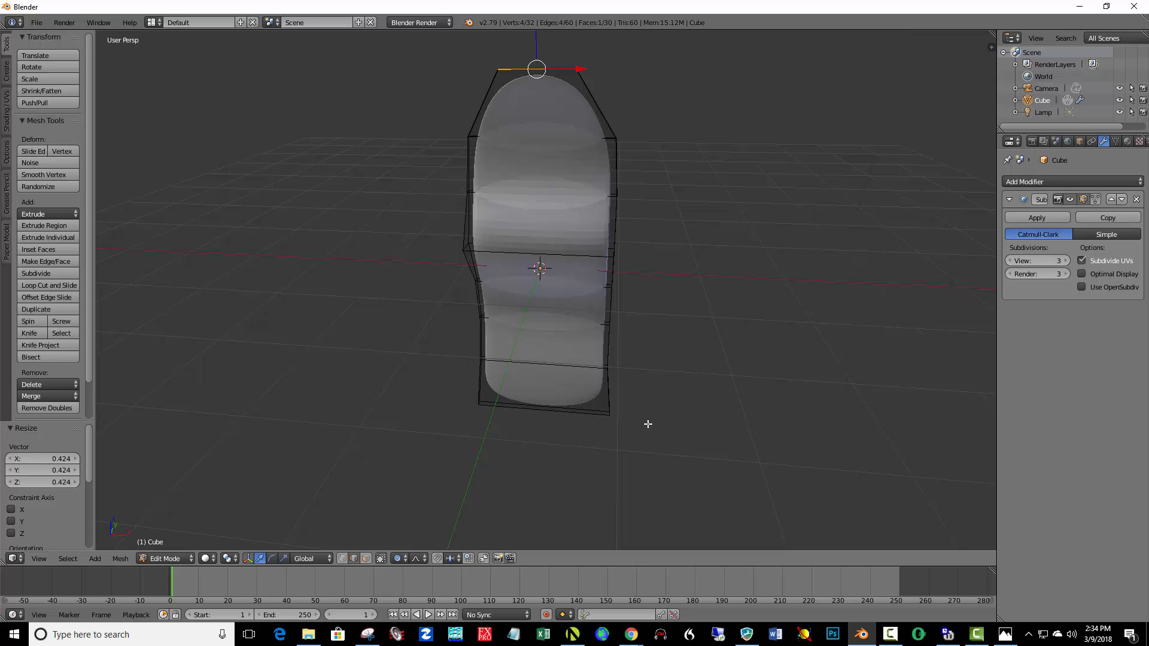
mouse_move(545, 402)
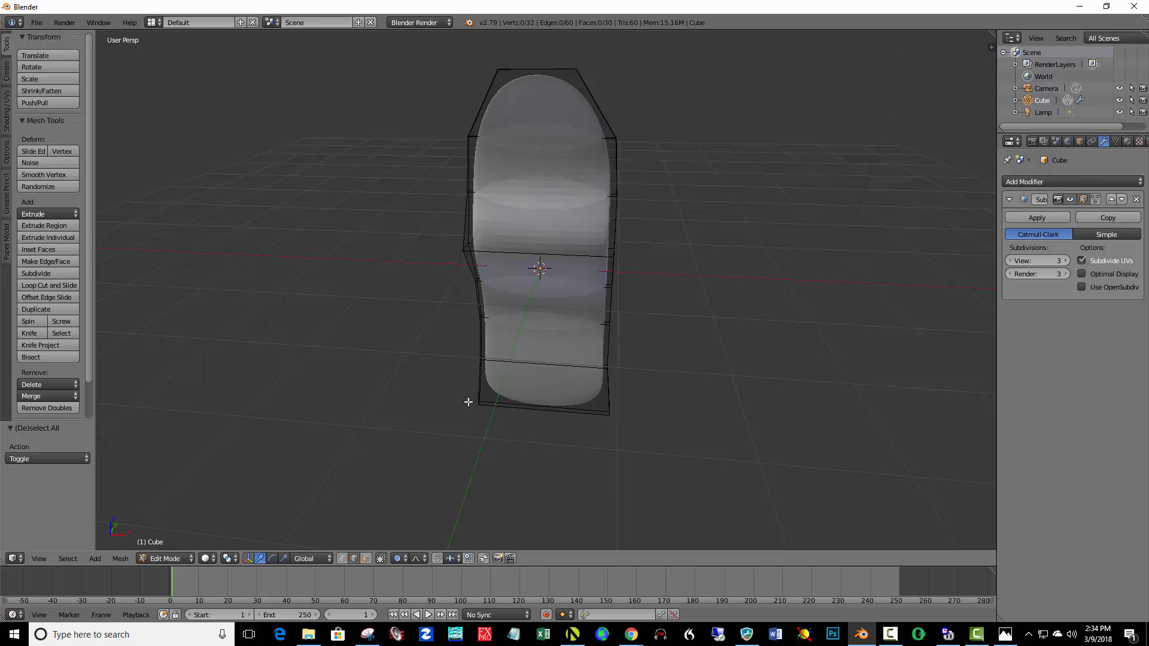
left_click(542, 402)
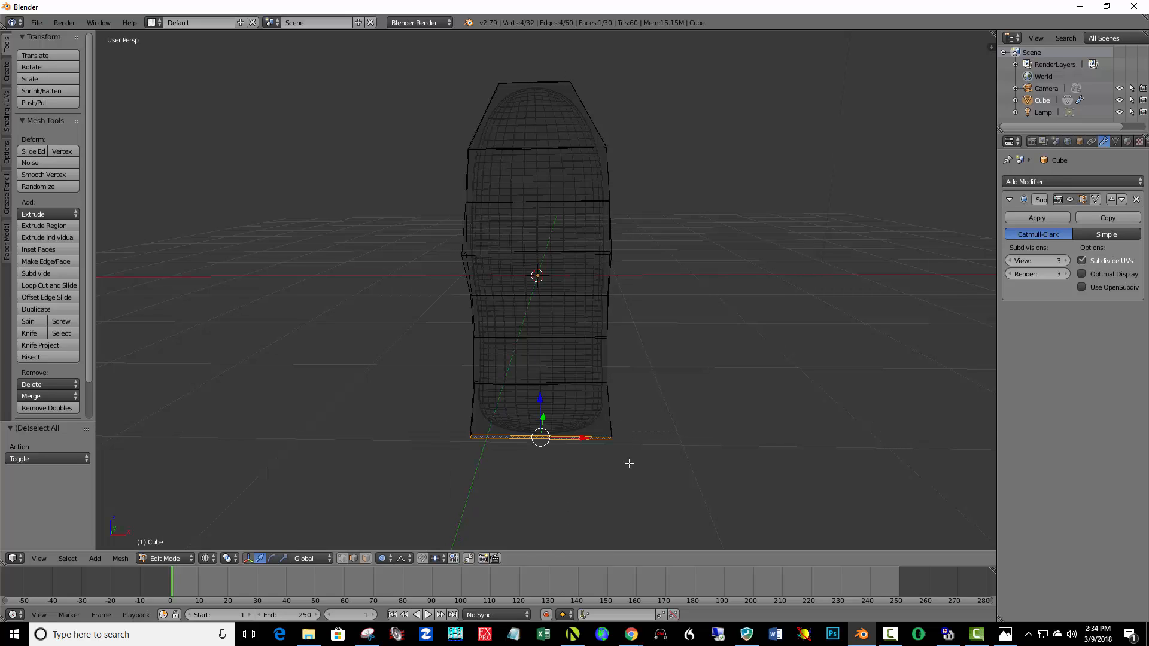
mouse_move(637, 439)
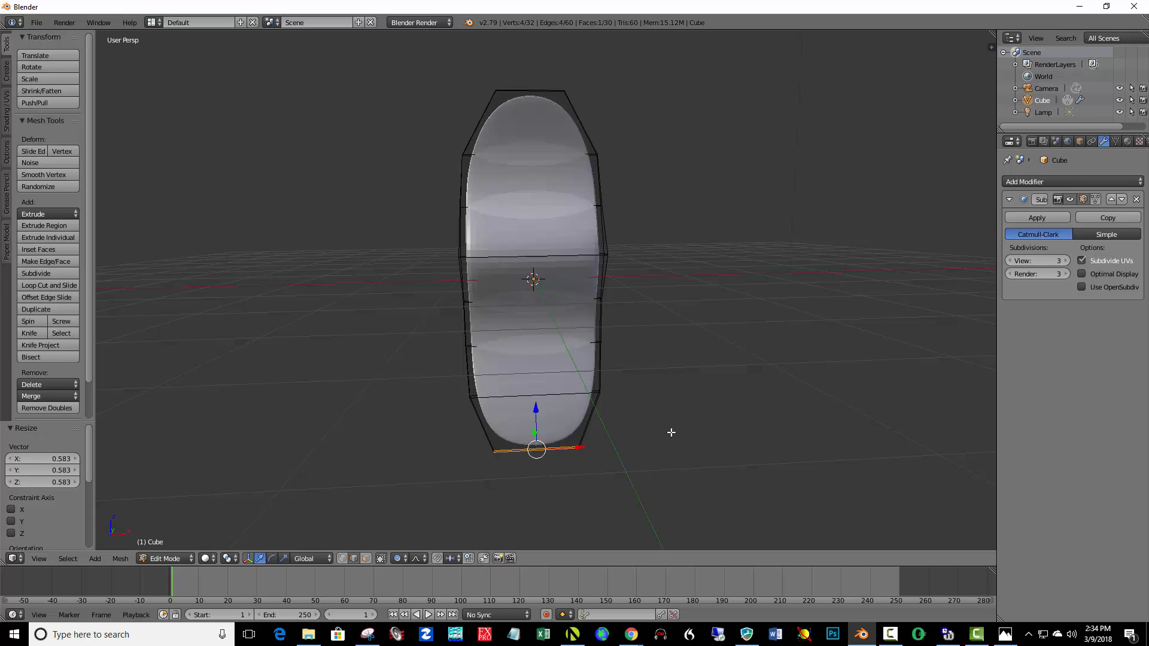
Apply the fin's Subdivision Surface modifier and return to Object Mode.
left_click(1035, 216)
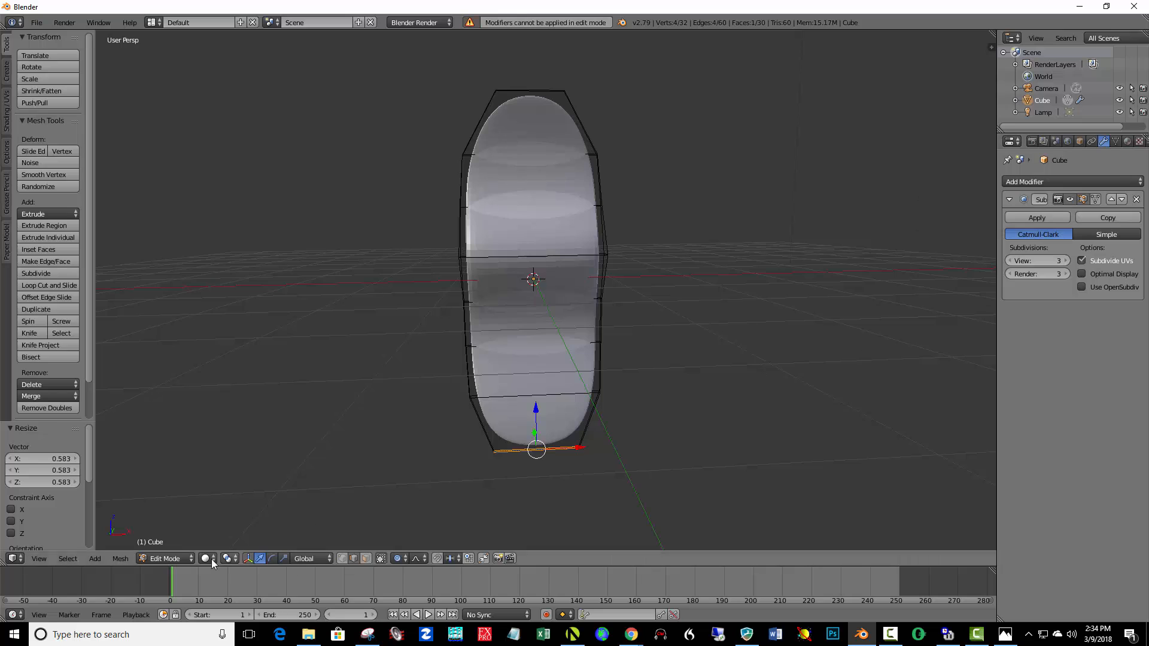
left_click(165, 558)
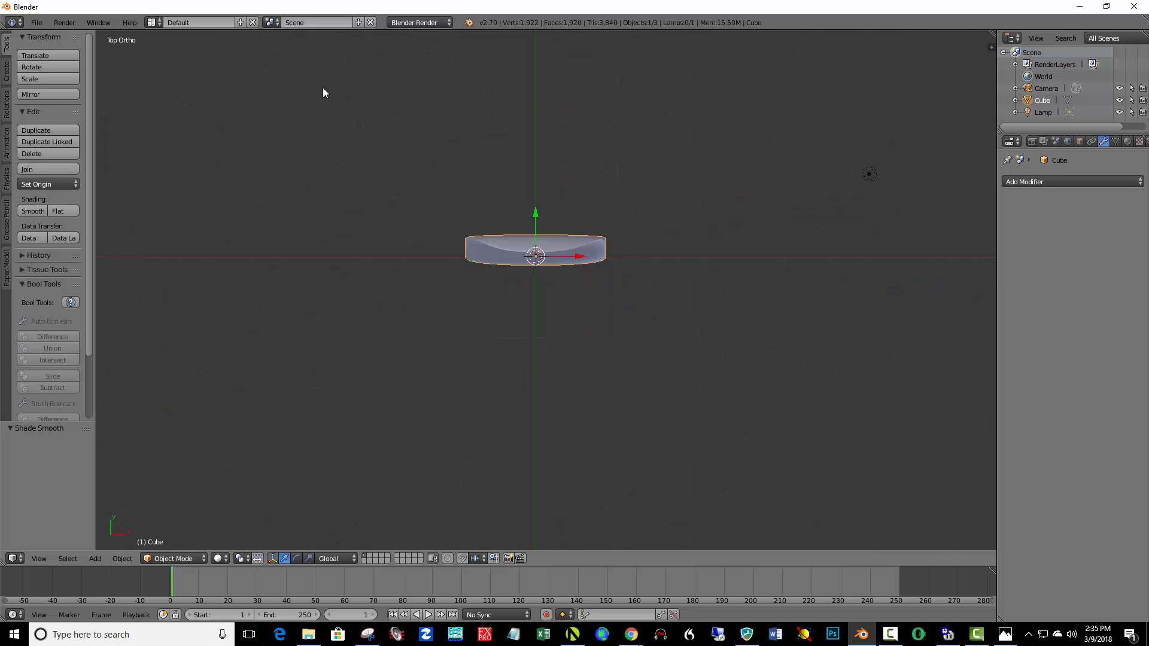
mouse_move(130, 50)
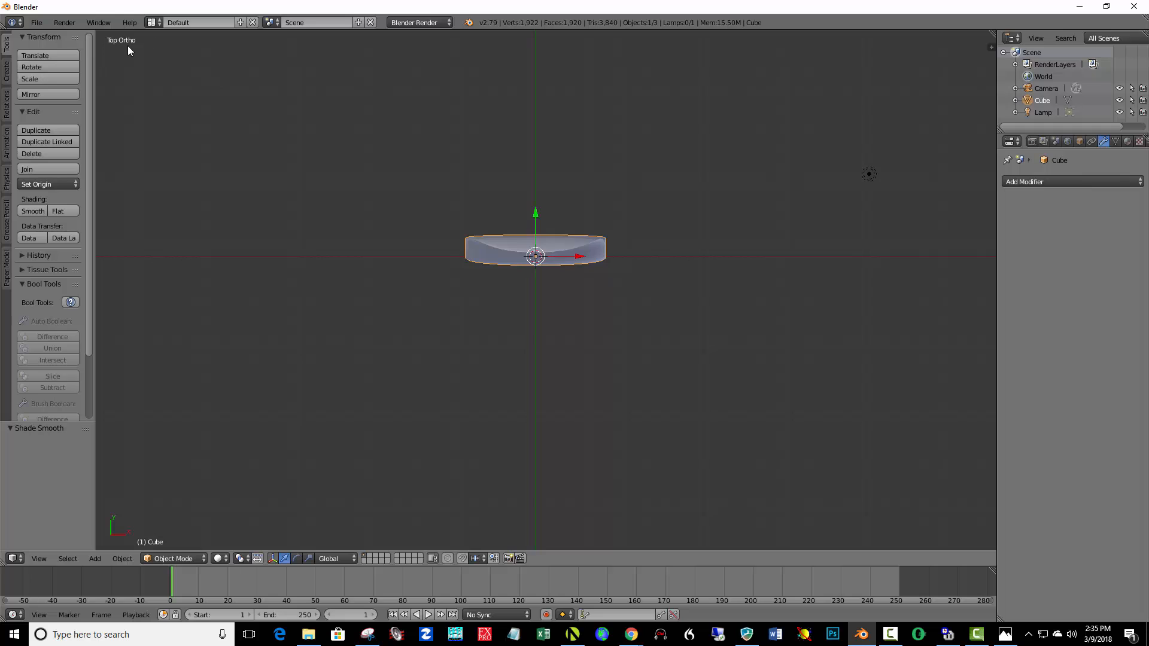
mouse_move(590, 253)
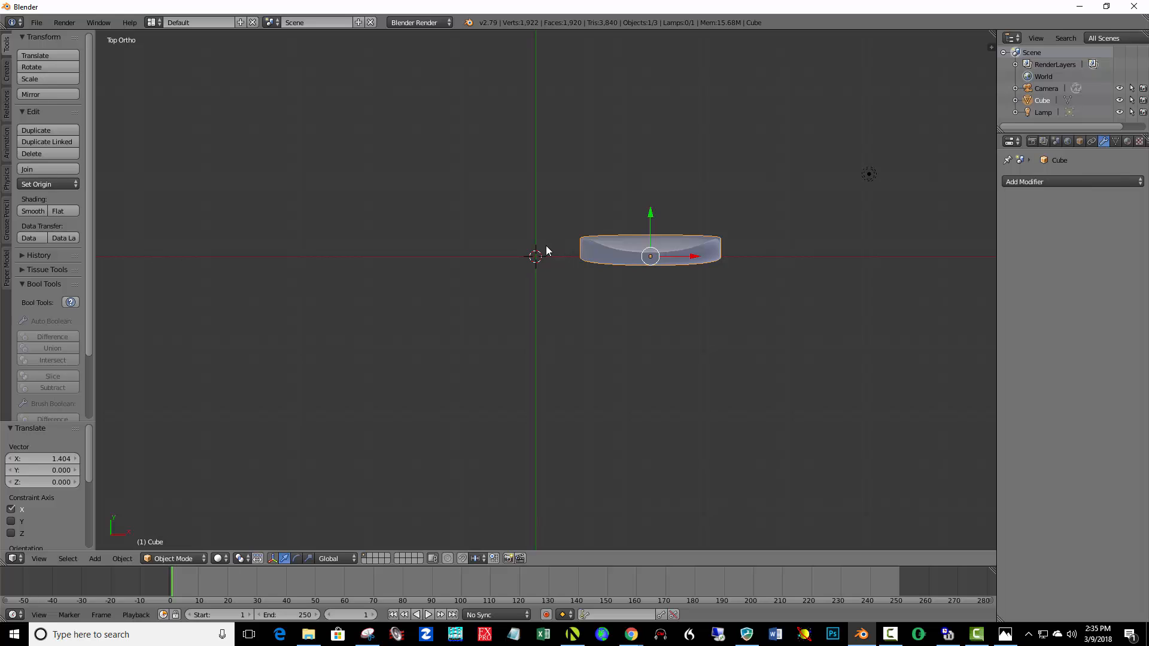
mouse_move(535, 257)
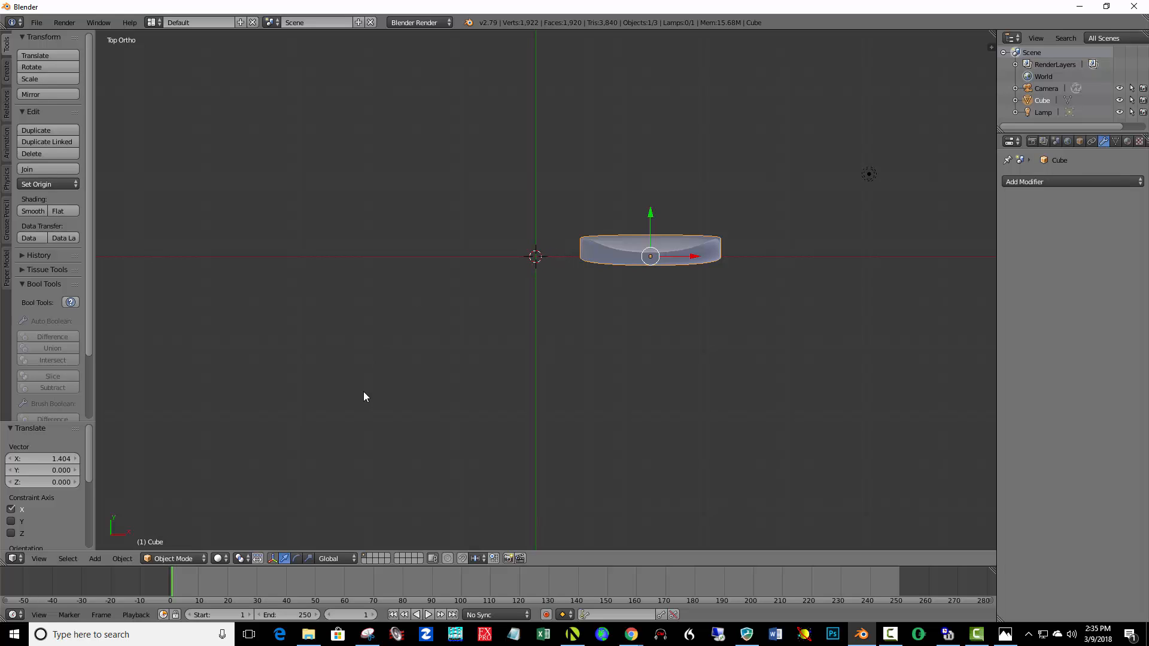
In Edit Mode, spin the fin 360° with 12 steps around the scene centre.
left_click(173, 558)
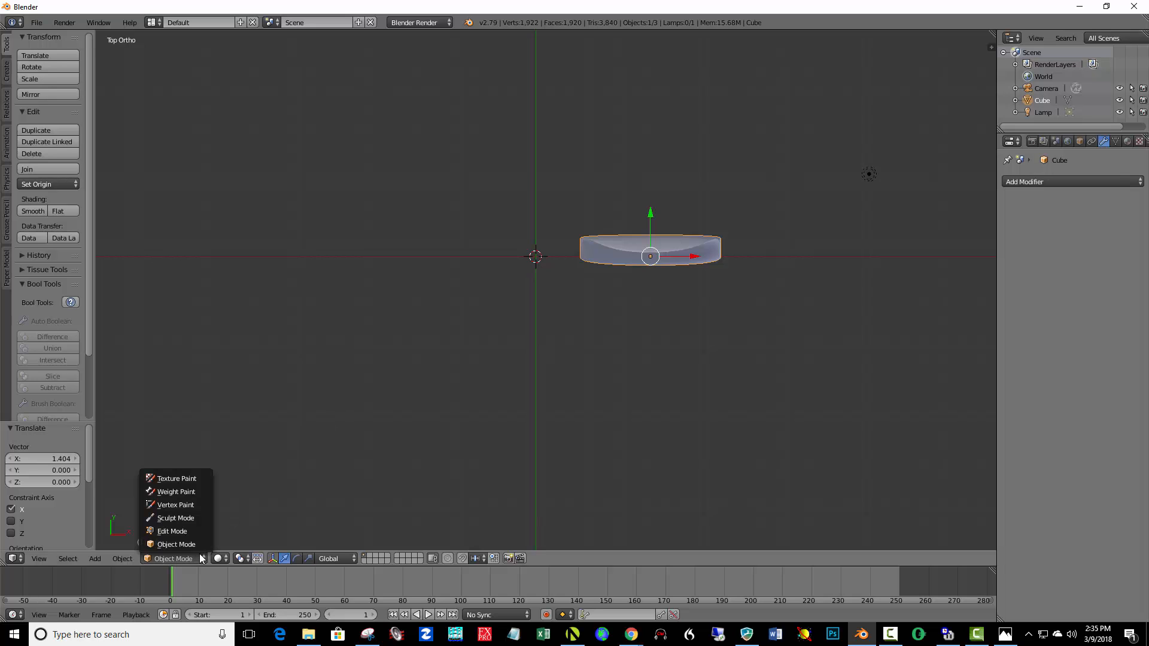
left_click(172, 531)
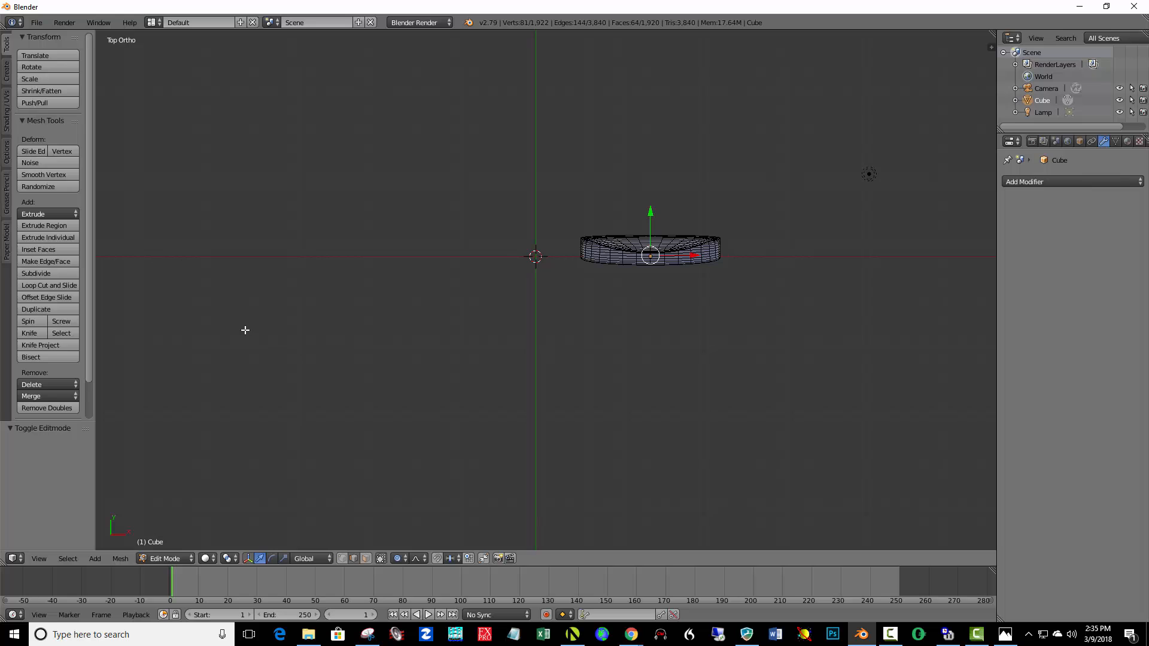
mouse_move(643, 271)
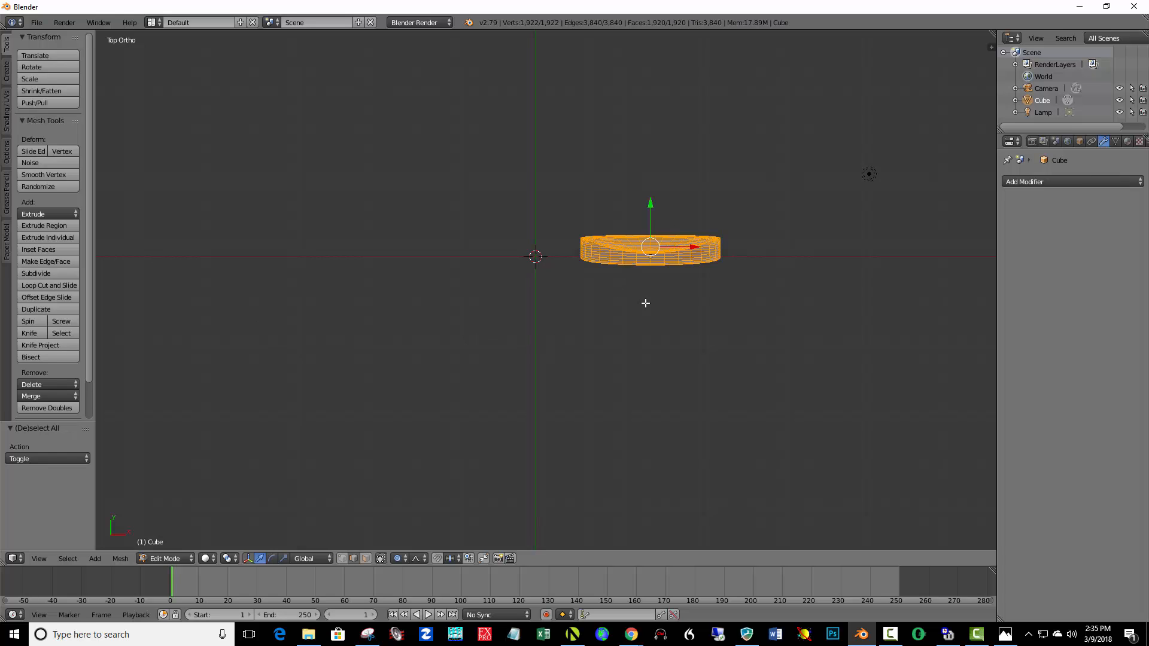
mouse_move(35, 309)
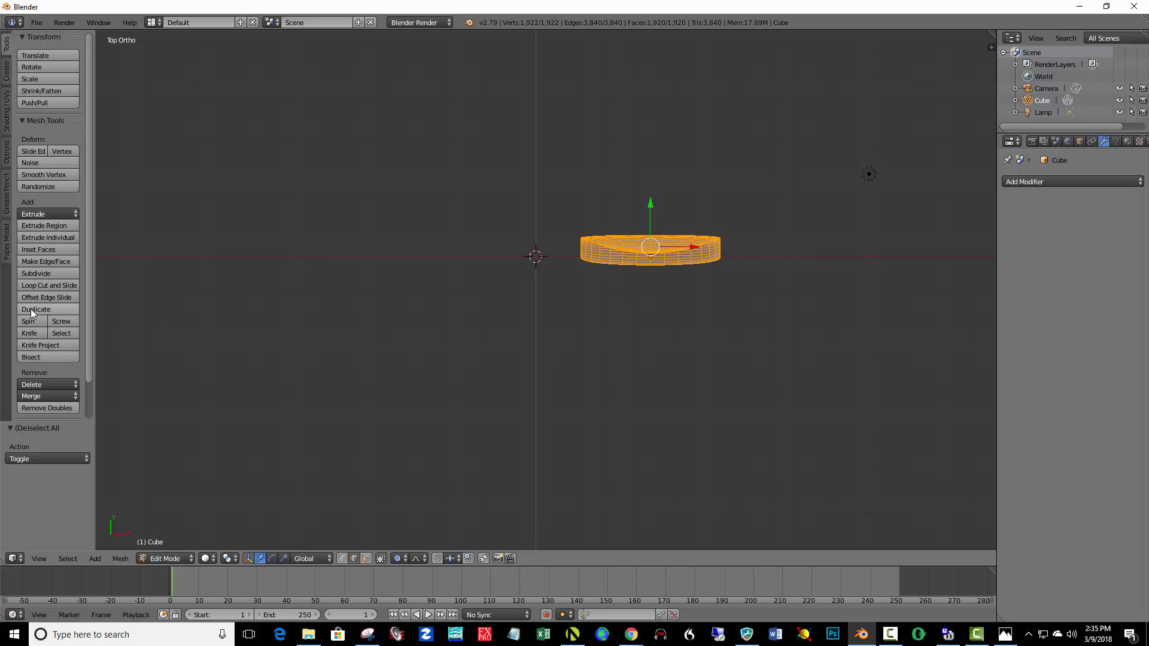
mouse_move(29, 320)
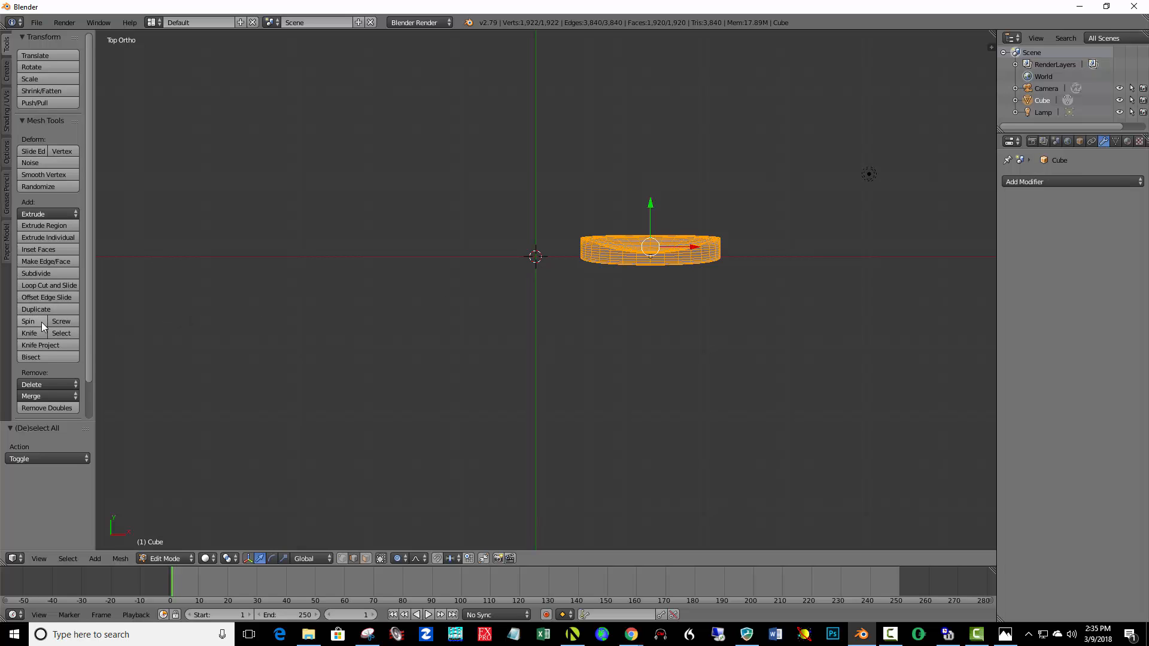
left_click(28, 321)
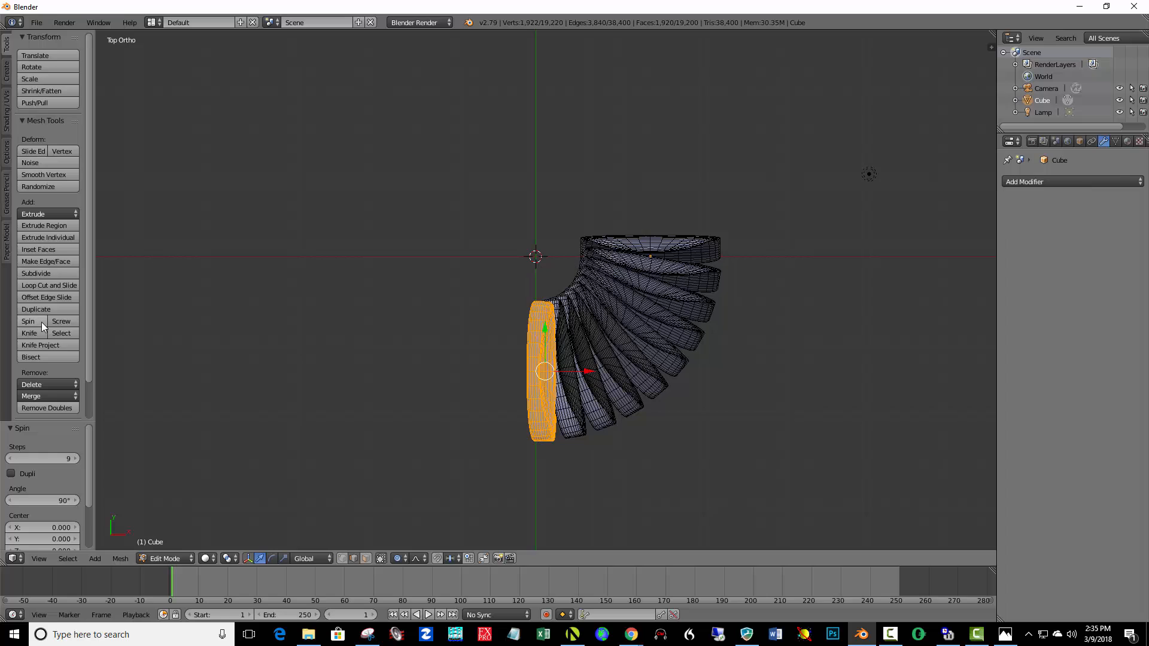
mouse_move(600, 312)
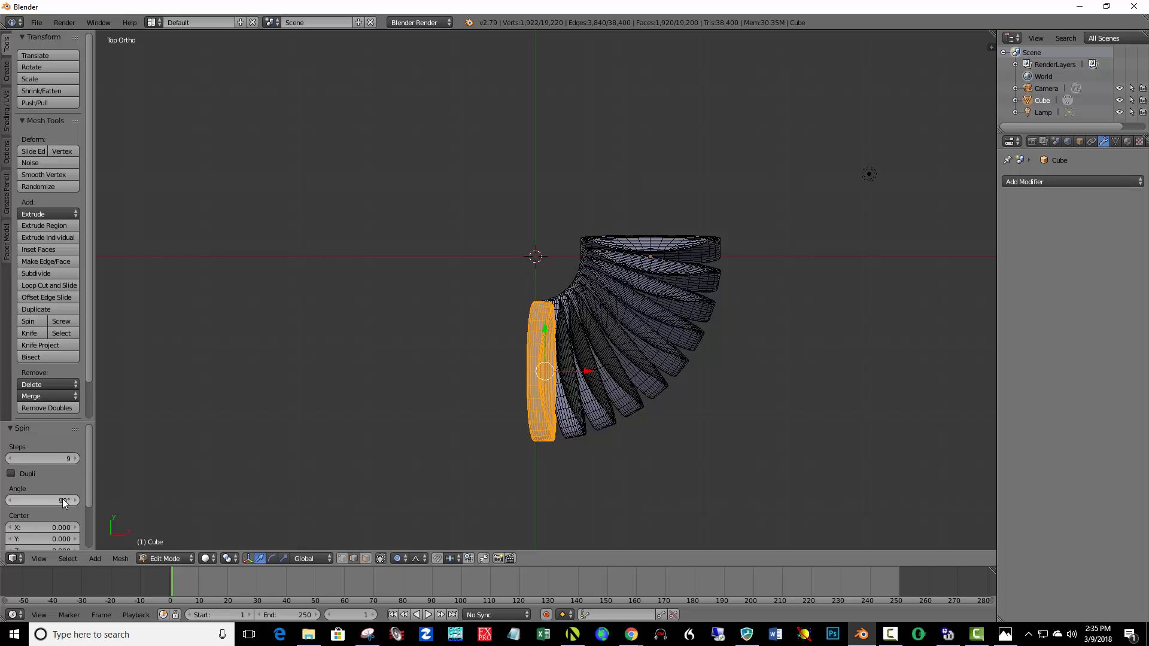
left_click(42, 500)
type("3")
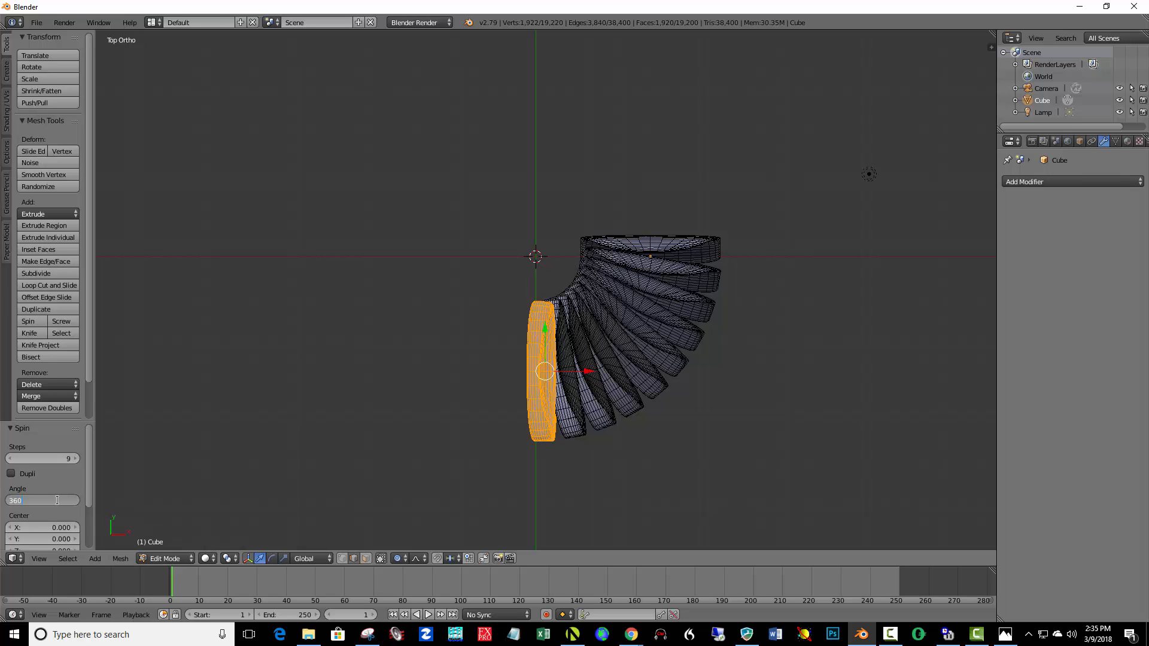
type("60")
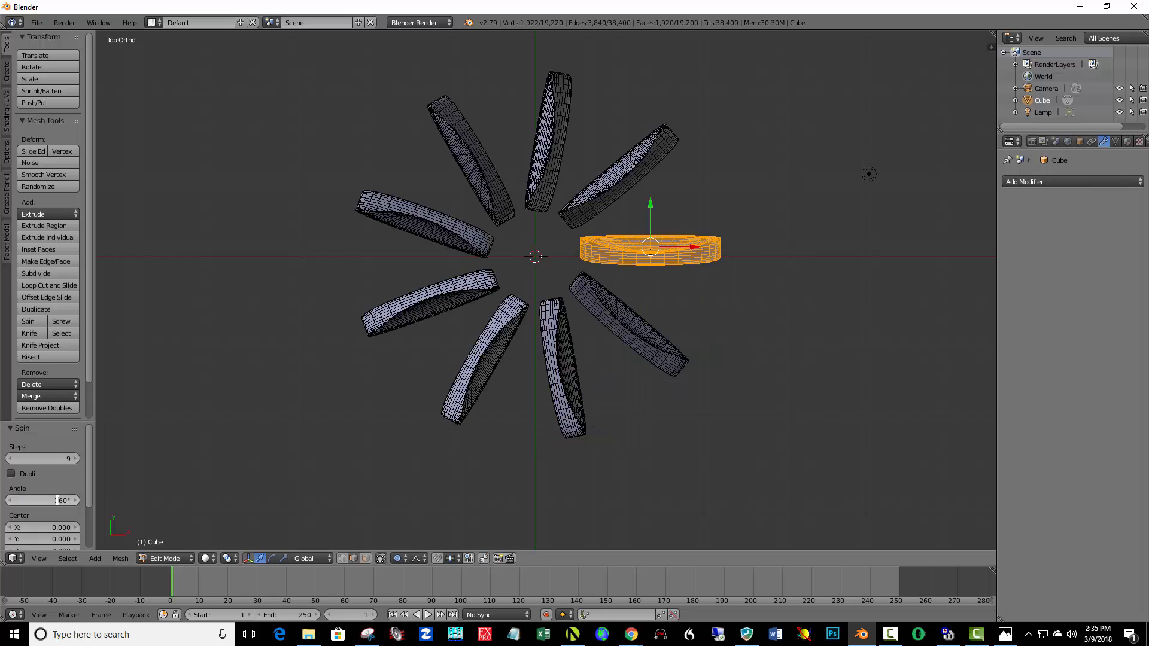
left_click(42, 500)
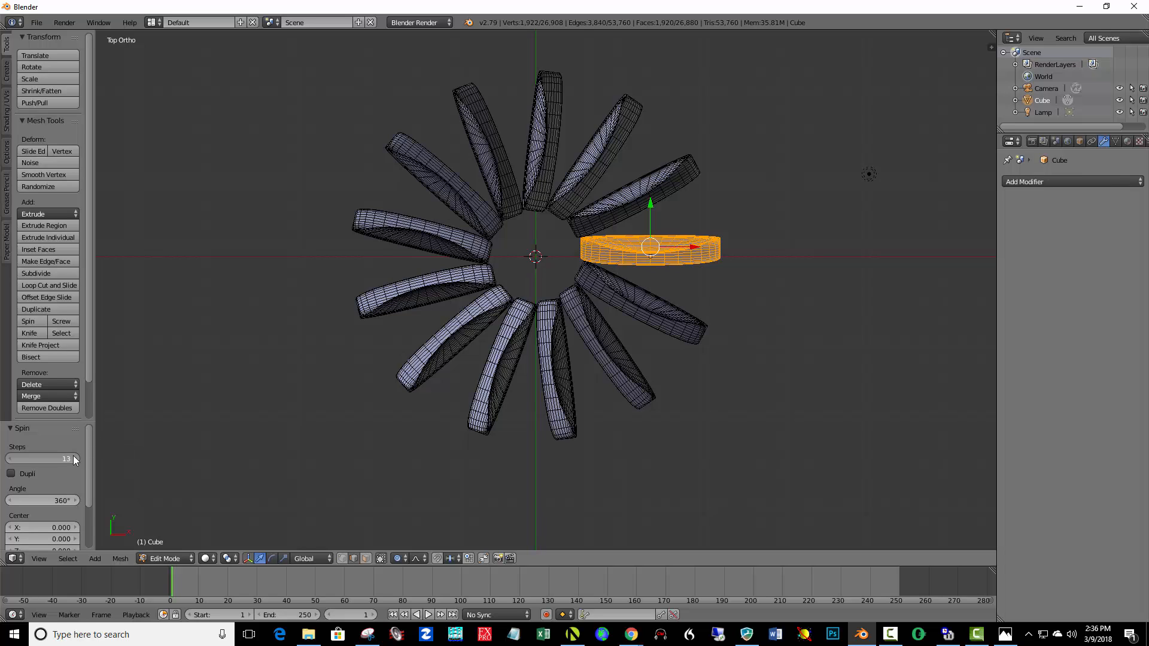
left_click(72, 460)
type("12")
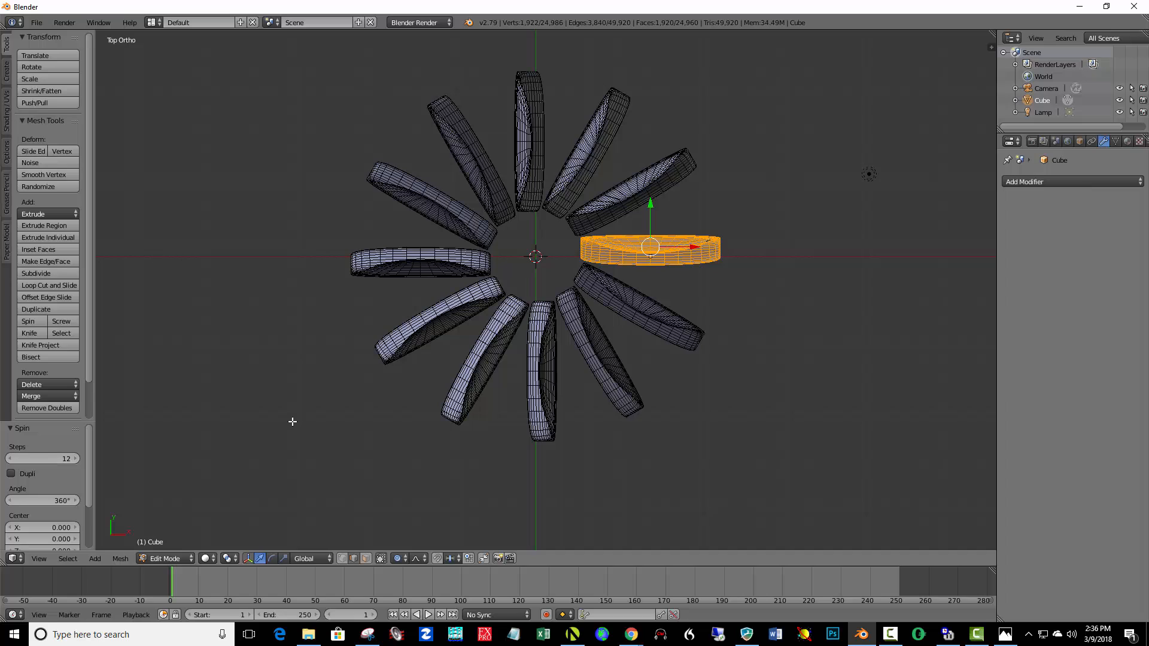
mouse_move(288, 421)
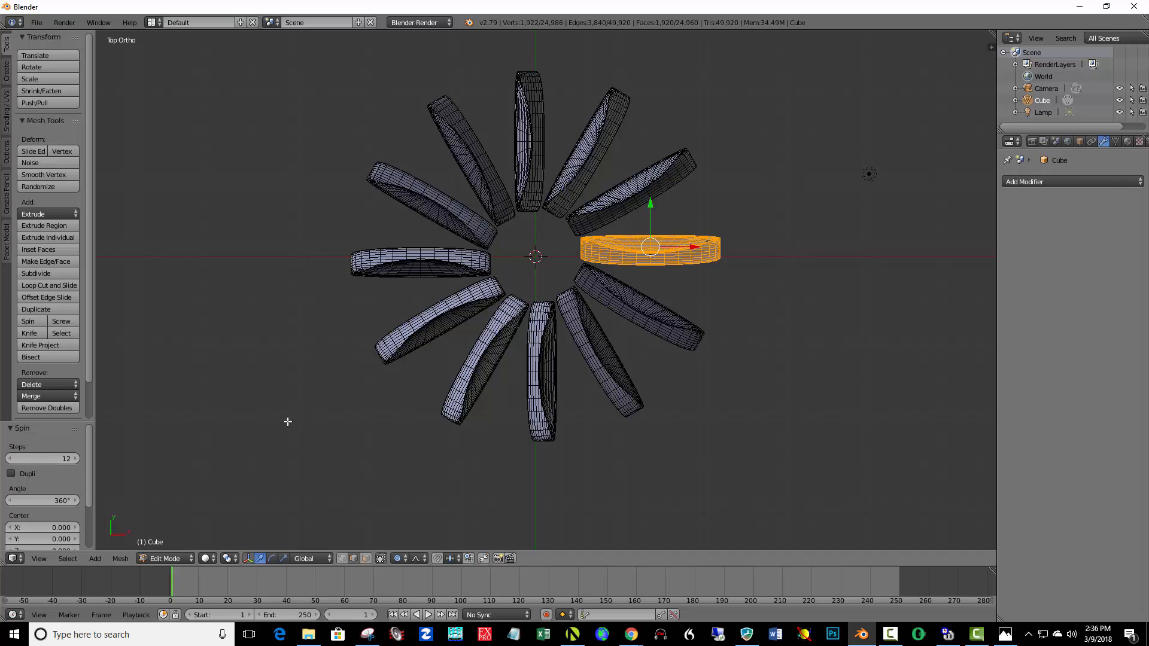
Return to Object Mode and add a Solidify modifier with thickness about 0.053.
left_click(164, 558)
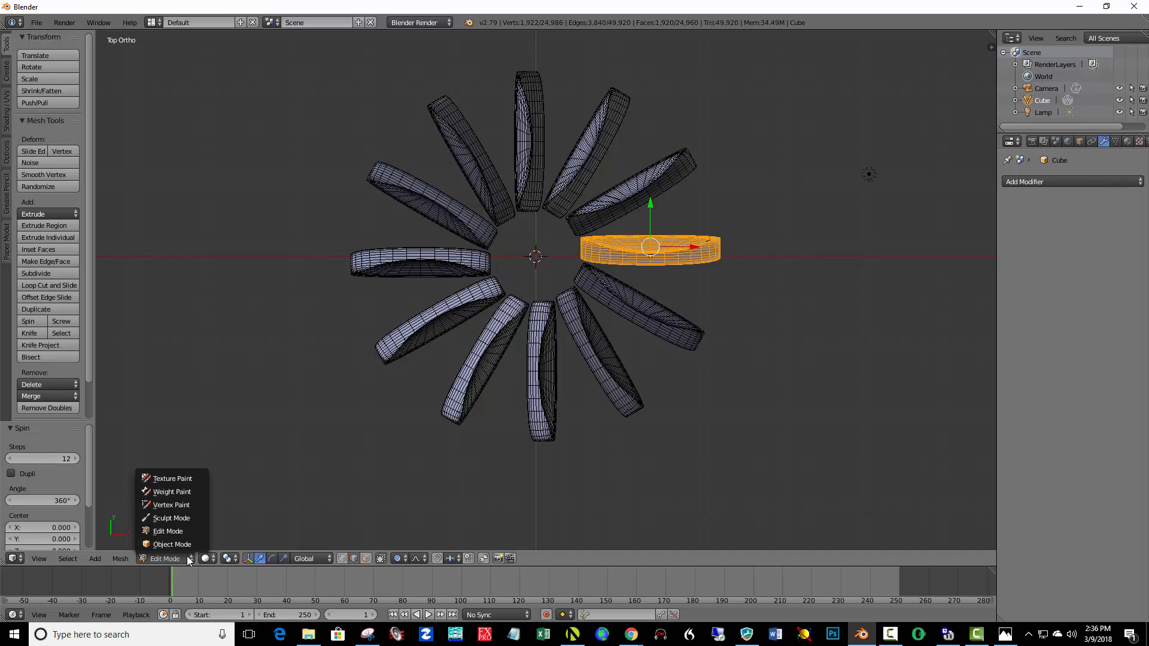
left_click(171, 544)
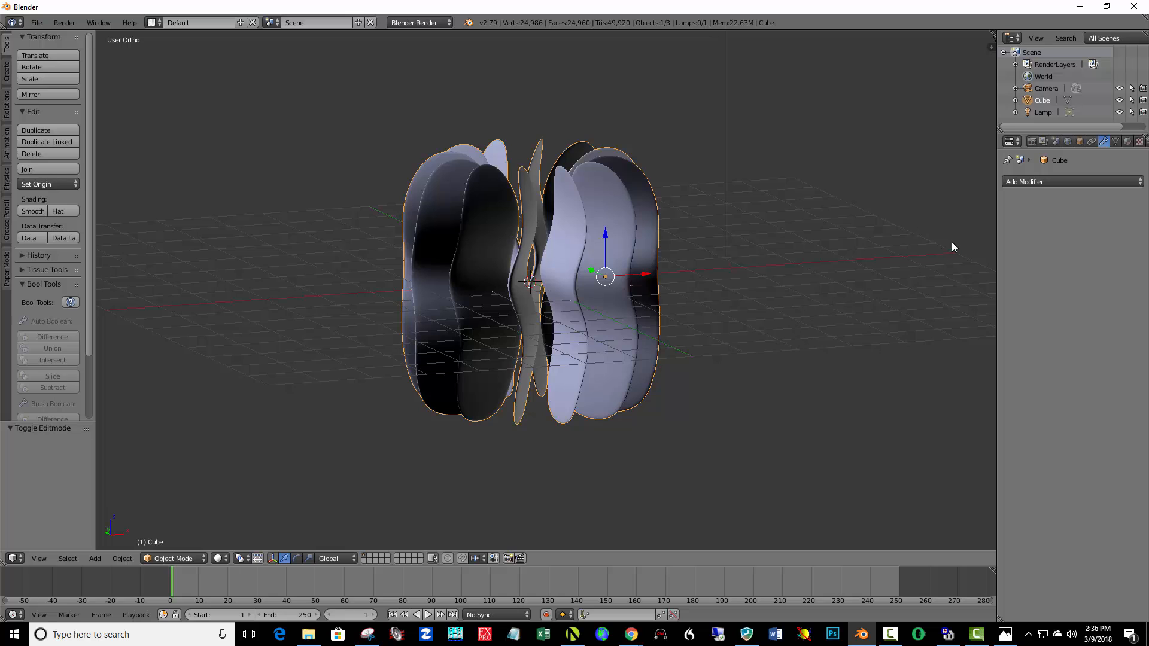
left_click(1025, 181)
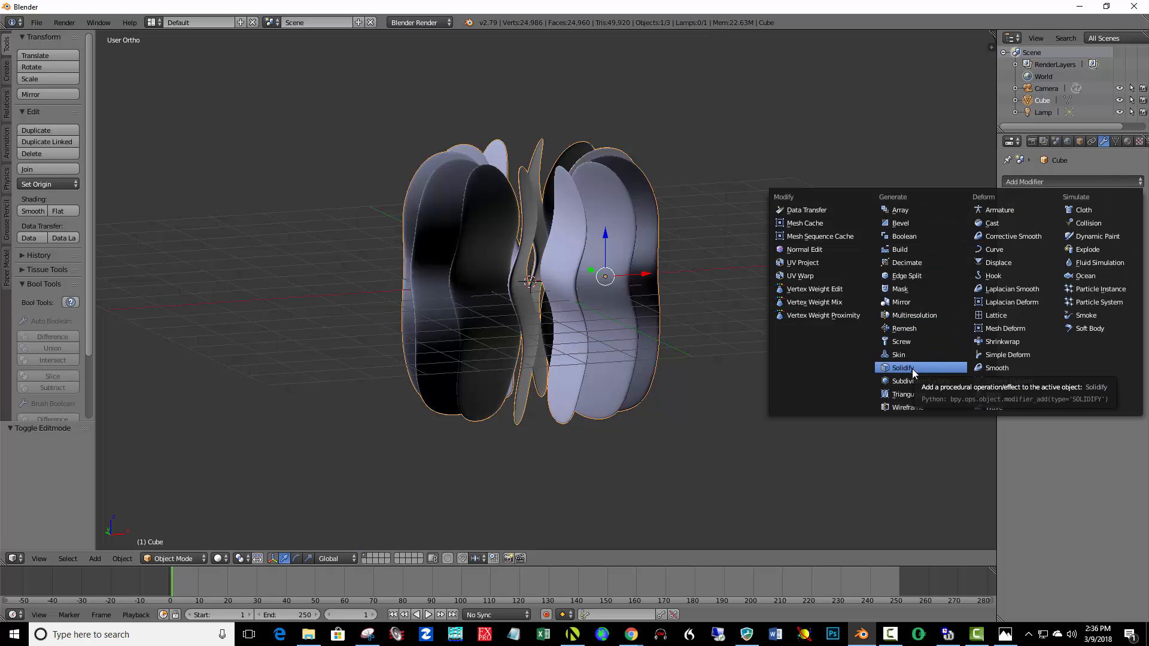
left_click(902, 367)
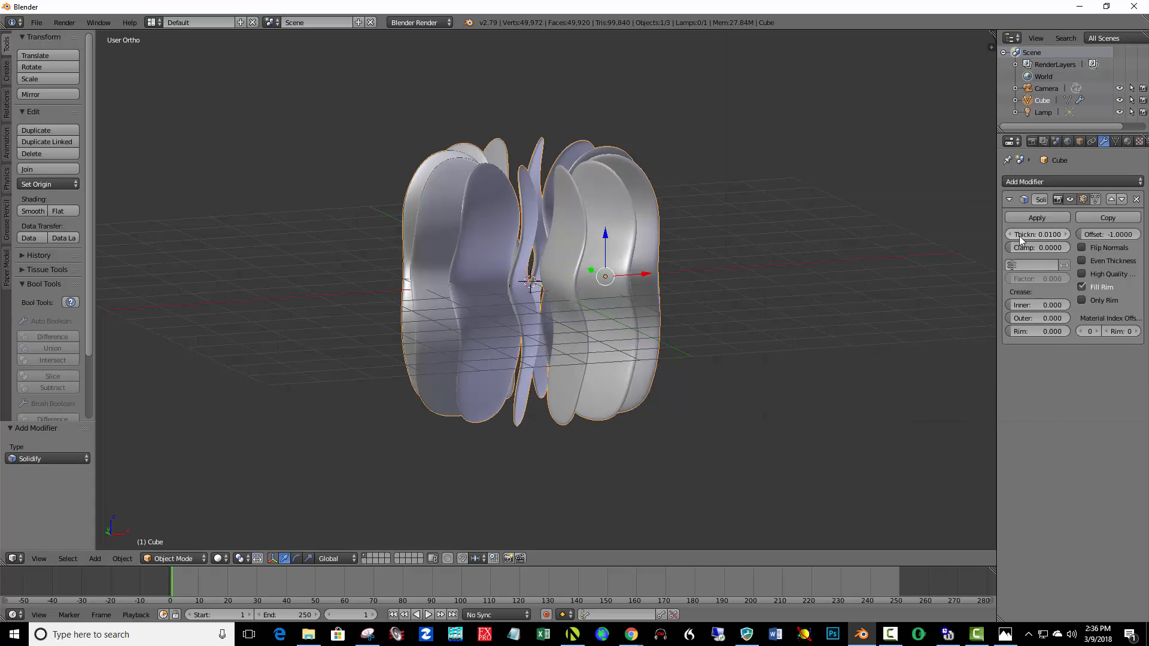
left_click_drag(1037, 234, 1055, 234)
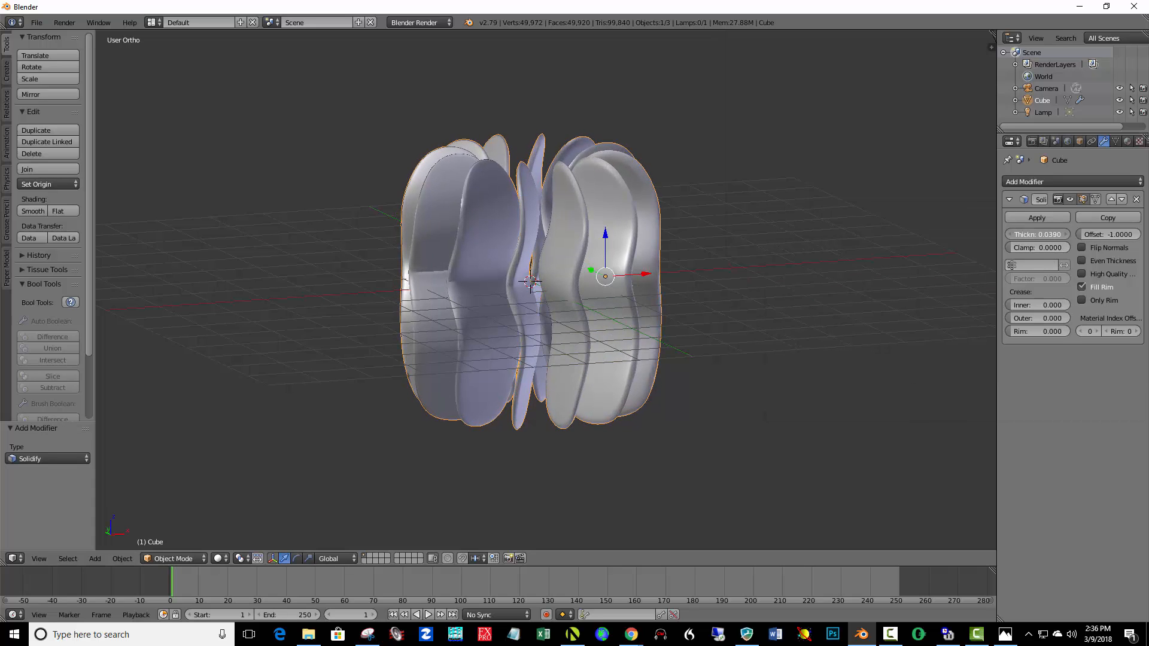
left_click(1037, 234)
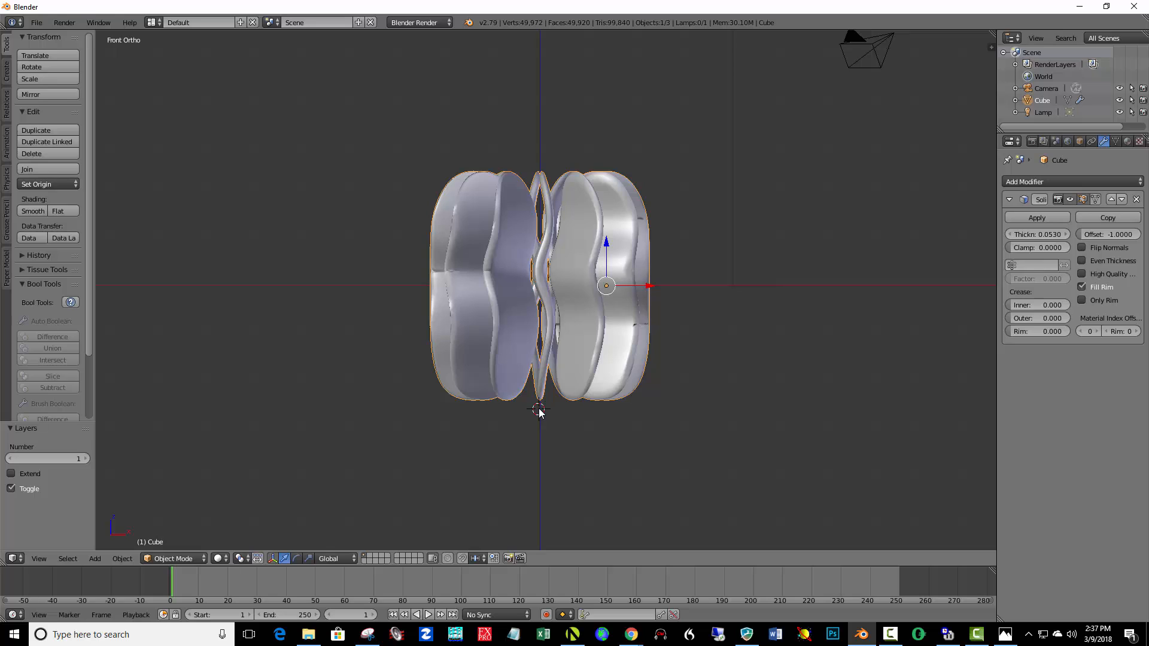
mouse_move(473, 359)
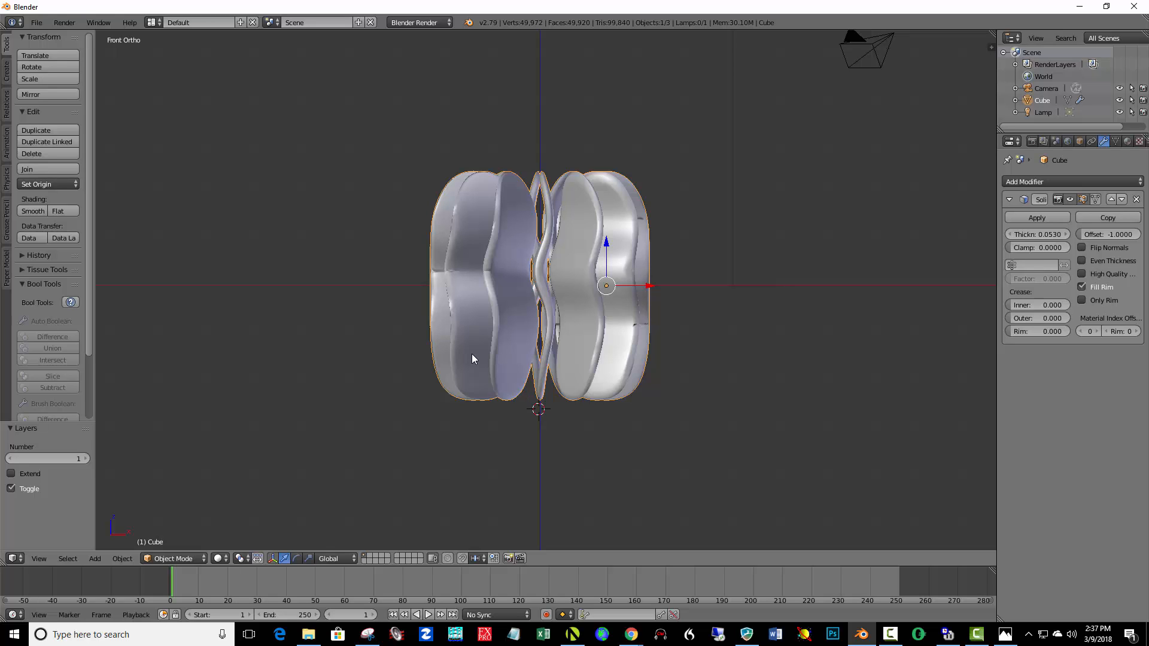
mouse_move(478, 358)
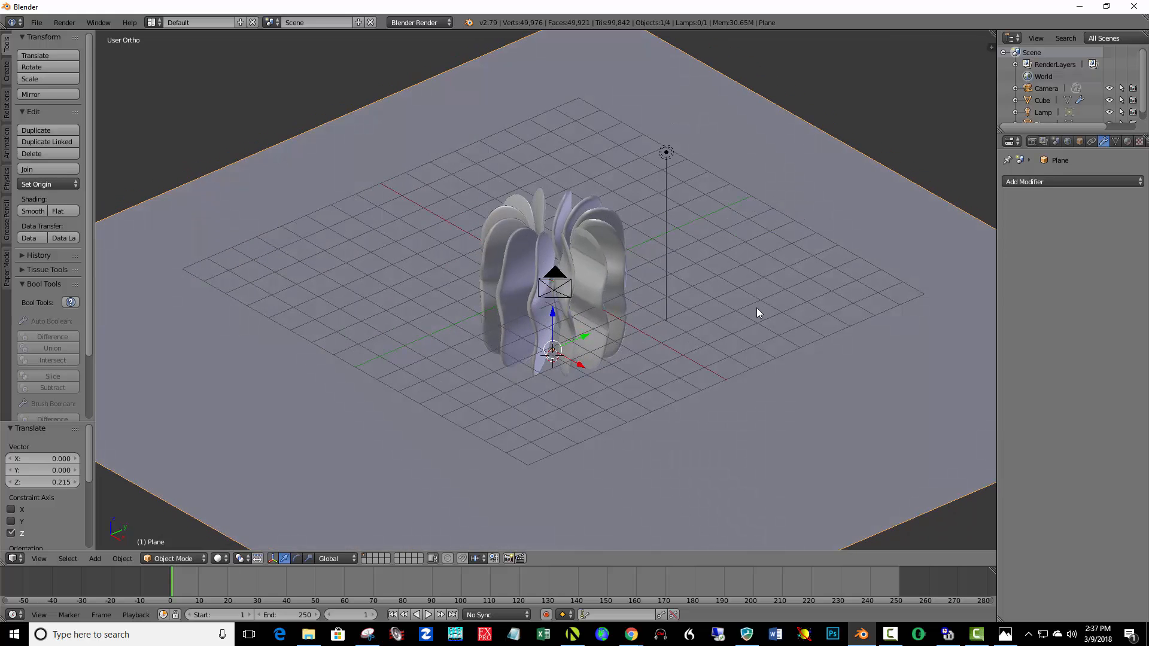
mouse_move(592, 297)
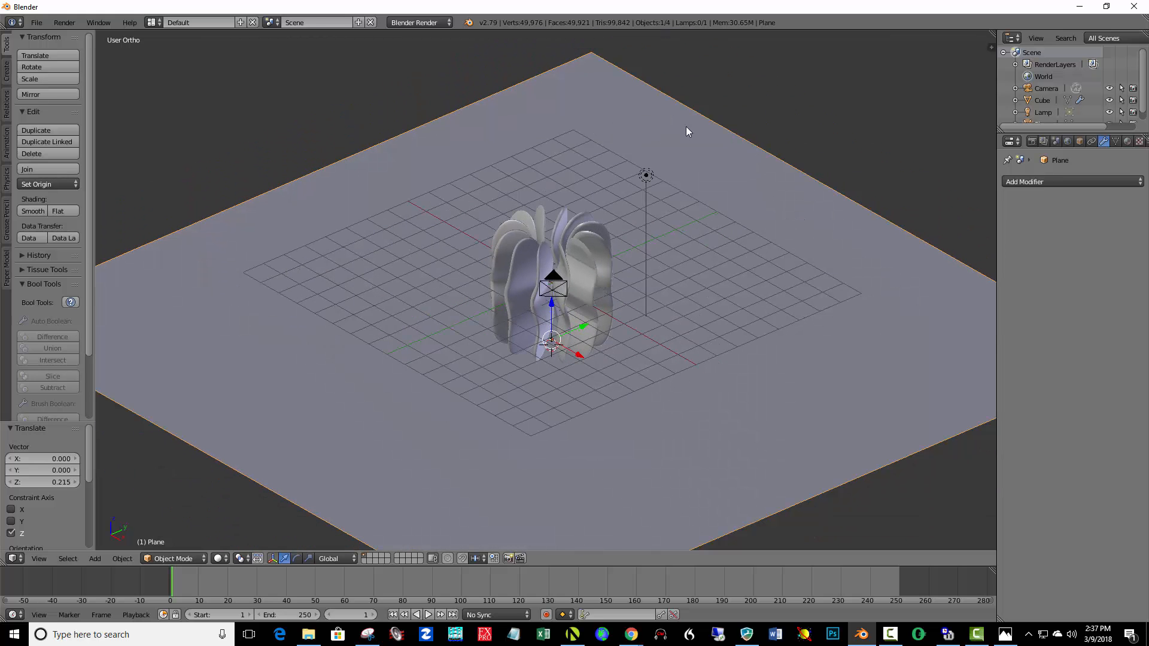
mouse_move(724, 129)
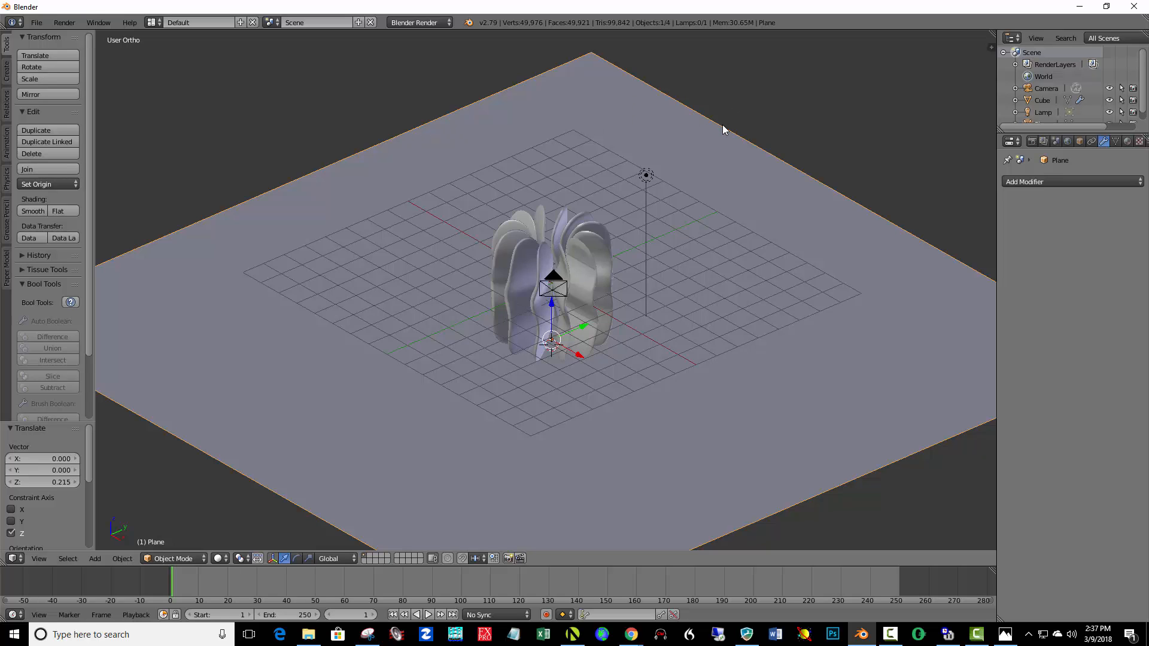
mouse_move(568, 148)
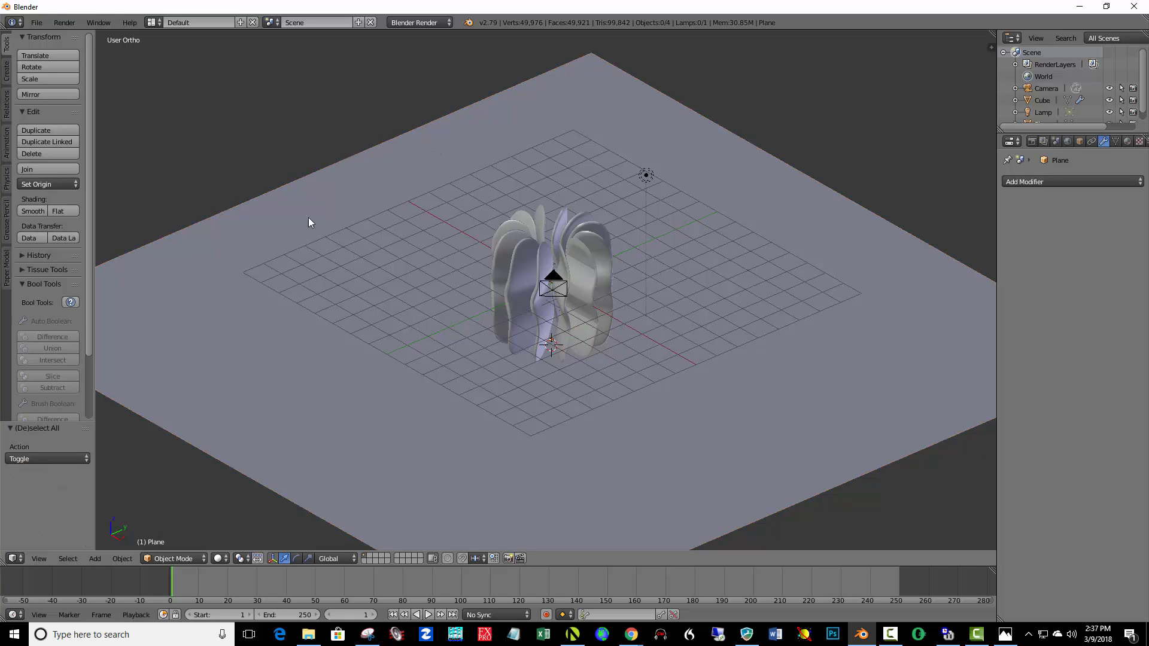
Enter Edit Mode on the floor plane and extrude its back edges upward into corner walls.
left_click(173, 559)
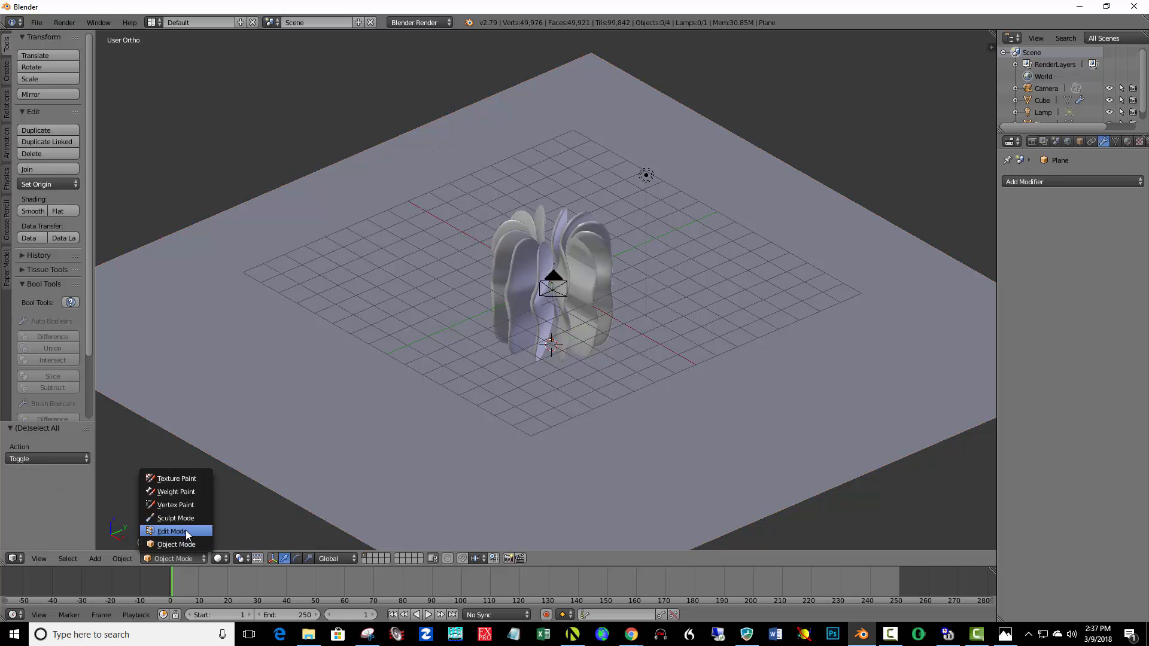
left_click(172, 531)
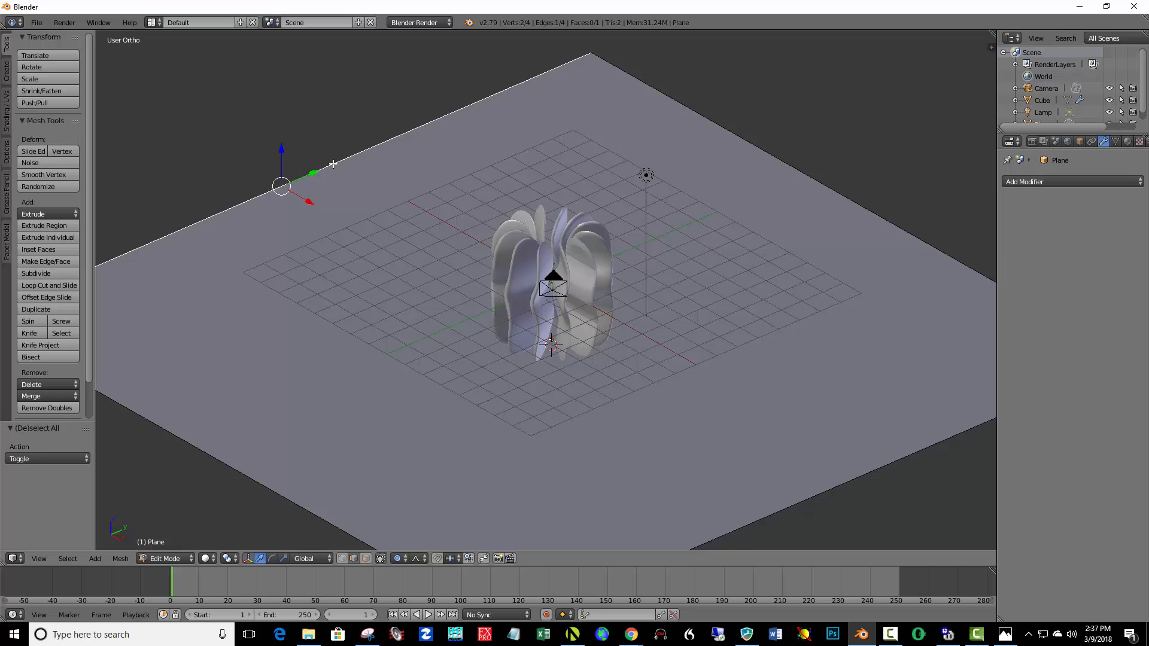
mouse_move(707, 119)
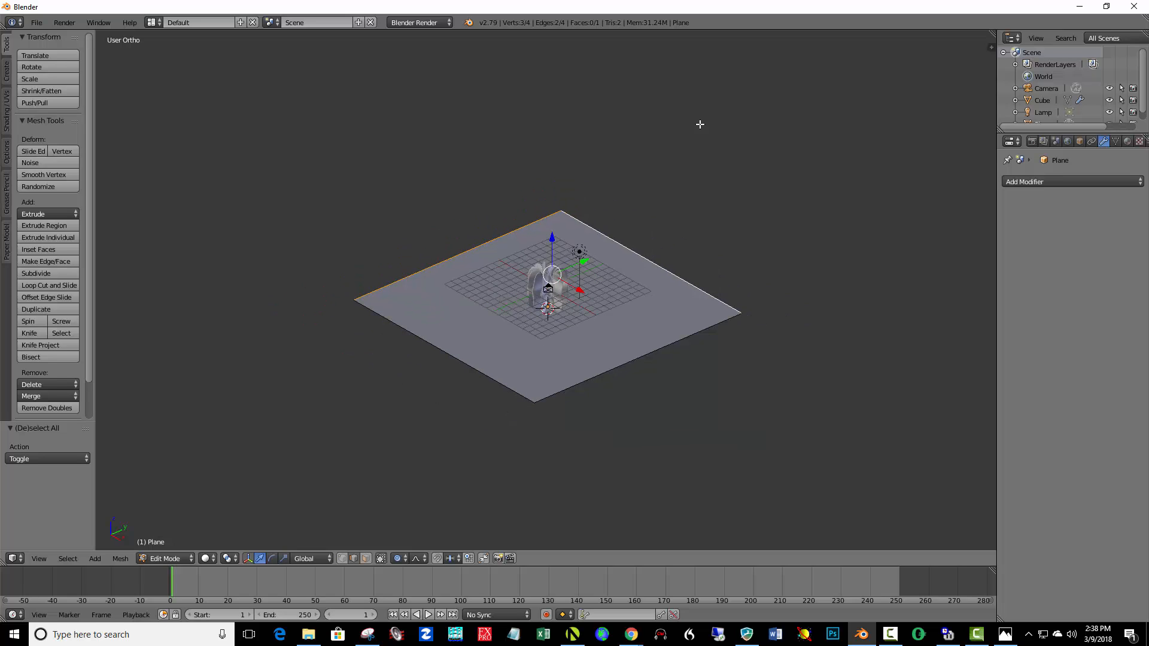
mouse_move(660, 147)
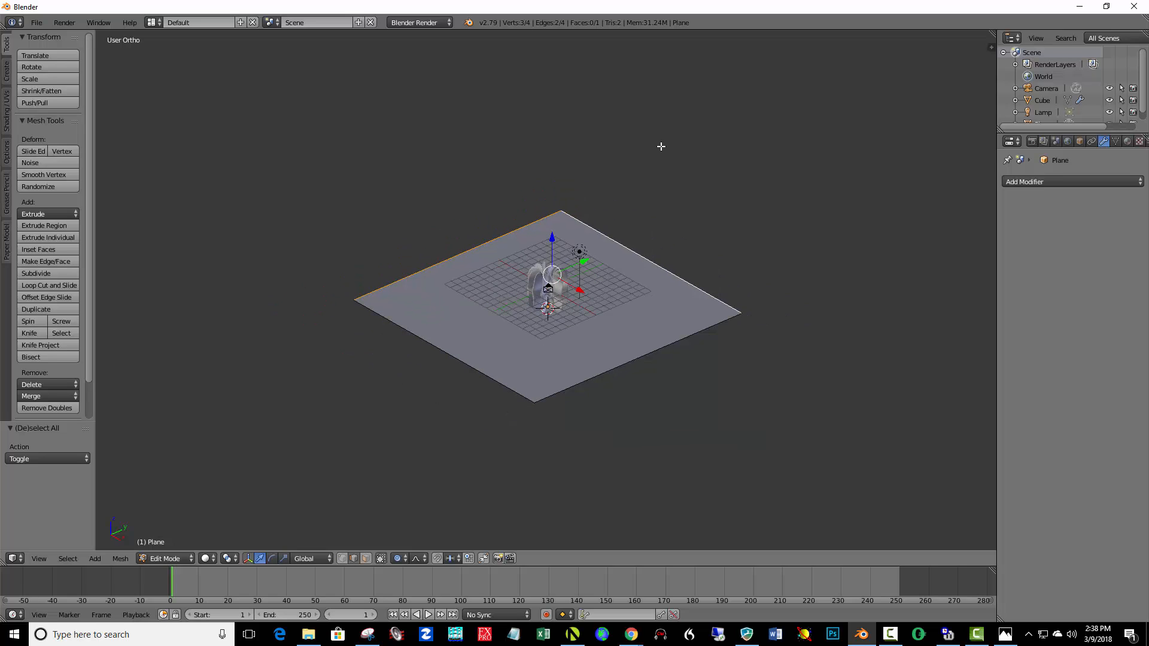
key("e")
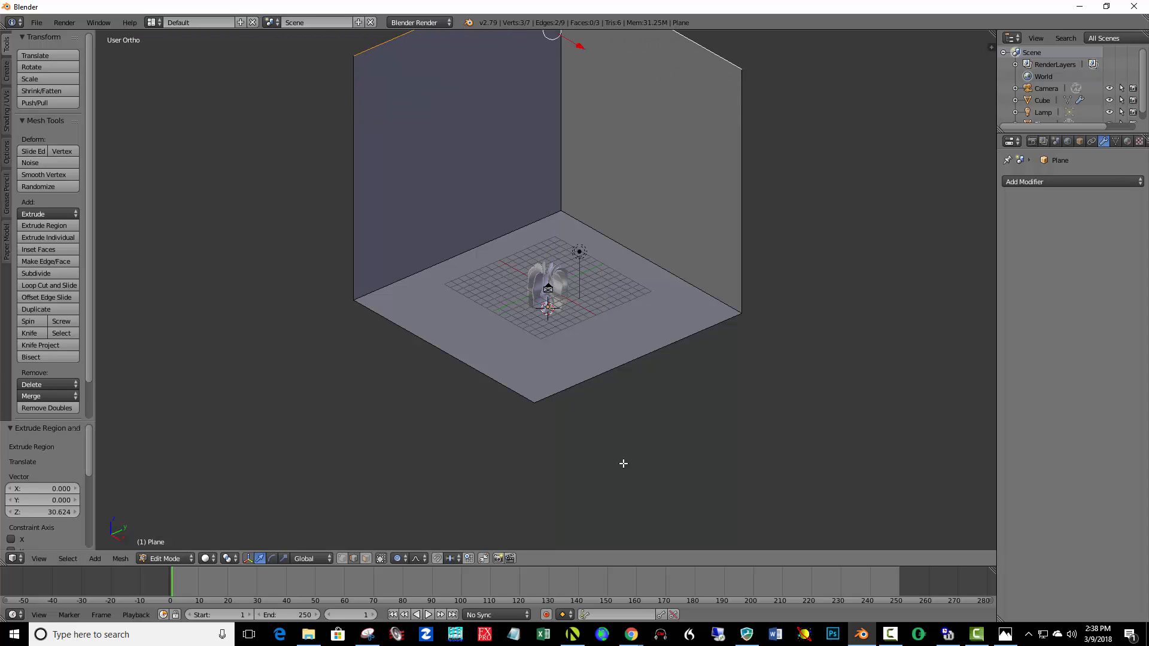
mouse_move(369, 408)
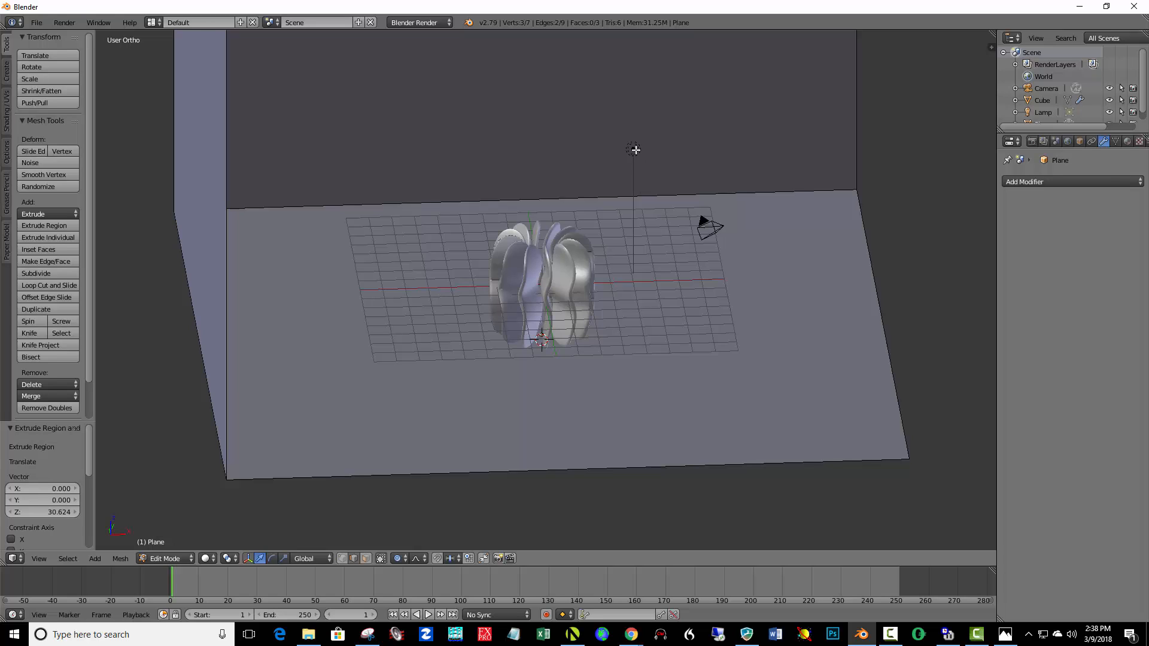
left_click(163, 558)
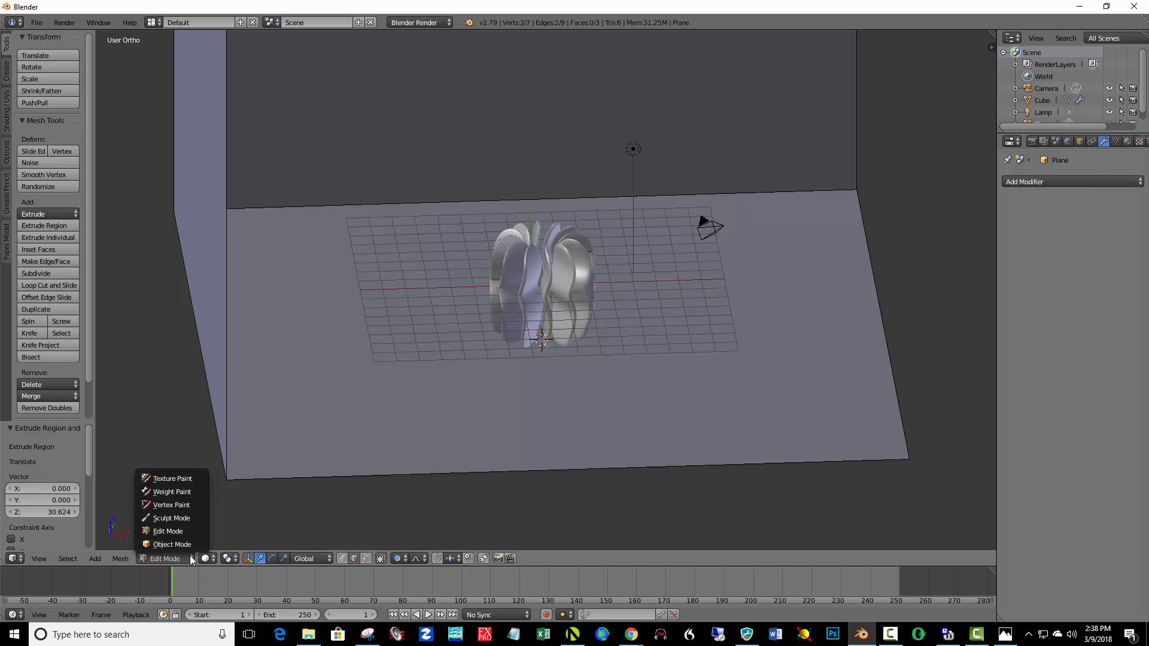
mouse_move(172, 544)
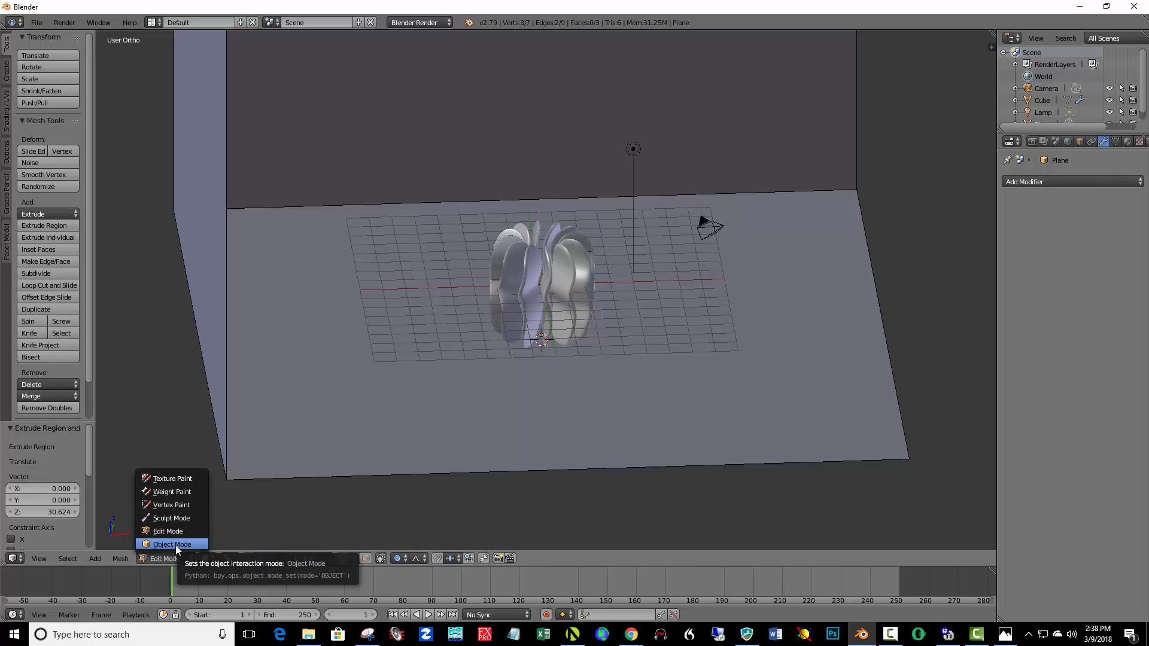
Back in Object Mode and front view, add a cube and flatten it into a slab.
left_click(172, 544)
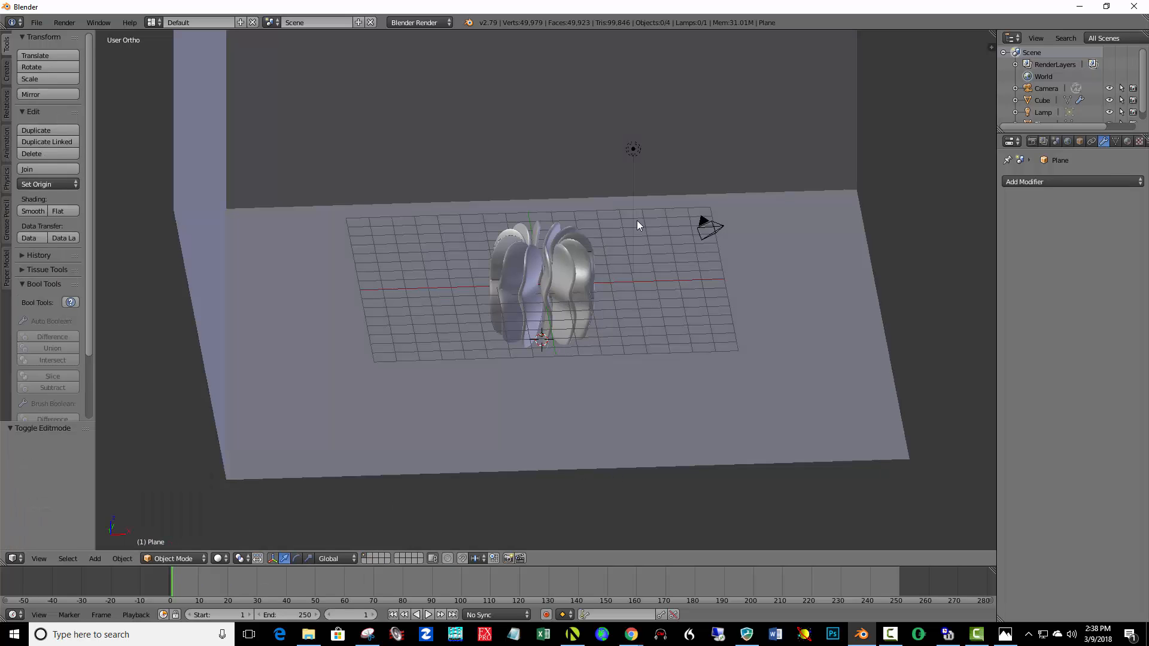
key("1")
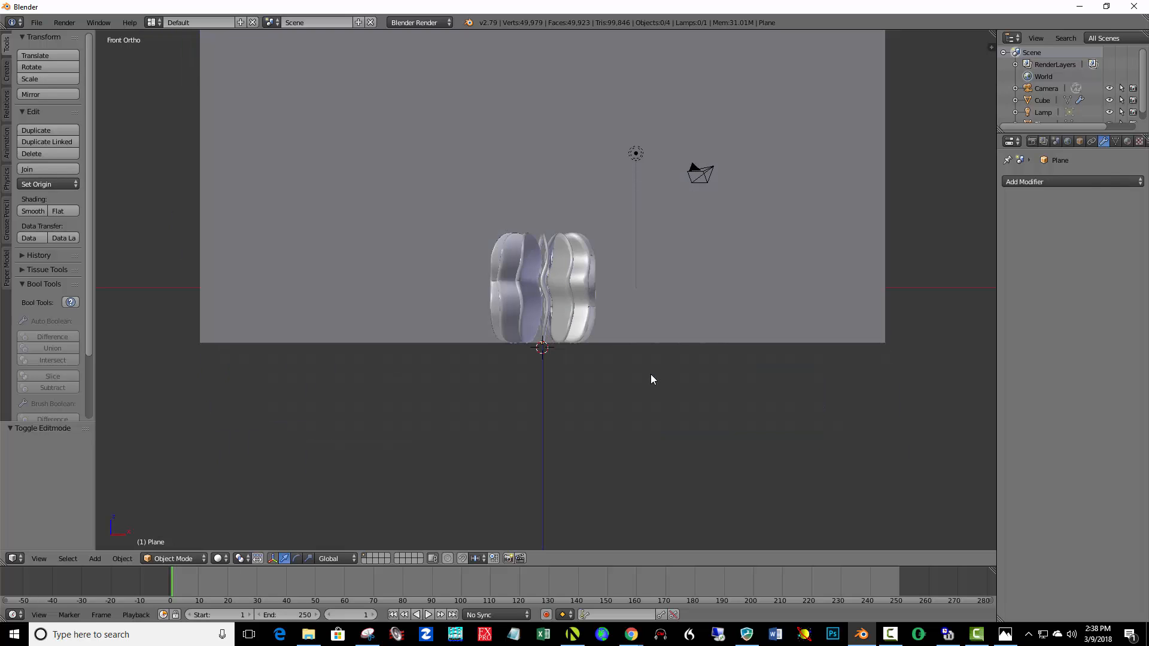
mouse_move(606, 319)
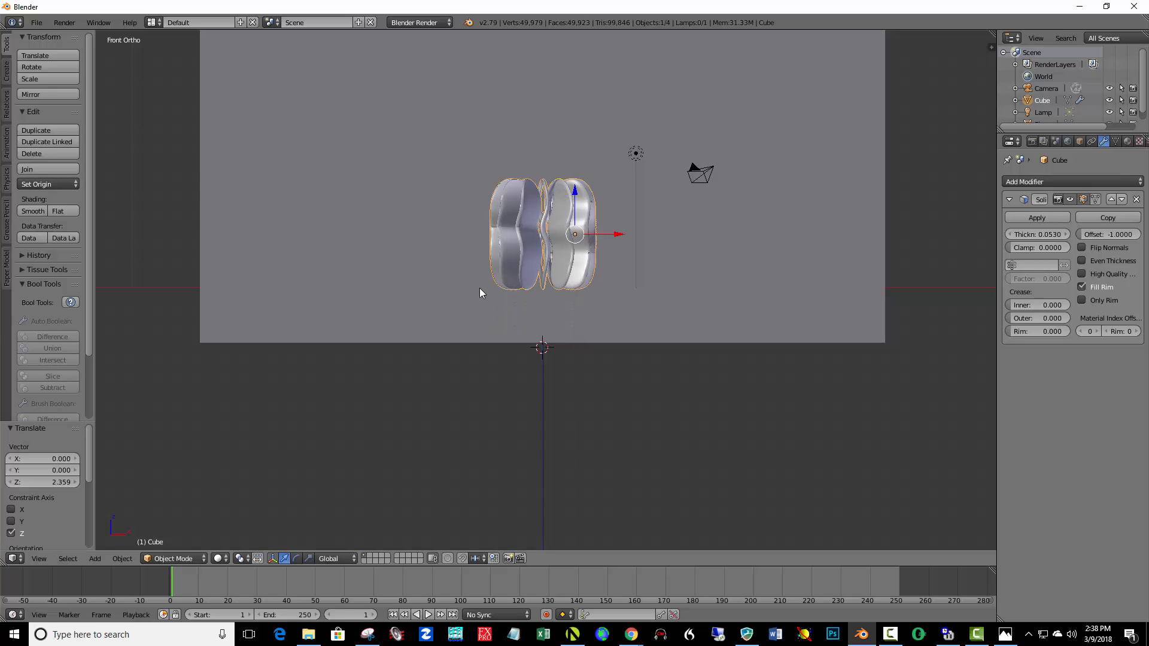
mouse_move(532, 304)
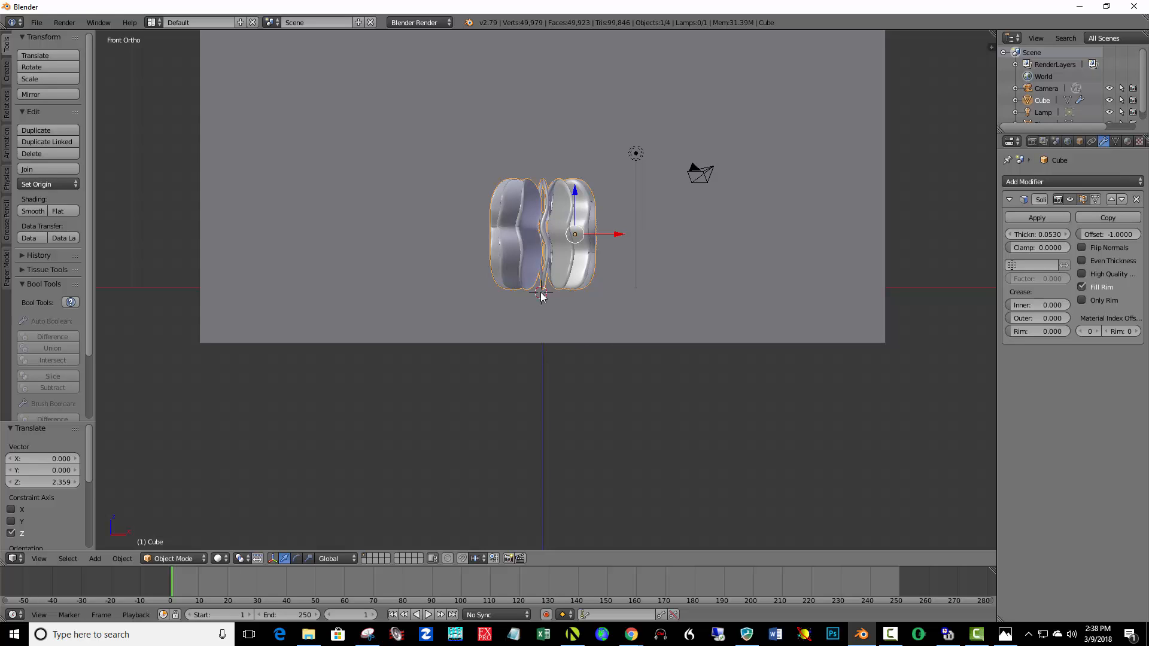
mouse_move(144, 60)
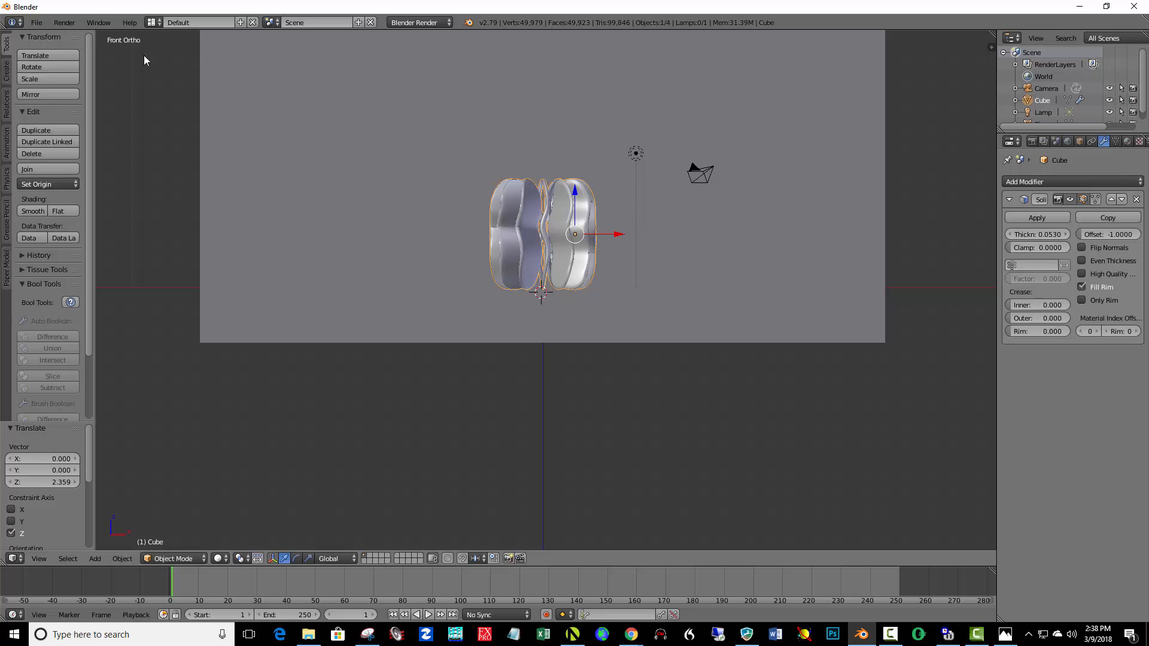
mouse_move(259, 86)
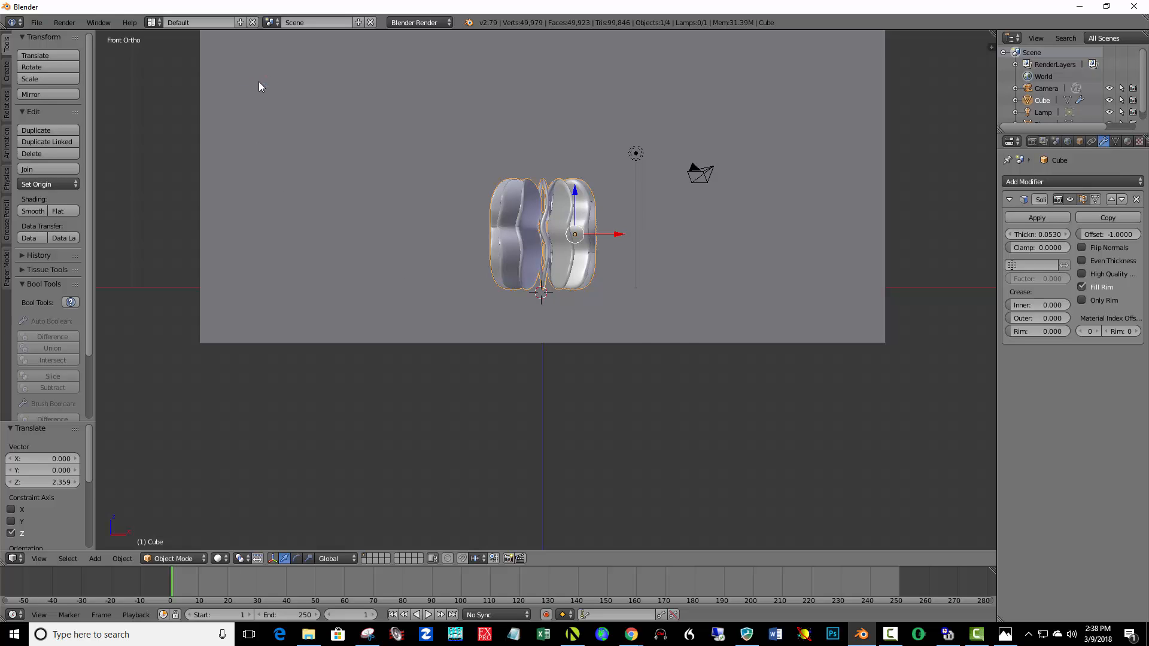
left_click(94, 558)
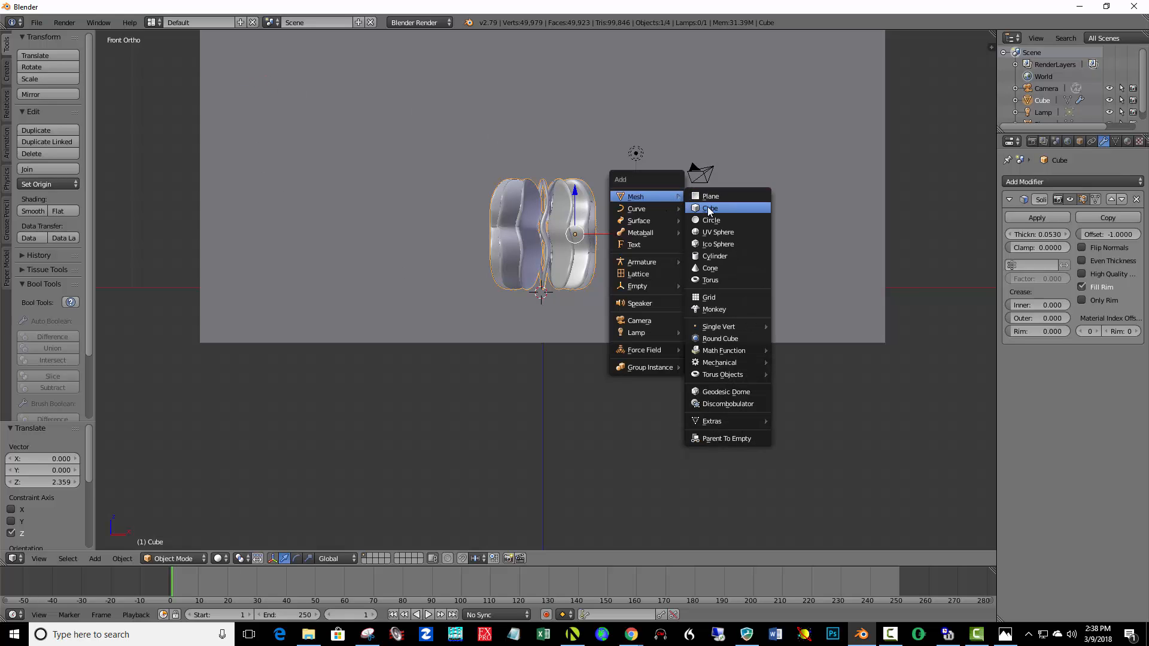
left_click(709, 208)
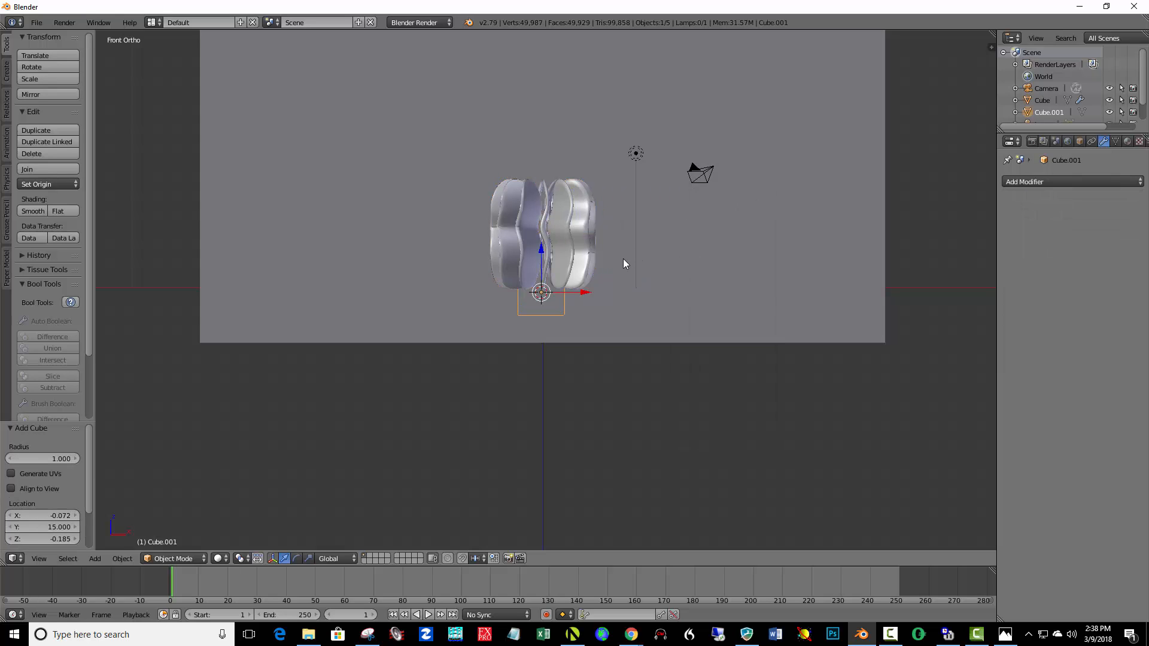
mouse_move(549, 259)
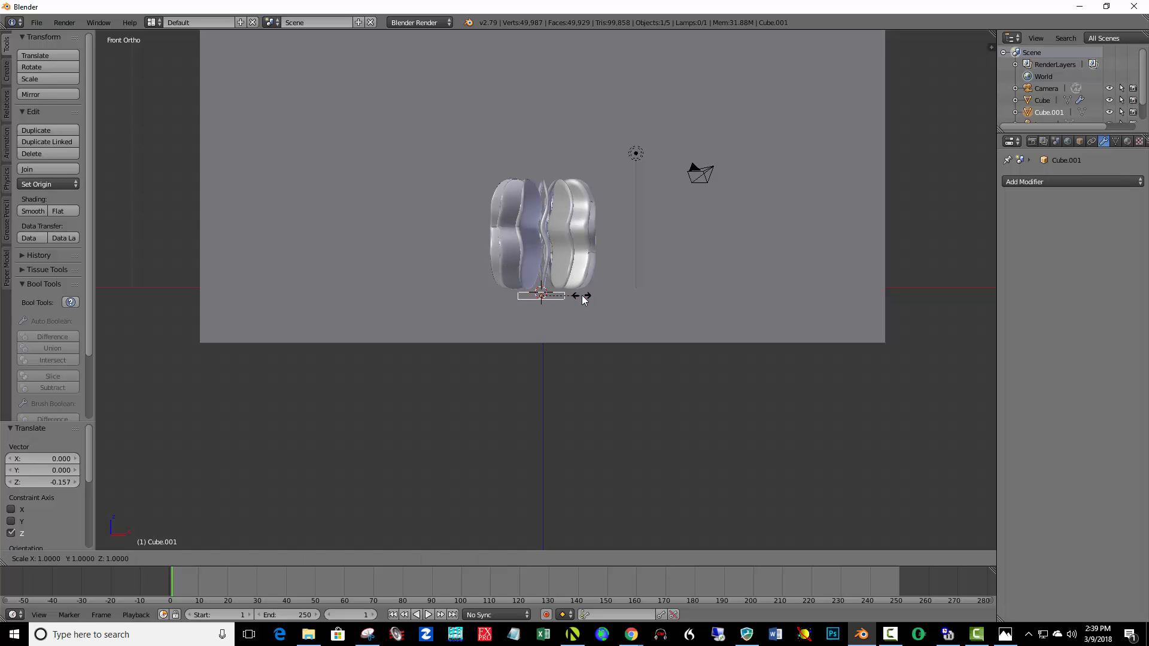
left_click_drag(582, 296, 643, 304)
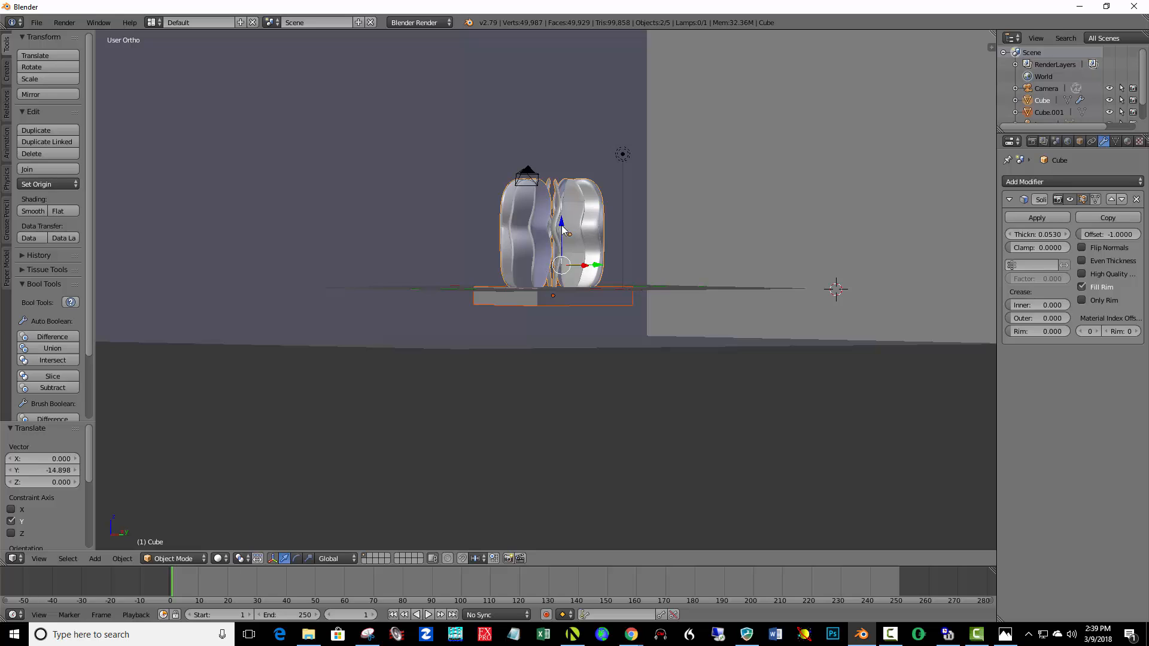
mouse_move(564, 224)
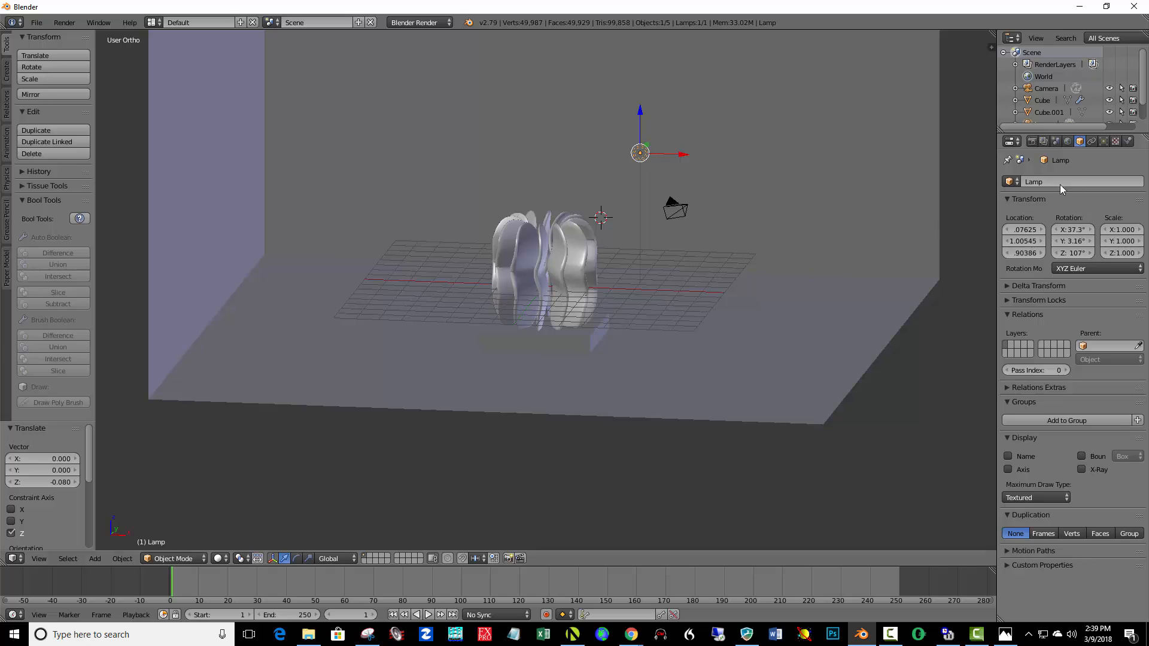
mouse_move(1065, 148)
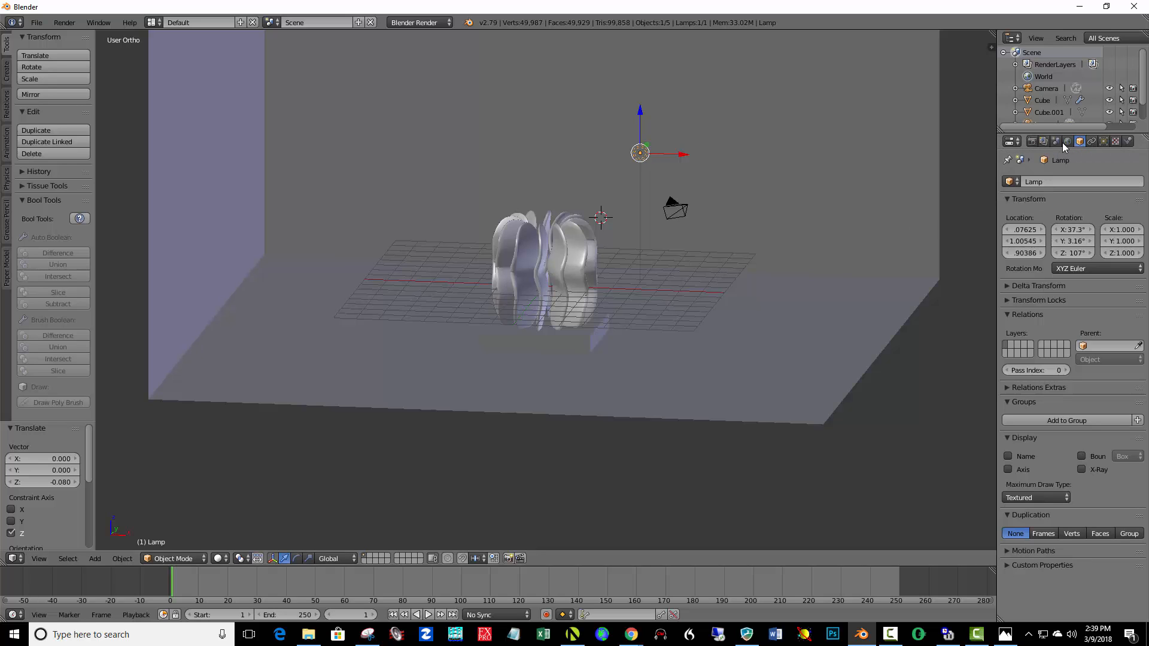
Switch to Cycles and make the lamp a slightly smaller node-based Sun with strength 6.
left_click(1102, 141)
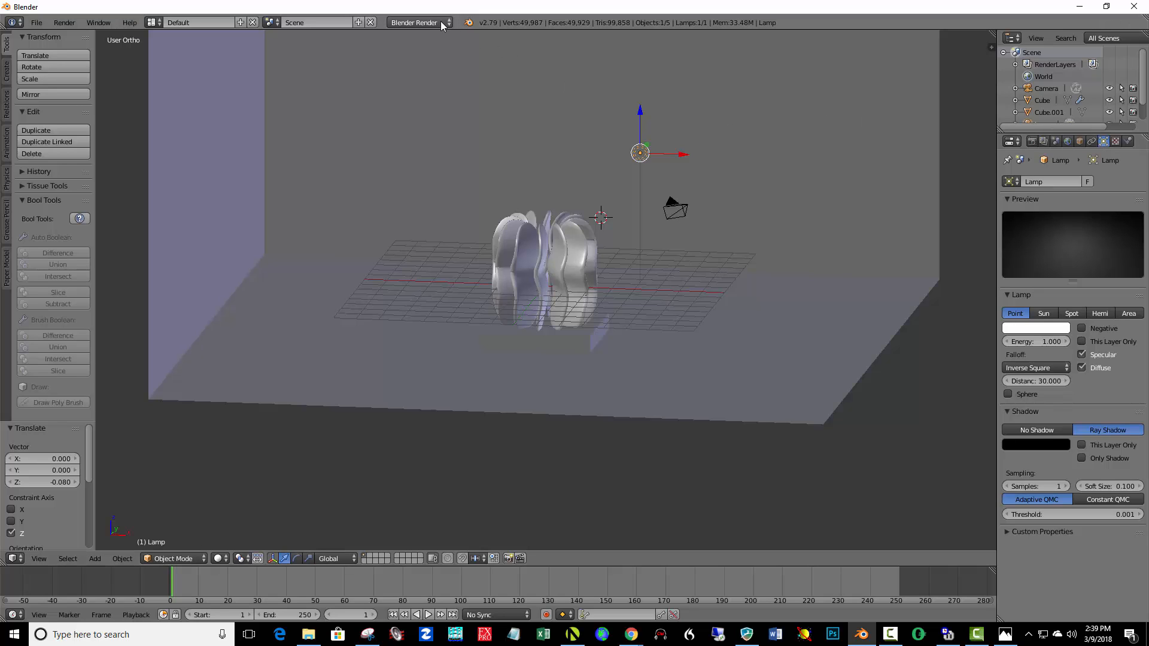
mouse_move(414, 22)
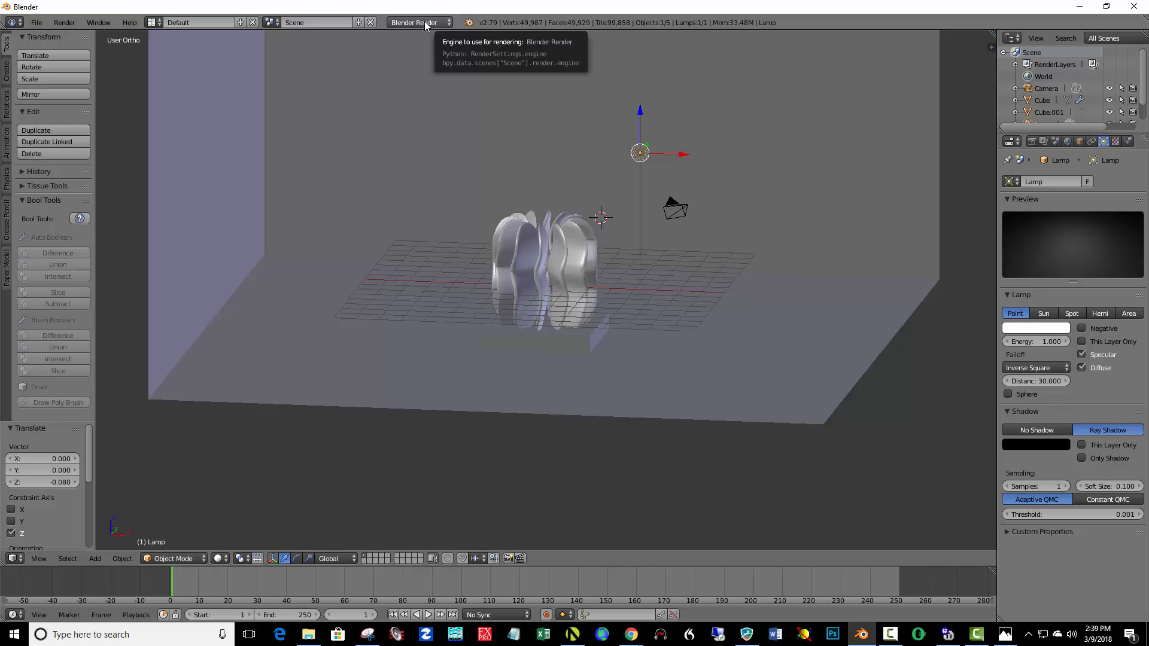
left_click(418, 22)
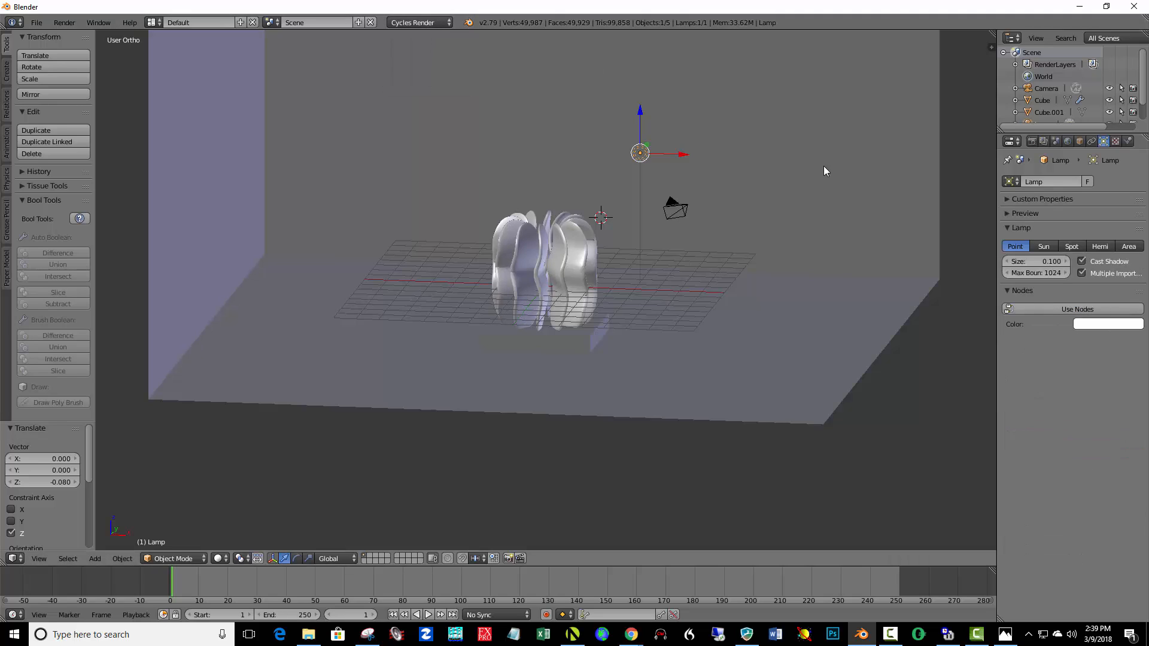
mouse_move(1071, 246)
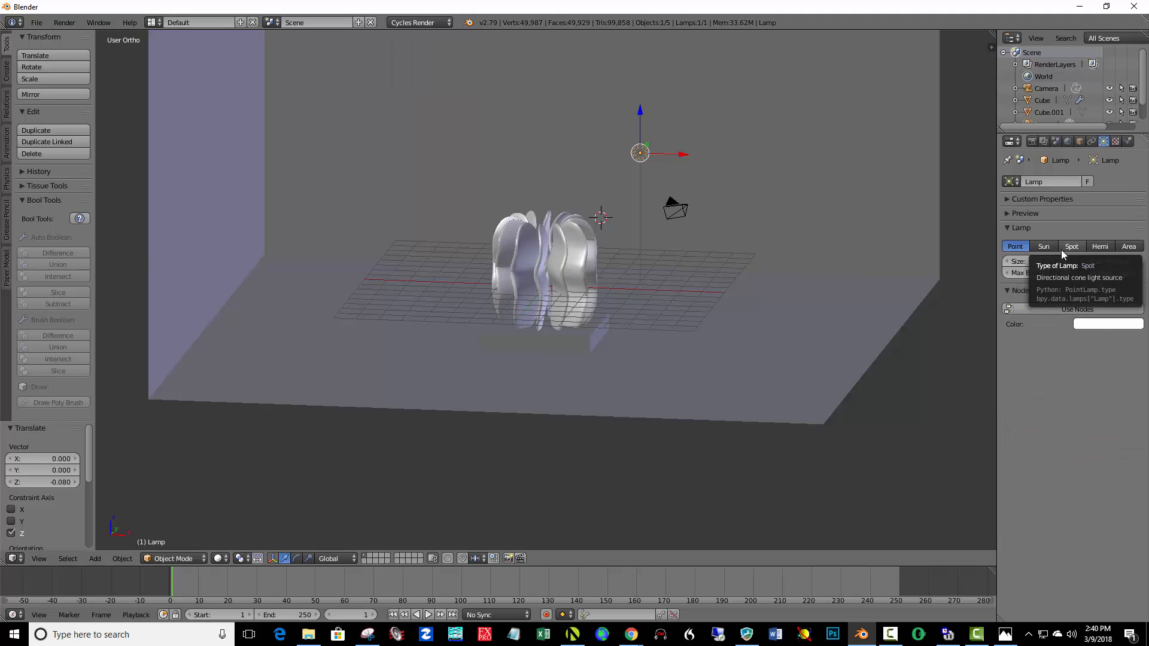
left_click(1043, 245)
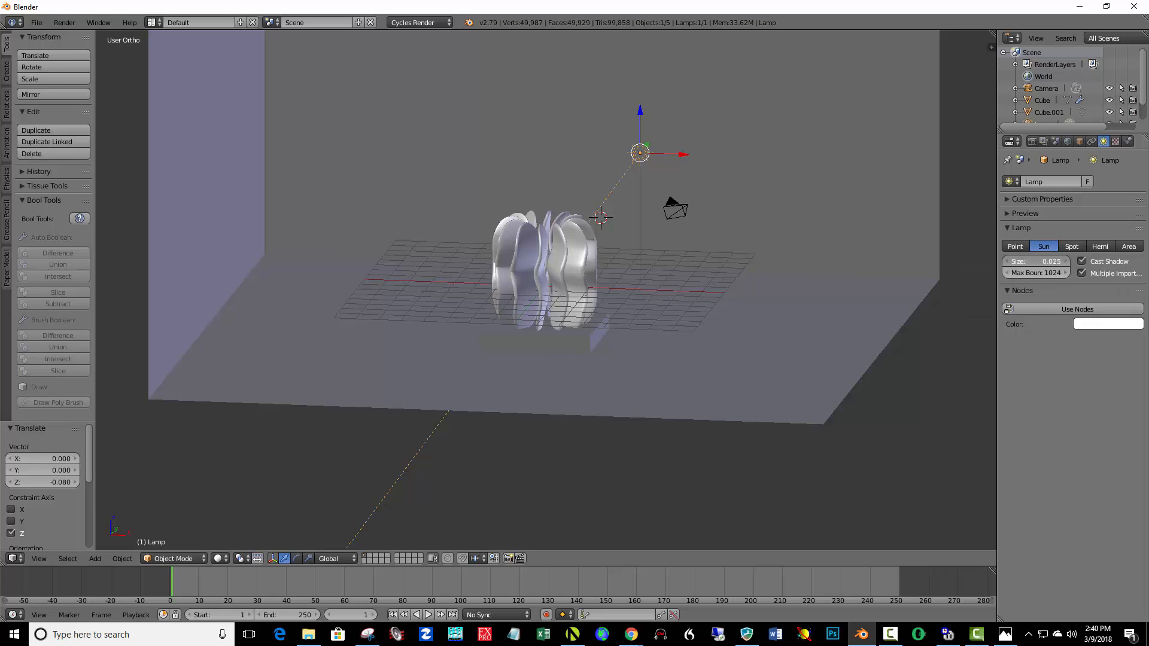
left_click_drag(1041, 261, 1055, 261)
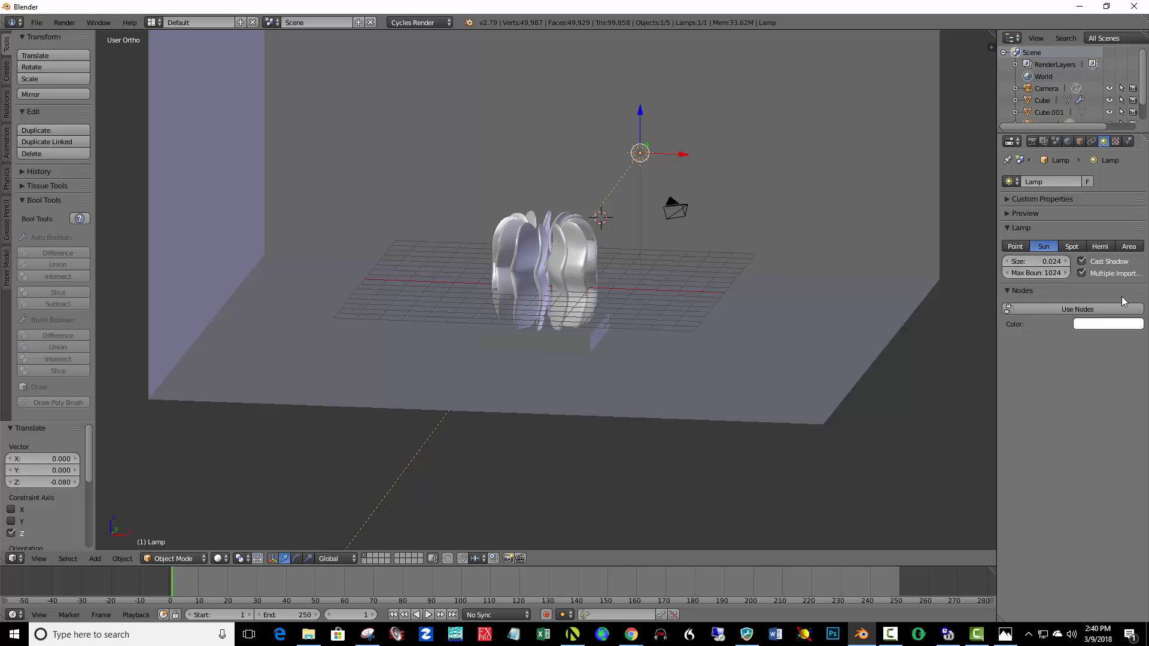
left_click(1077, 308)
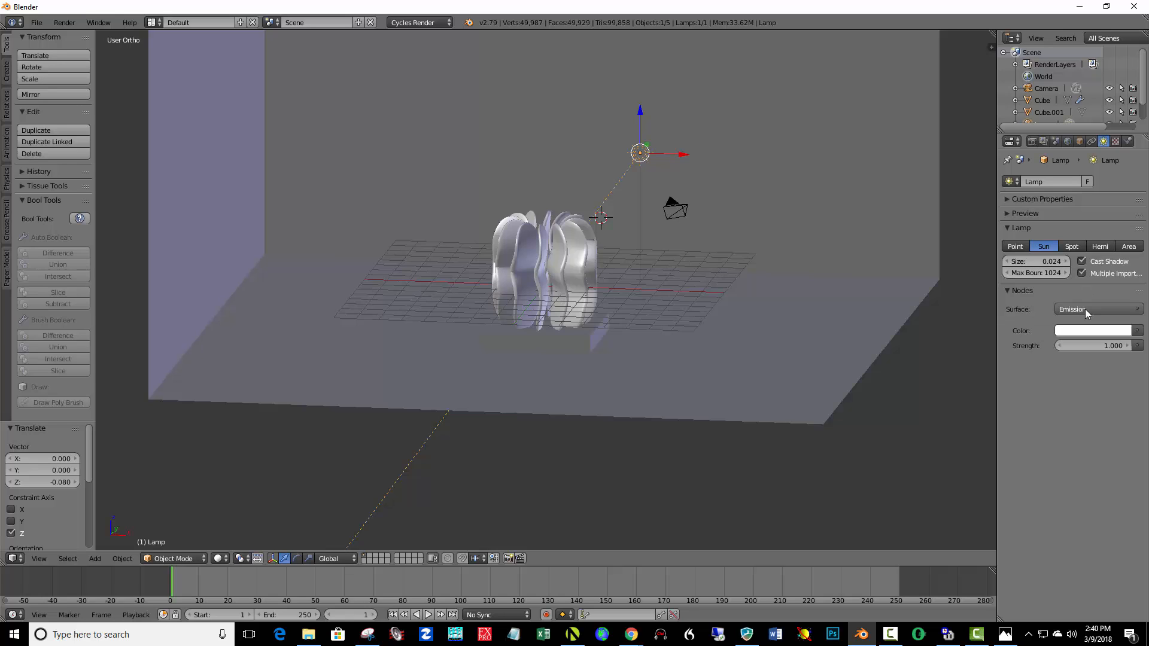
left_click(1094, 345)
type("6.000")
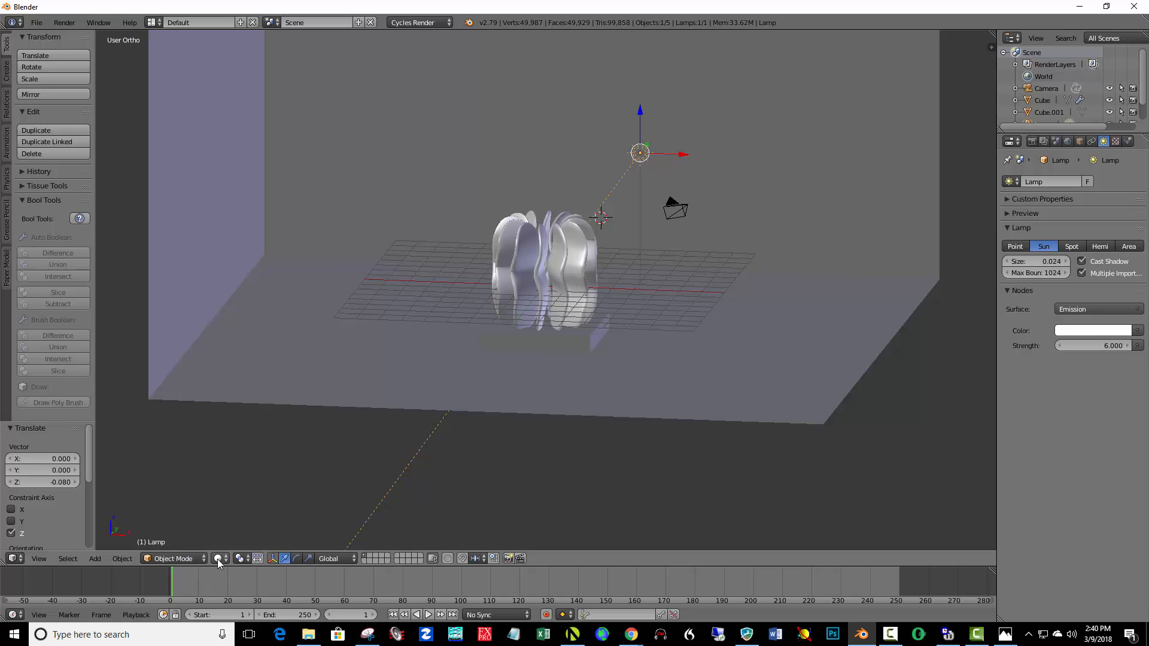
left_click(217, 559)
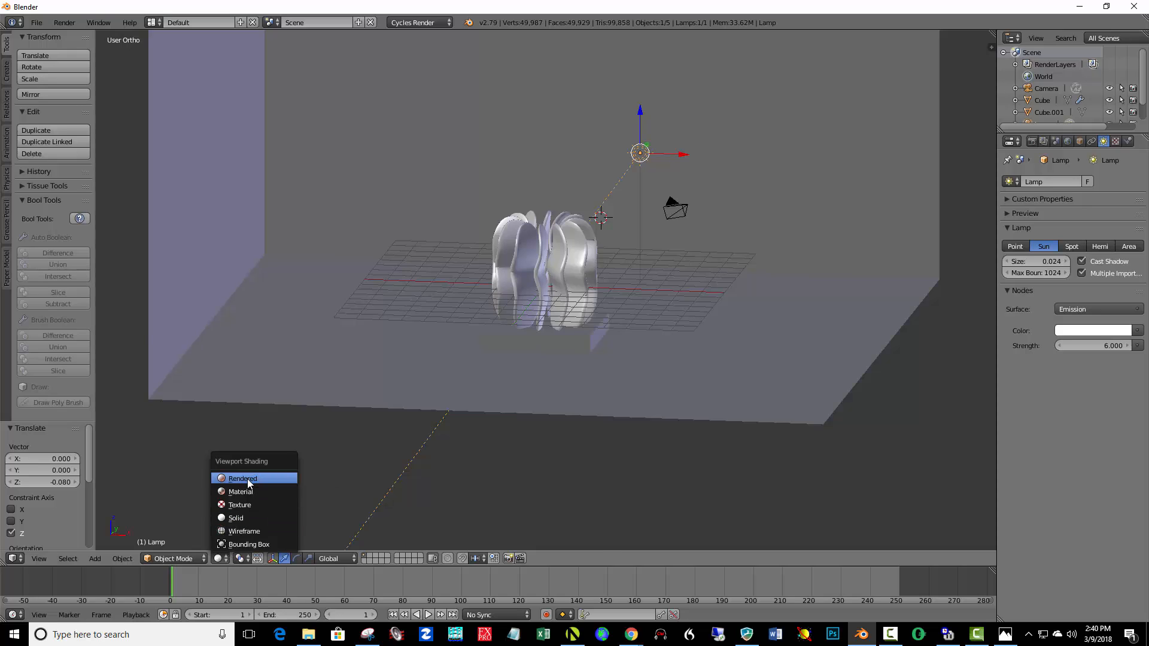
Preview the studio scene with Rendered viewport shading.
left_click(242, 478)
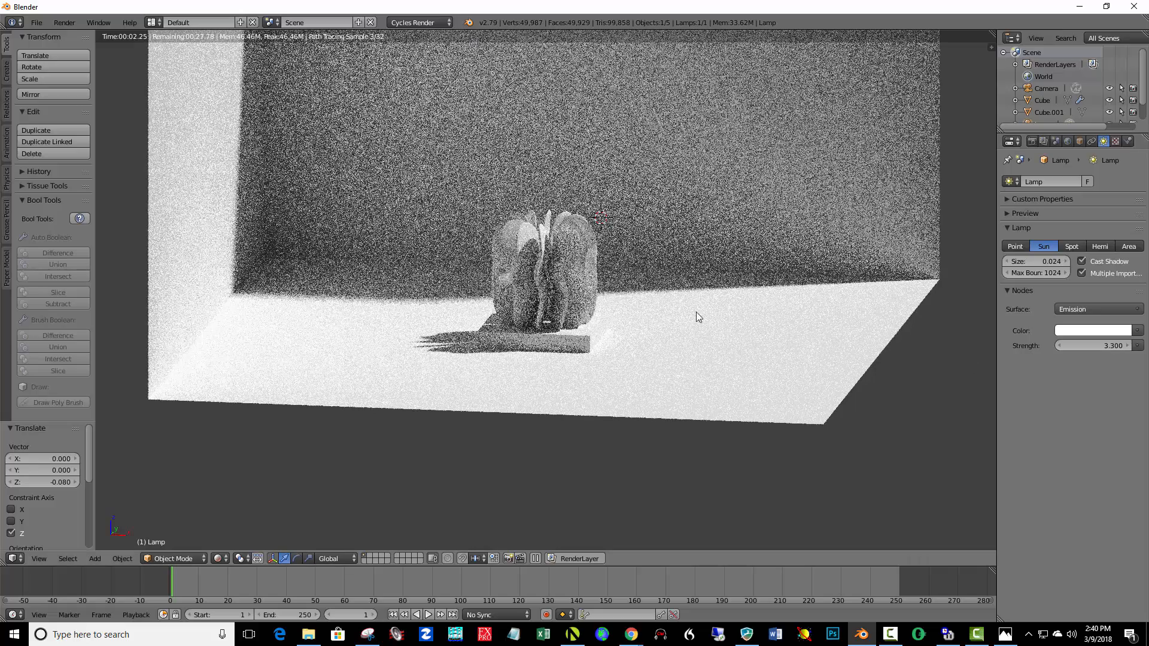
mouse_move(660, 334)
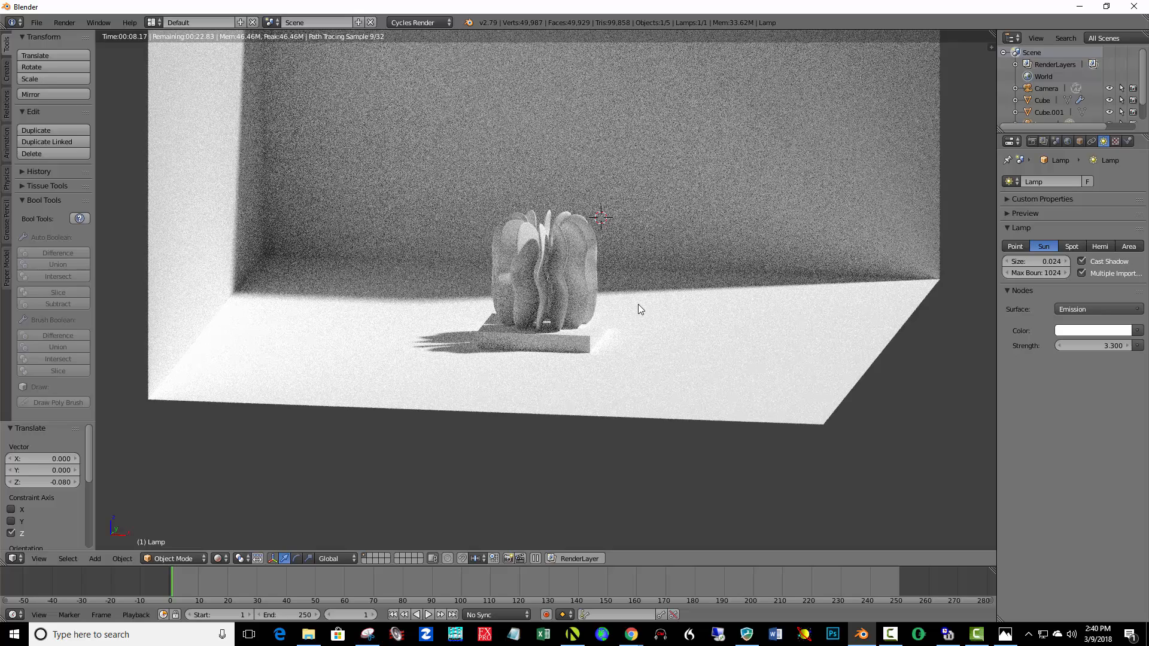
mouse_move(579, 358)
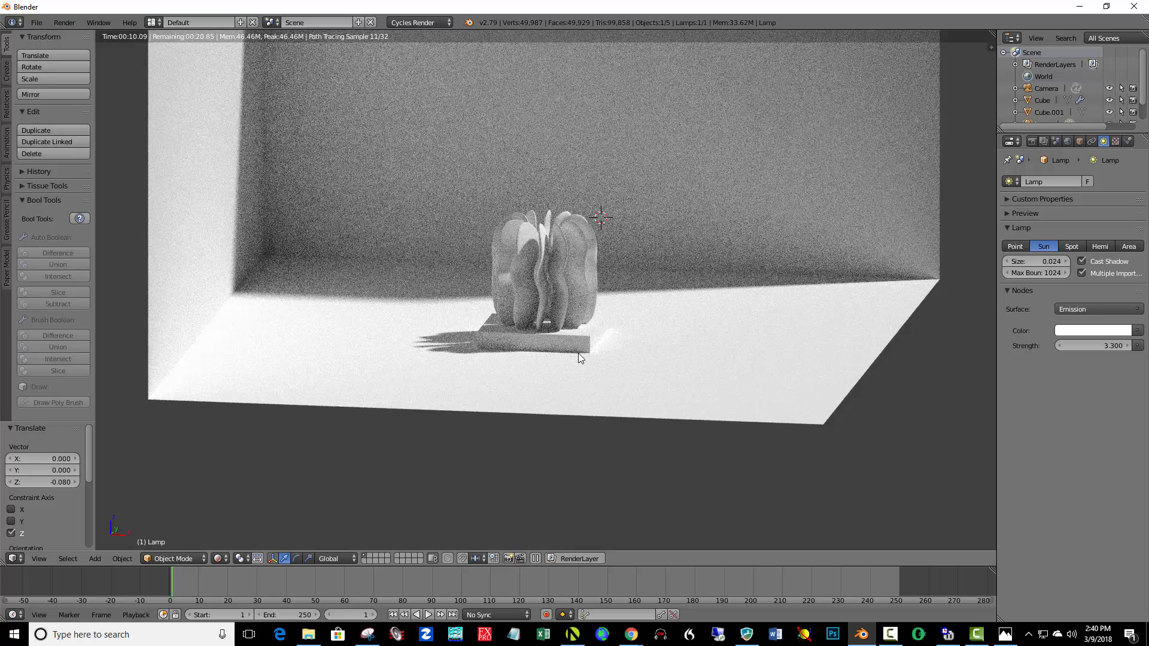
mouse_move(236, 558)
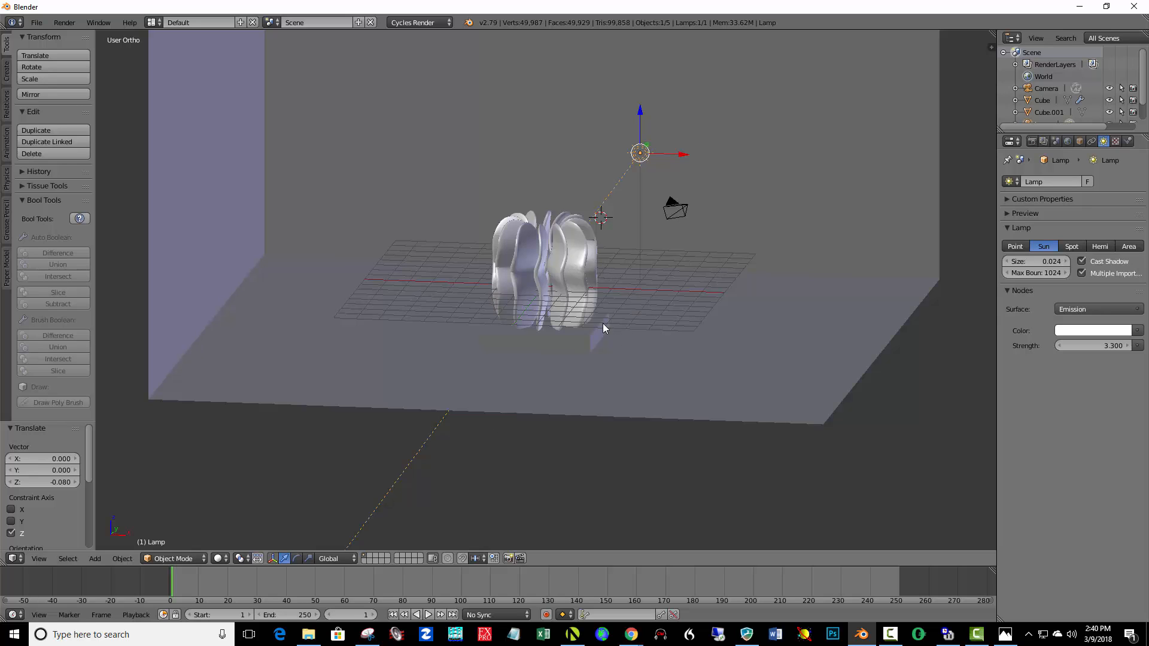
mouse_move(564, 264)
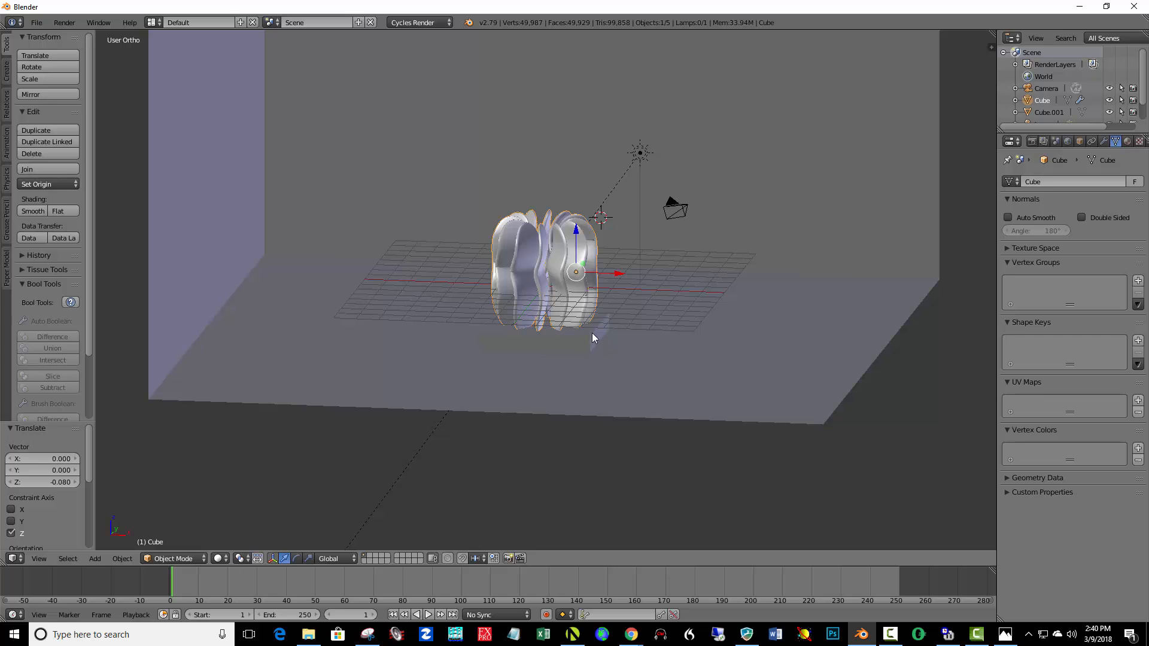
mouse_move(617, 297)
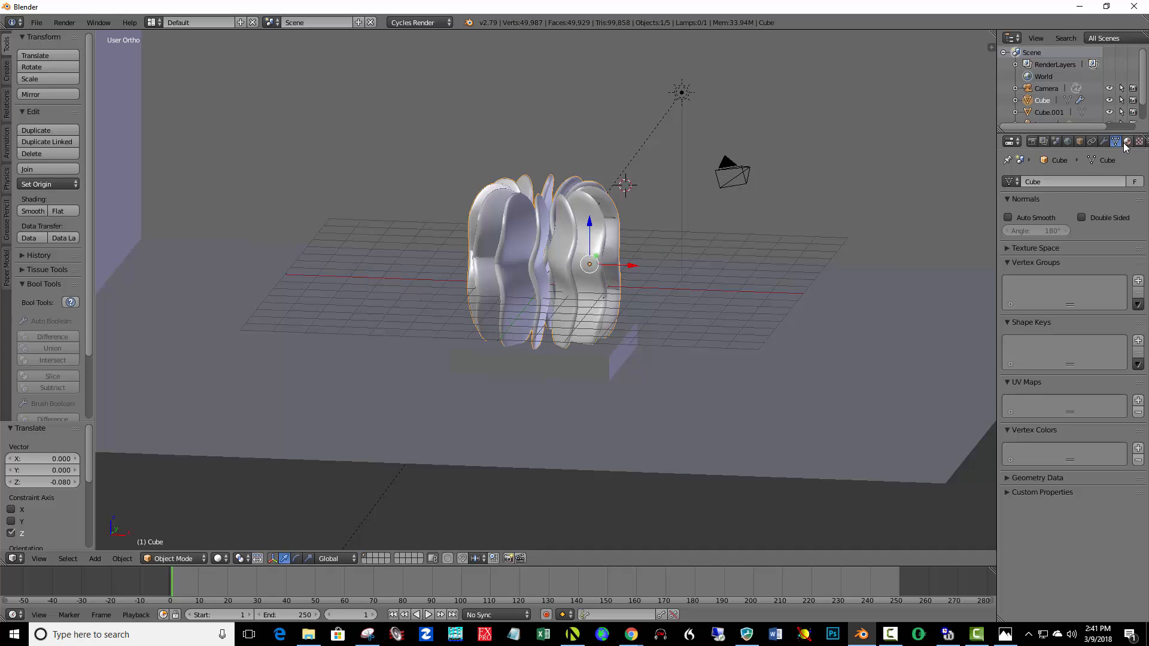
Give the sculpture a node-based Glossy BSDF material and adjust its glossy colour.
left_click(1127, 141)
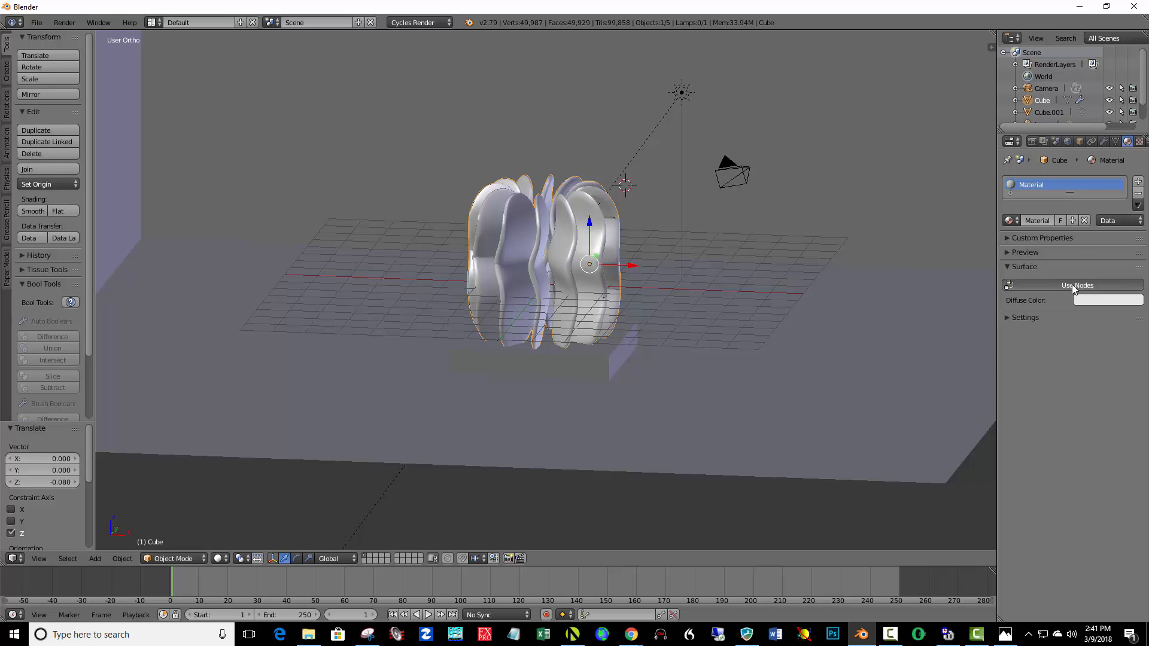
left_click(1107, 284)
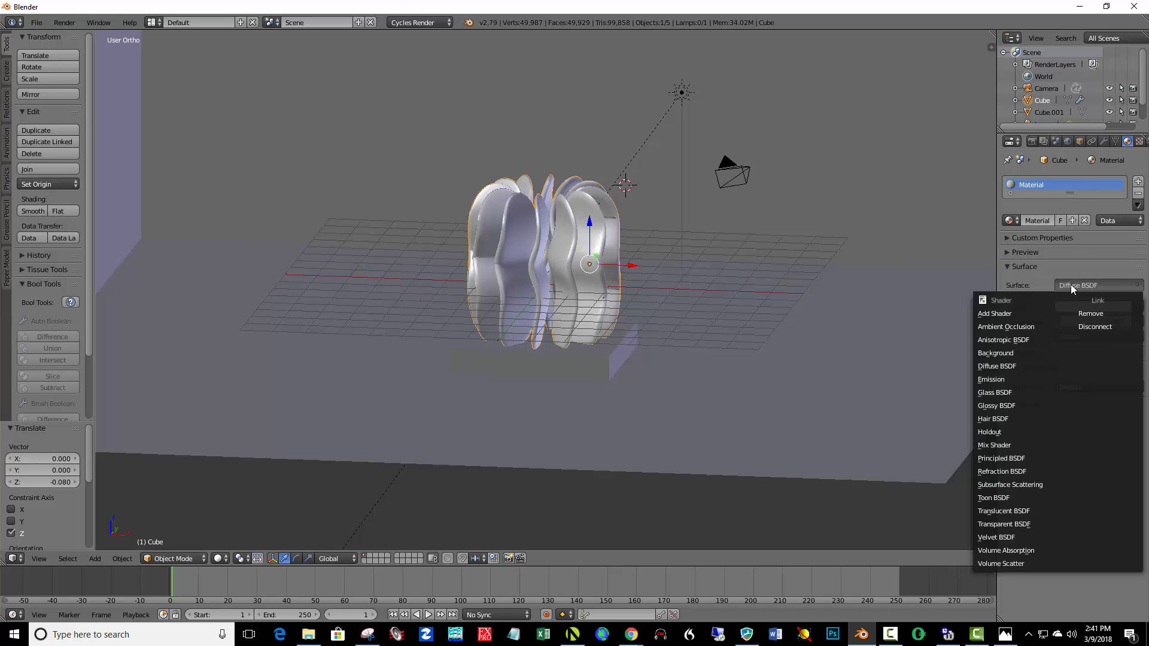
mouse_move(996, 405)
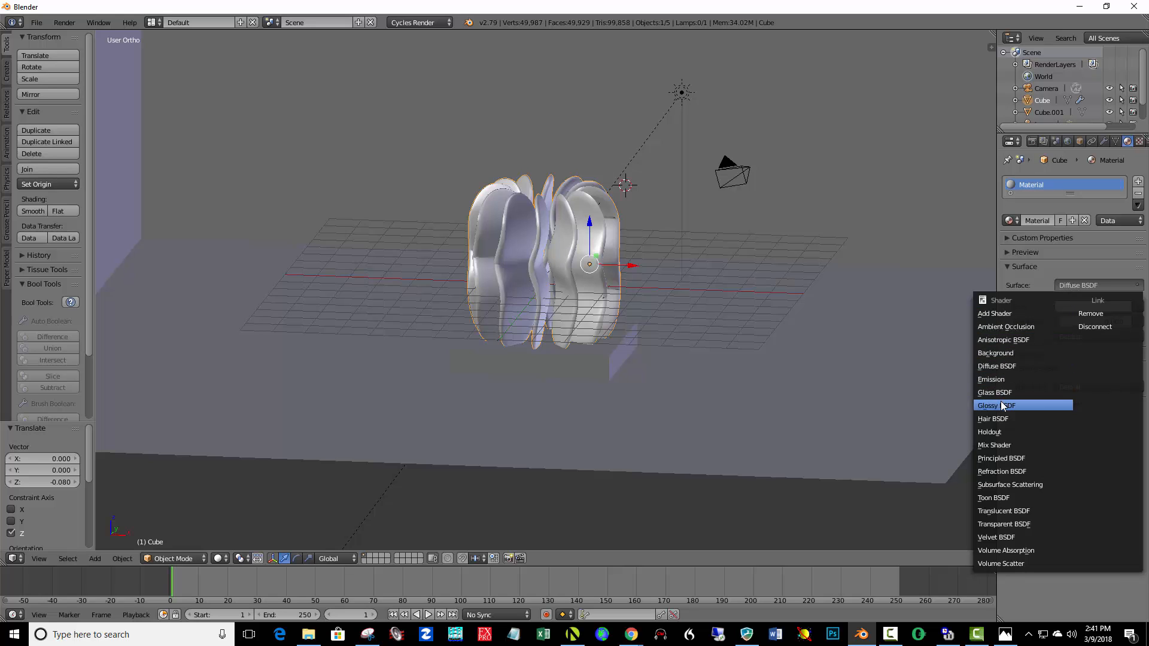
left_click(995, 406)
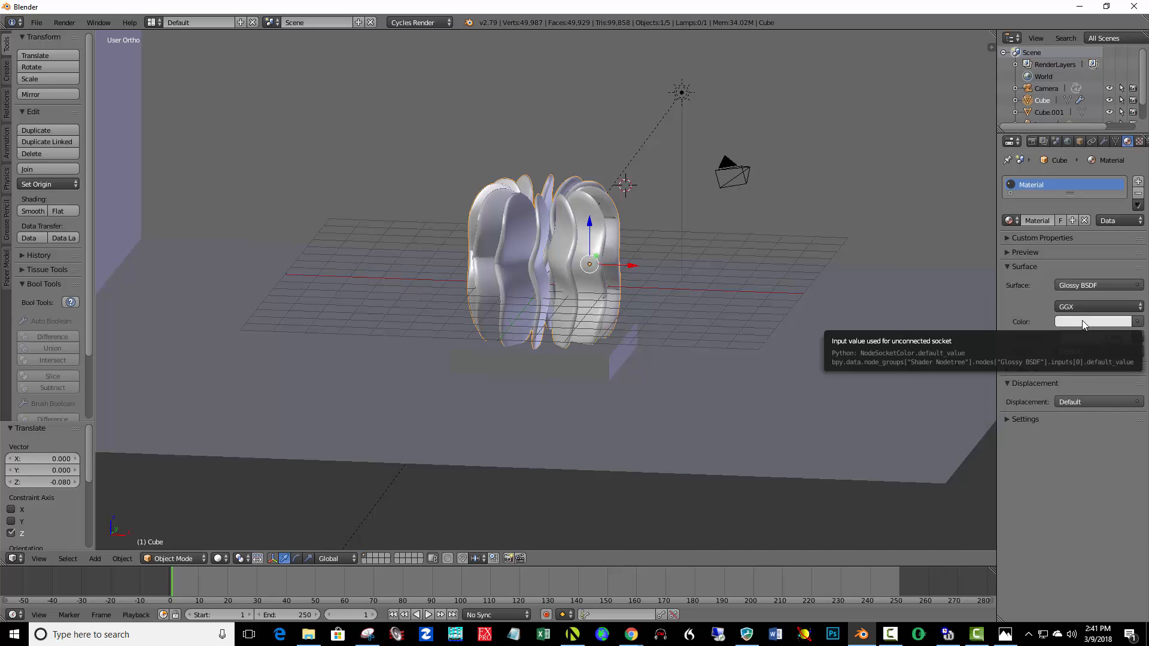
left_click(1092, 321)
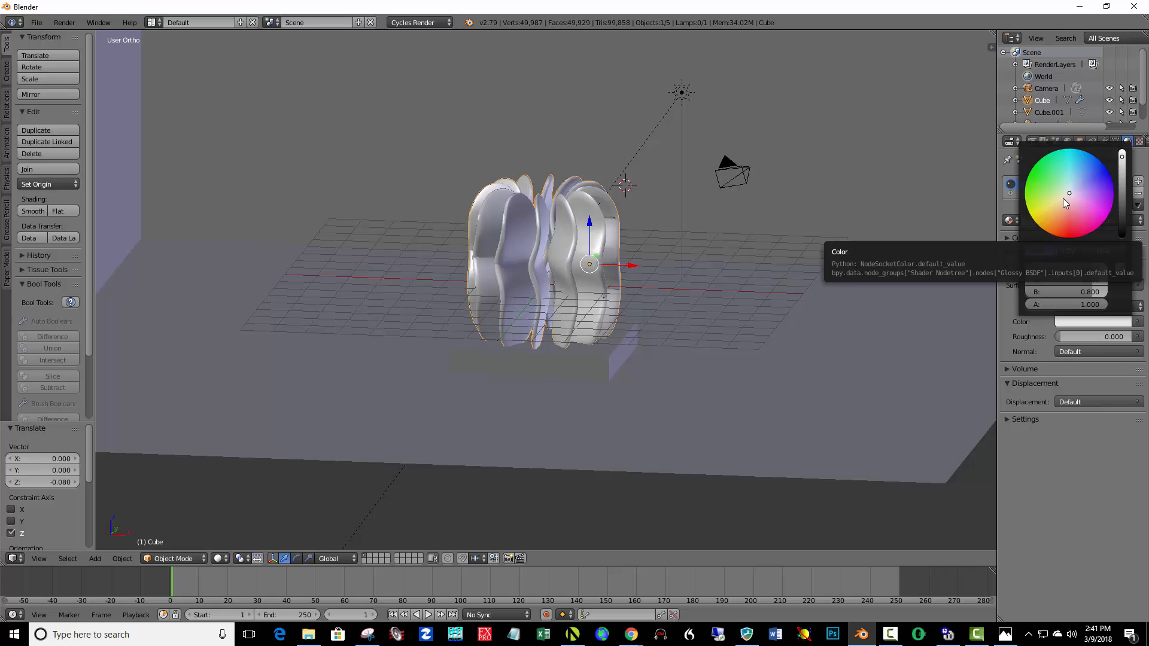
left_click(1063, 200)
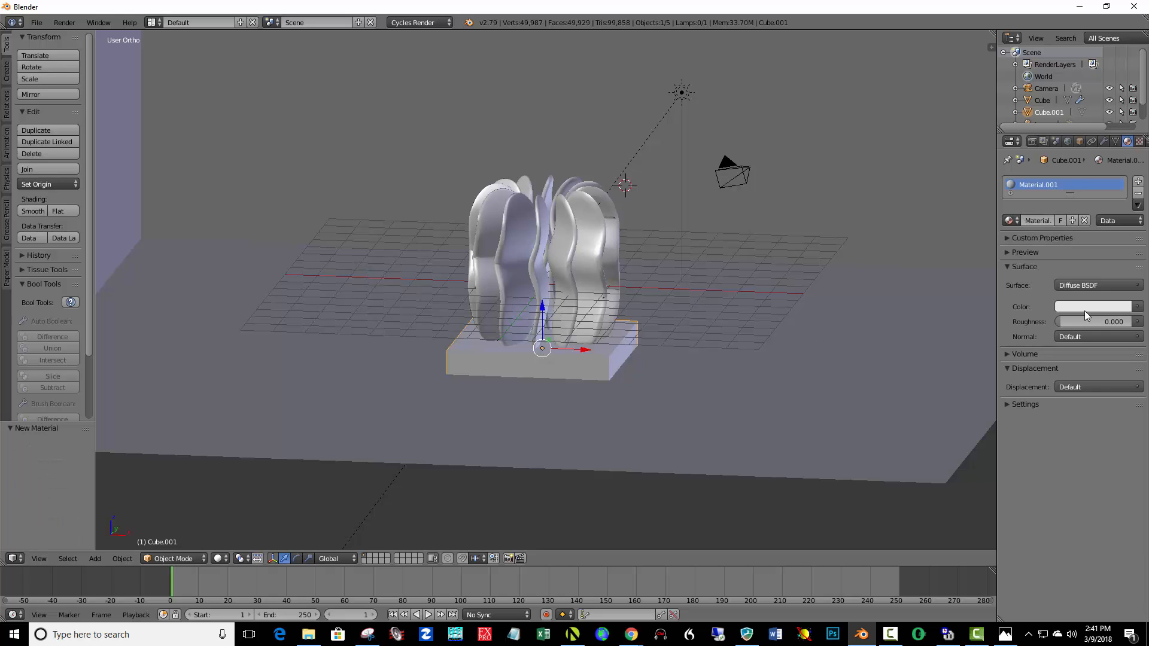
Change the material's surface shader to Glossy BSDF with roughness 0.100.
left_click(1091, 285)
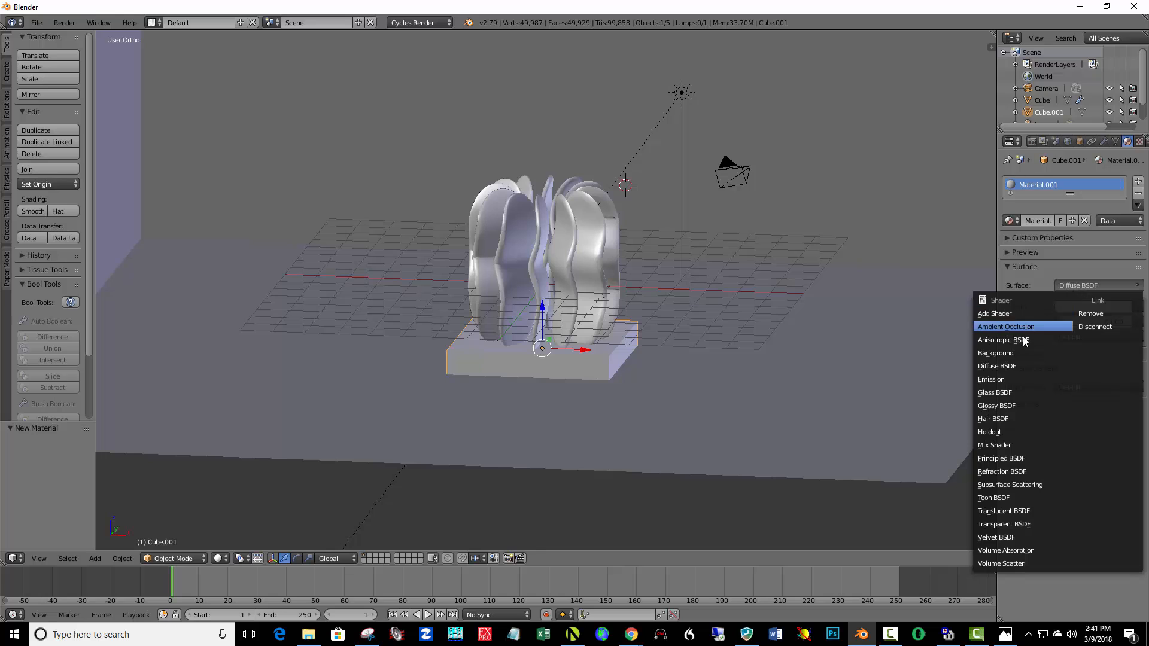
left_click(996, 392)
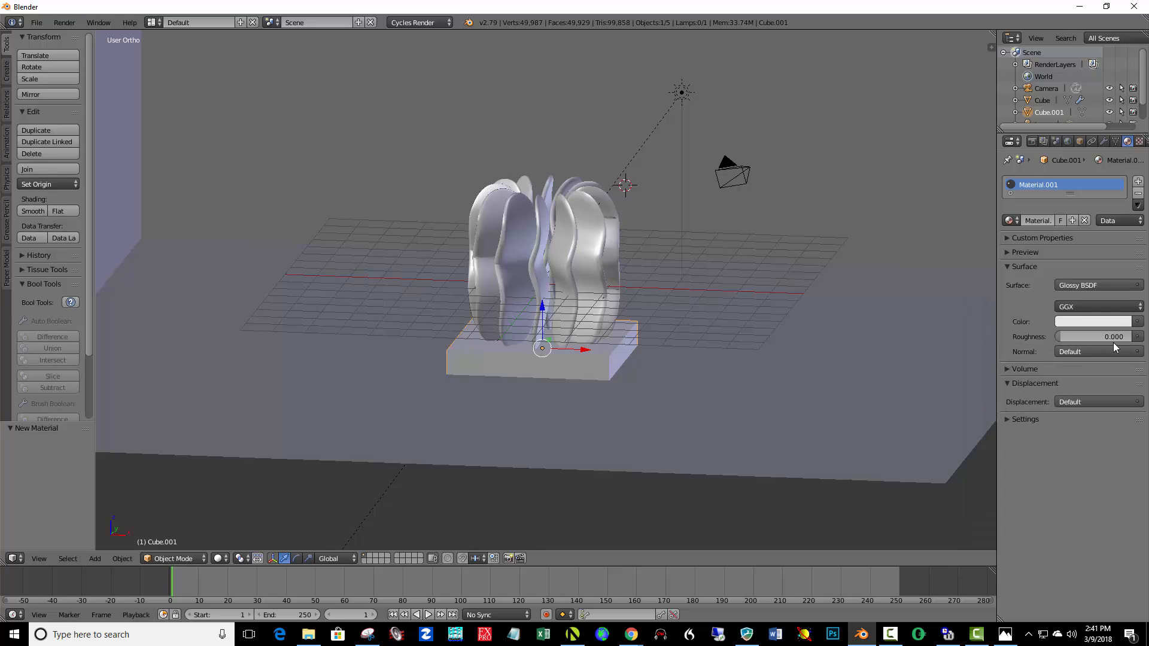
left_click(1092, 336)
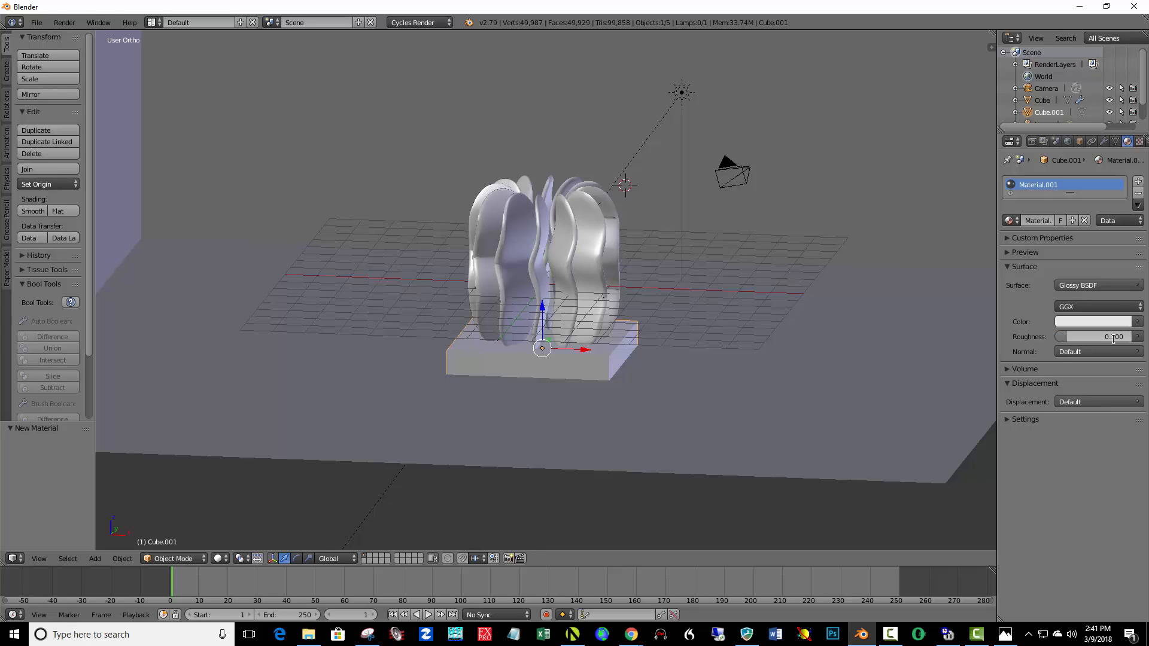
left_click(1095, 336)
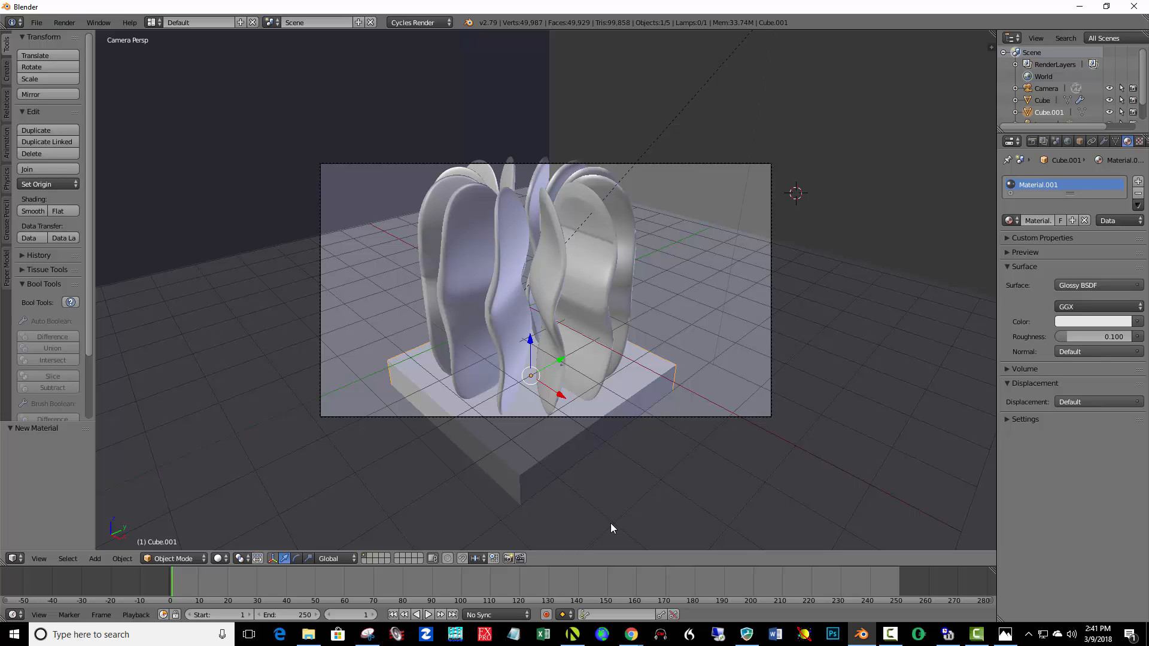
mouse_move(584, 223)
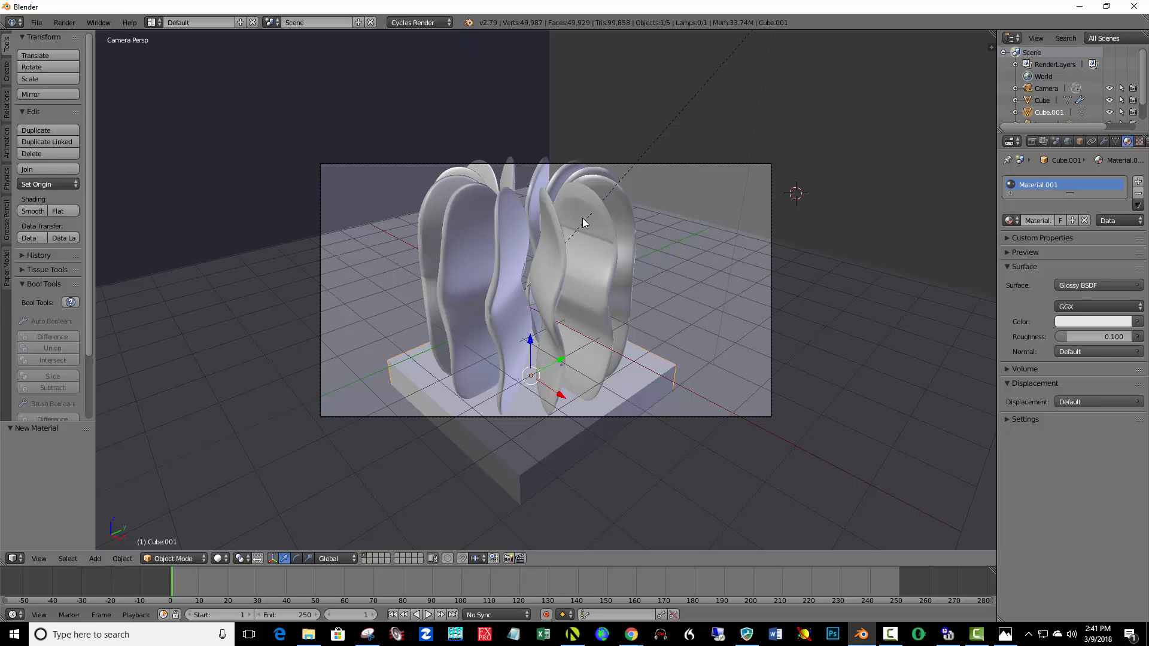
mouse_move(585, 268)
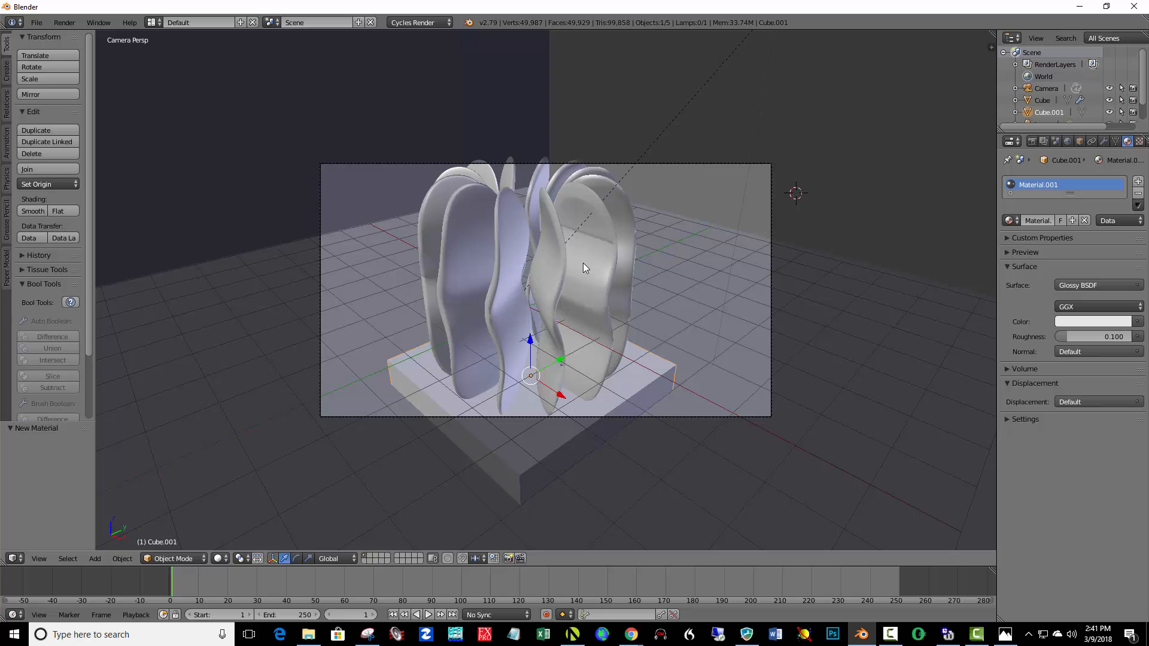
mouse_move(636, 264)
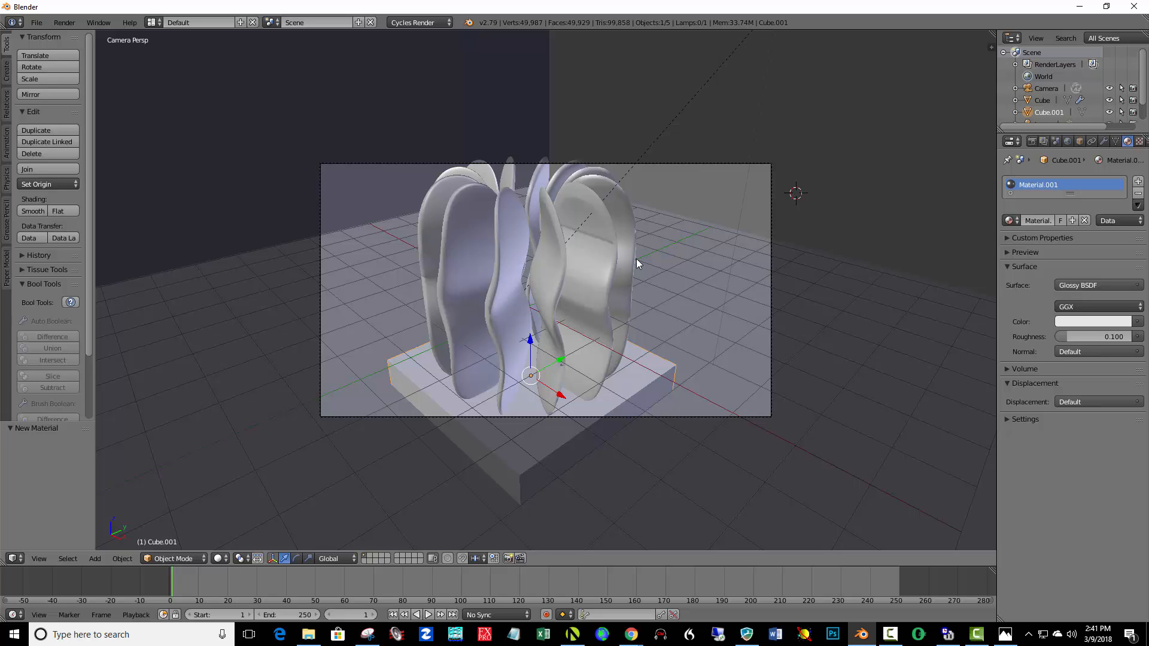
Show the view properties panel and enable Lock Camera to View.
key("n")
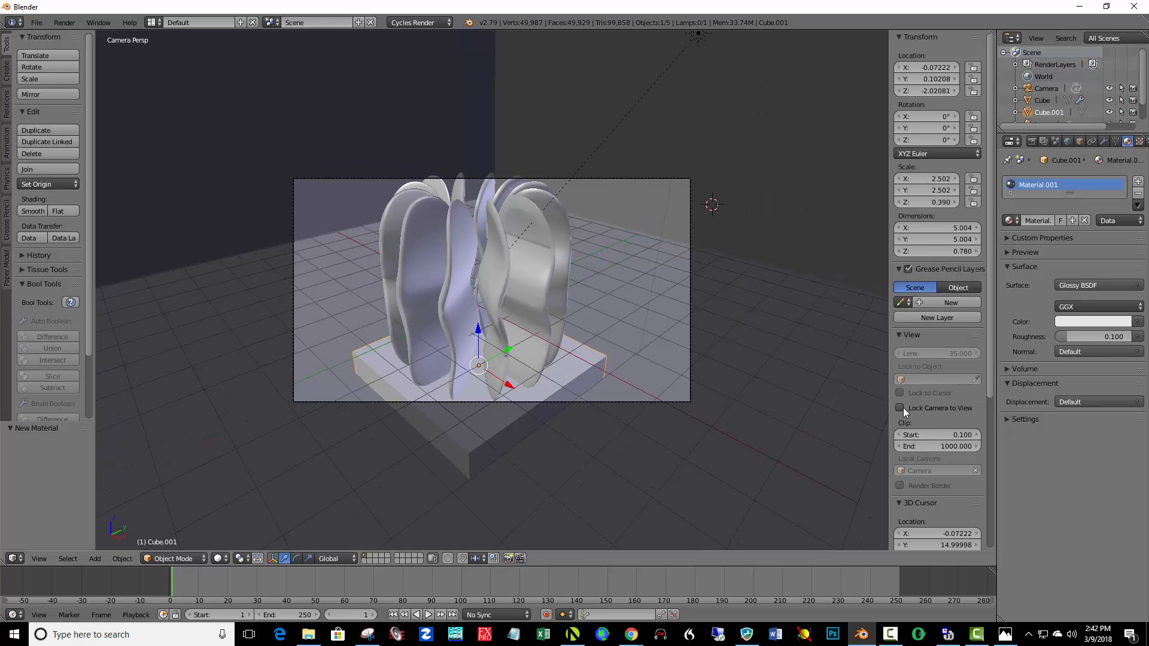
left_click(900, 408)
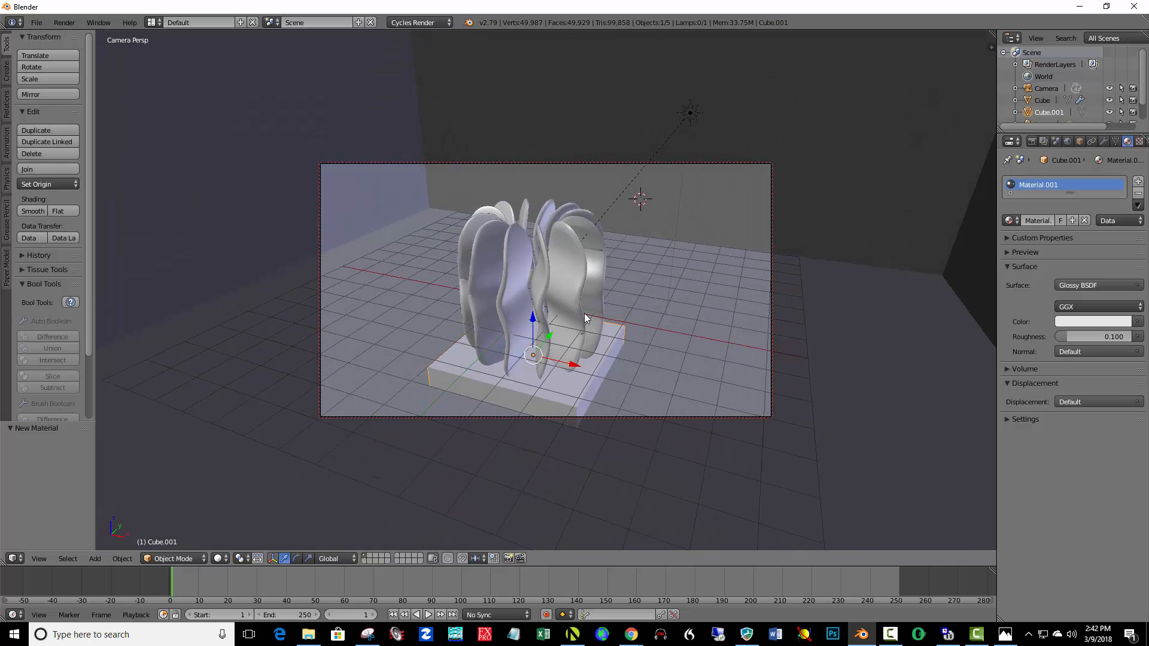
Set viewport shading to Rendered for a live Cycles preview through the camera.
left_click(222, 559)
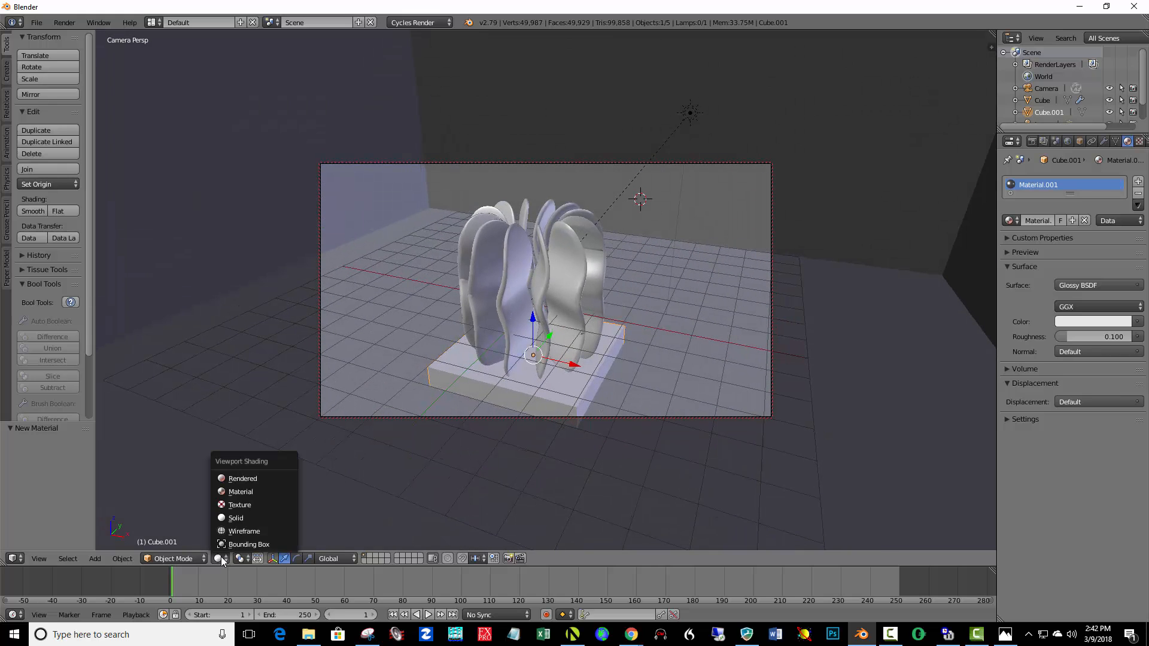
left_click(242, 479)
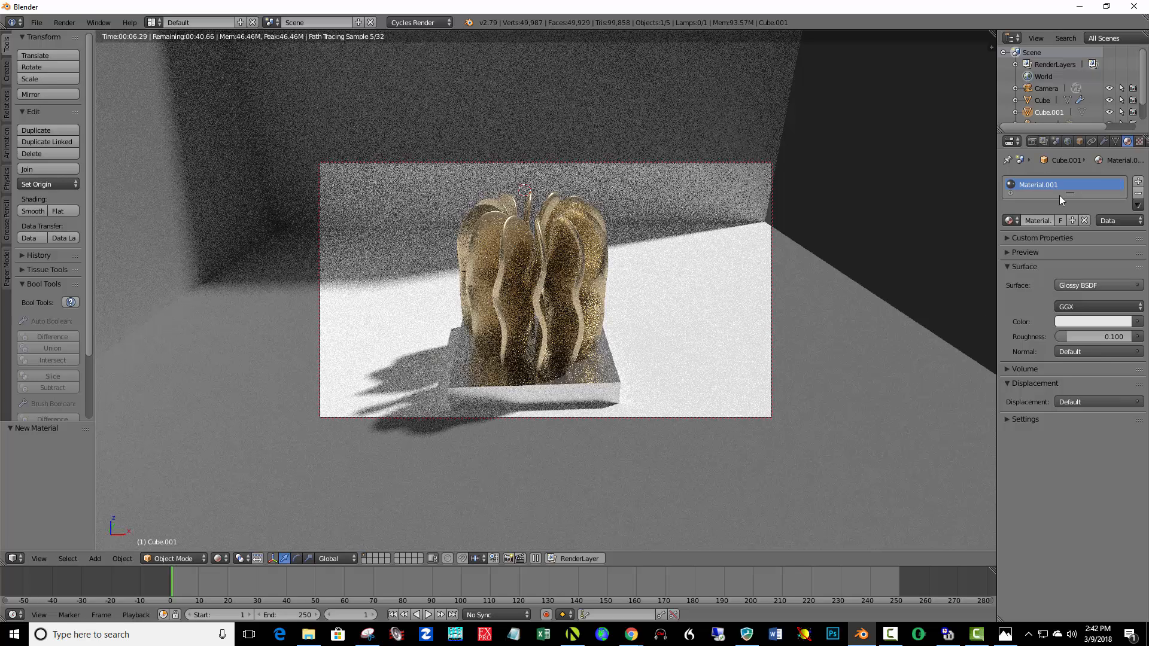
Set render resolution to 1626 × 1172, expand Sampling, and enable render-layer Denoising.
left_click(1032, 141)
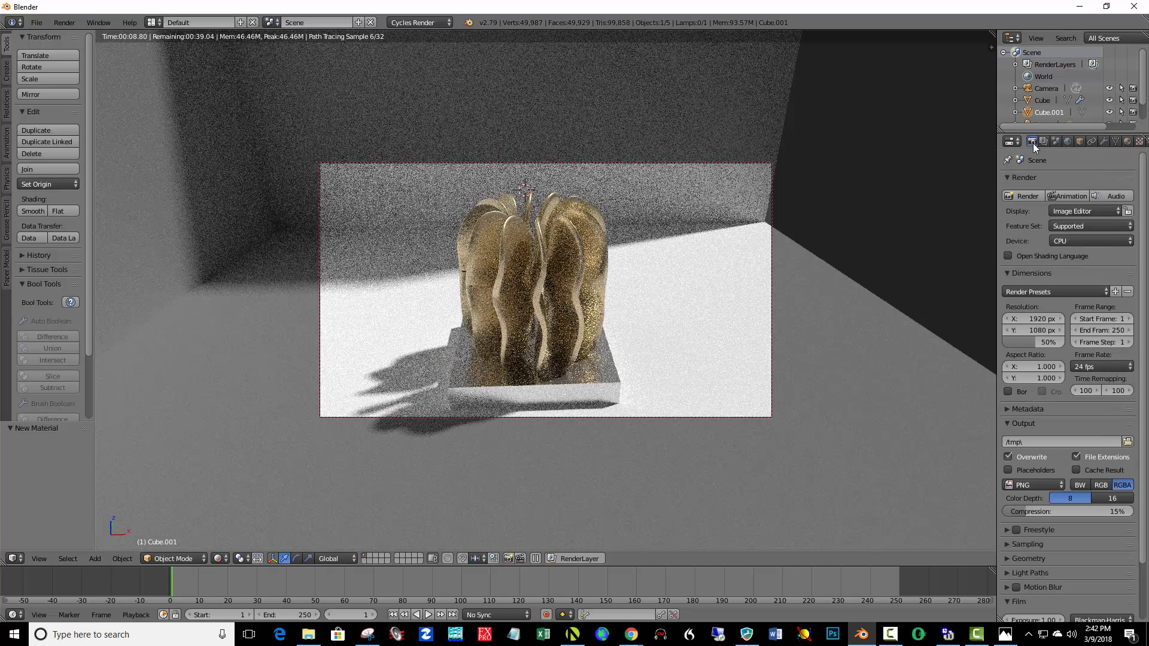
mouse_move(868, 293)
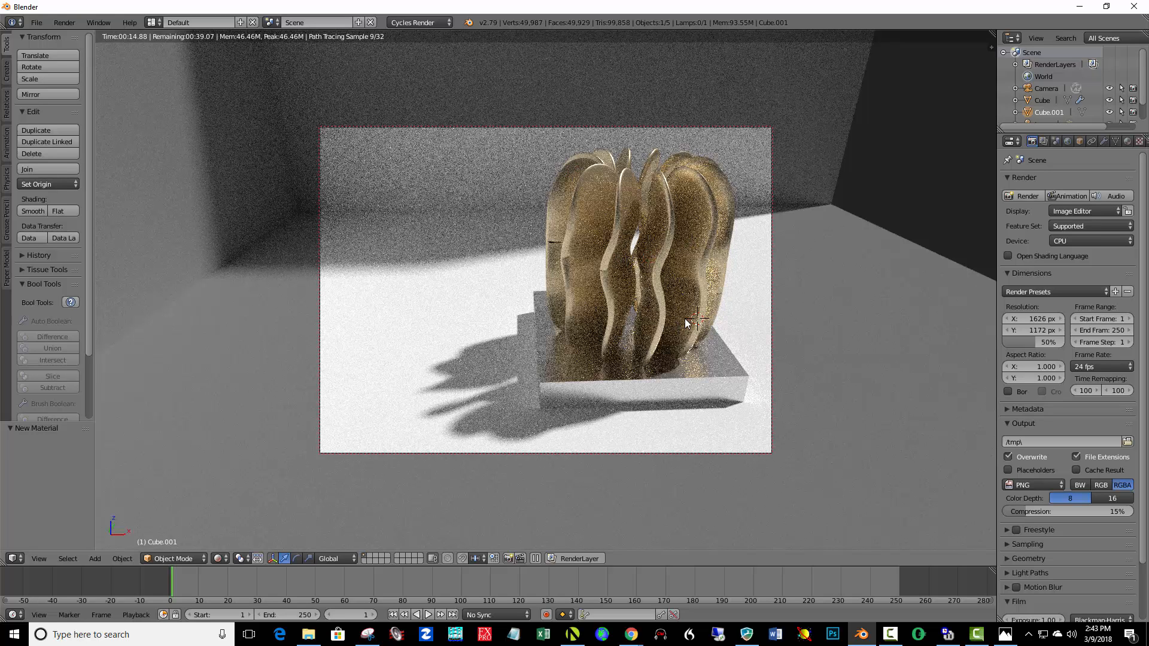
mouse_move(808, 242)
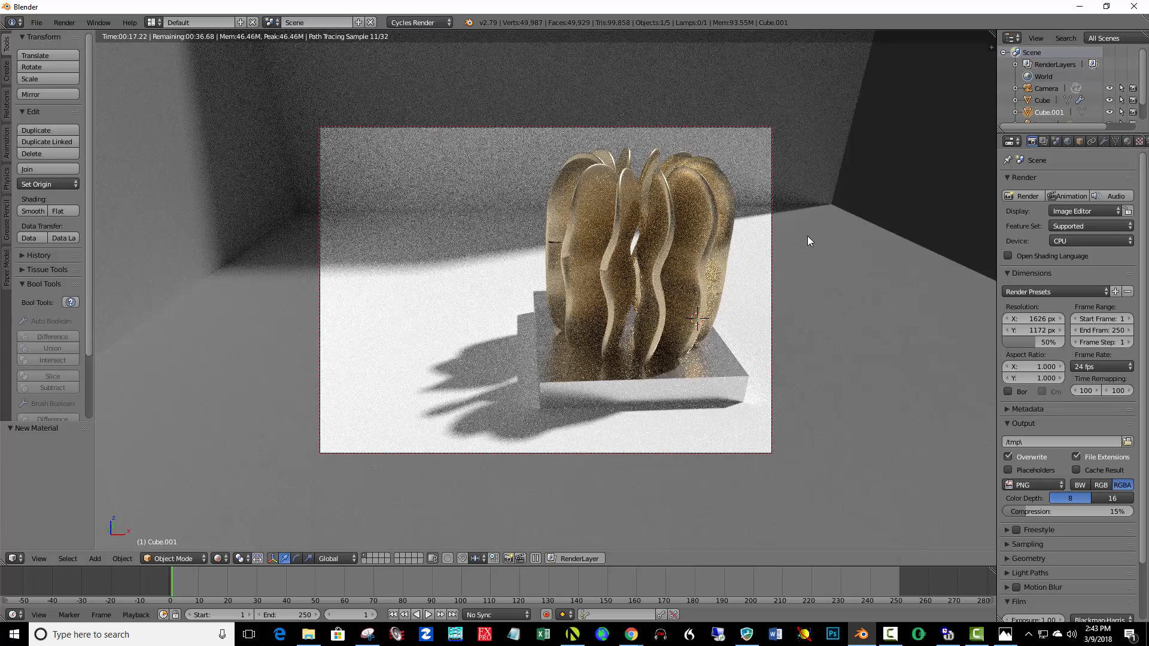
mouse_move(1027, 185)
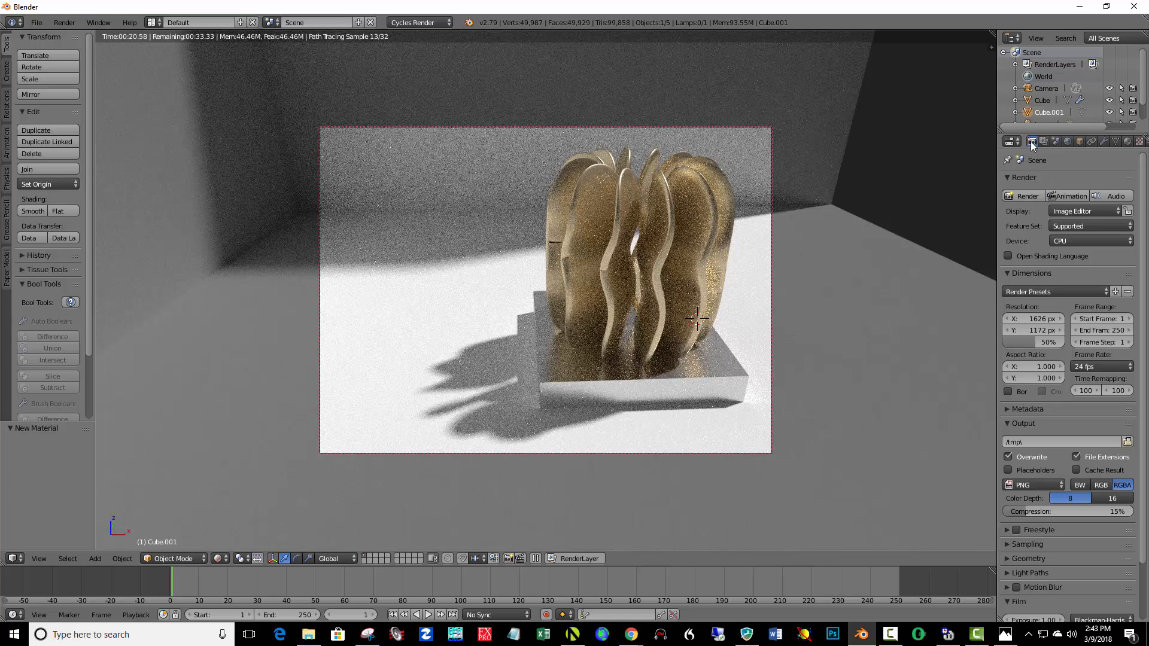
mouse_move(1032, 142)
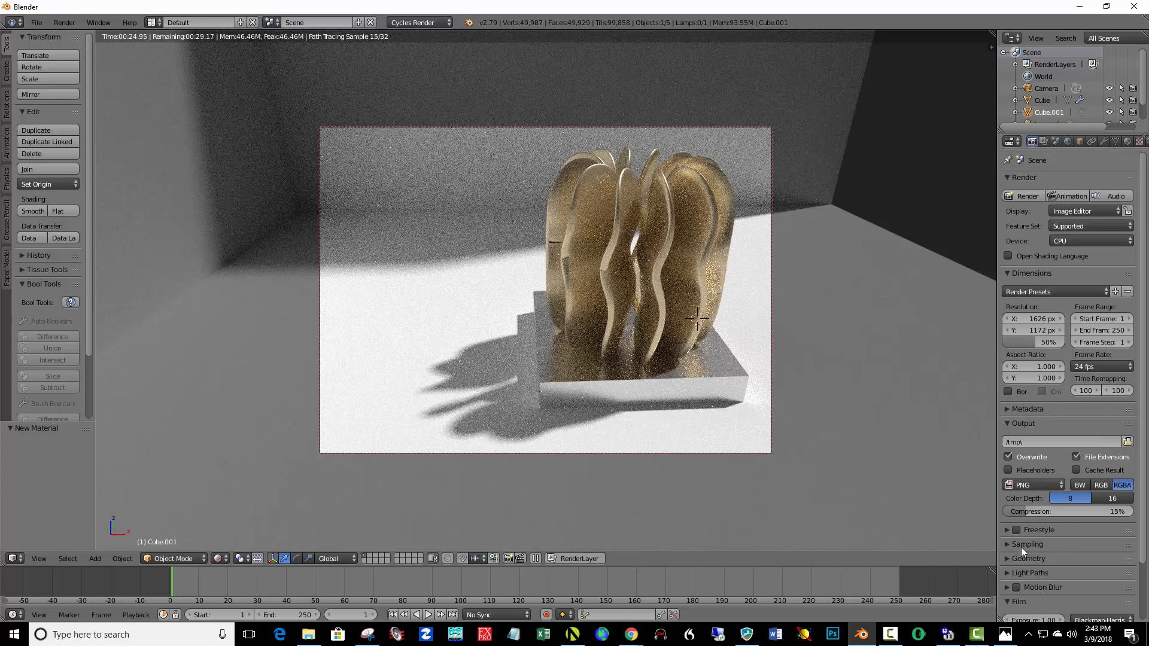
left_click(1026, 544)
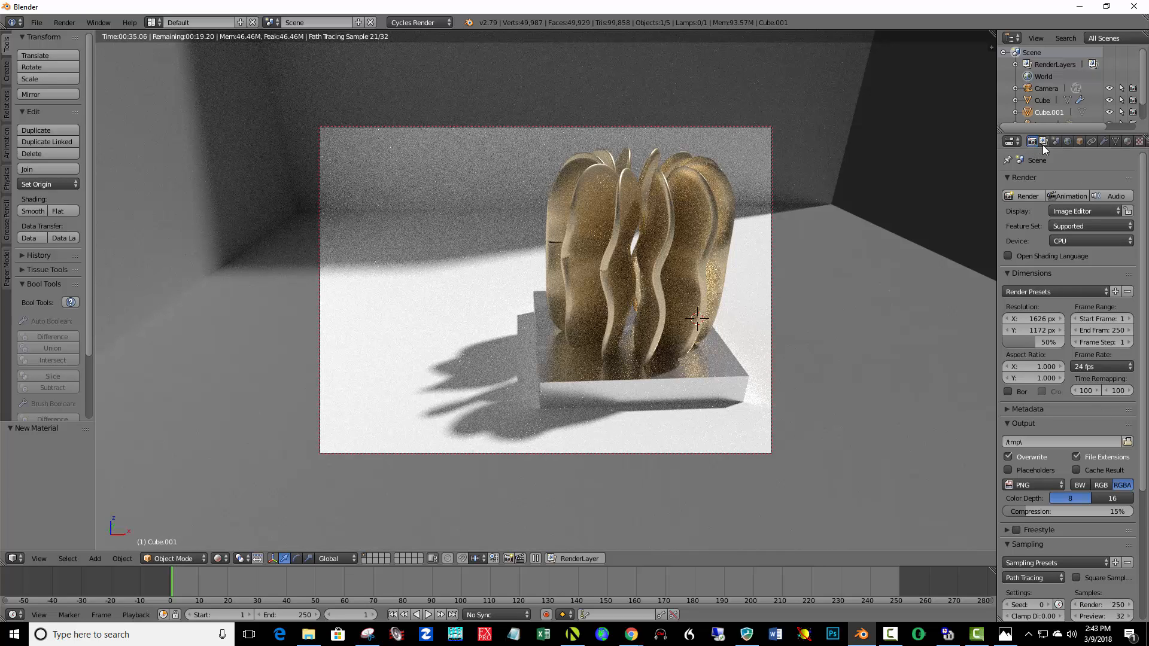
left_click(1042, 140)
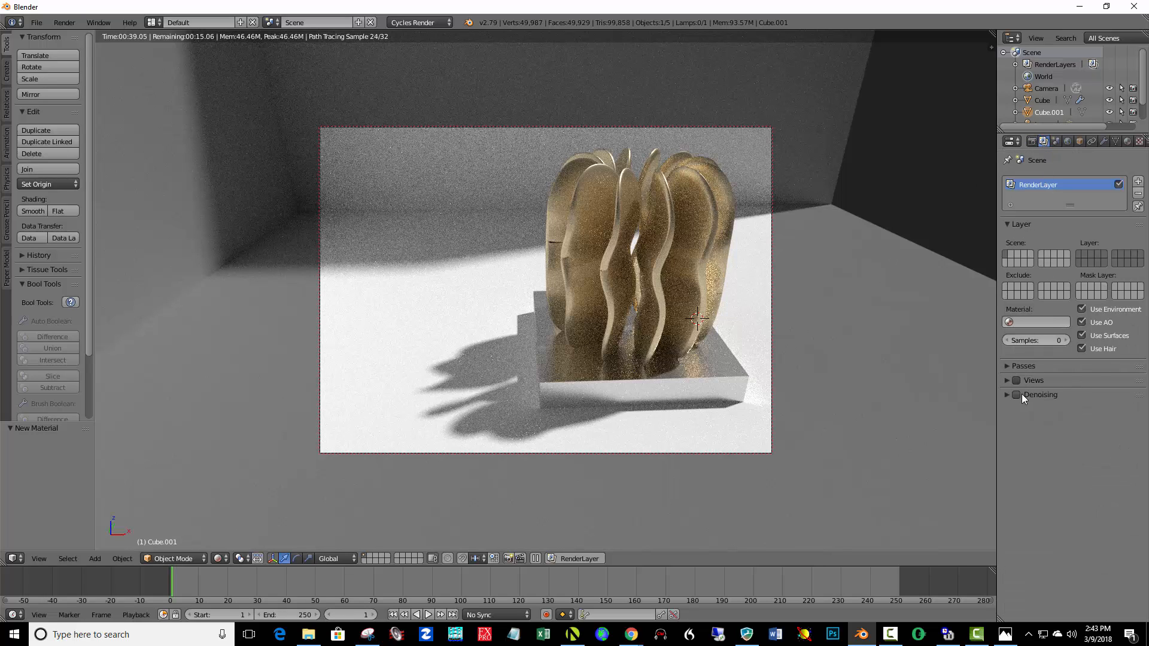
left_click(1015, 394)
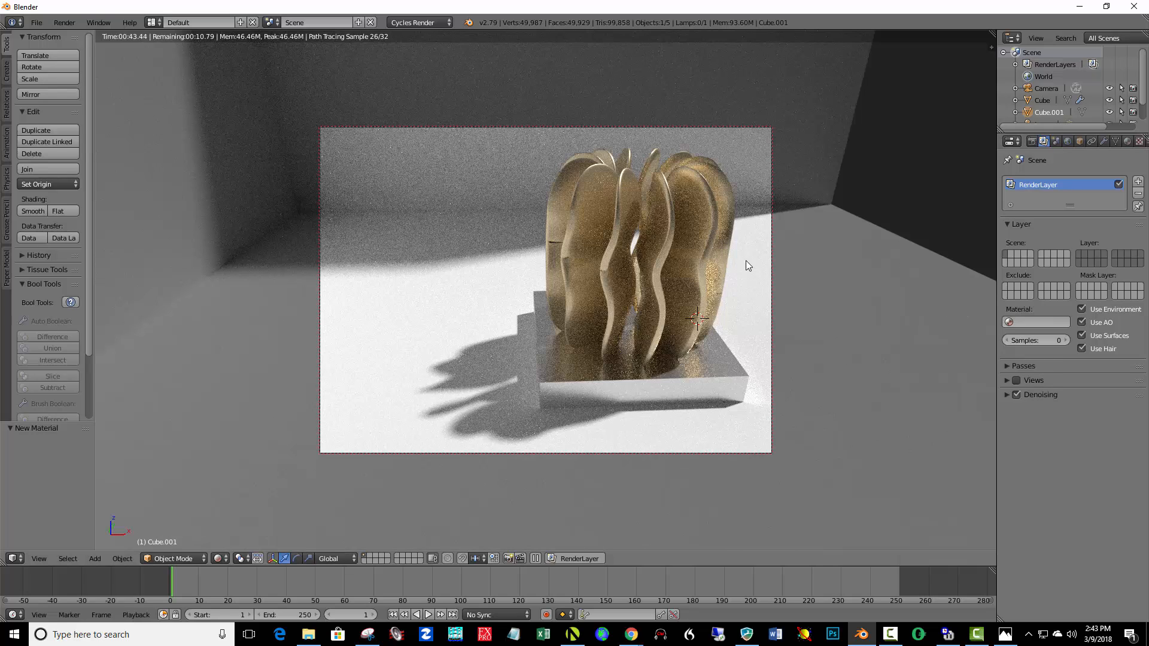
mouse_move(634, 297)
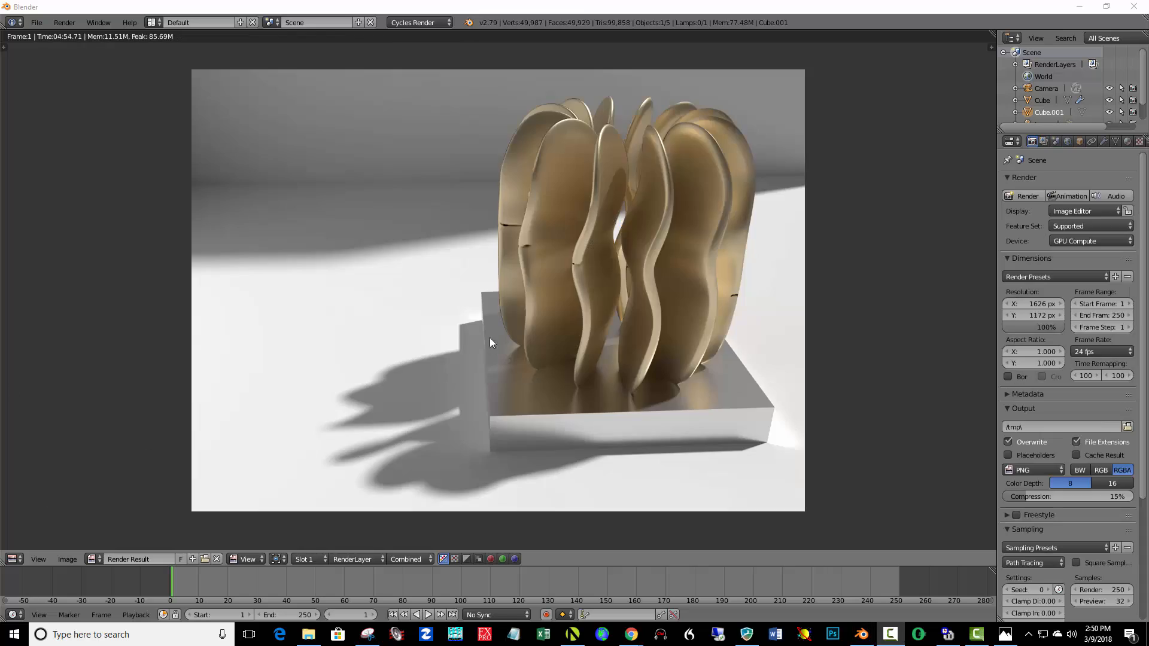
mouse_move(313, 137)
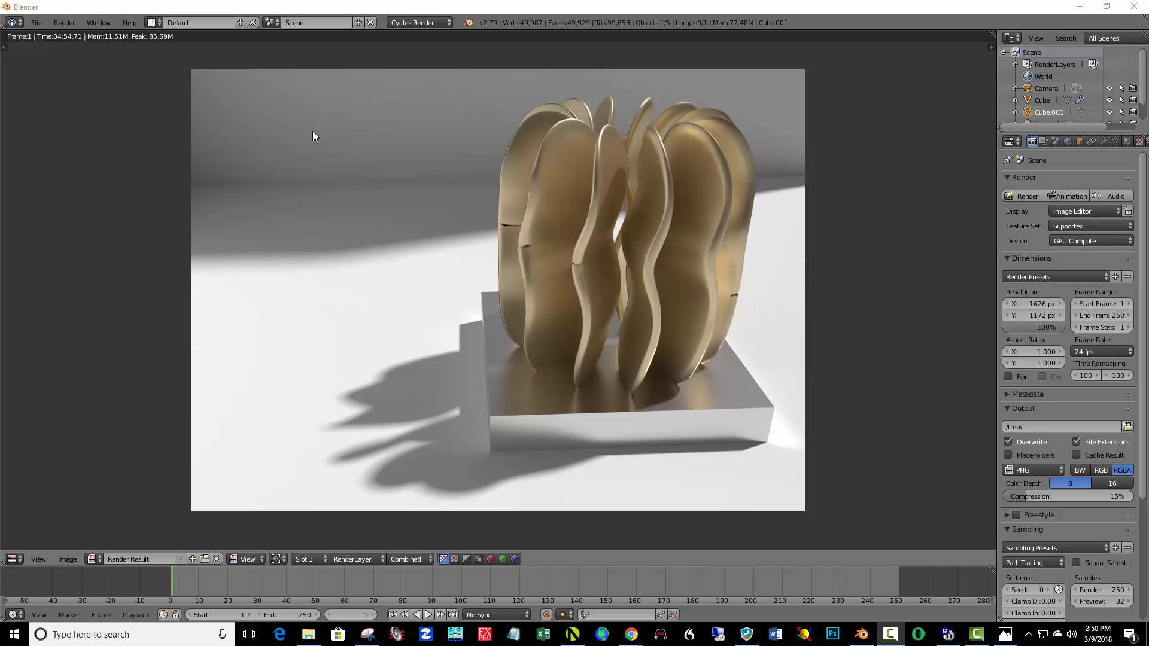
mouse_move(68, 45)
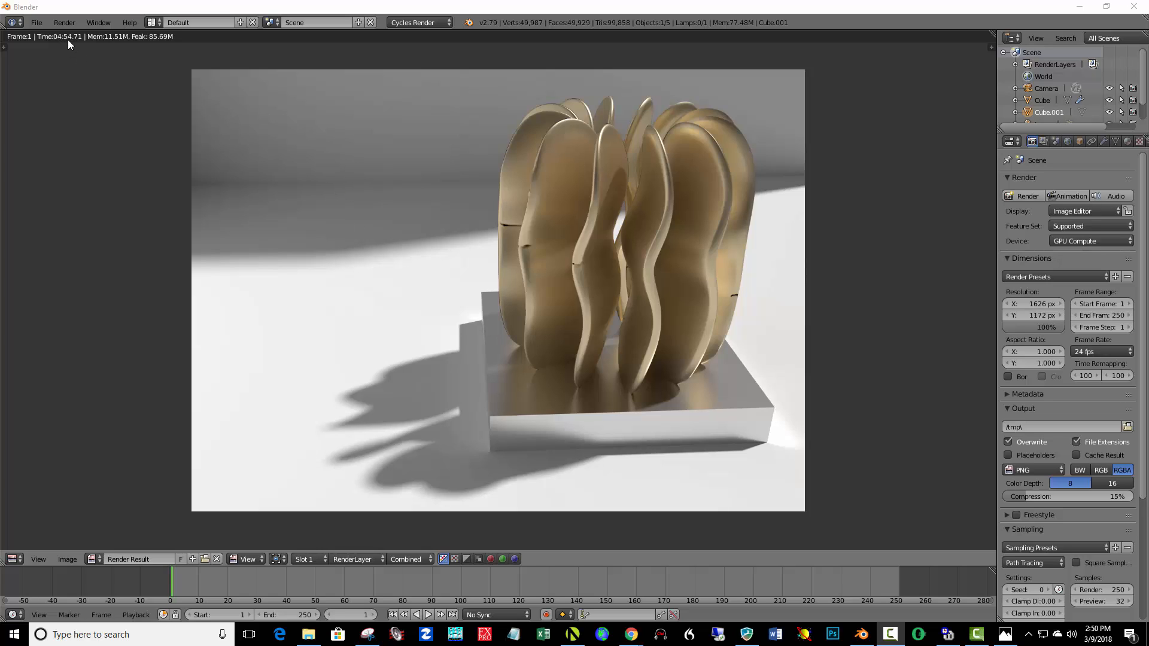
mouse_move(555, 213)
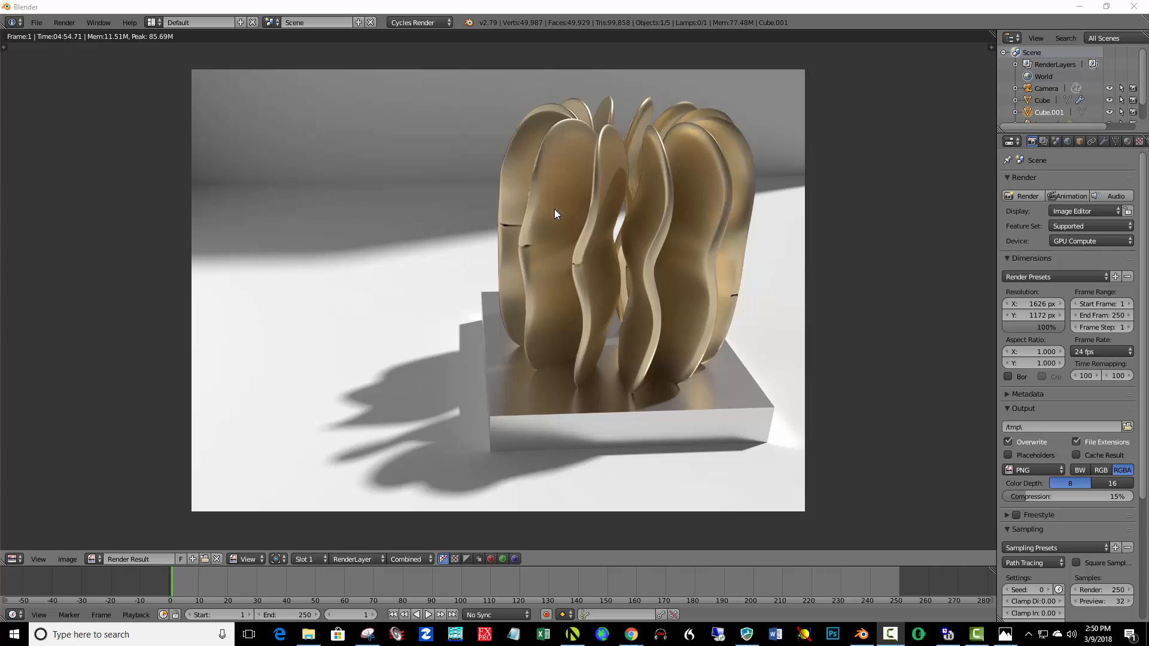
mouse_move(162, 53)
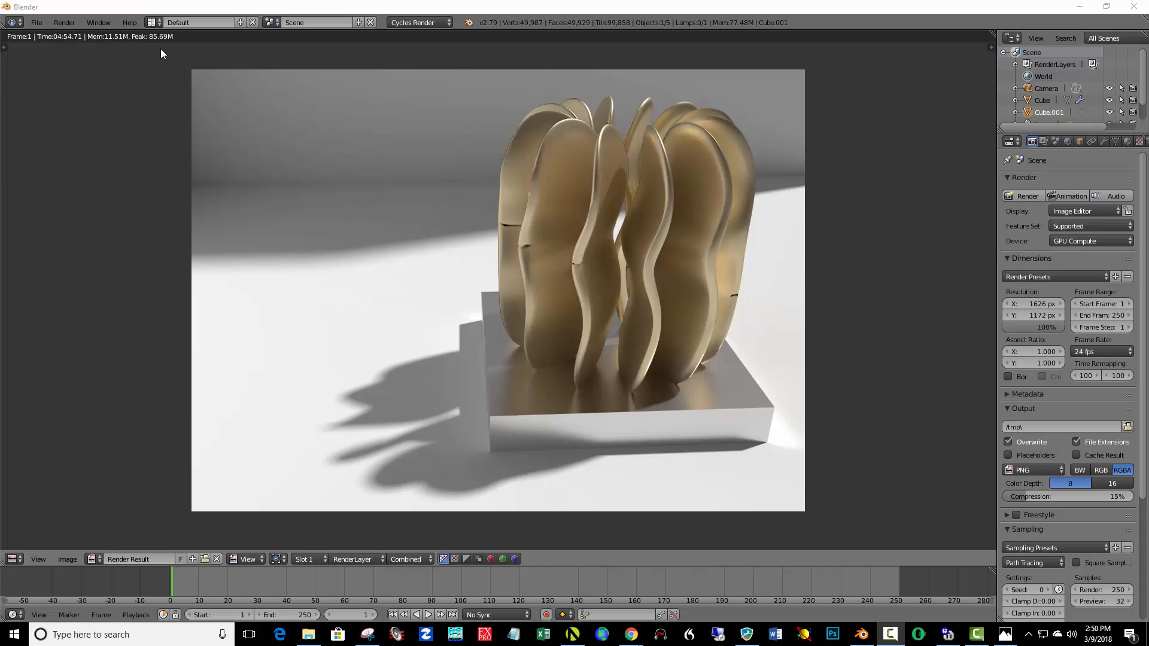
mouse_move(615, 234)
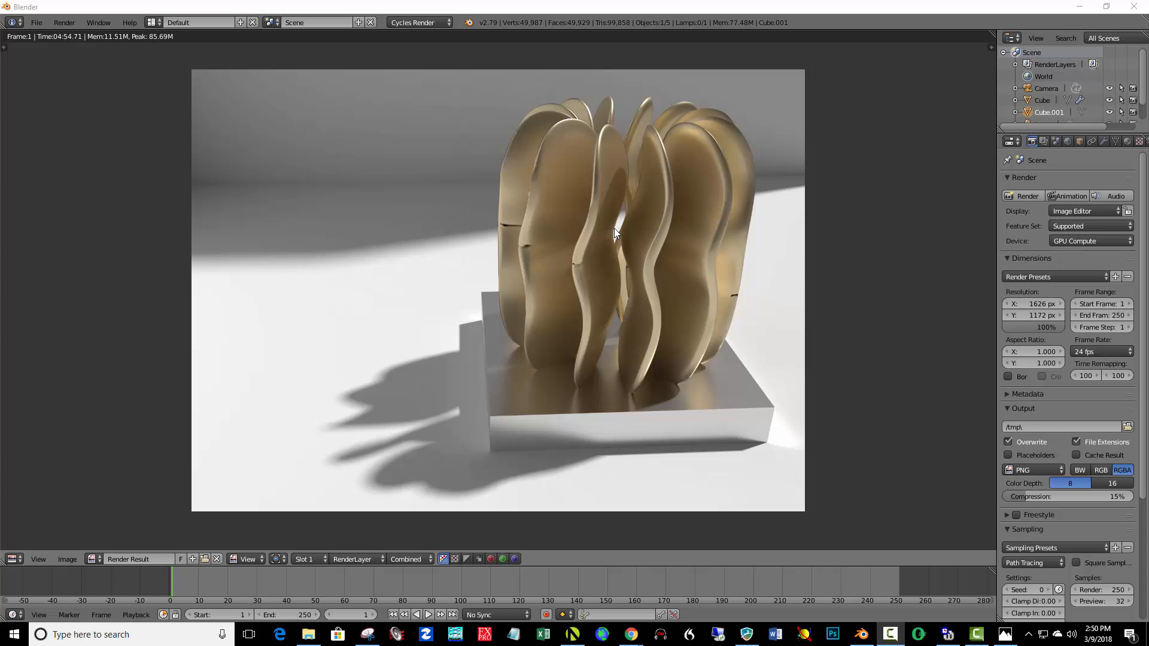
mouse_move(794, 218)
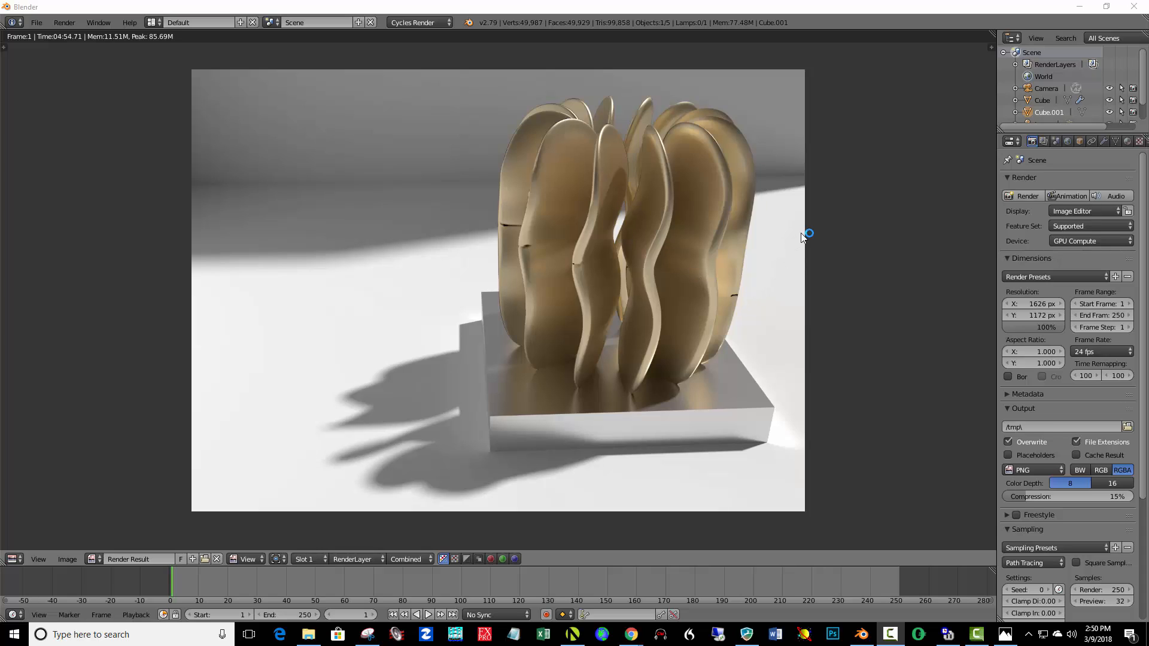
mouse_move(760, 258)
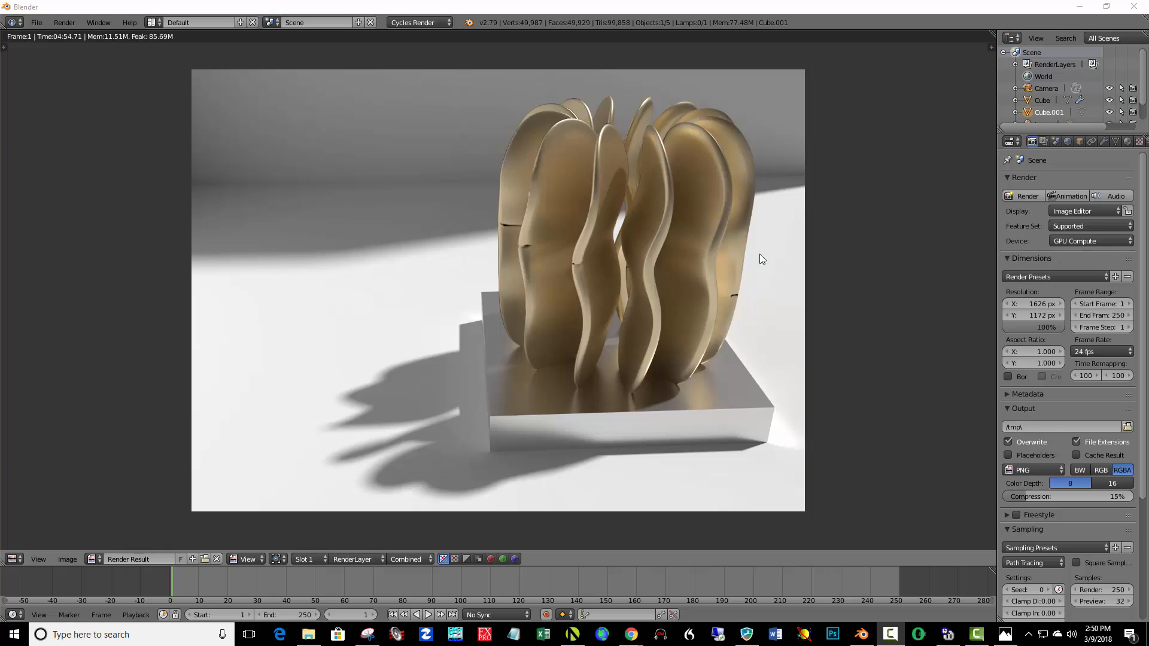
mouse_move(622, 277)
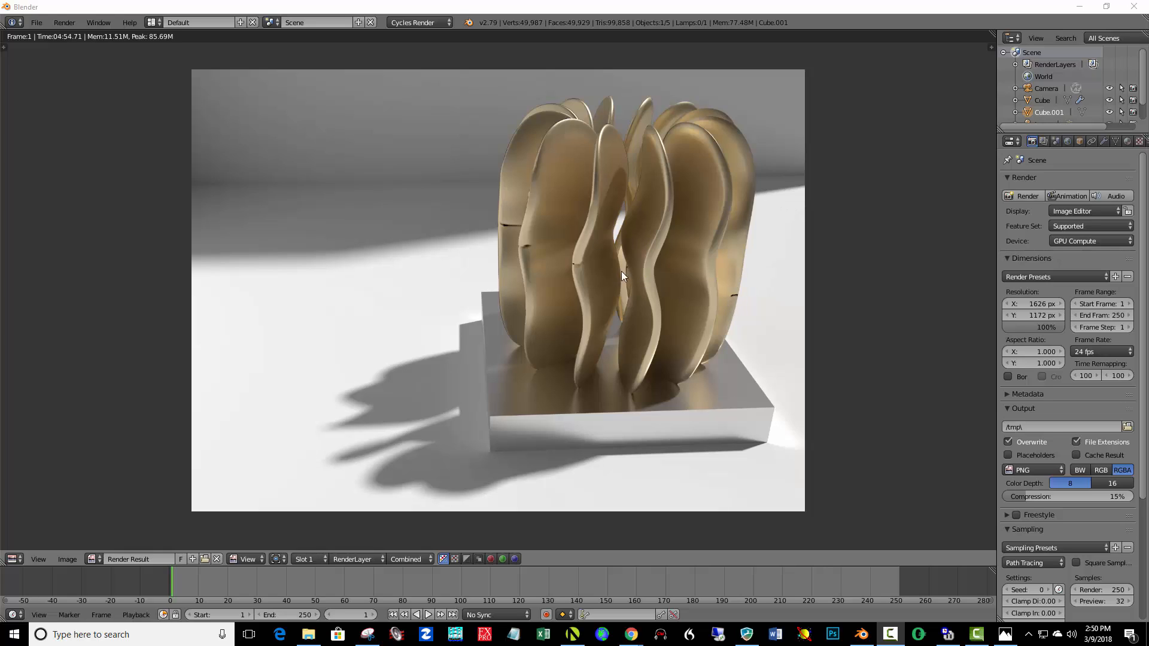
mouse_move(695, 151)
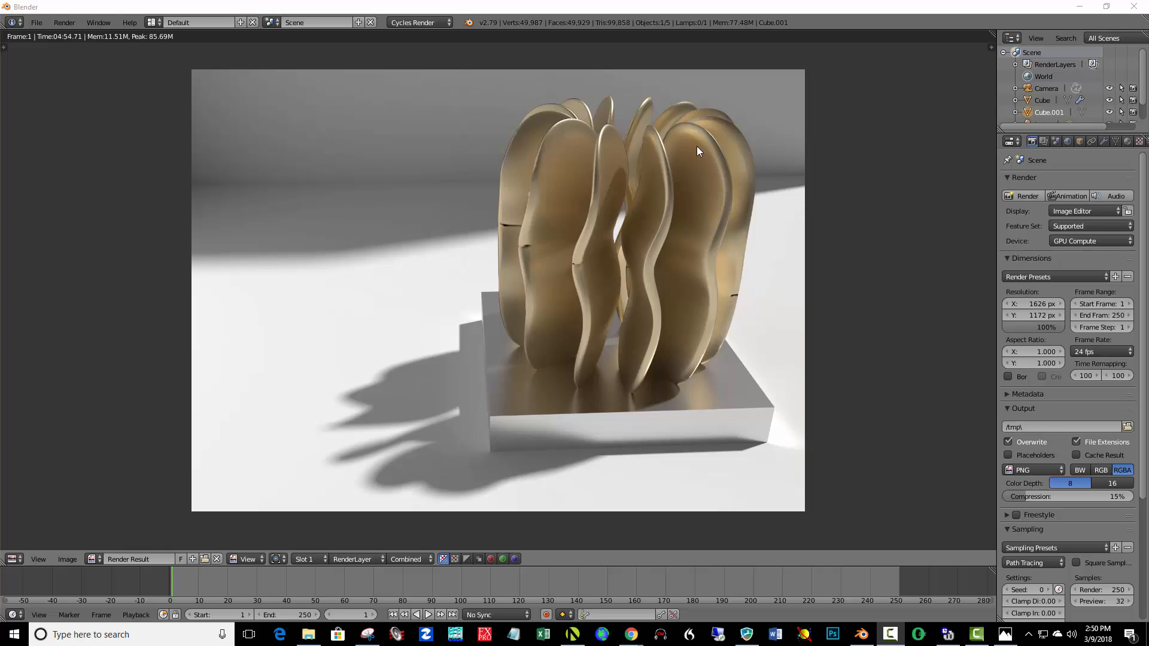
mouse_move(688, 152)
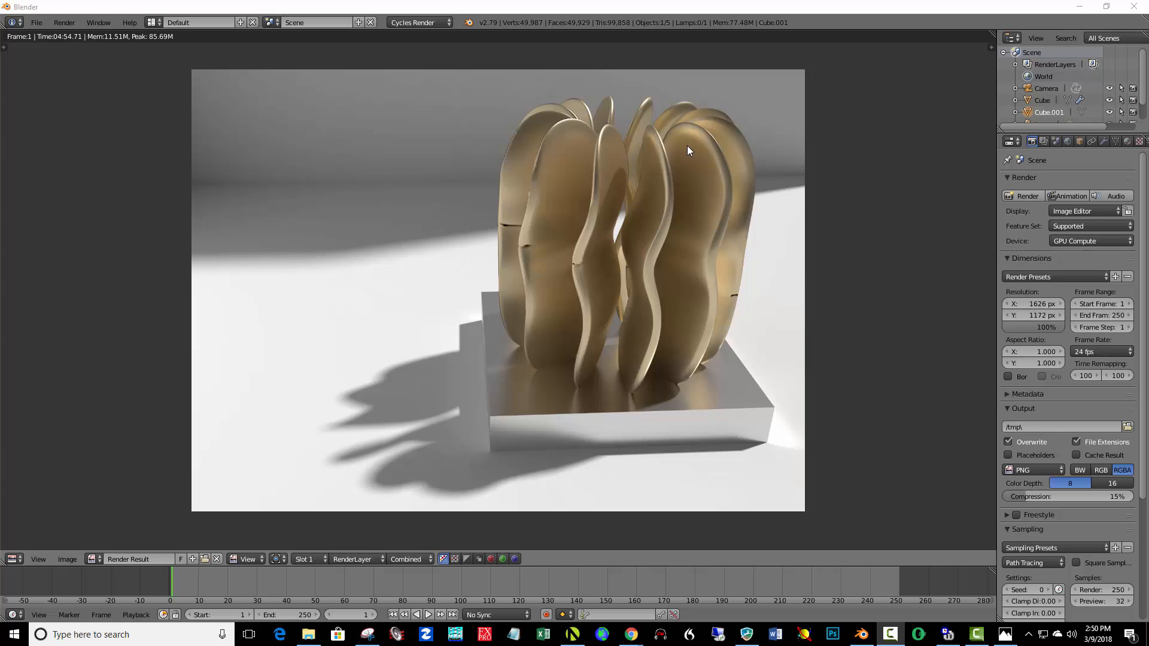
mouse_move(708, 176)
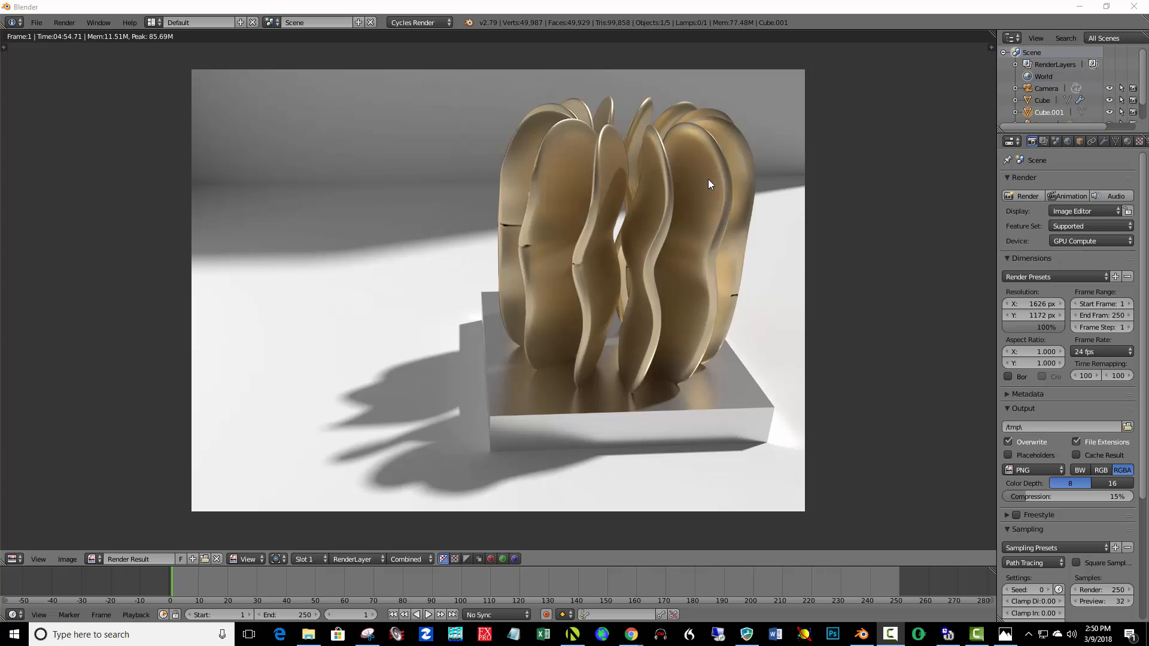
mouse_move(712, 182)
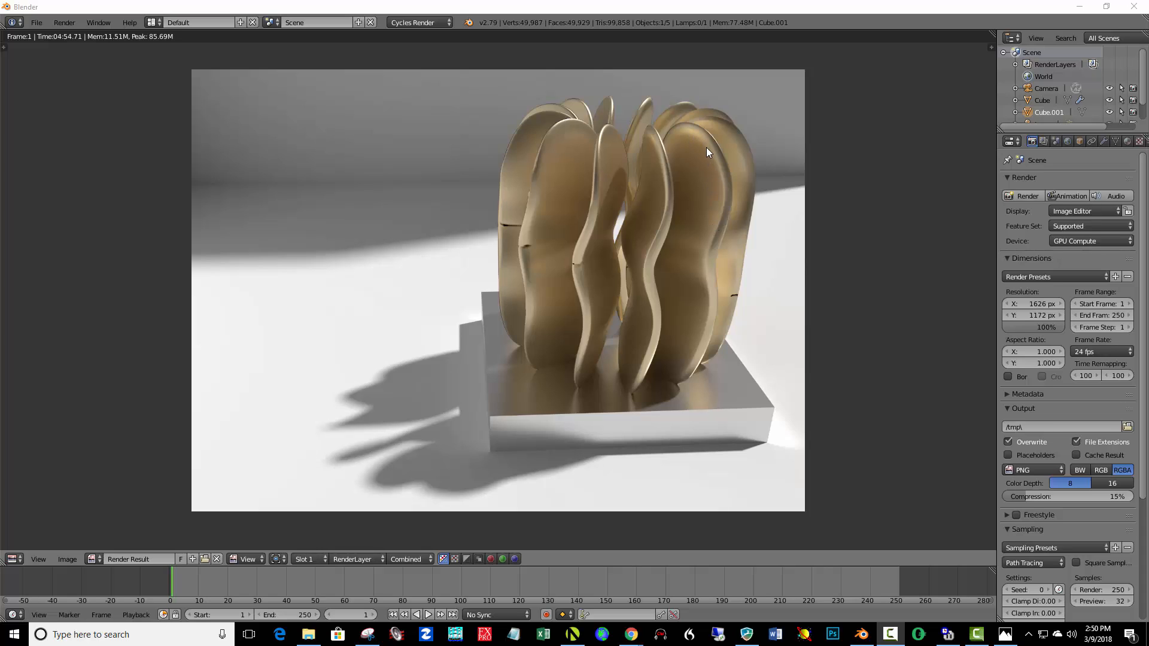
mouse_move(716, 162)
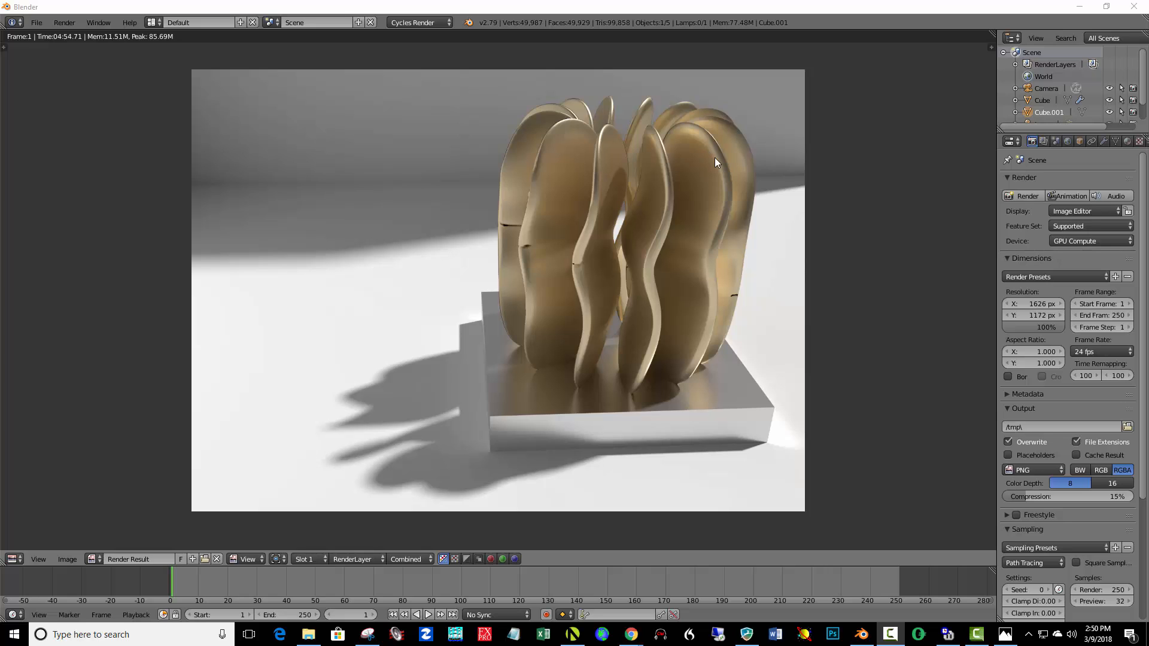
mouse_move(706, 188)
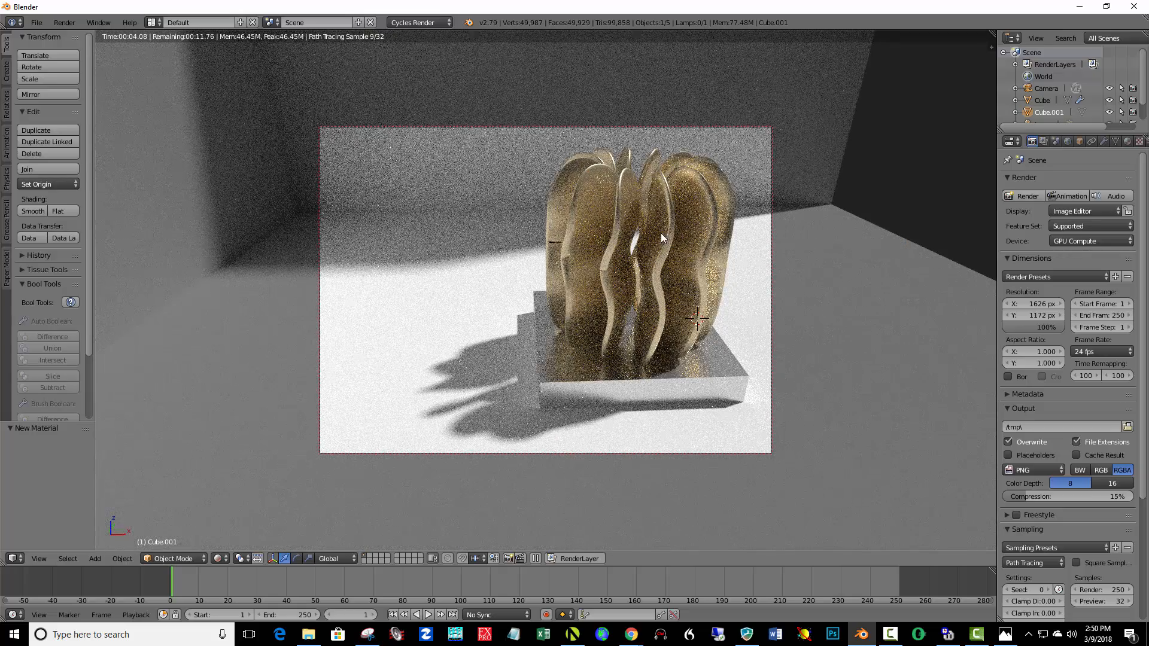
mouse_move(953, 275)
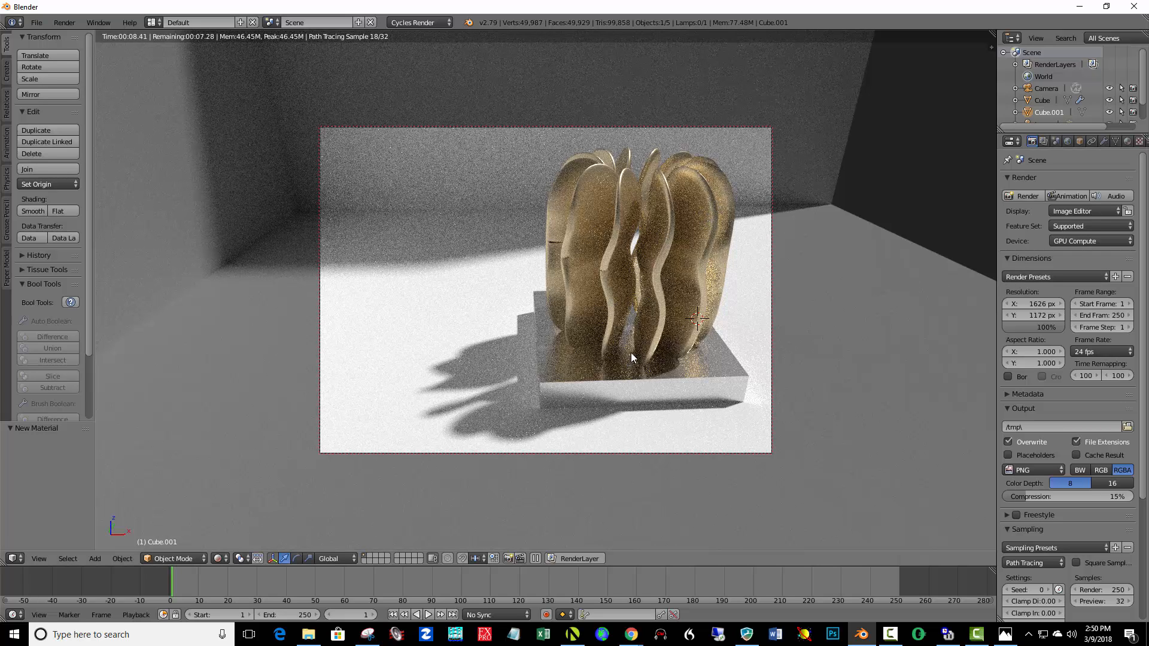
Return to Solid shading and lower the sculpture's Glossy roughness from 0.200 to 0.080.
left_click(218, 558)
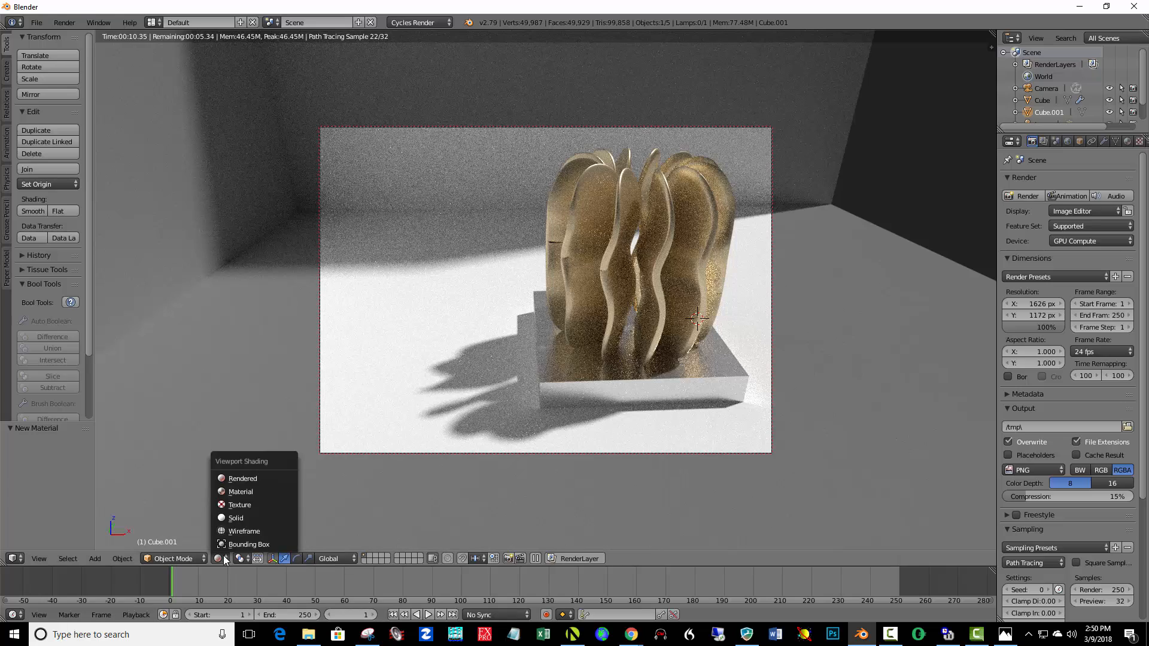
left_click(235, 518)
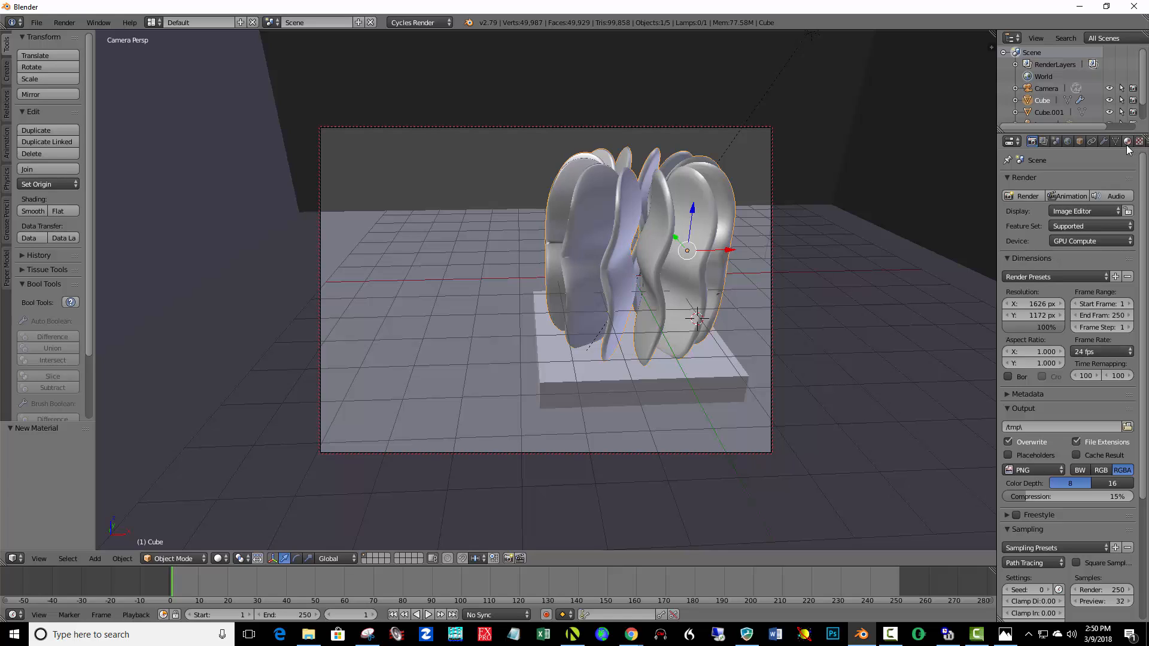
left_click(1127, 140)
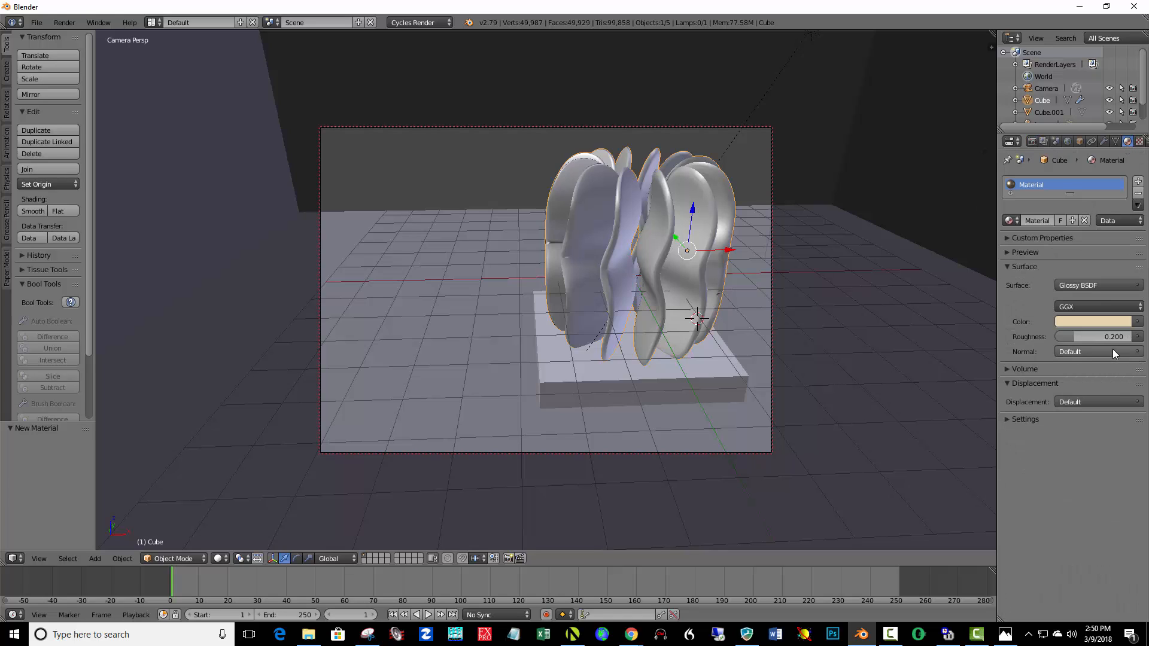
left_click(1095, 336)
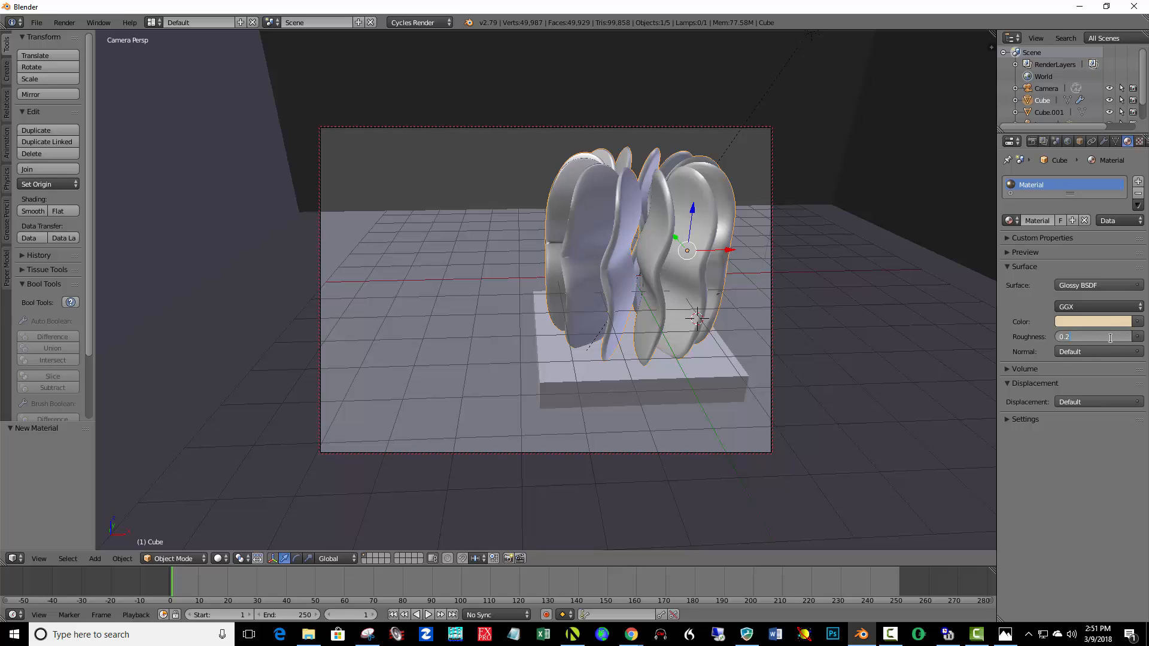
left_click(1097, 336)
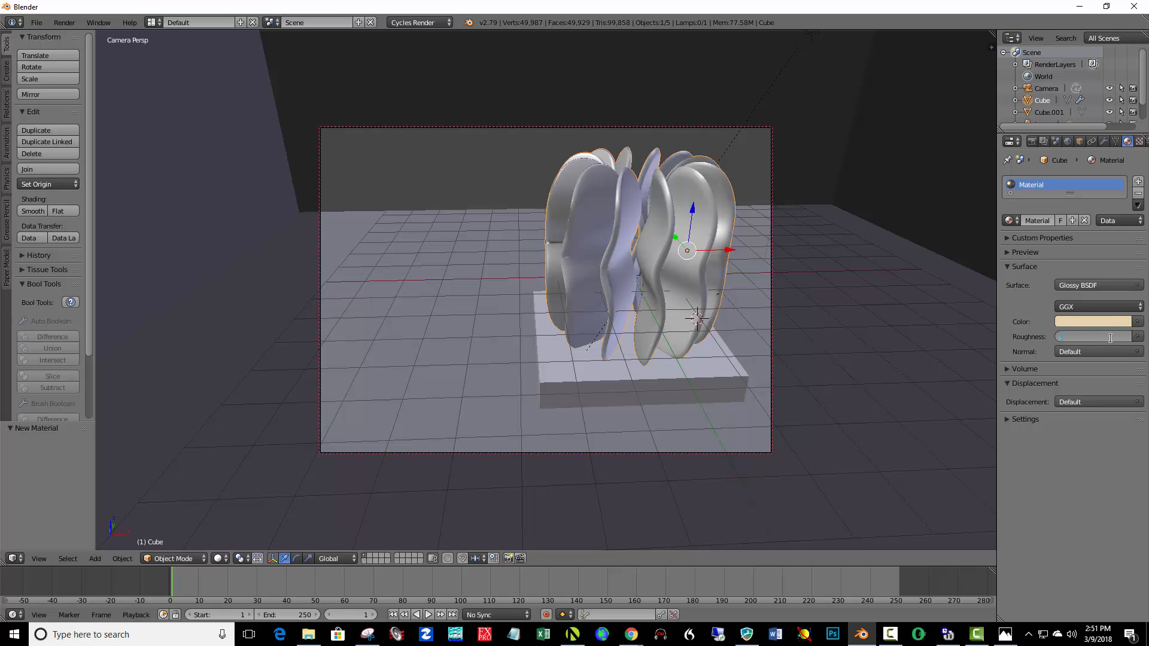
left_click(1091, 337)
type("0.080")
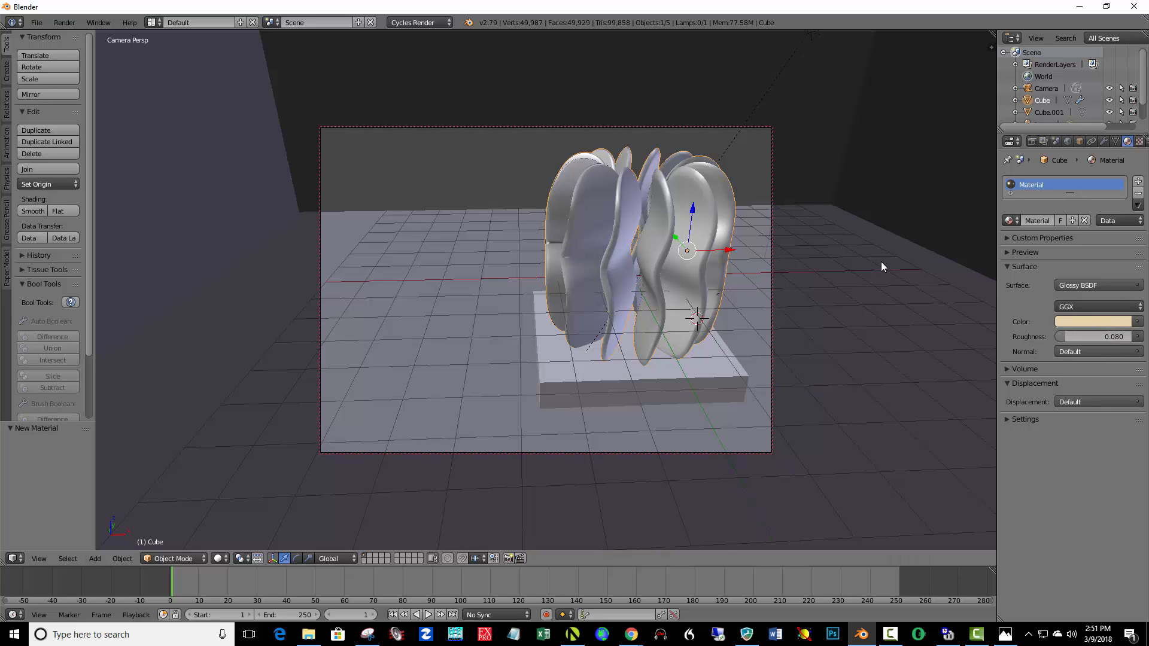
mouse_move(626, 306)
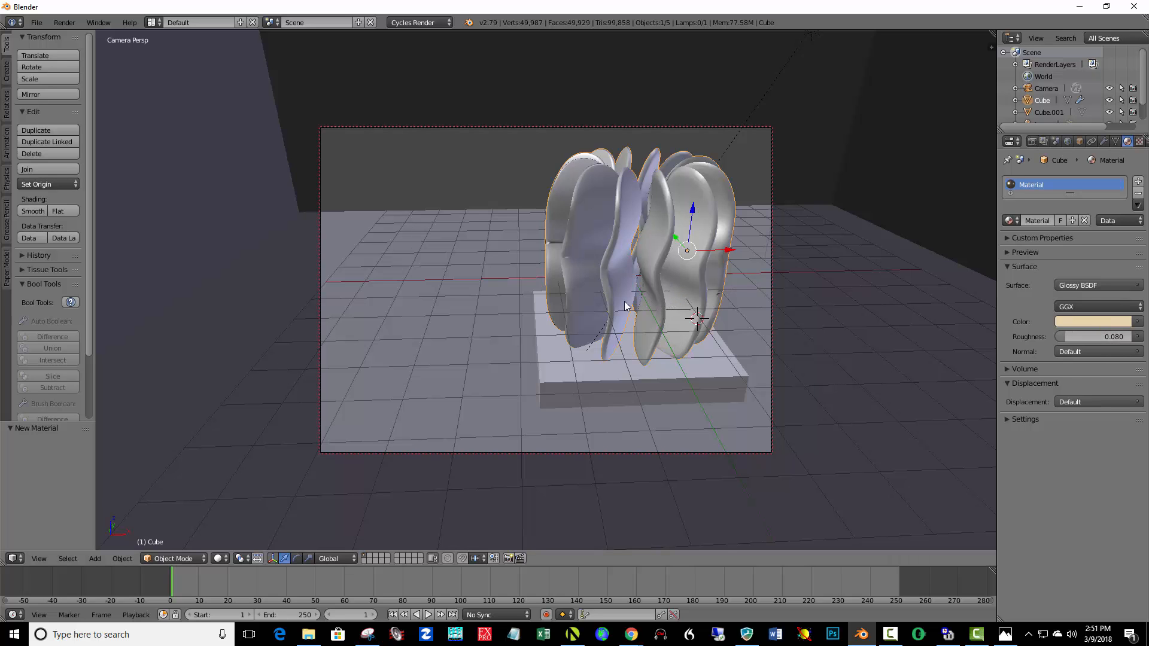
left_click(9, 635)
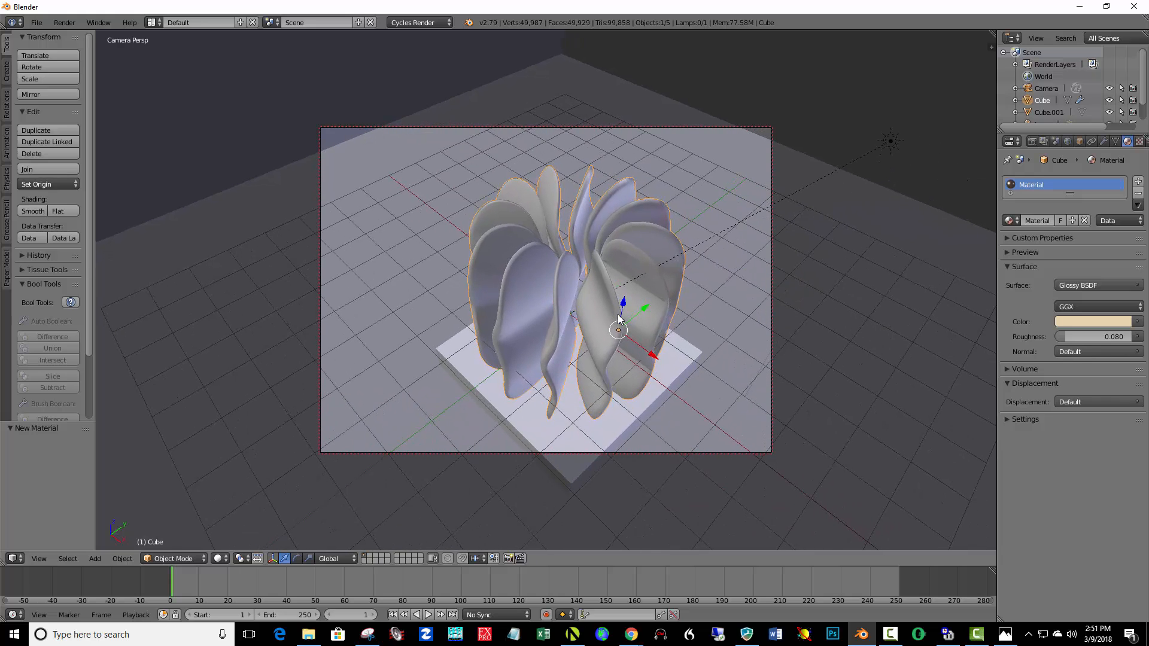
mouse_move(715, 310)
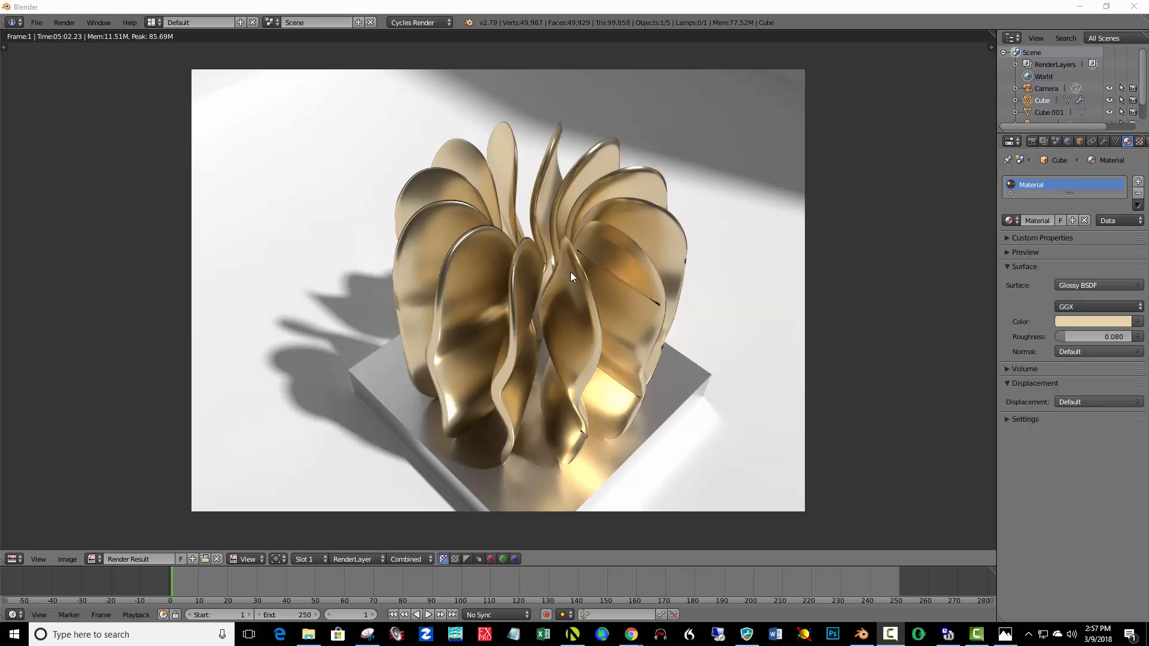
mouse_move(516, 179)
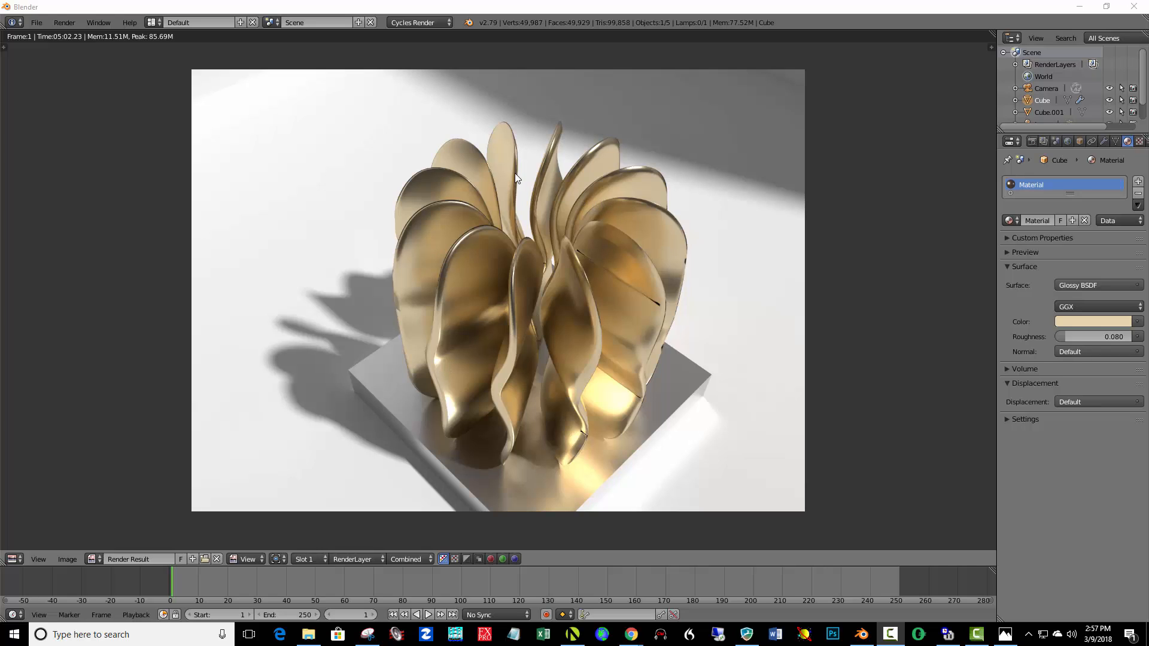
mouse_move(515, 271)
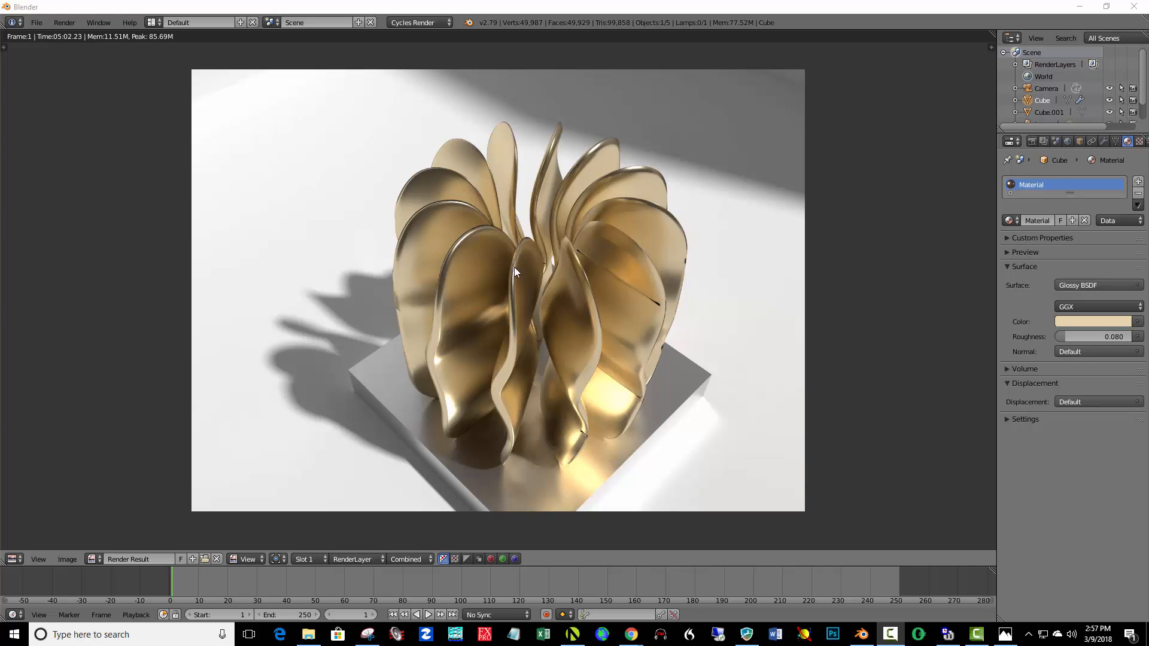
mouse_move(610, 165)
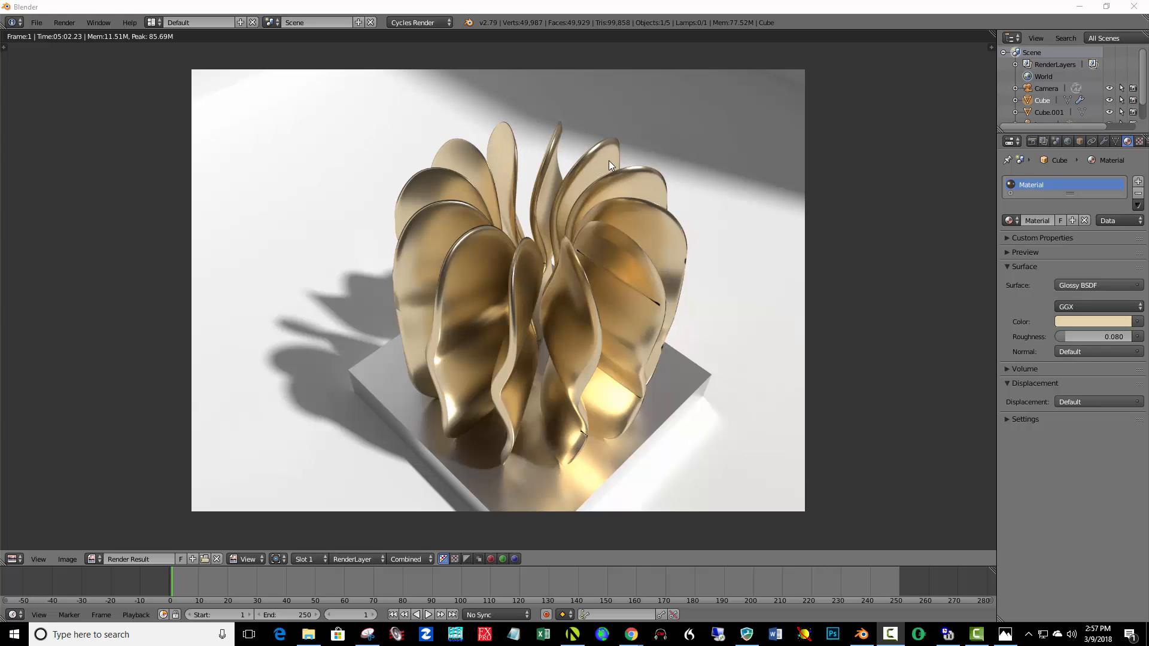
mouse_move(641, 179)
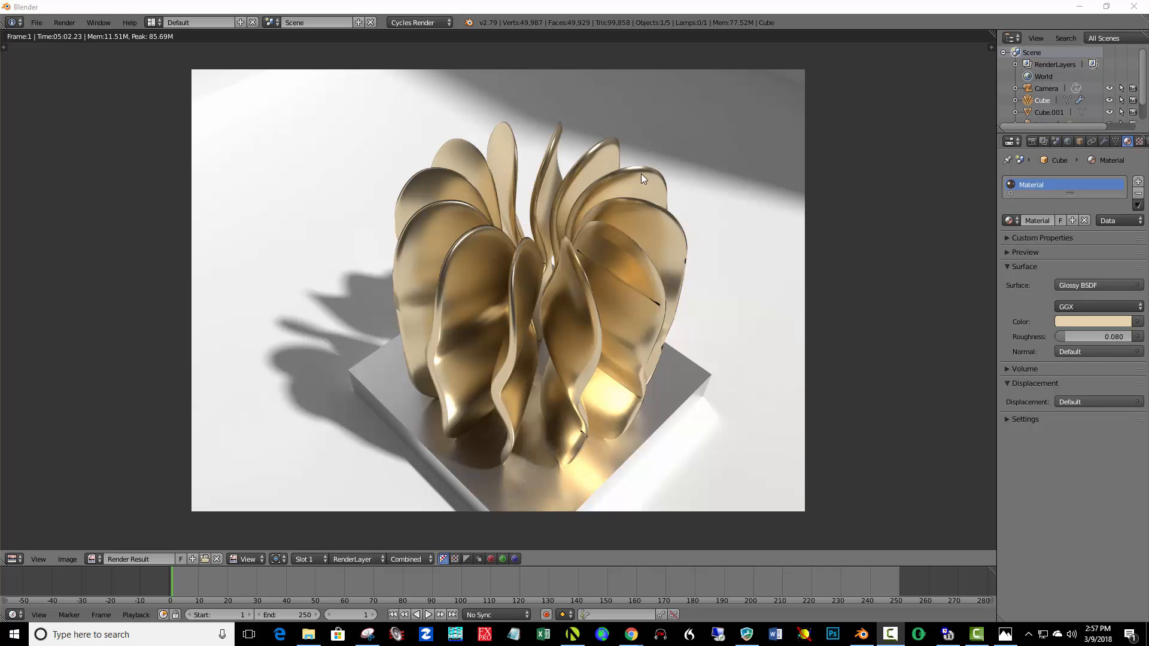
mouse_move(510, 255)
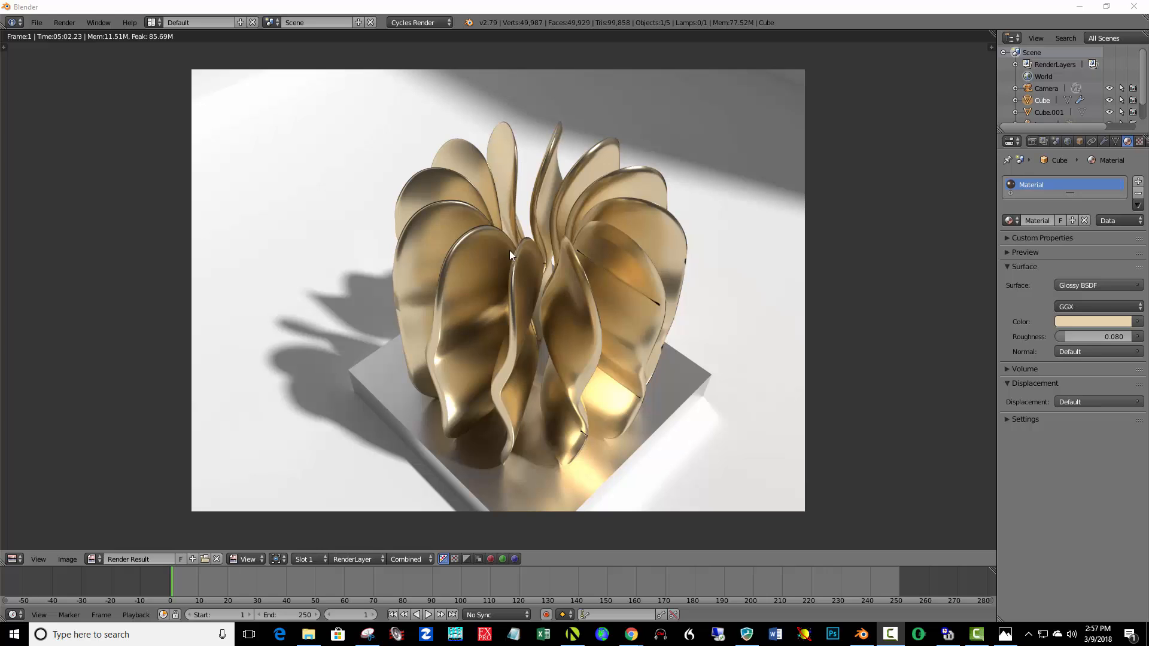
mouse_move(587, 343)
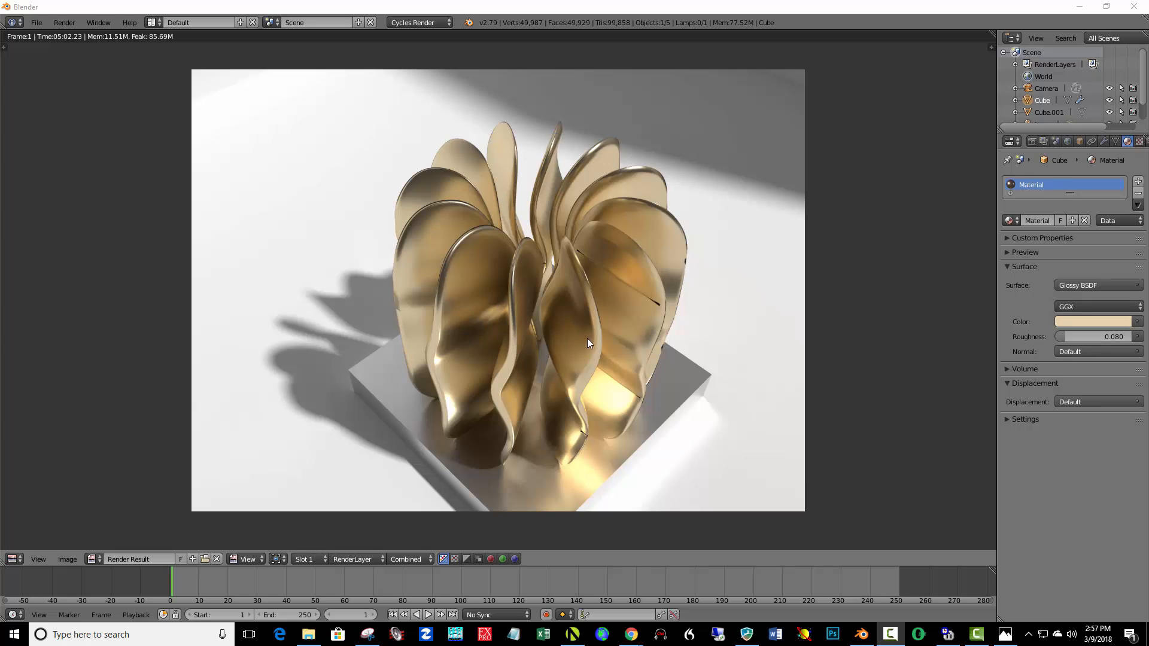
mouse_move(491, 329)
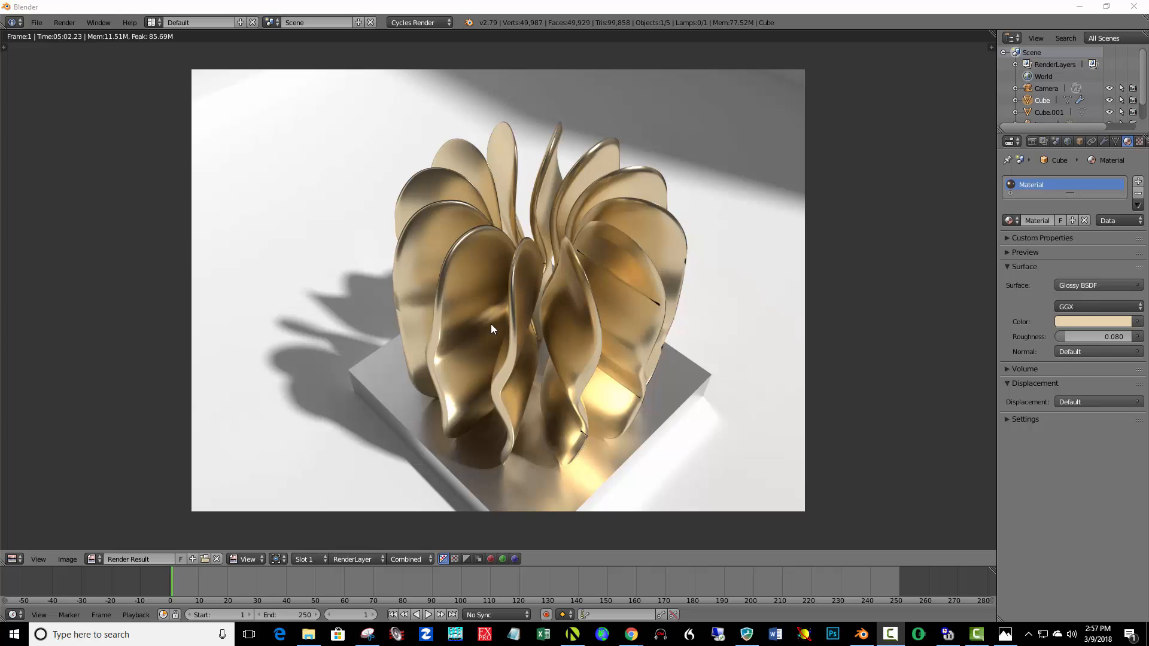
mouse_move(624, 368)
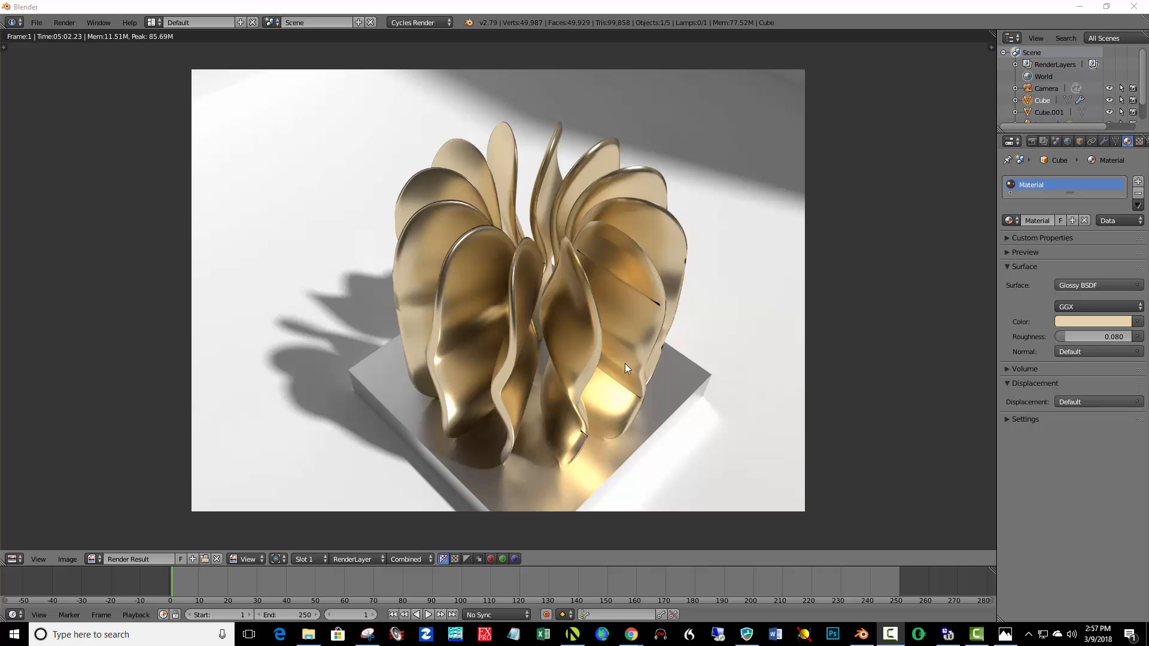
mouse_move(630, 416)
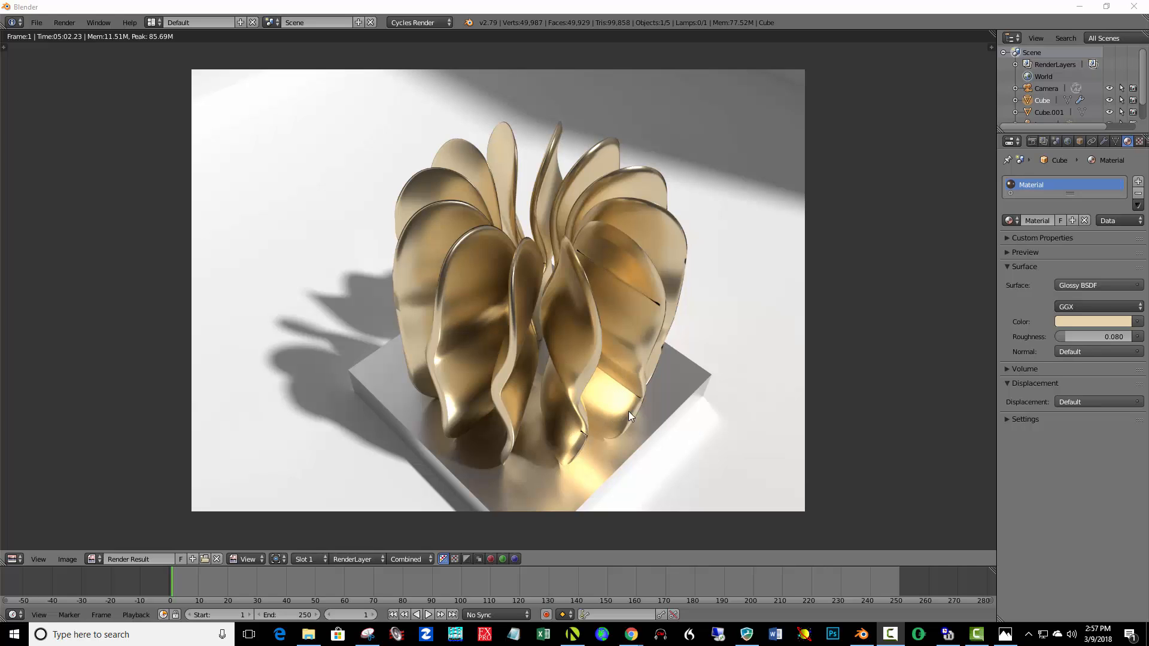
mouse_move(333, 390)
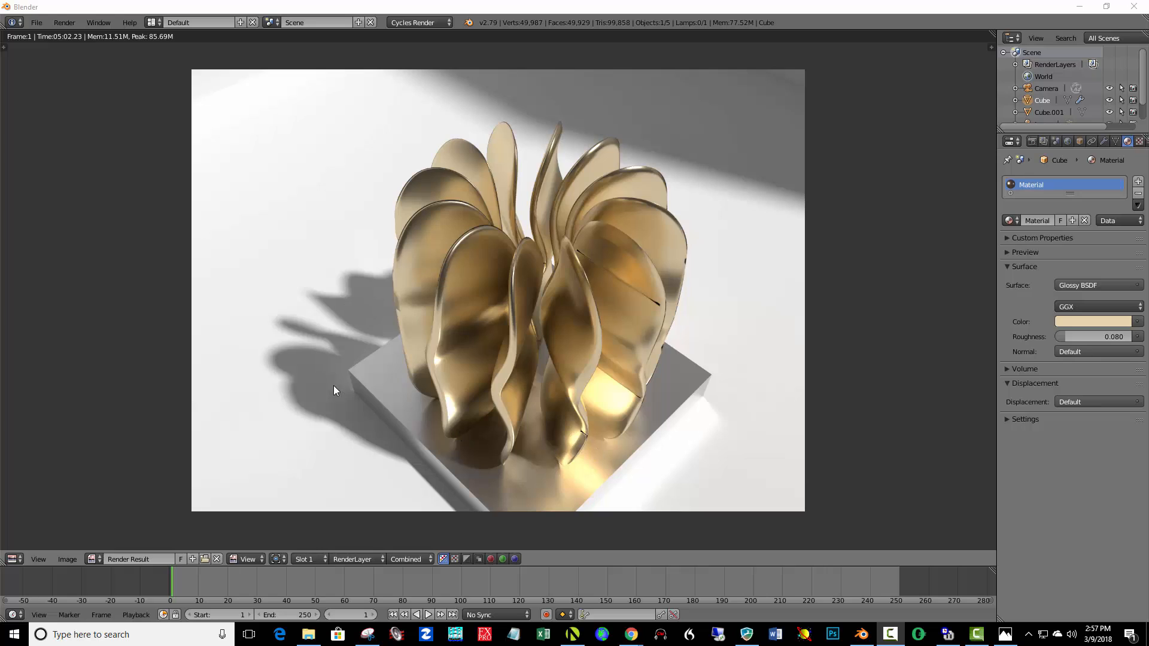
mouse_move(602, 356)
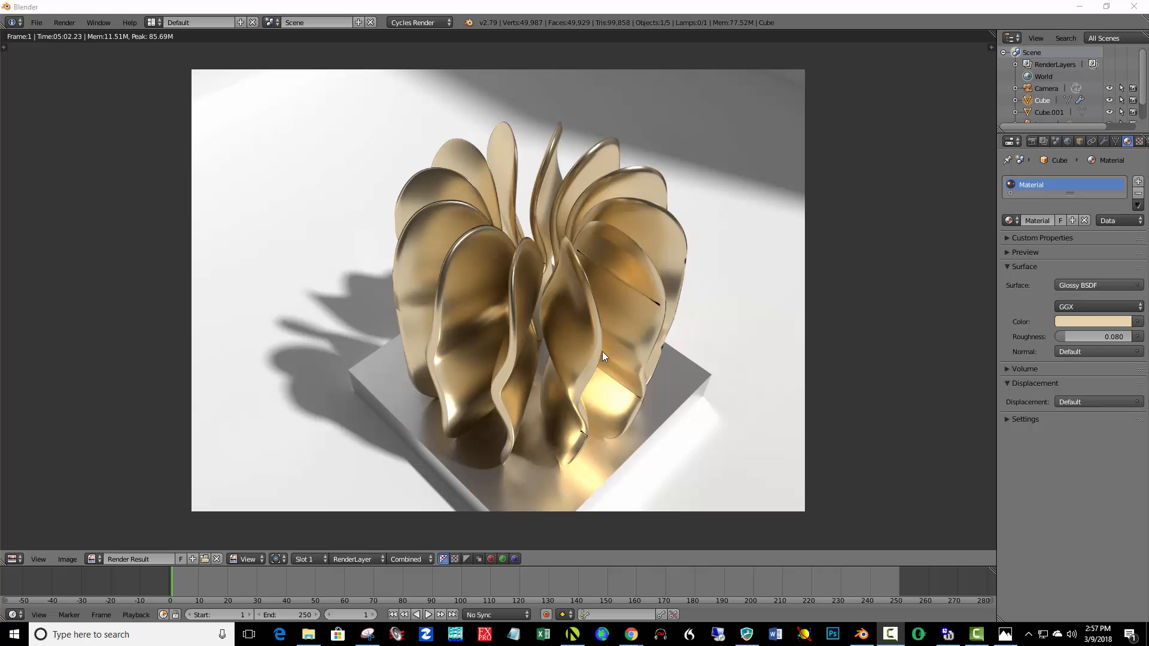
mouse_move(568, 252)
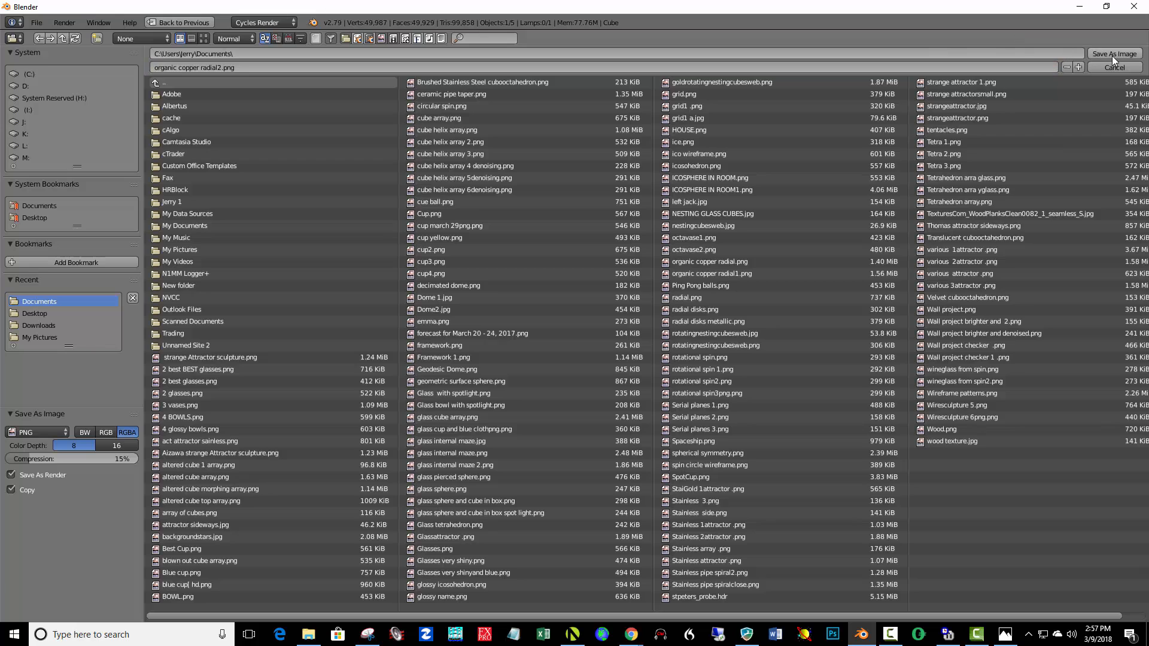
Save the render to Documents as the PNG 'organic copper radial2.png'.
left_click(1112, 66)
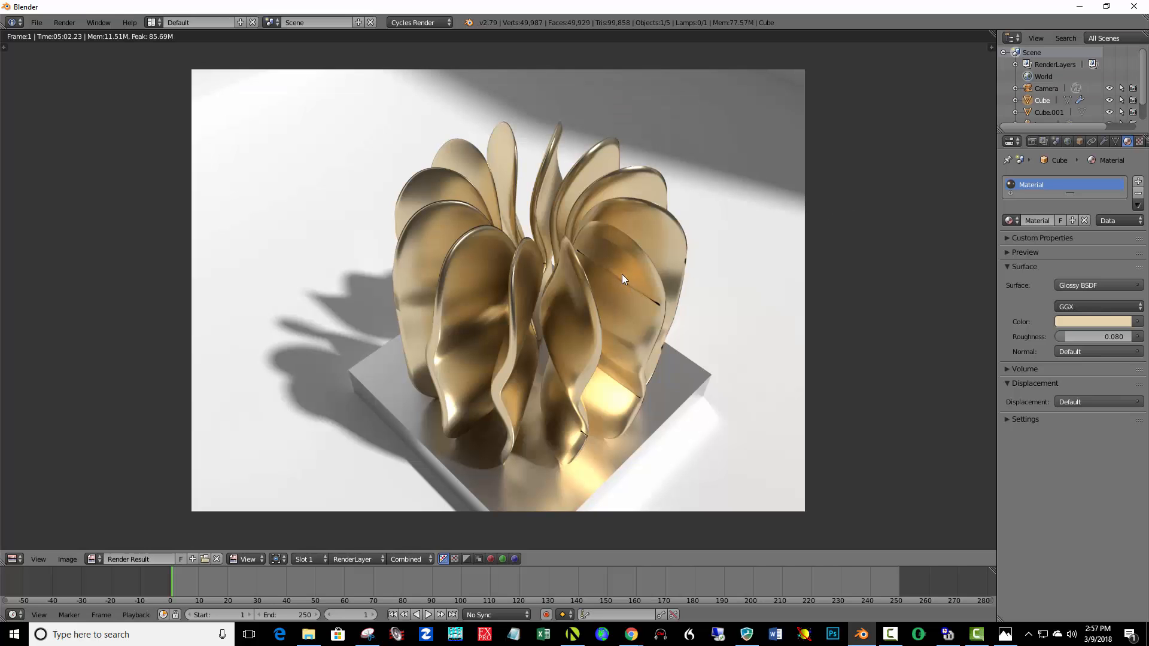